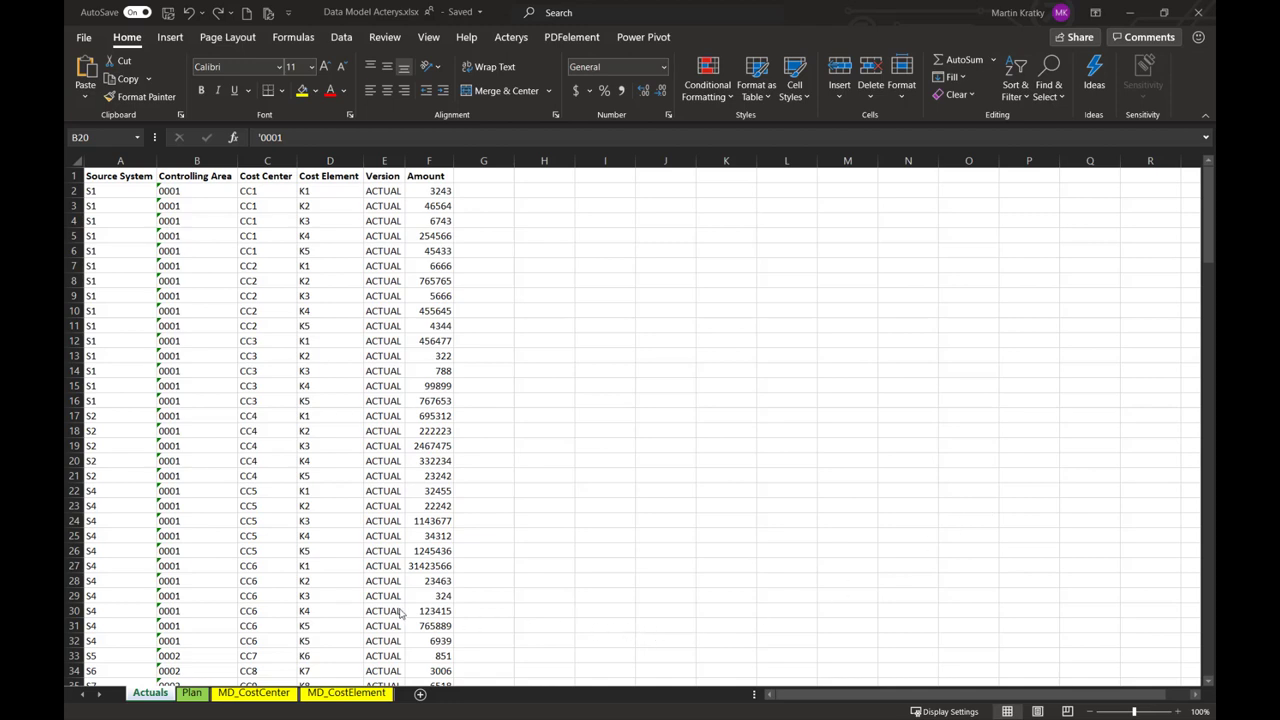
{"action": "mouse_move", "coordinate": [264, 448]}
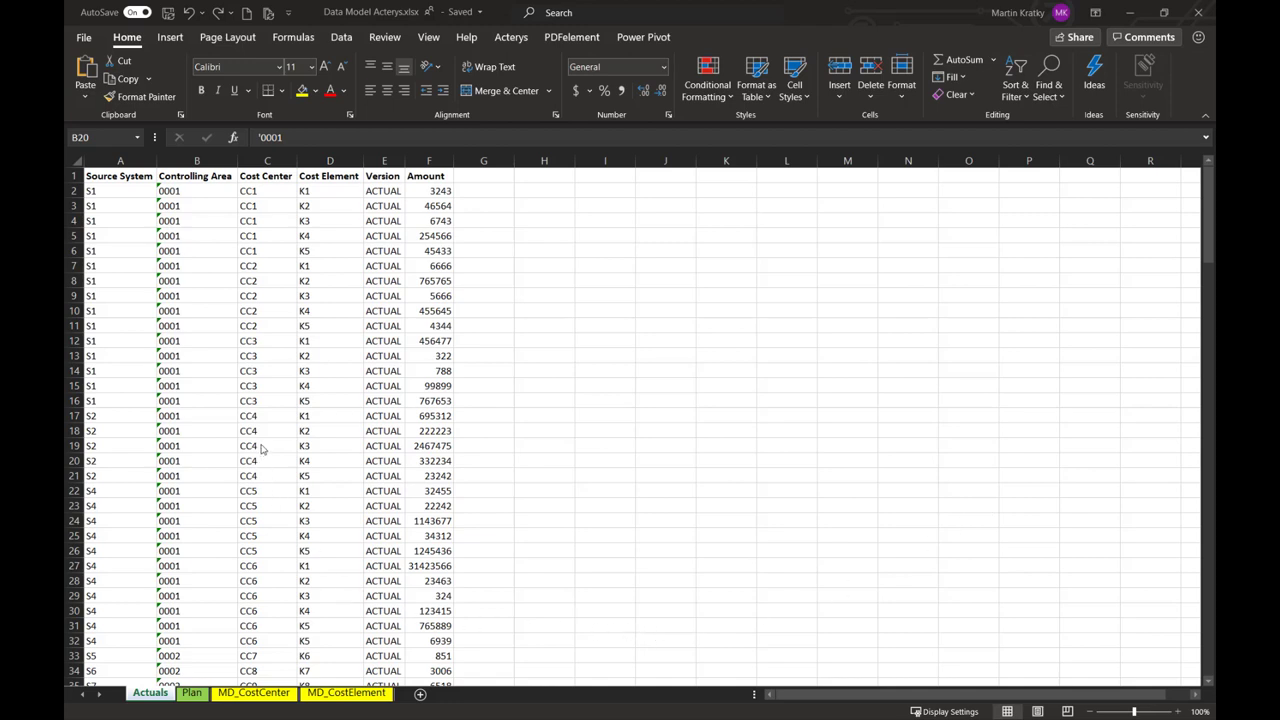
{"action": "mouse_move", "coordinate": [272, 432]}
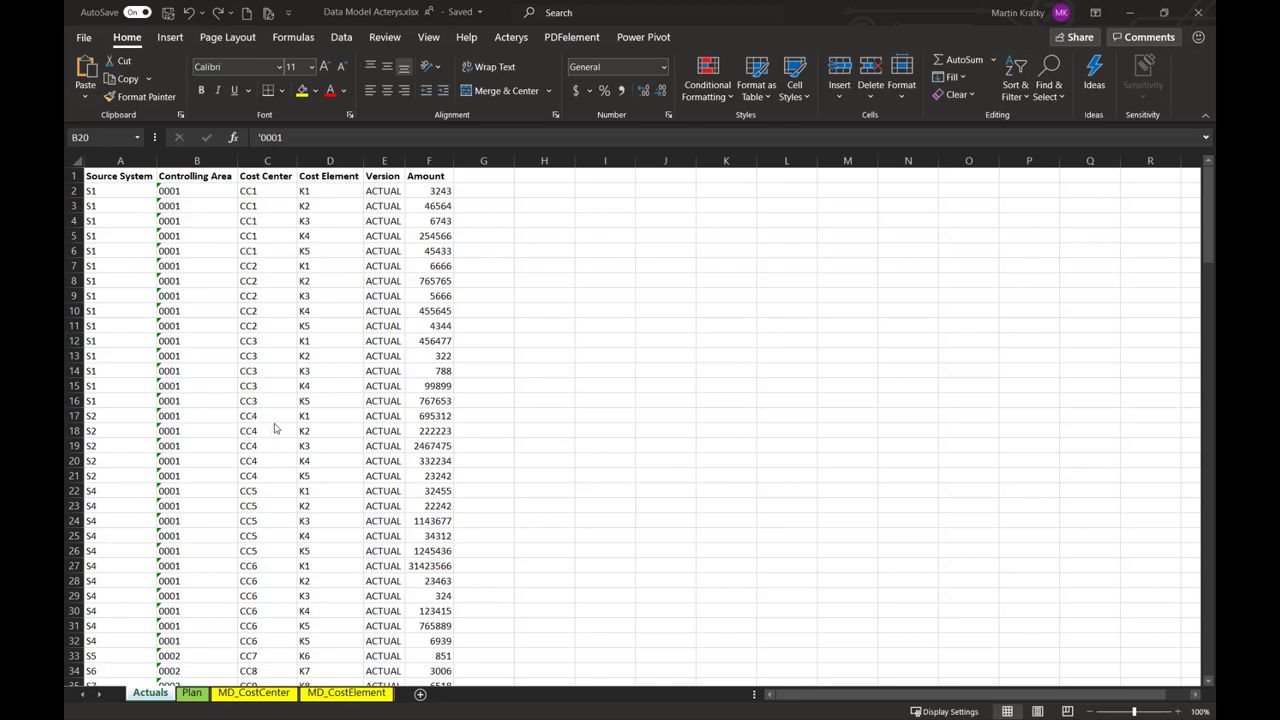
{"action": "mouse_move", "coordinate": [224, 424]}
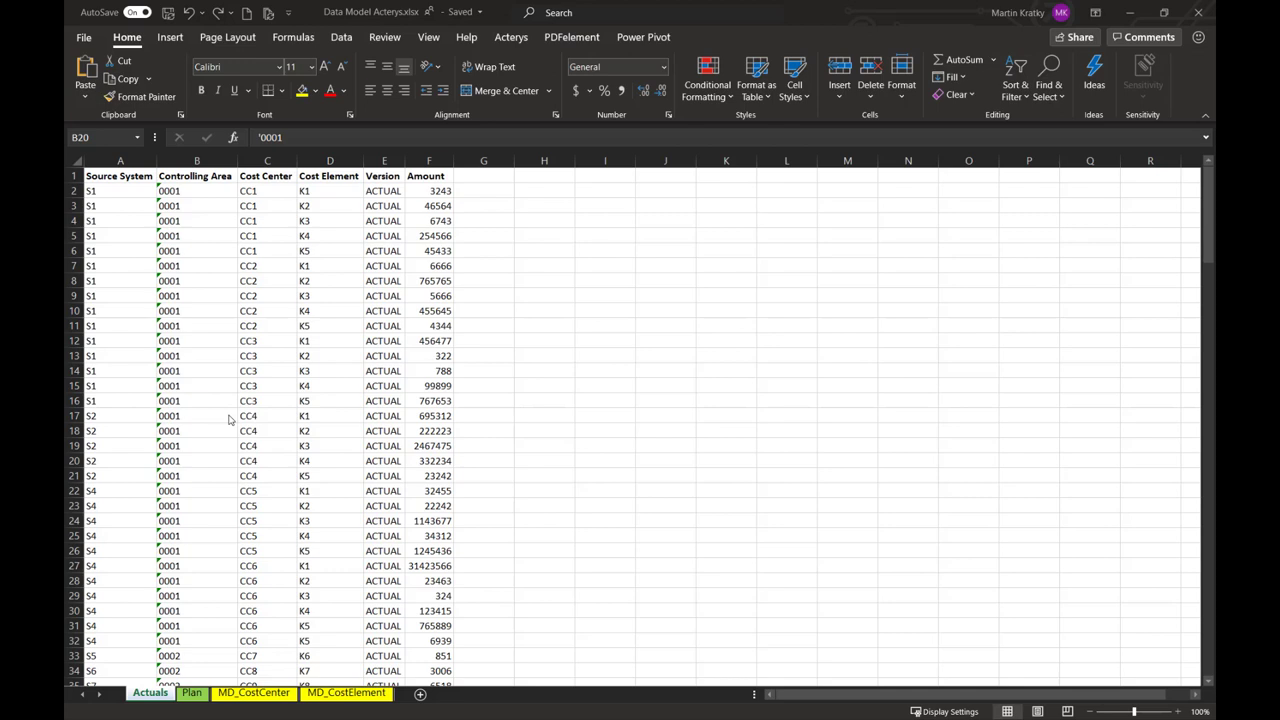
{"action": "mouse_move", "coordinate": [500, 554]}
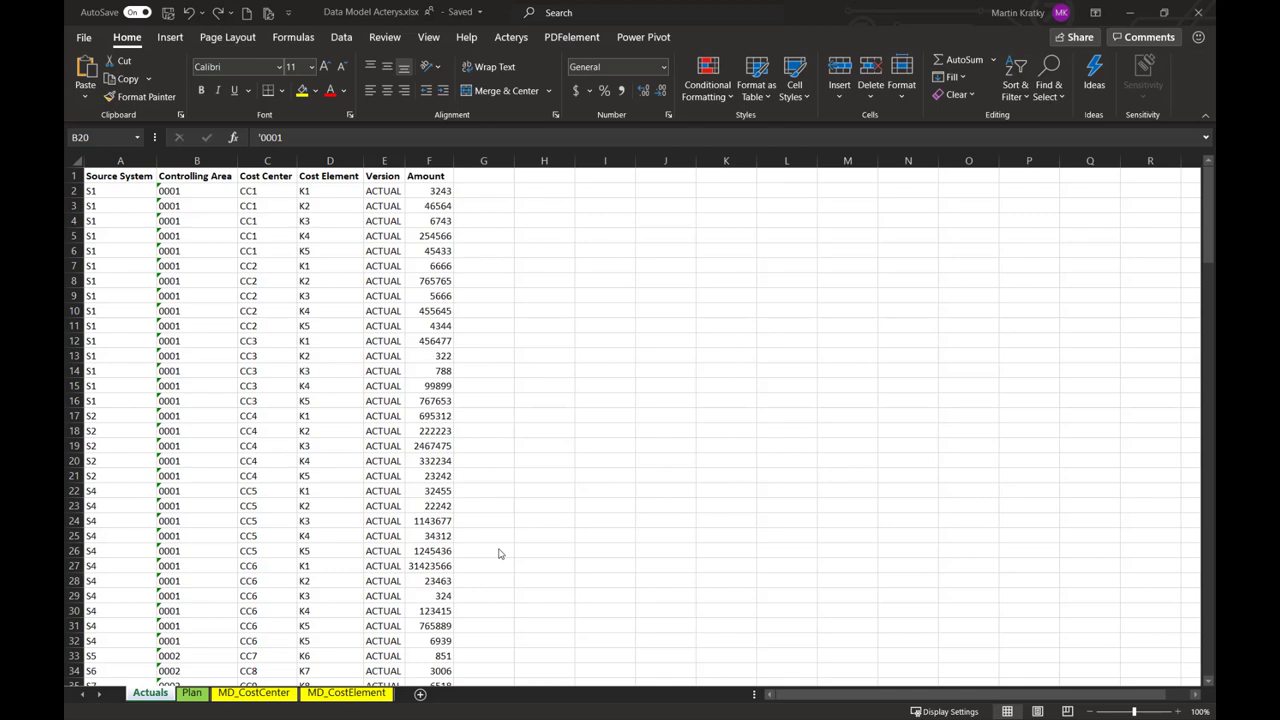
{"action": "mouse_move", "coordinate": [202, 424]}
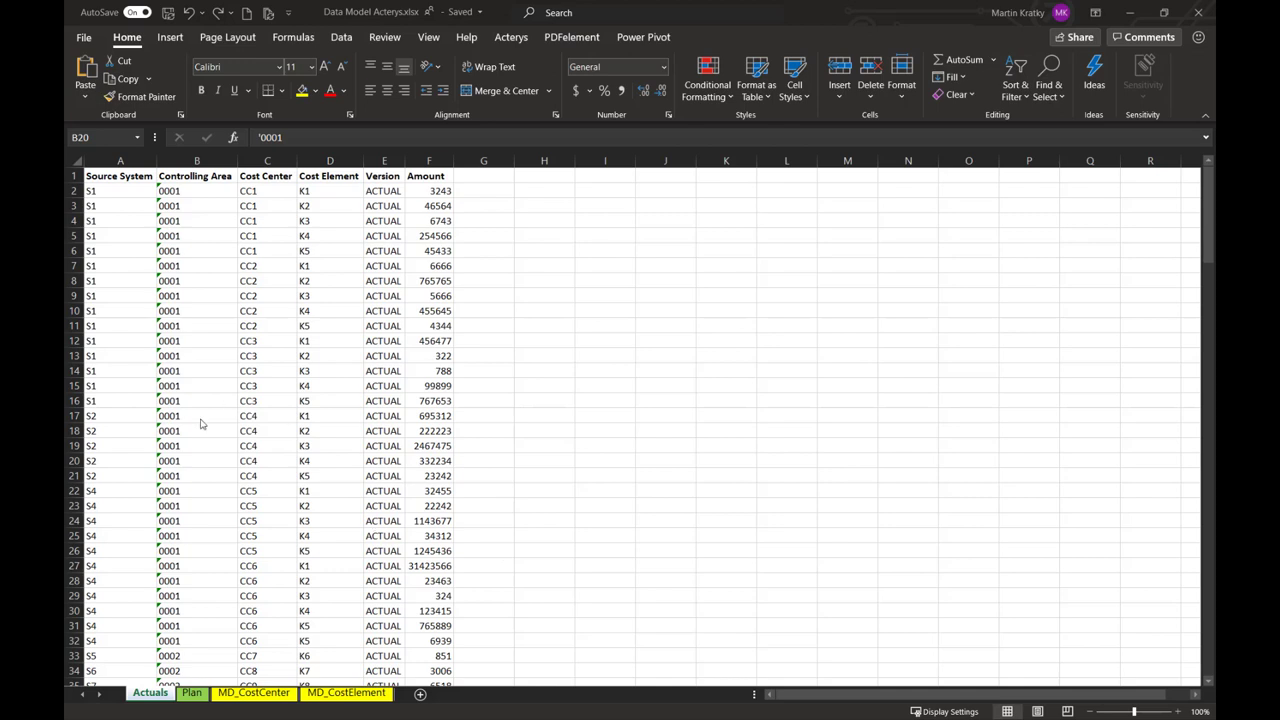
{"action": "mouse_move", "coordinate": [194, 350]}
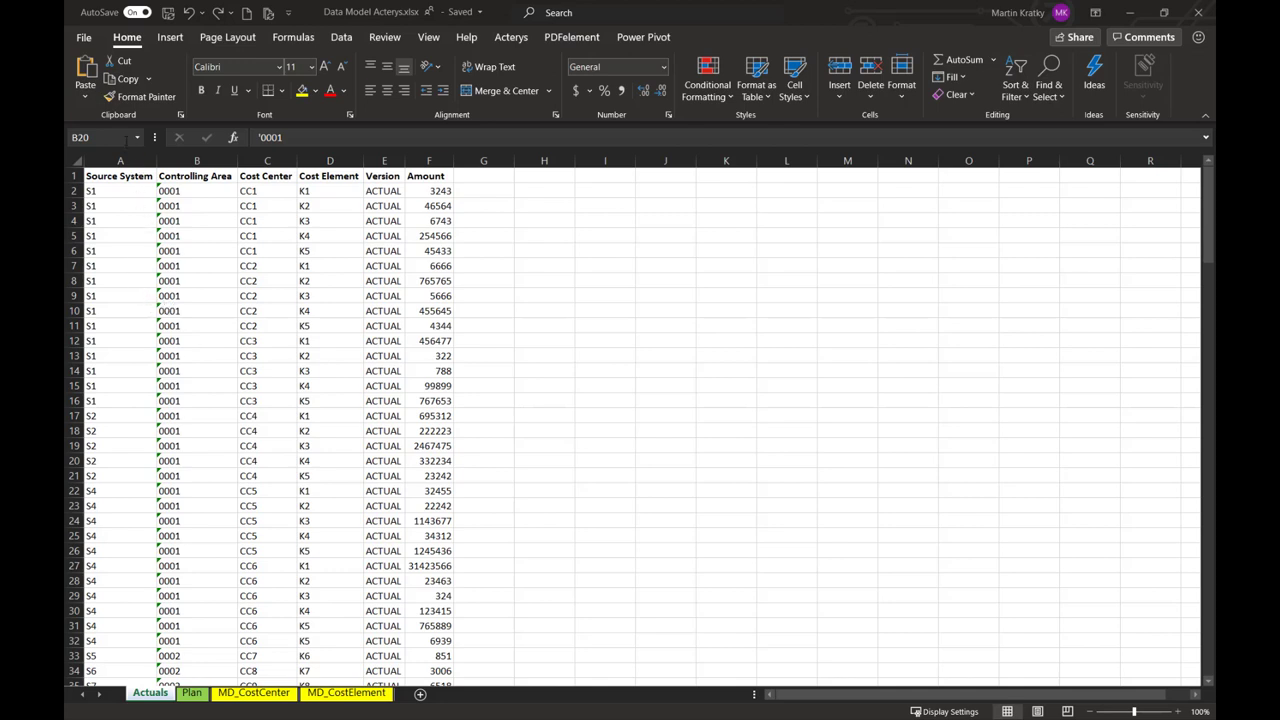
{"action": "mouse_move", "coordinate": [130, 308]}
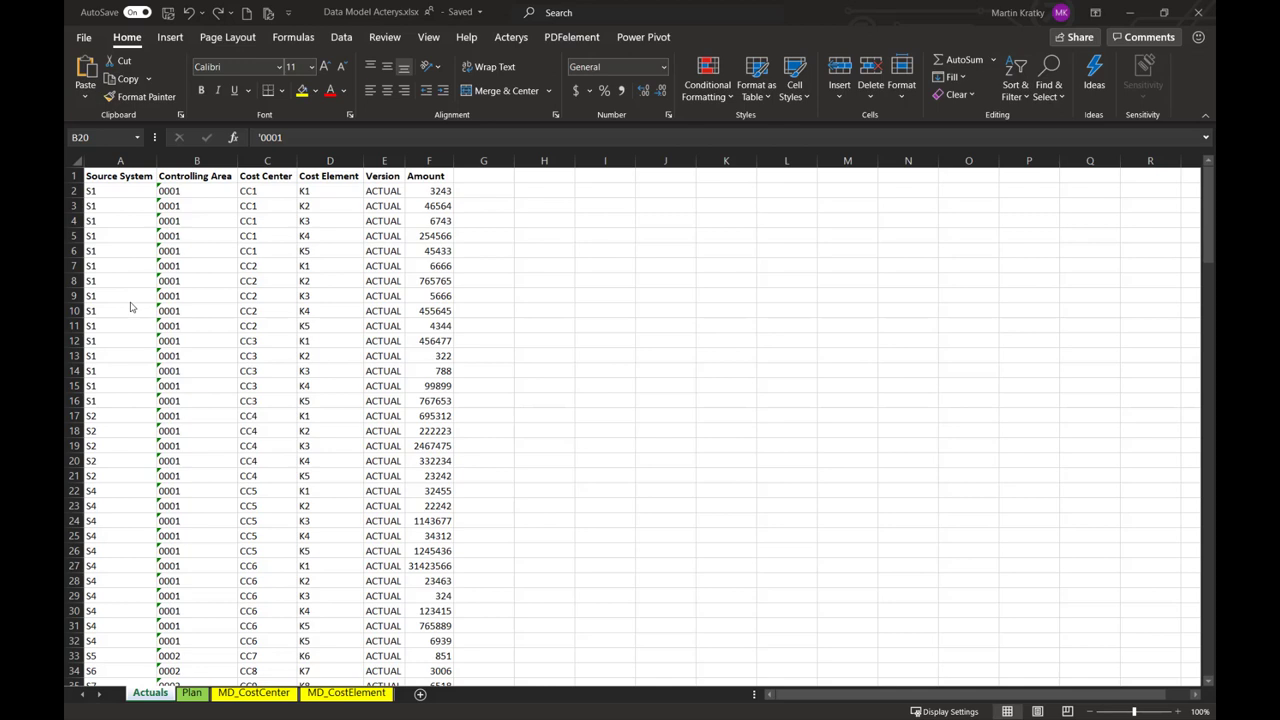
{"action": "mouse_move", "coordinate": [212, 140]}
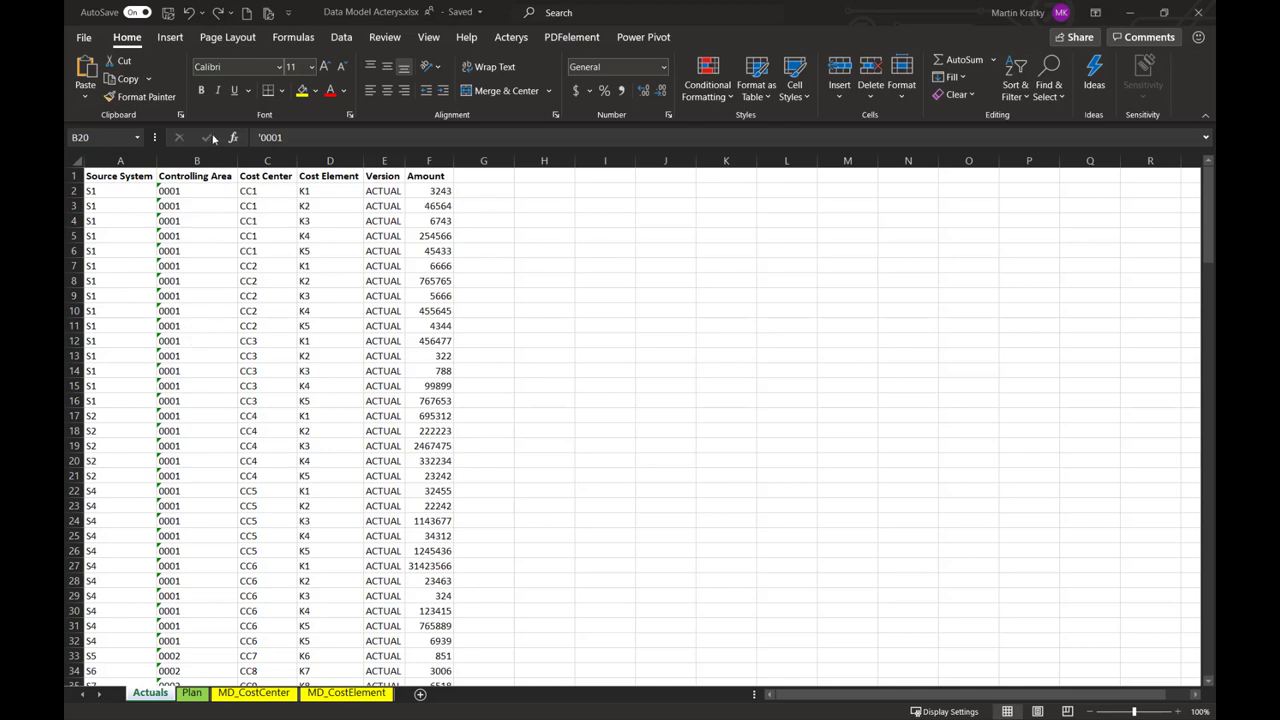
{"action": "mouse_move", "coordinate": [200, 422]}
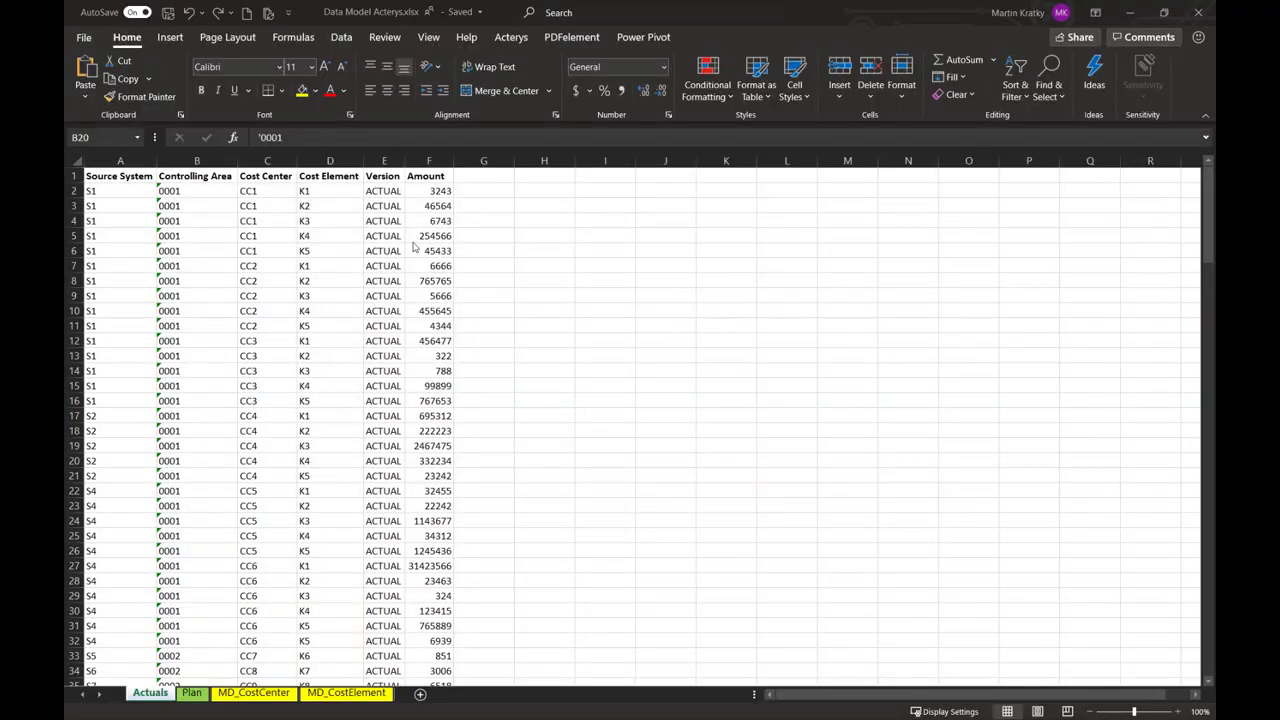
{"action": "mouse_move", "coordinate": [436, 292]}
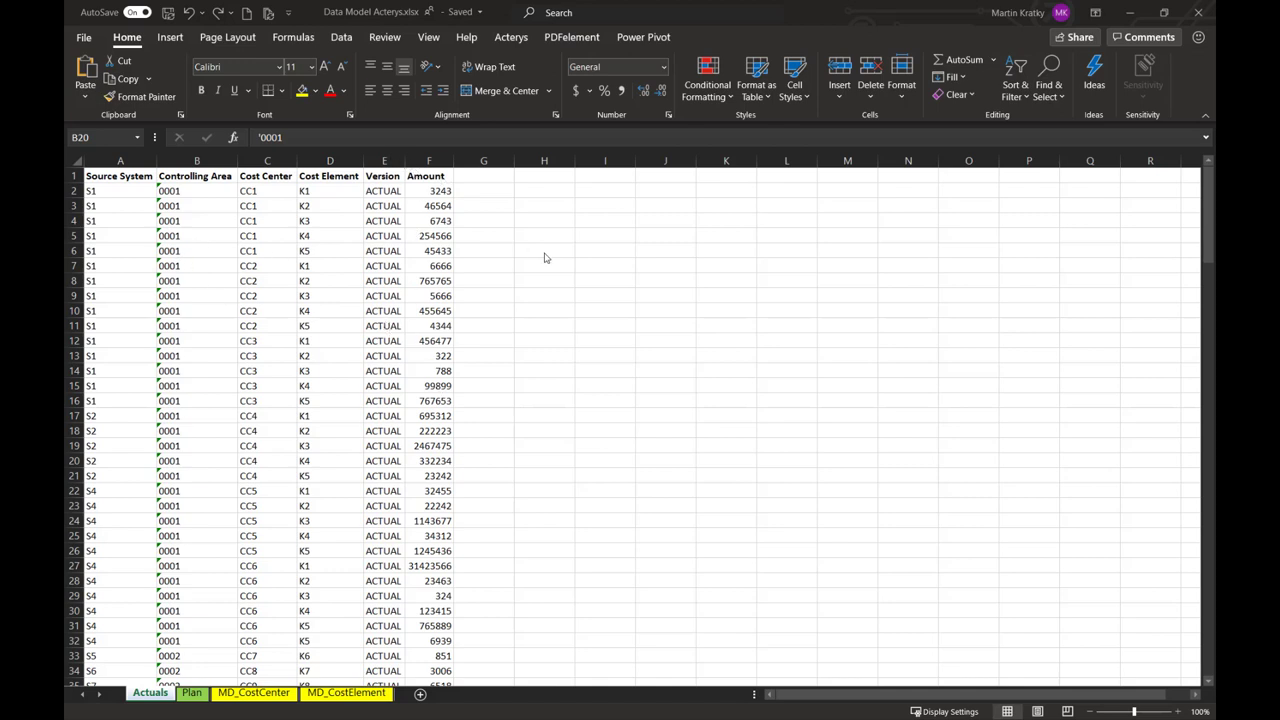
{"action": "mouse_move", "coordinate": [130, 638]}
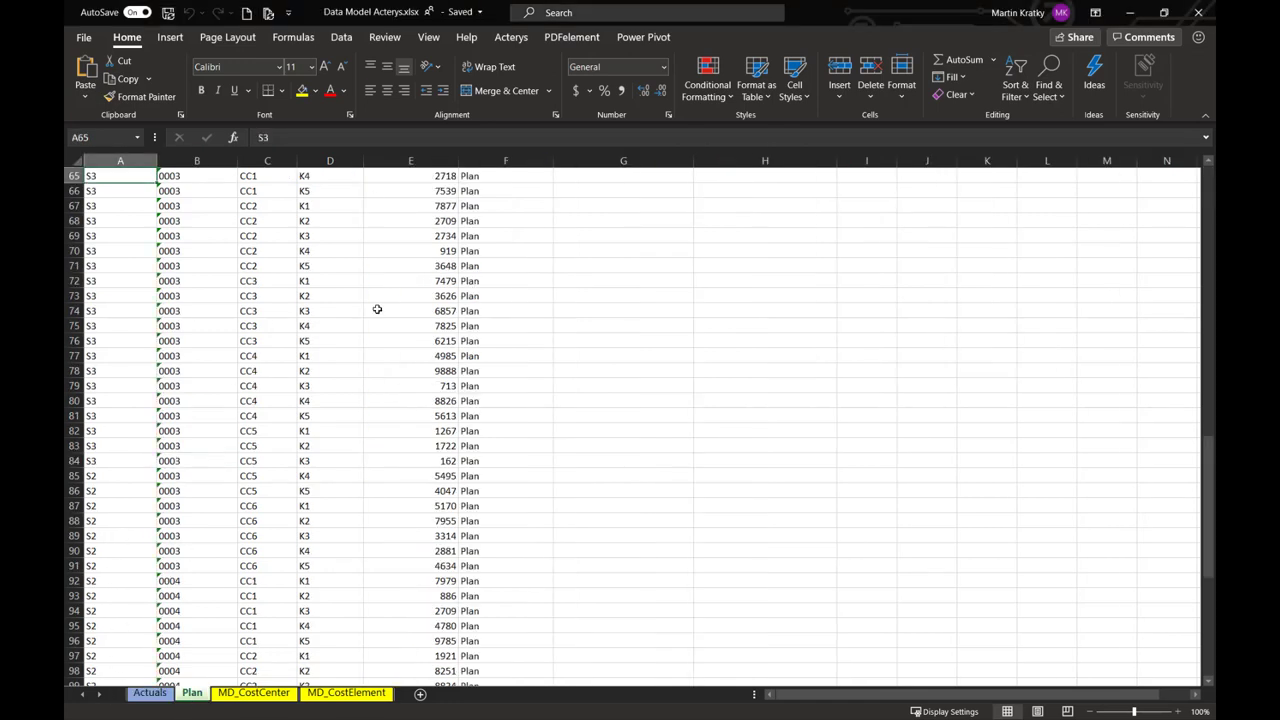
{"action": "mouse_move", "coordinate": [228, 384]}
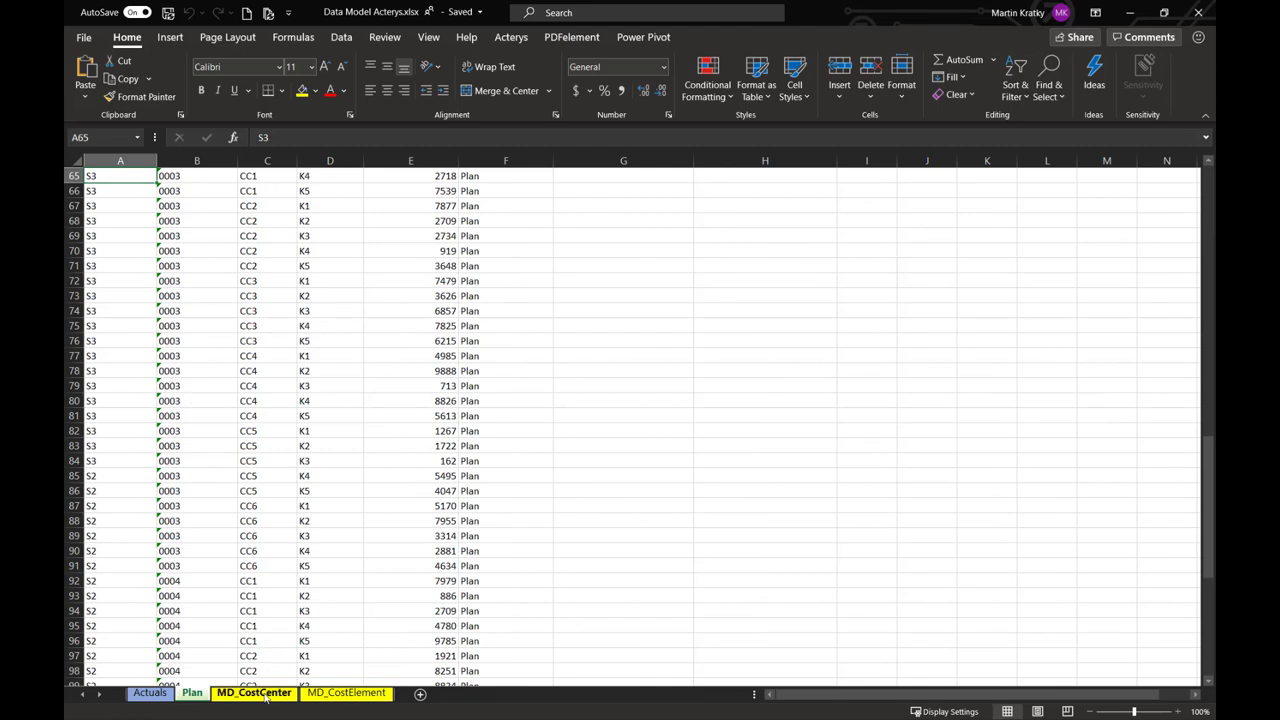
- Switch to the MD_CostCenter master-data sheet to review its columns
{"action": "left_click", "coordinate": [254, 692]}
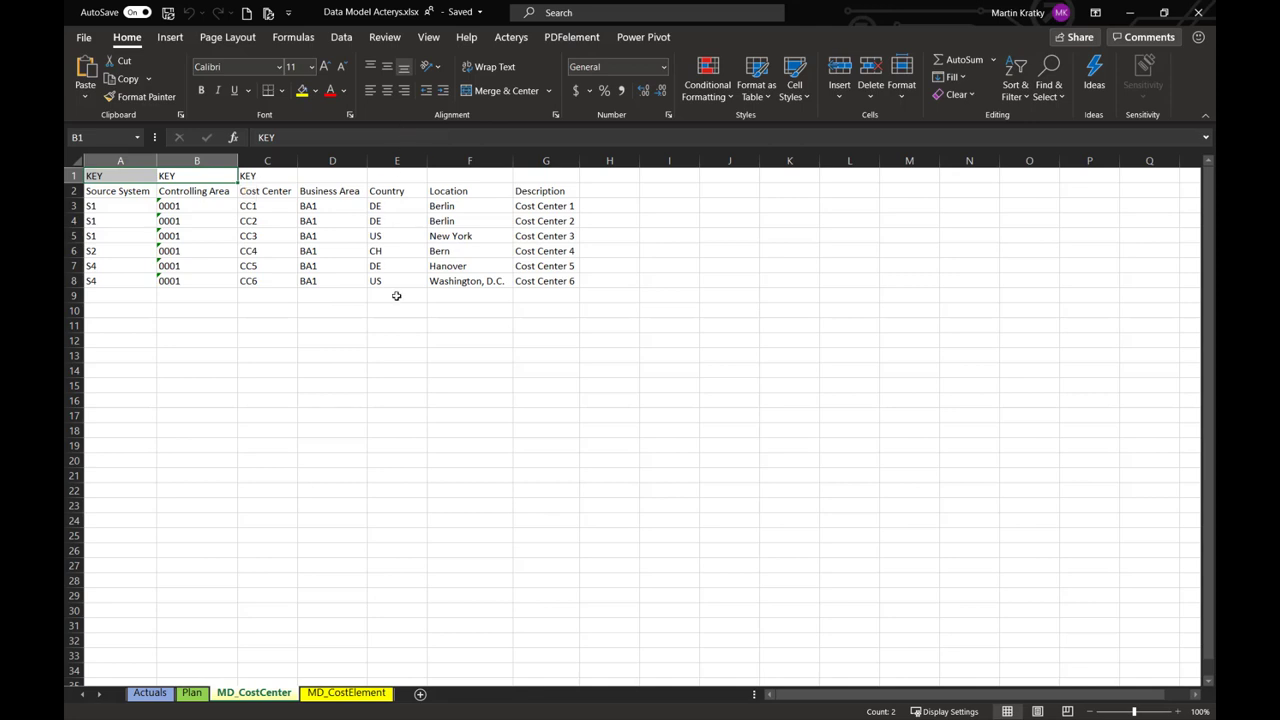
{"action": "mouse_move", "coordinate": [564, 260]}
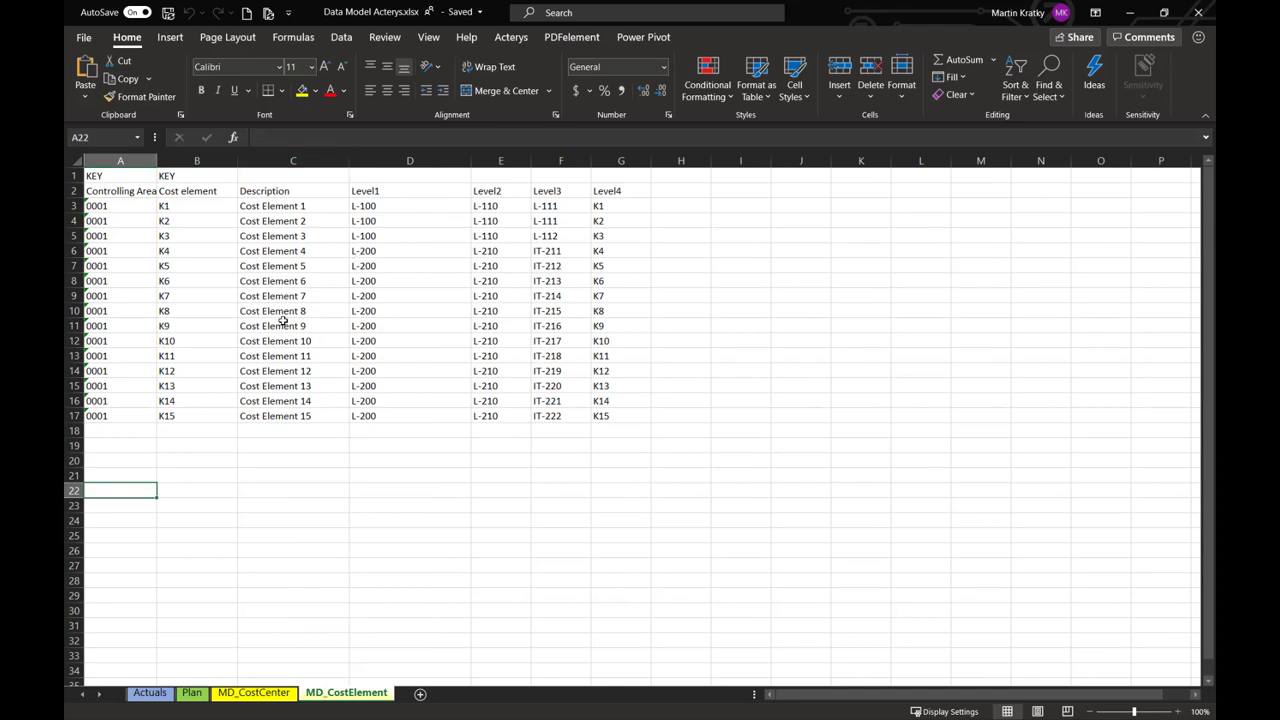
{"action": "mouse_move", "coordinate": [204, 432]}
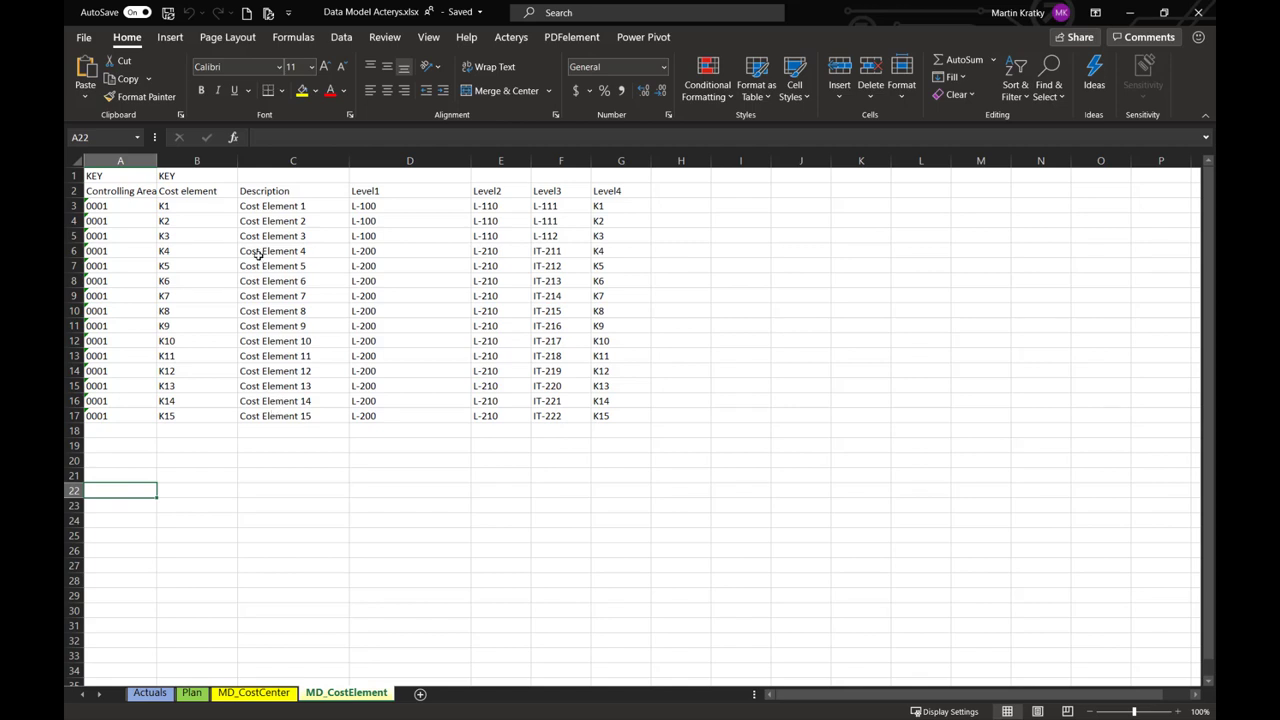
{"action": "mouse_move", "coordinate": [404, 408]}
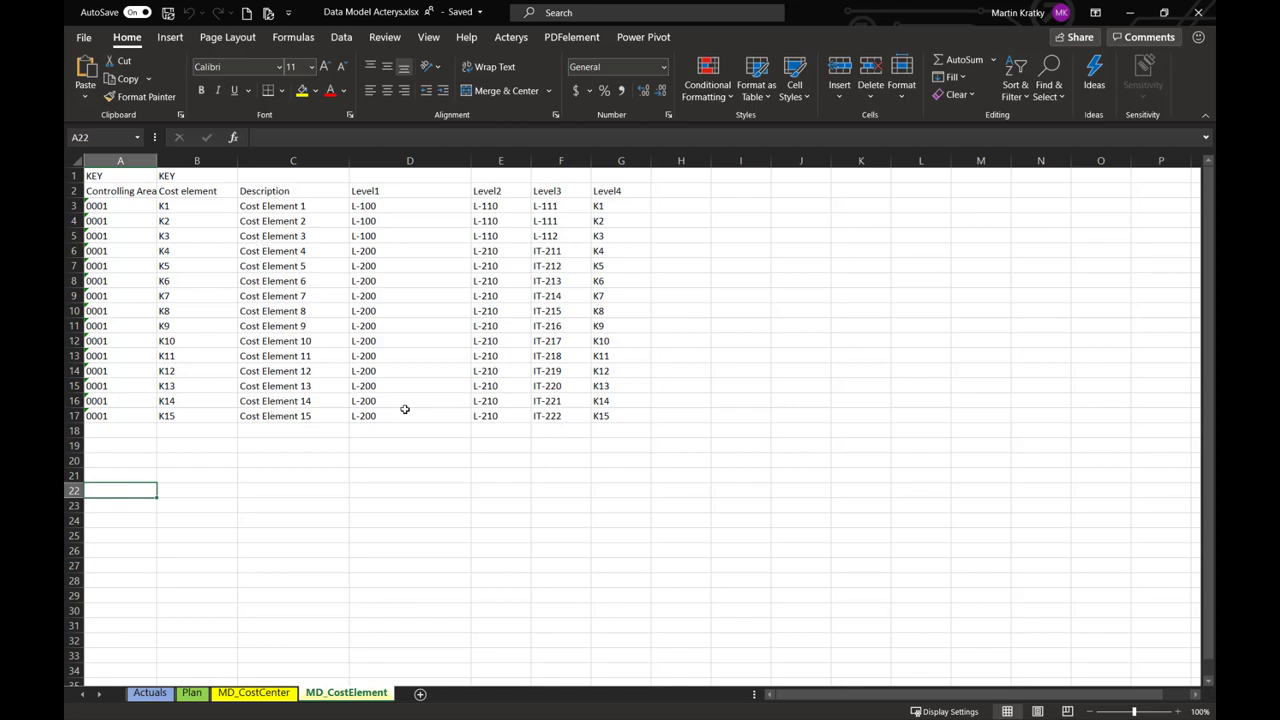
{"action": "mouse_move", "coordinate": [660, 506]}
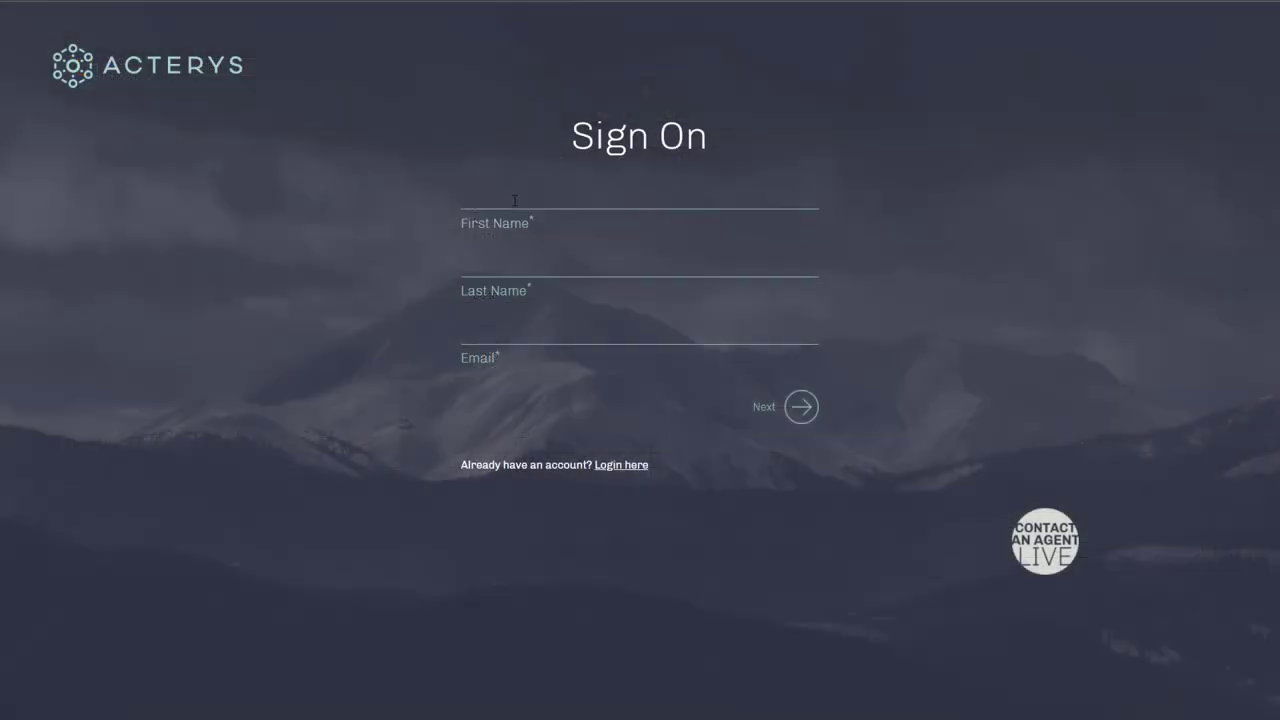
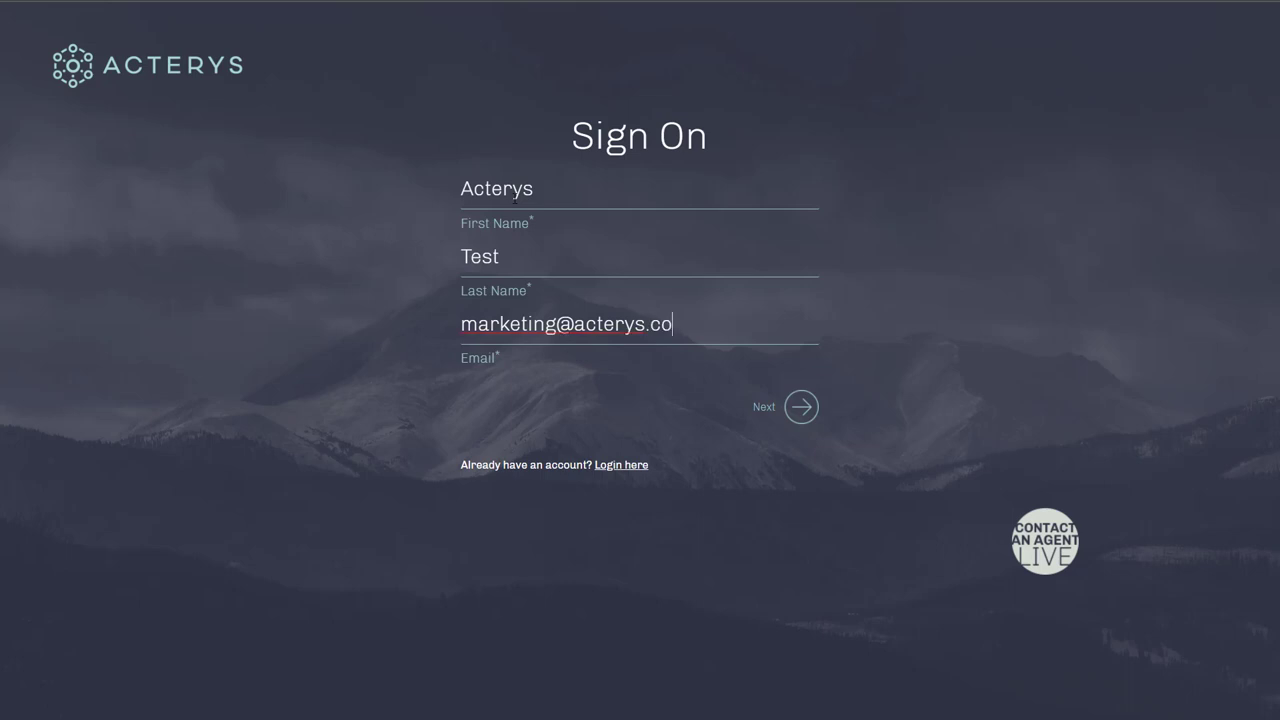
{"action": "left_click", "coordinate": [800, 406]}
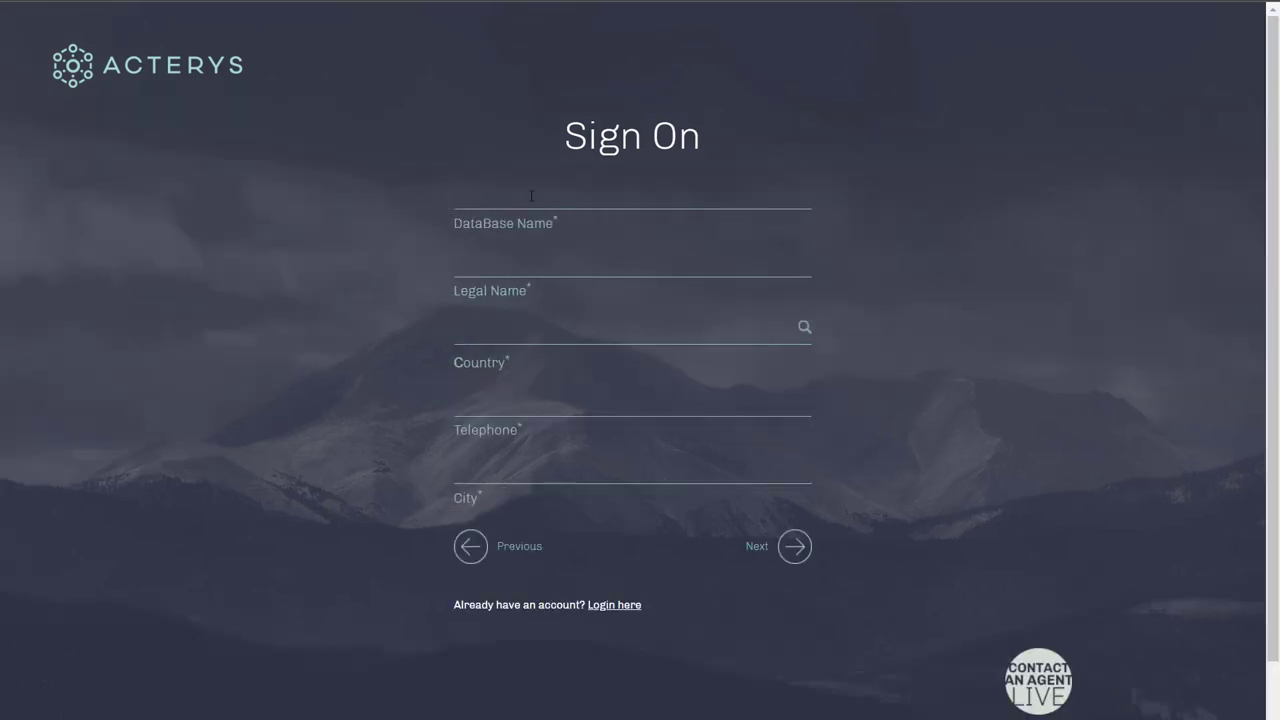
{"action": "type", "text": "Demosys"}
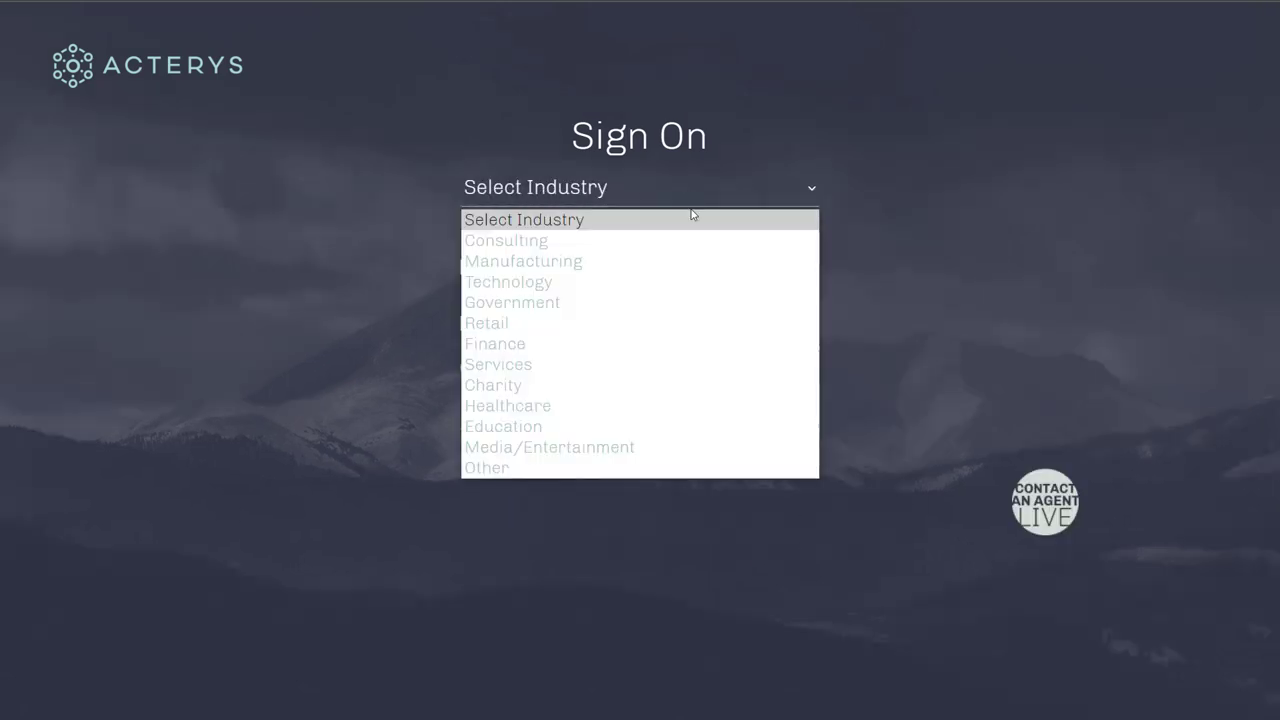
- Choose an industry, submit the registration and sign in to the new account
{"action": "left_click", "coordinate": [524, 218]}
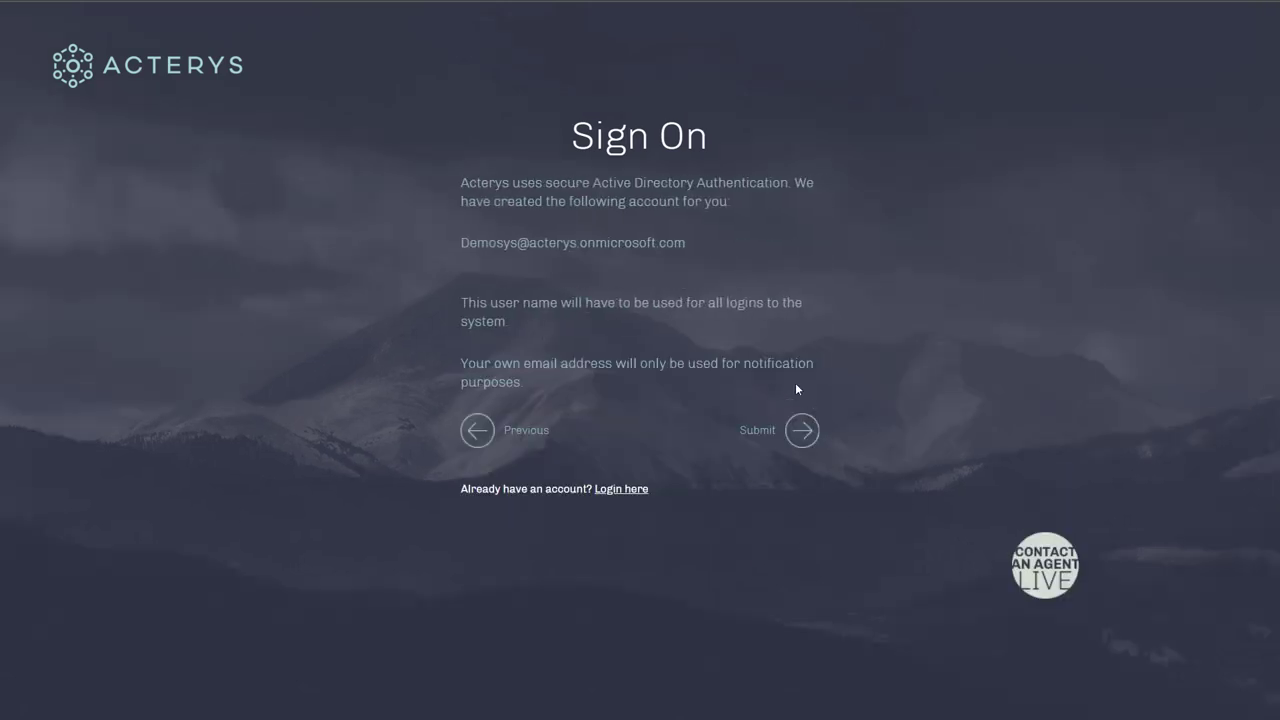
{"action": "left_click", "coordinate": [800, 430]}
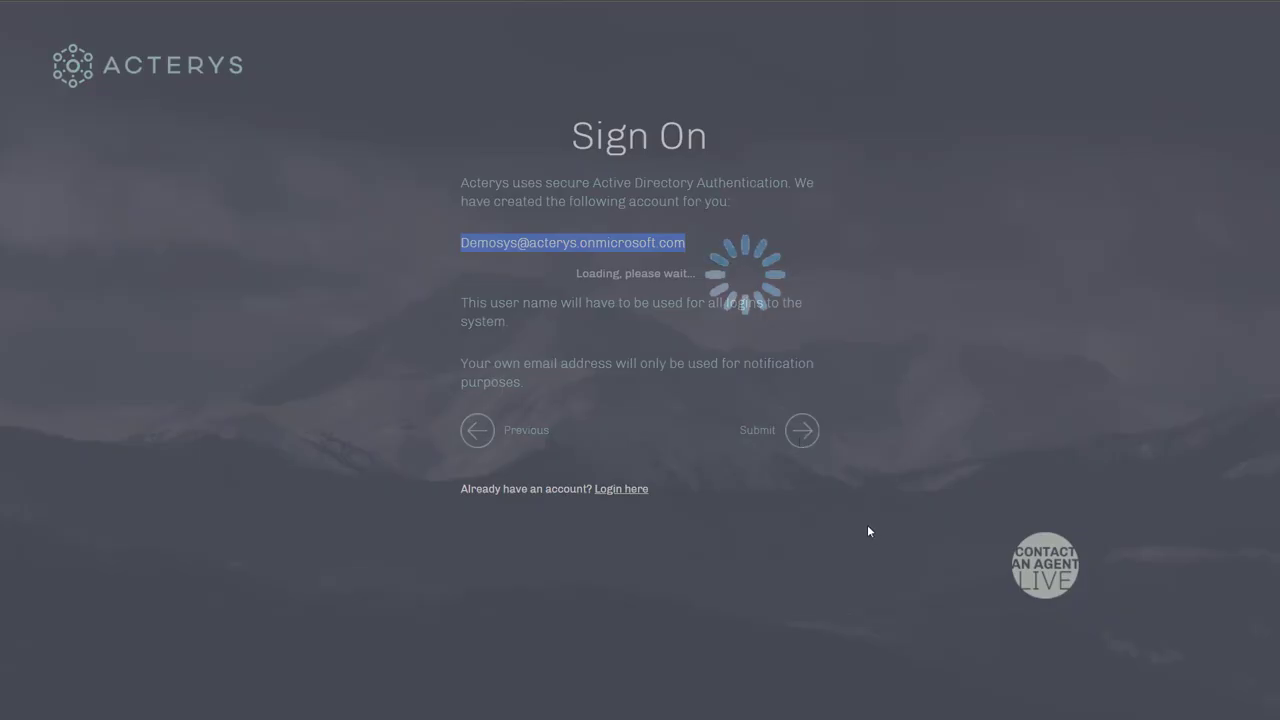
{"action": "left_click", "coordinate": [802, 430]}
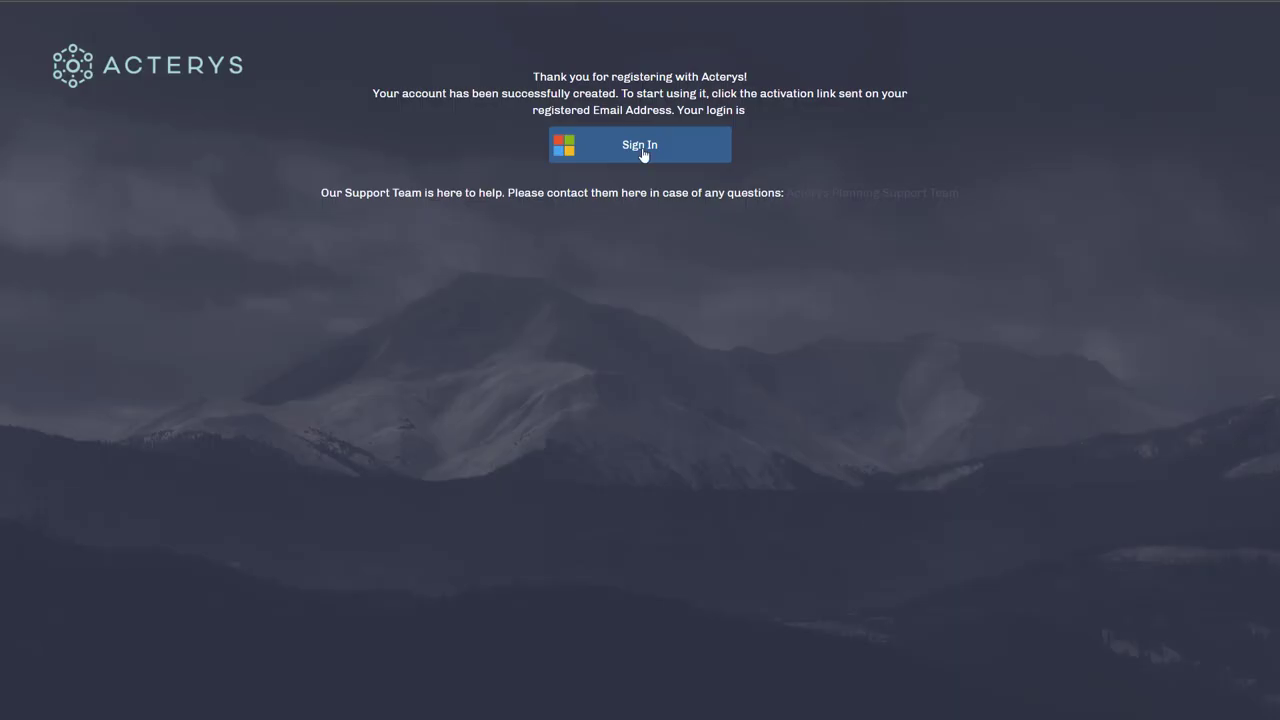
{"action": "left_click", "coordinate": [640, 144]}
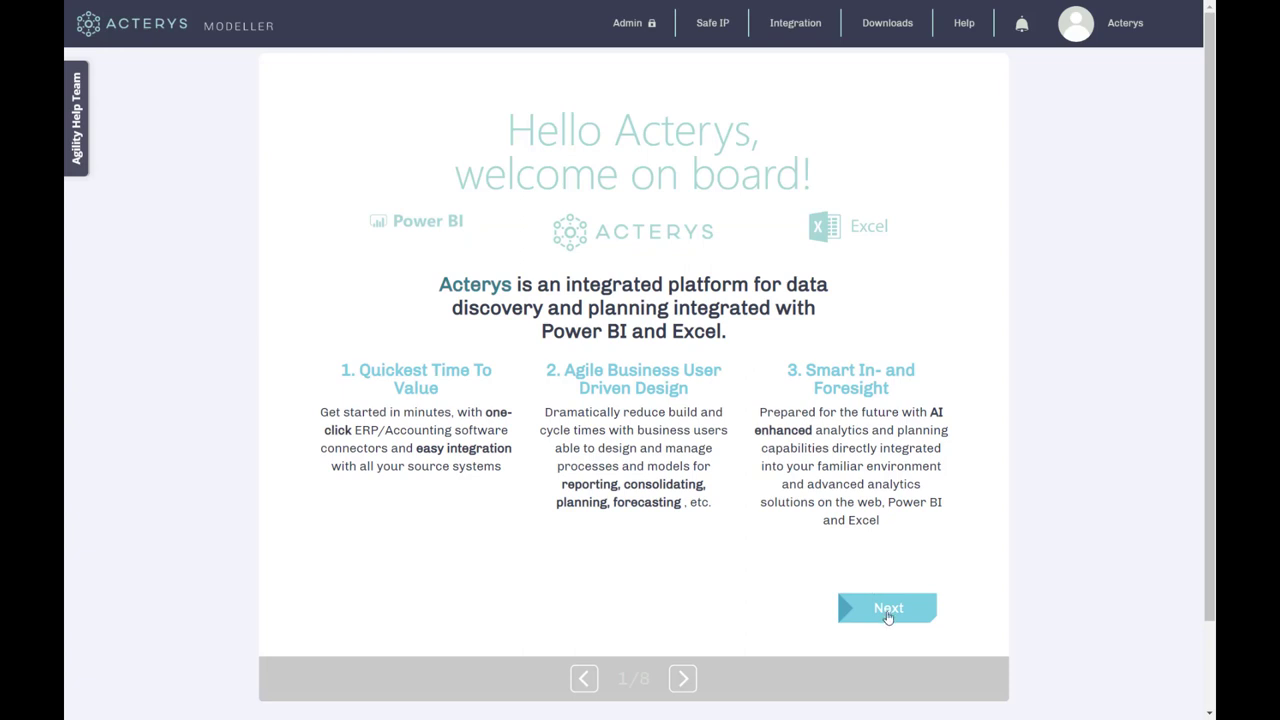
- Advance through the welcome pages to the Model Connectors integration page
{"action": "left_click", "coordinate": [886, 608]}
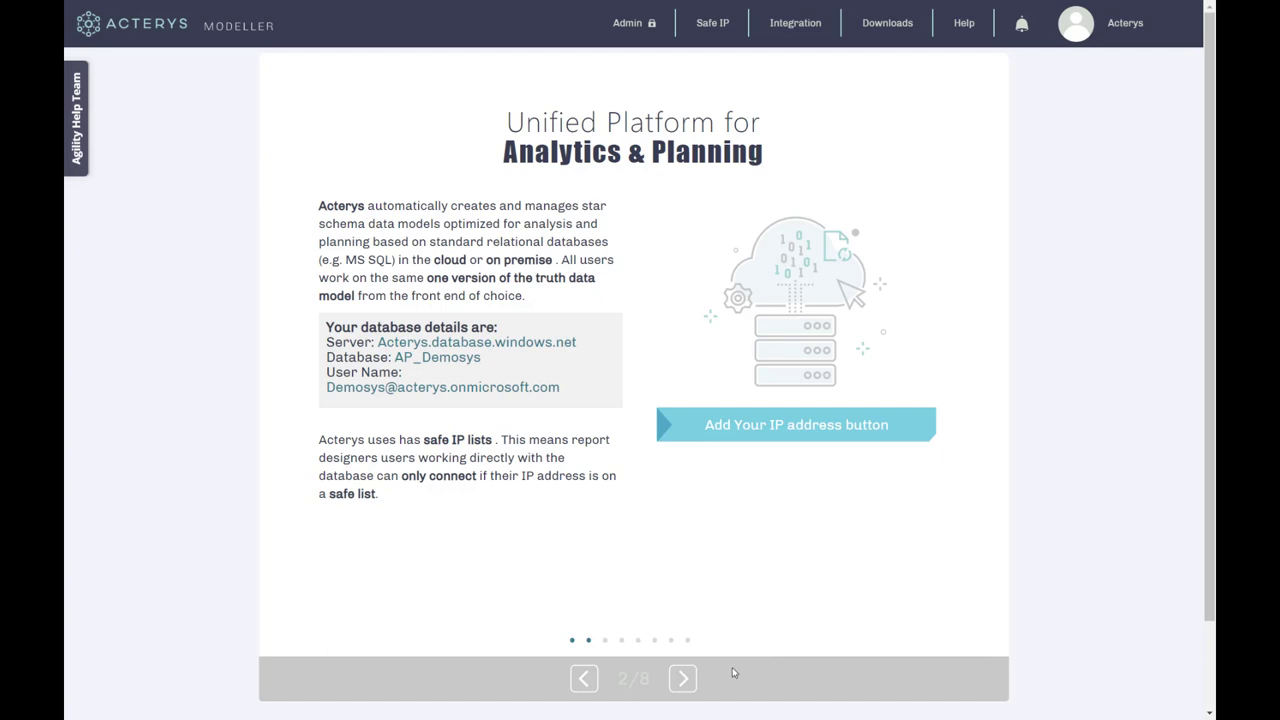
{"action": "mouse_move", "coordinate": [682, 680]}
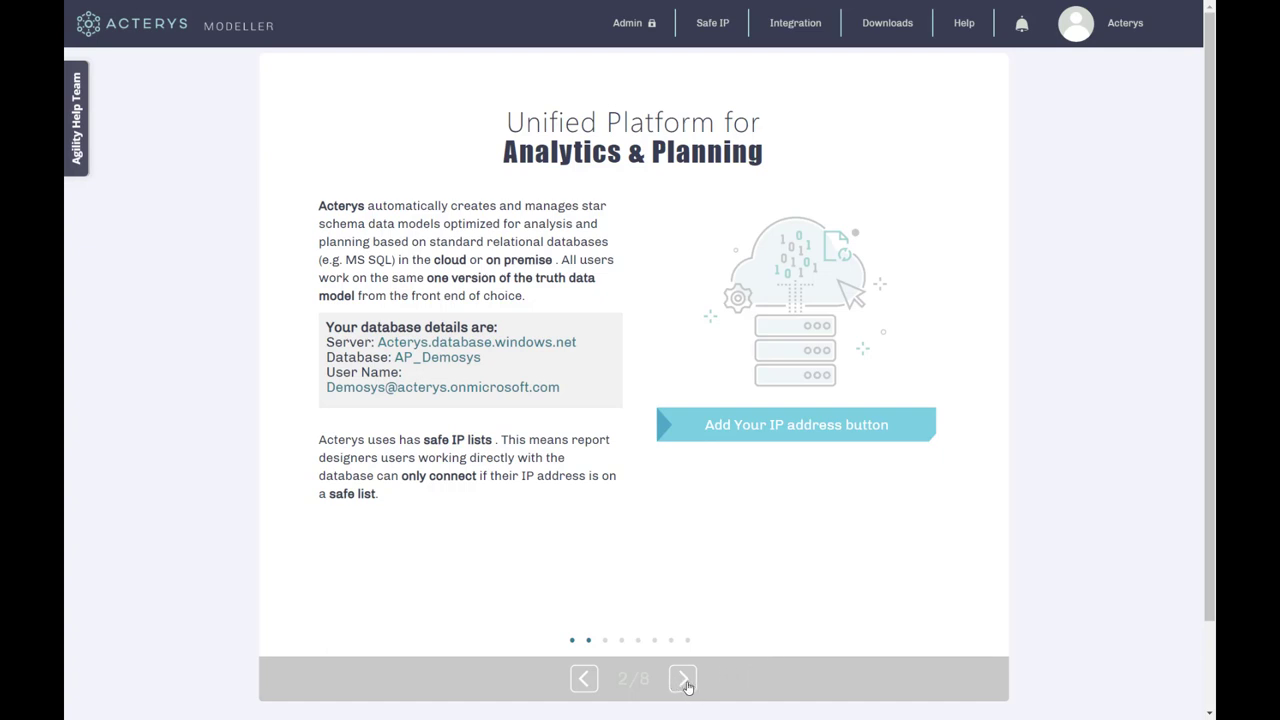
{"action": "left_click", "coordinate": [684, 686]}
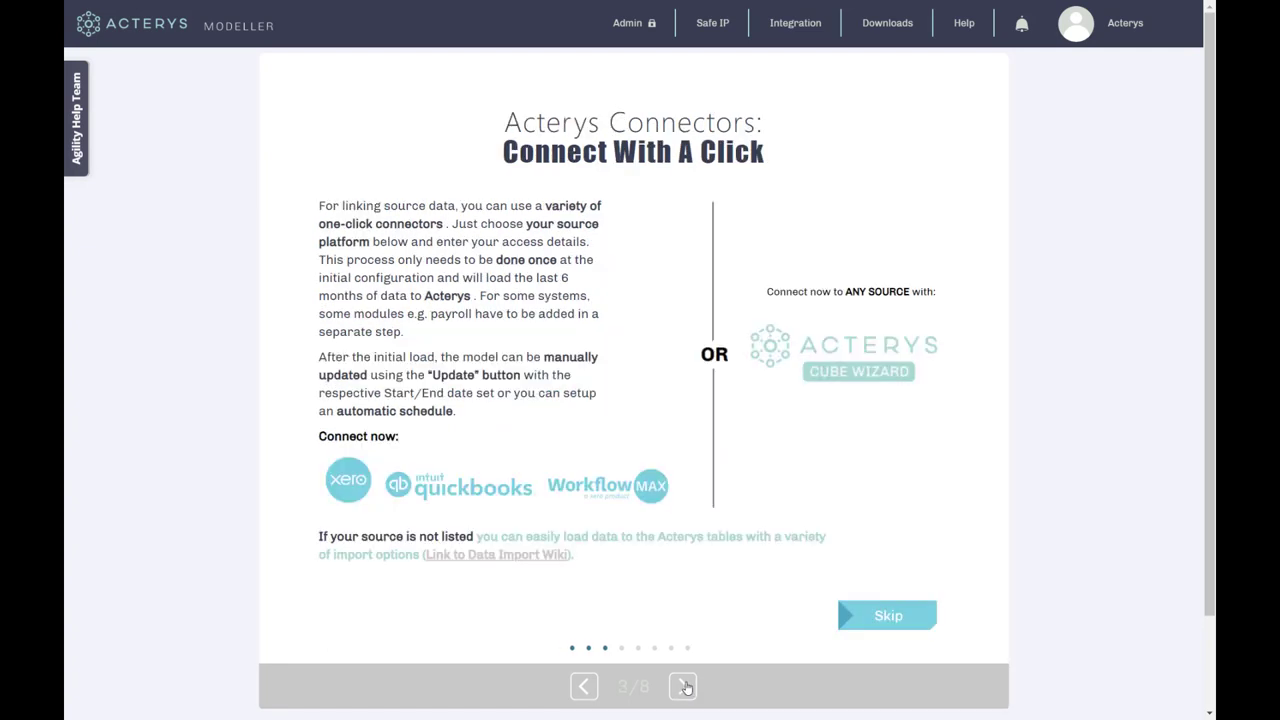
{"action": "mouse_move", "coordinate": [744, 624]}
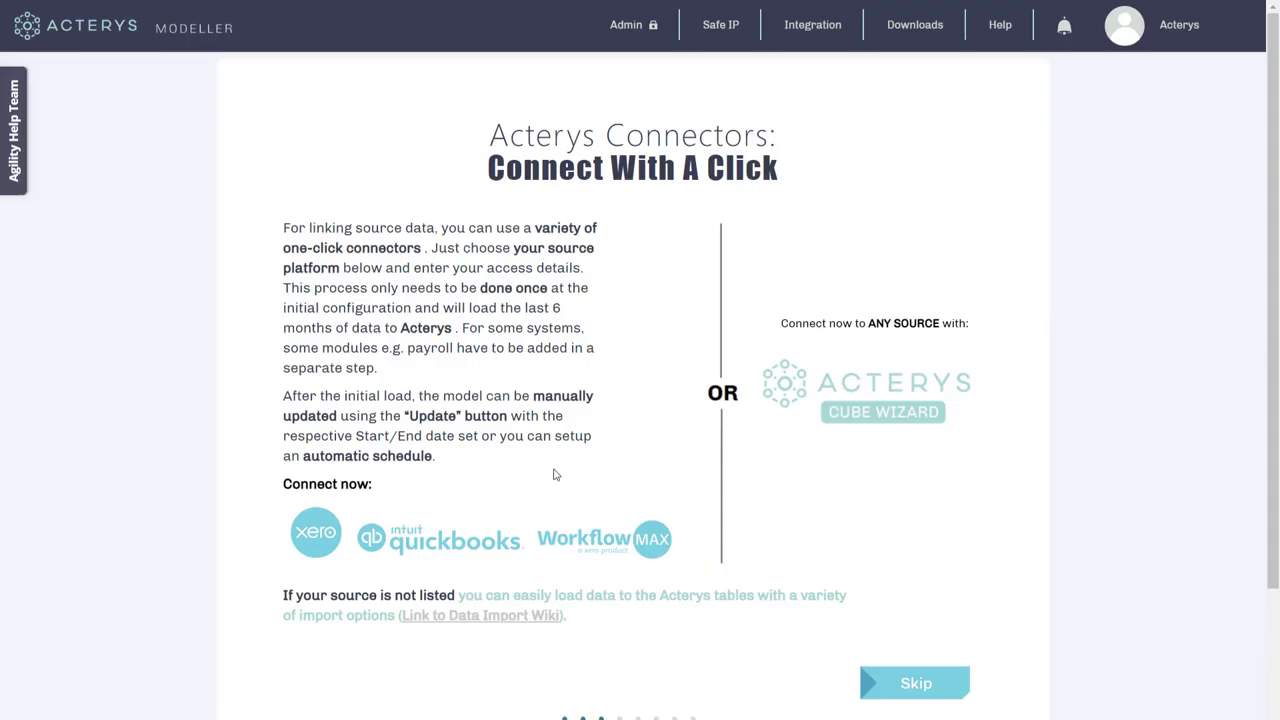
{"action": "mouse_move", "coordinate": [548, 462]}
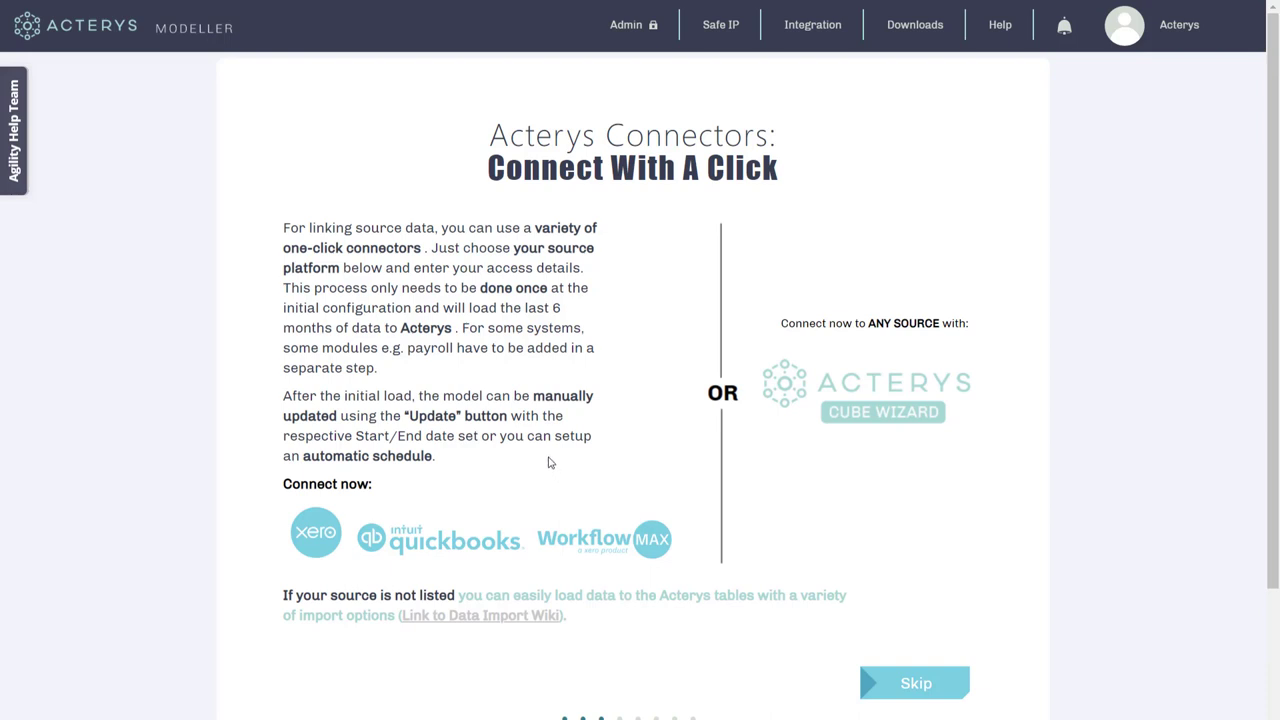
{"action": "mouse_move", "coordinate": [854, 84]}
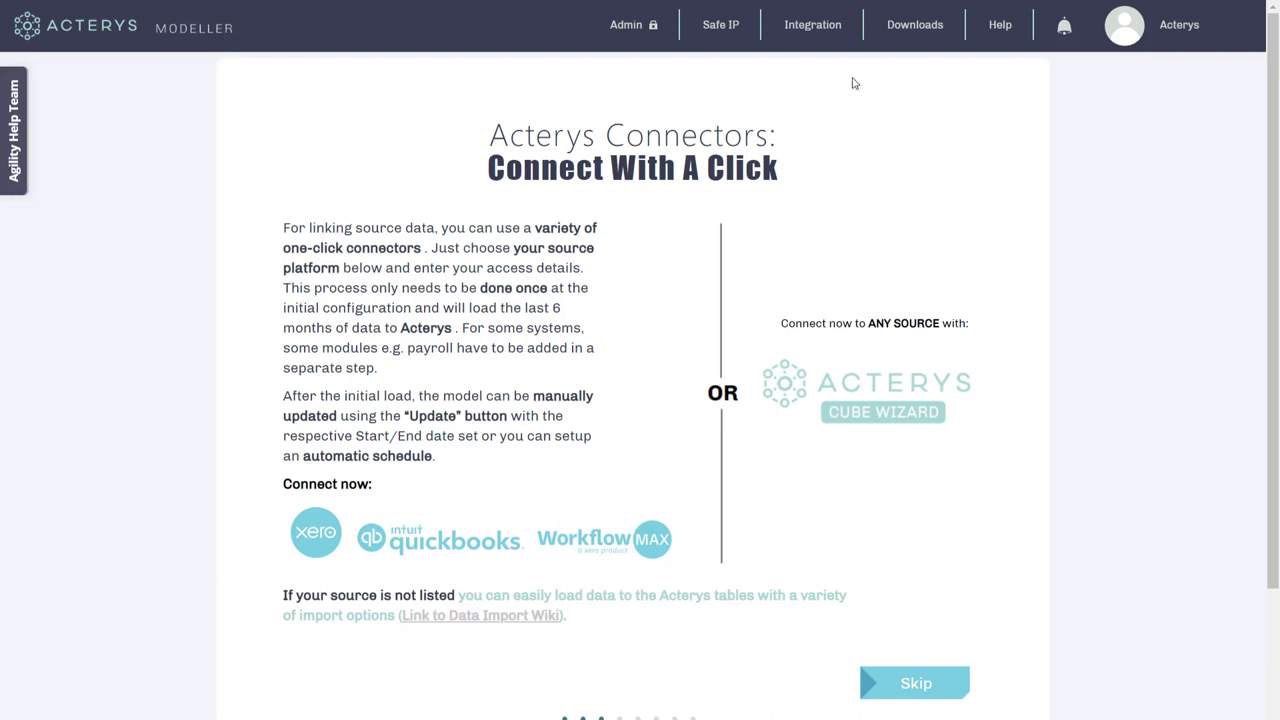
{"action": "mouse_move", "coordinate": [886, 120]}
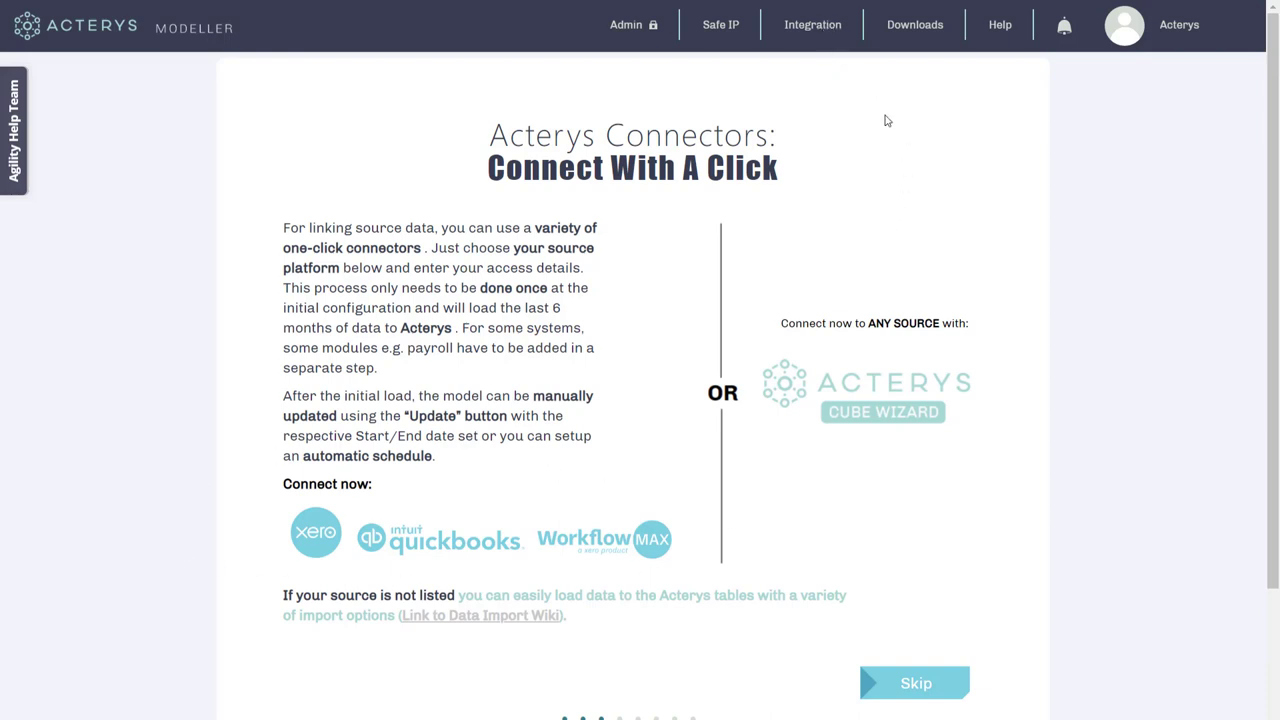
{"action": "left_click", "coordinate": [914, 684]}
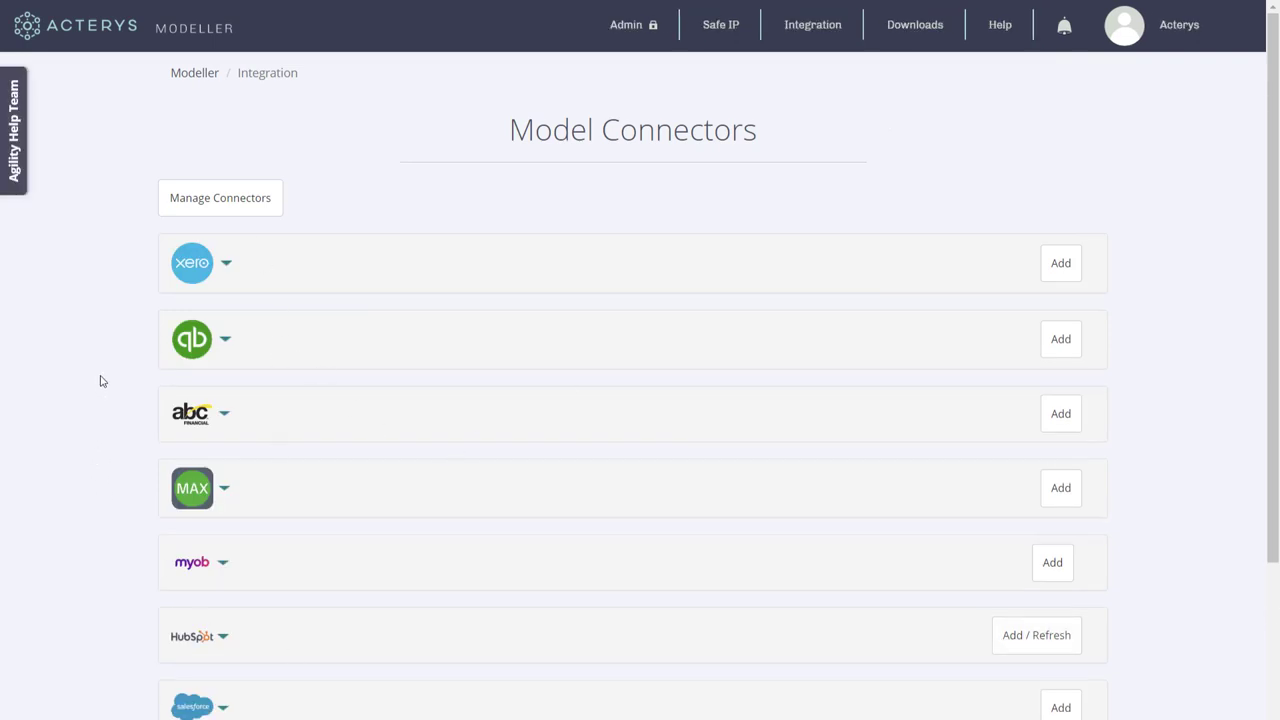
{"action": "mouse_move", "coordinate": [1060, 276]}
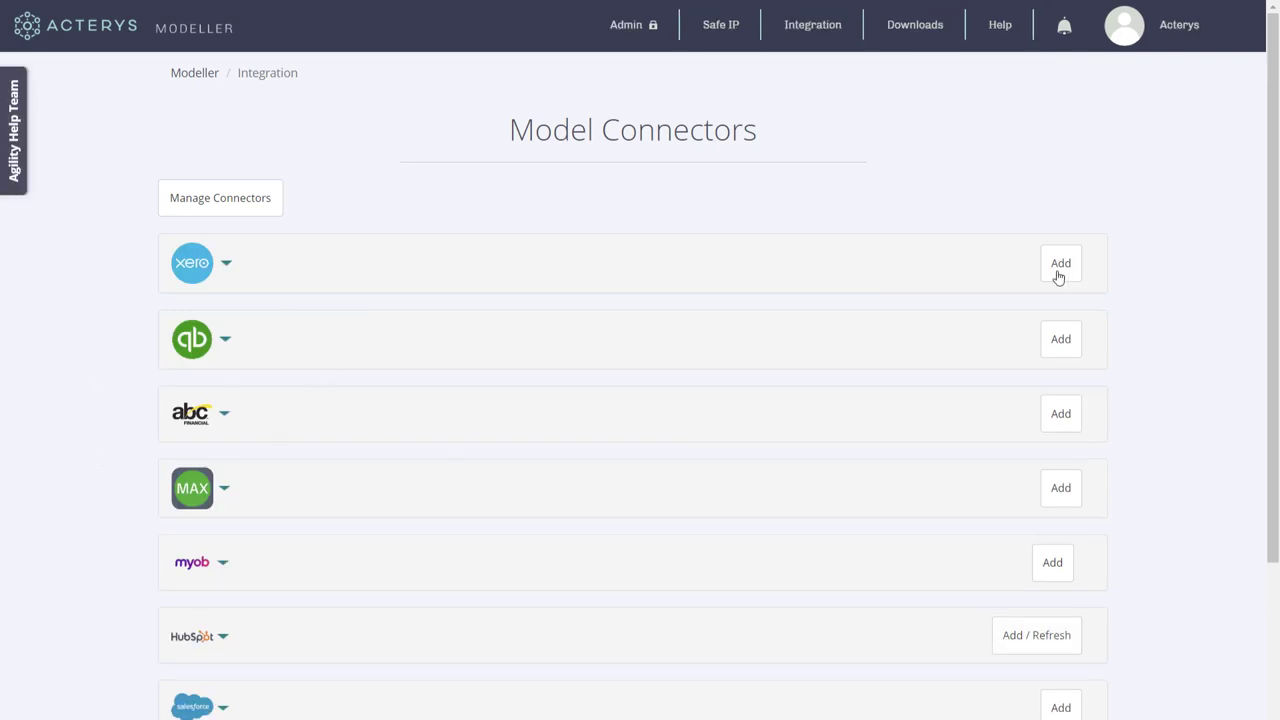
{"action": "mouse_move", "coordinate": [1100, 254]}
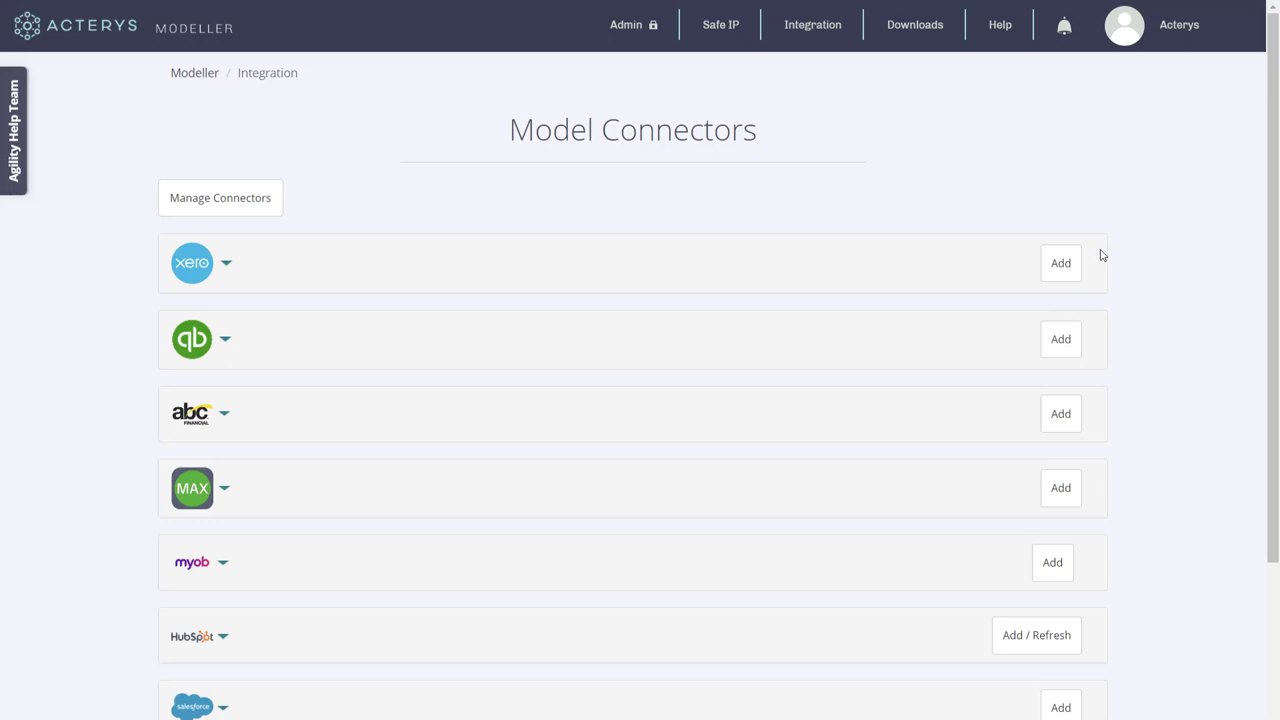
{"action": "mouse_move", "coordinate": [850, 244]}
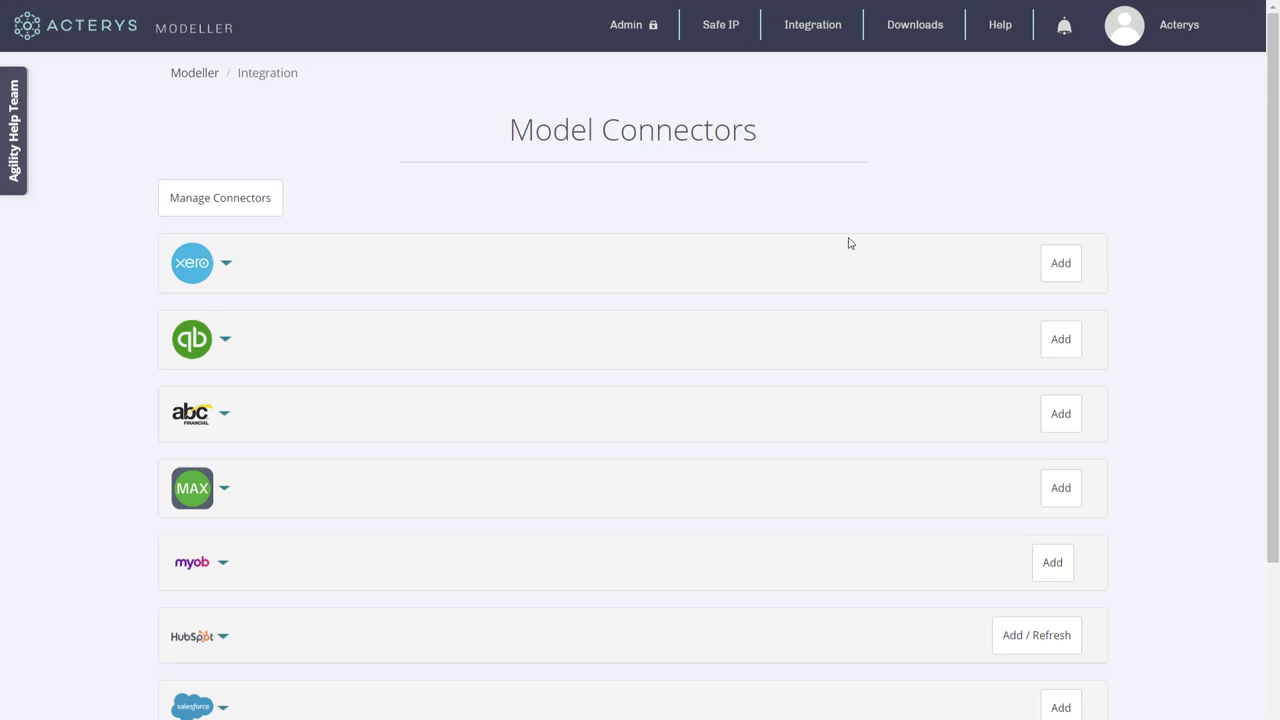
{"action": "mouse_move", "coordinate": [870, 214]}
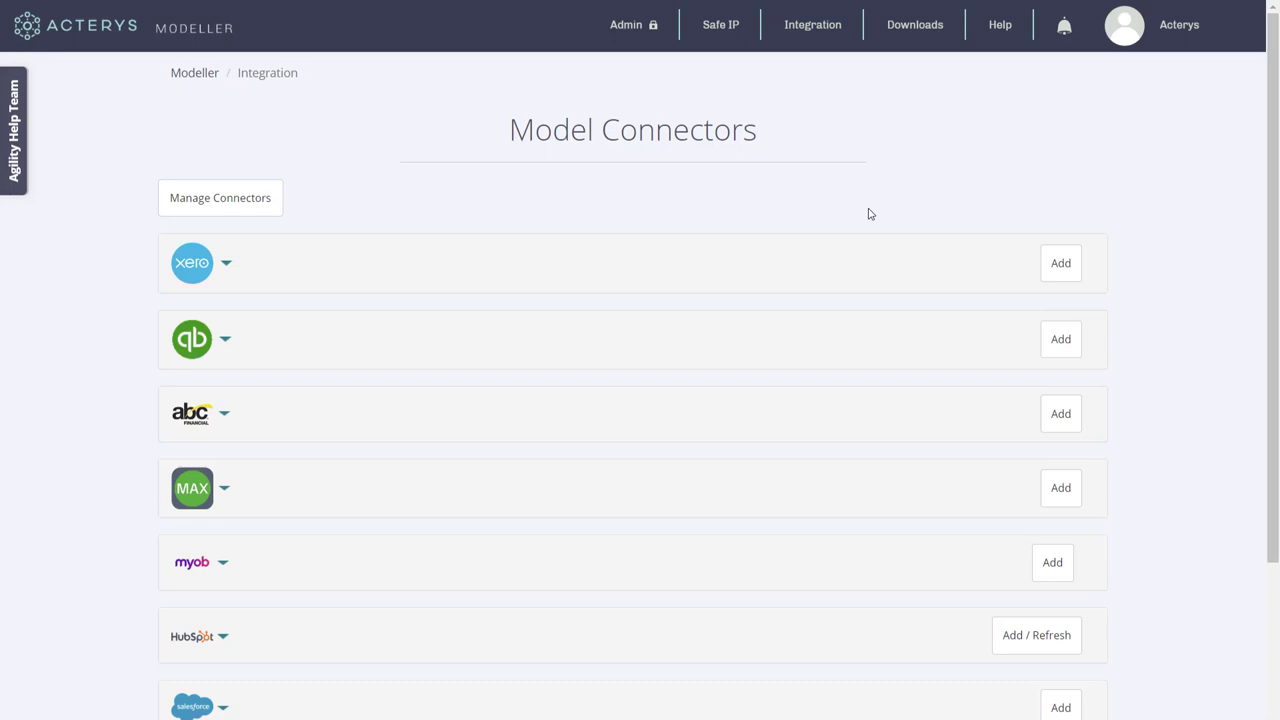
{"action": "mouse_move", "coordinate": [756, 232]}
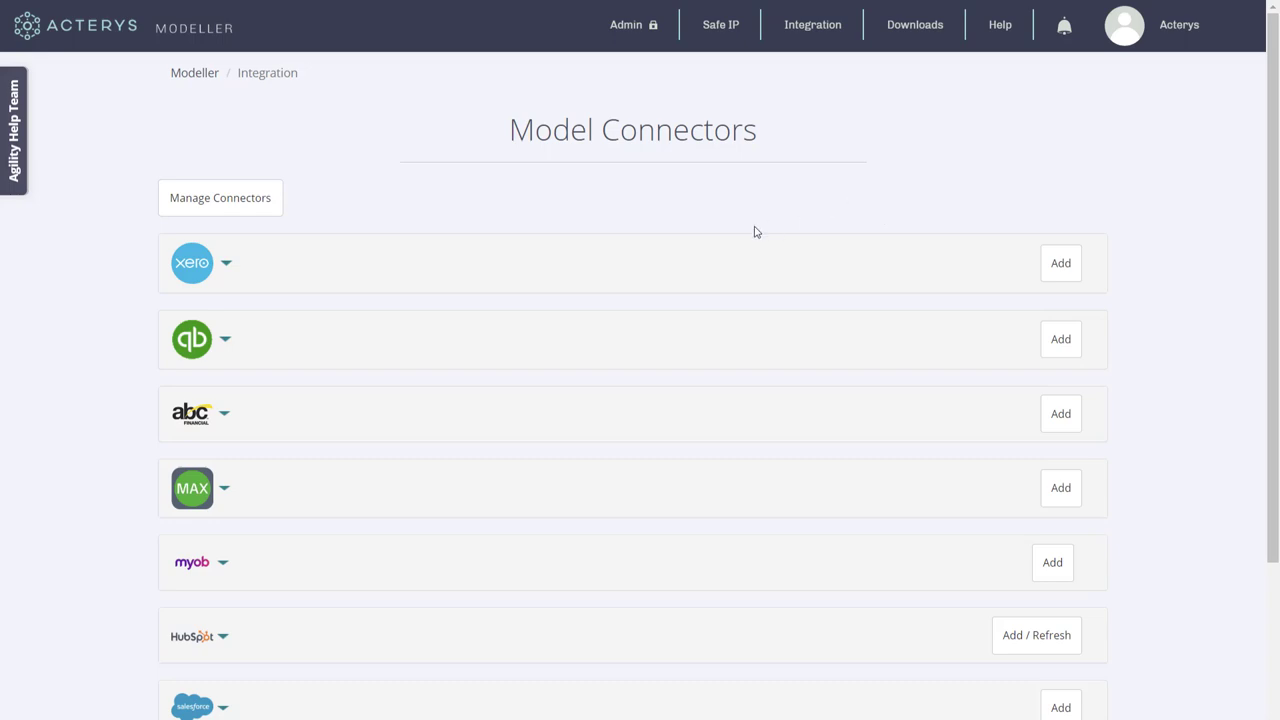
{"action": "mouse_move", "coordinate": [528, 288]}
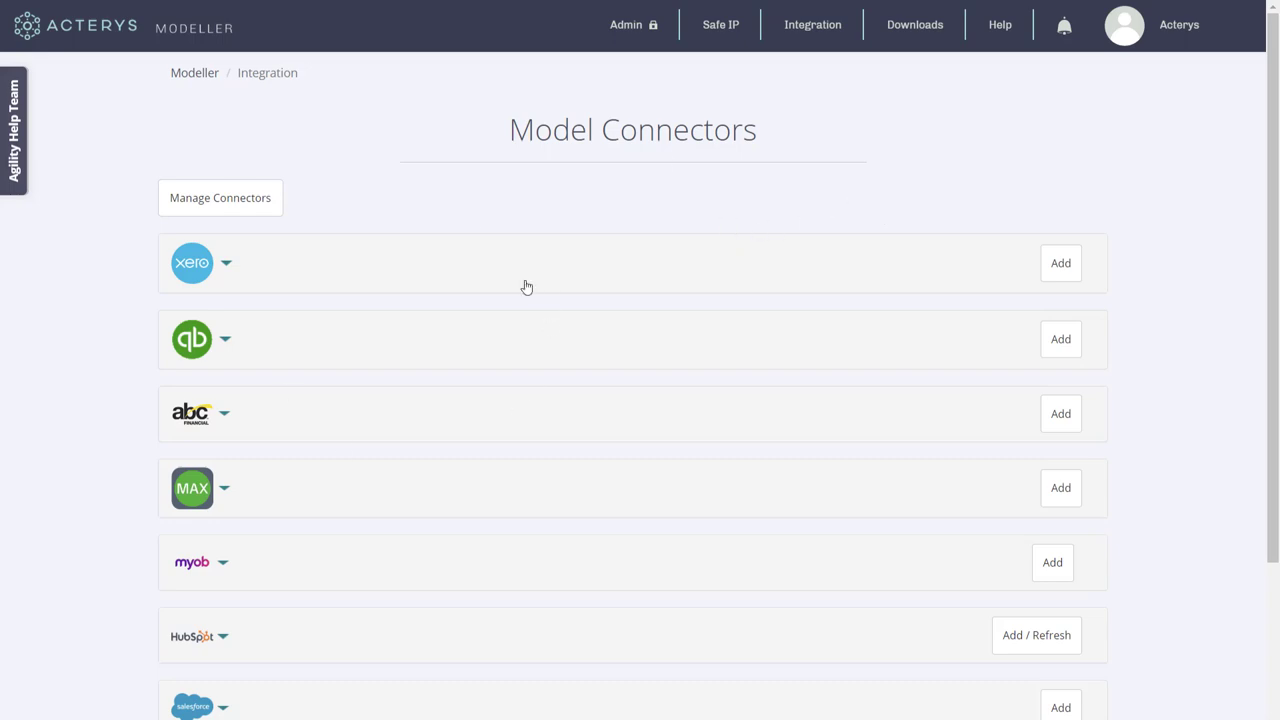
{"action": "mouse_move", "coordinate": [508, 270]}
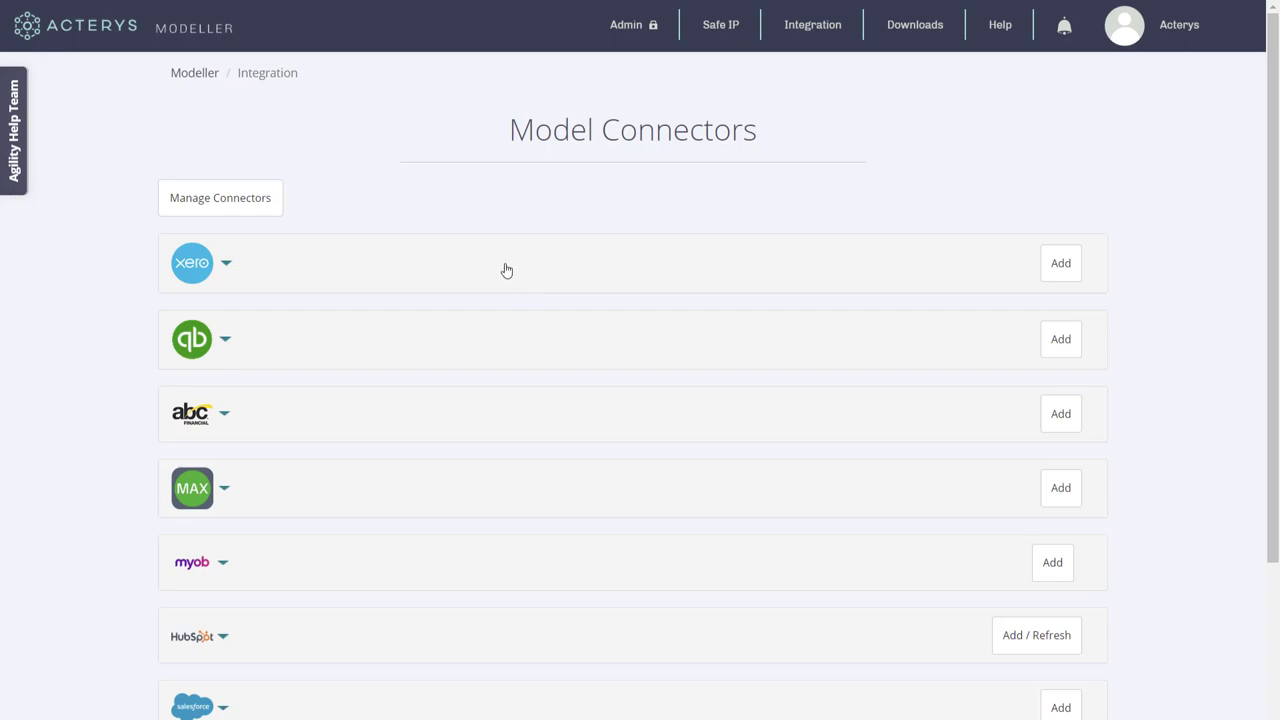
{"action": "mouse_move", "coordinate": [504, 268]}
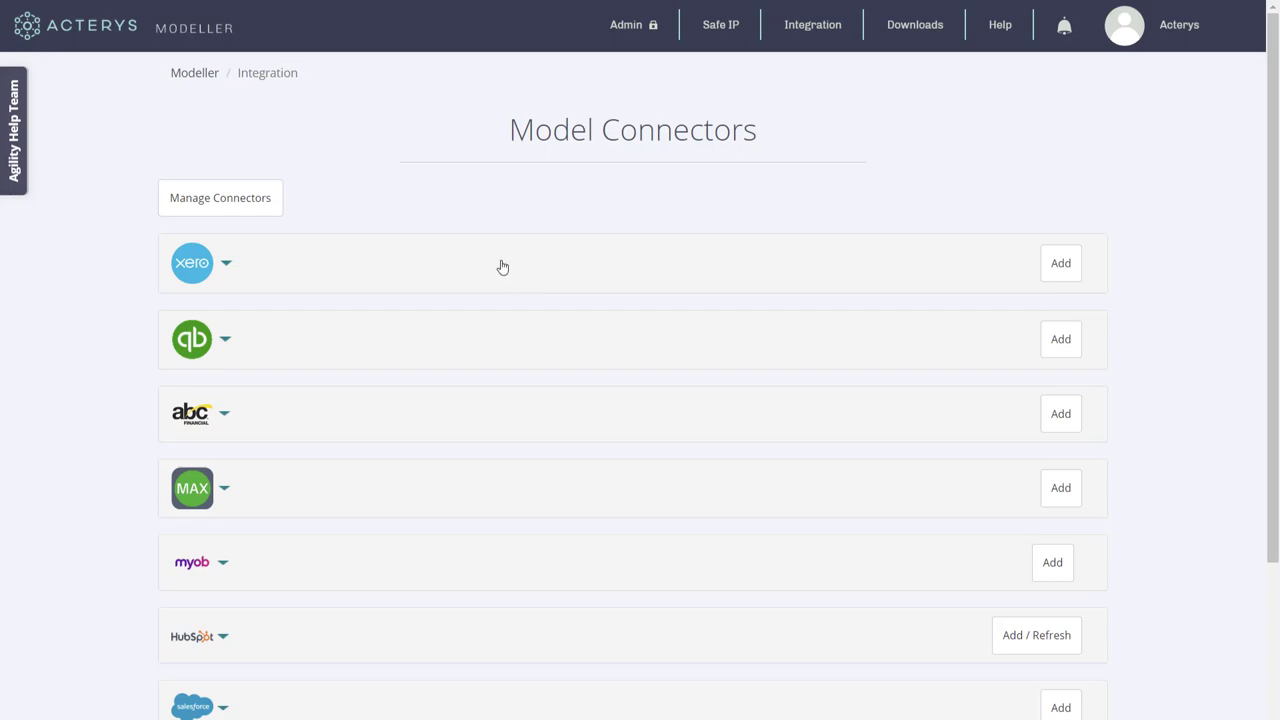
{"action": "mouse_move", "coordinate": [488, 266]}
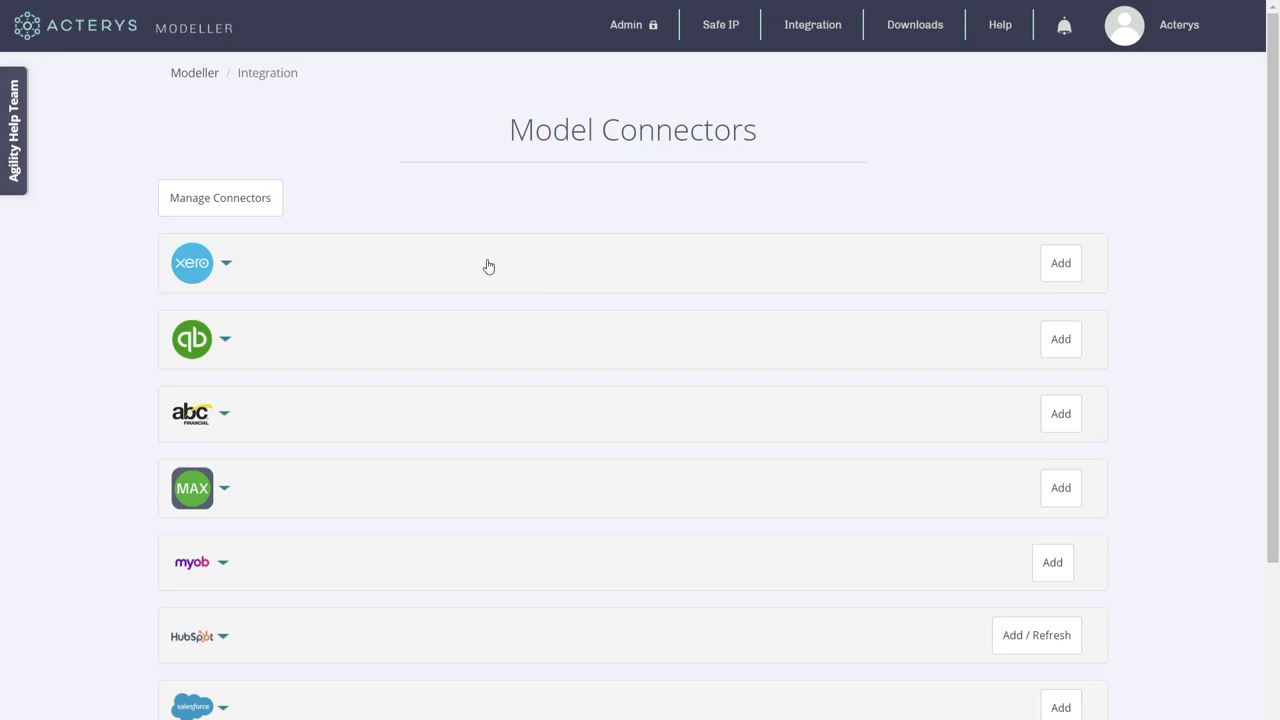
{"action": "mouse_move", "coordinate": [252, 448]}
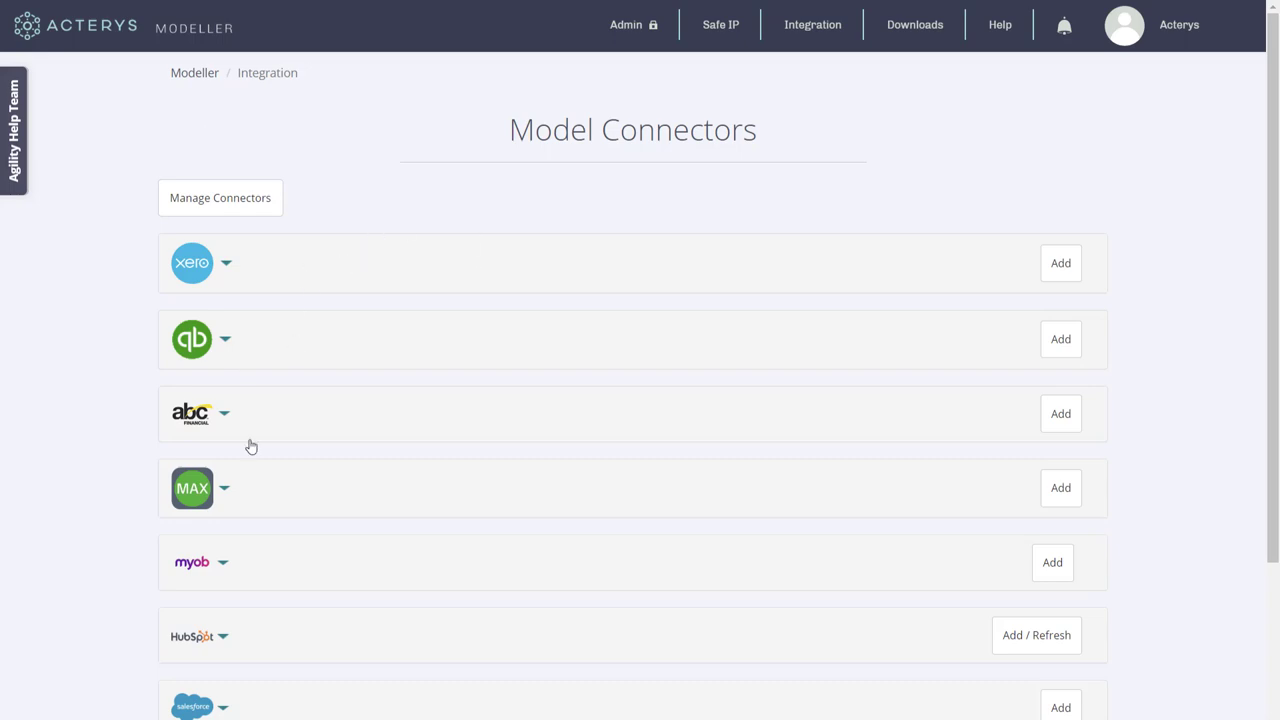
{"action": "mouse_move", "coordinate": [368, 512]}
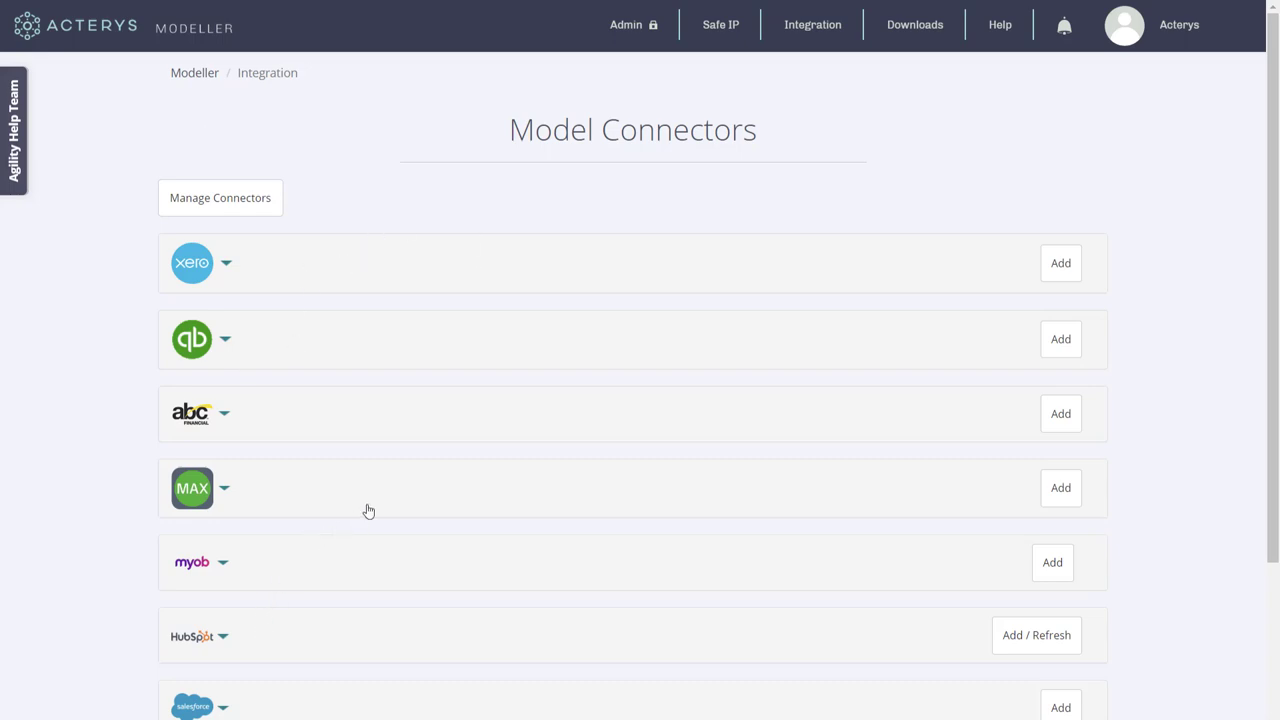
{"action": "mouse_move", "coordinate": [220, 52]}
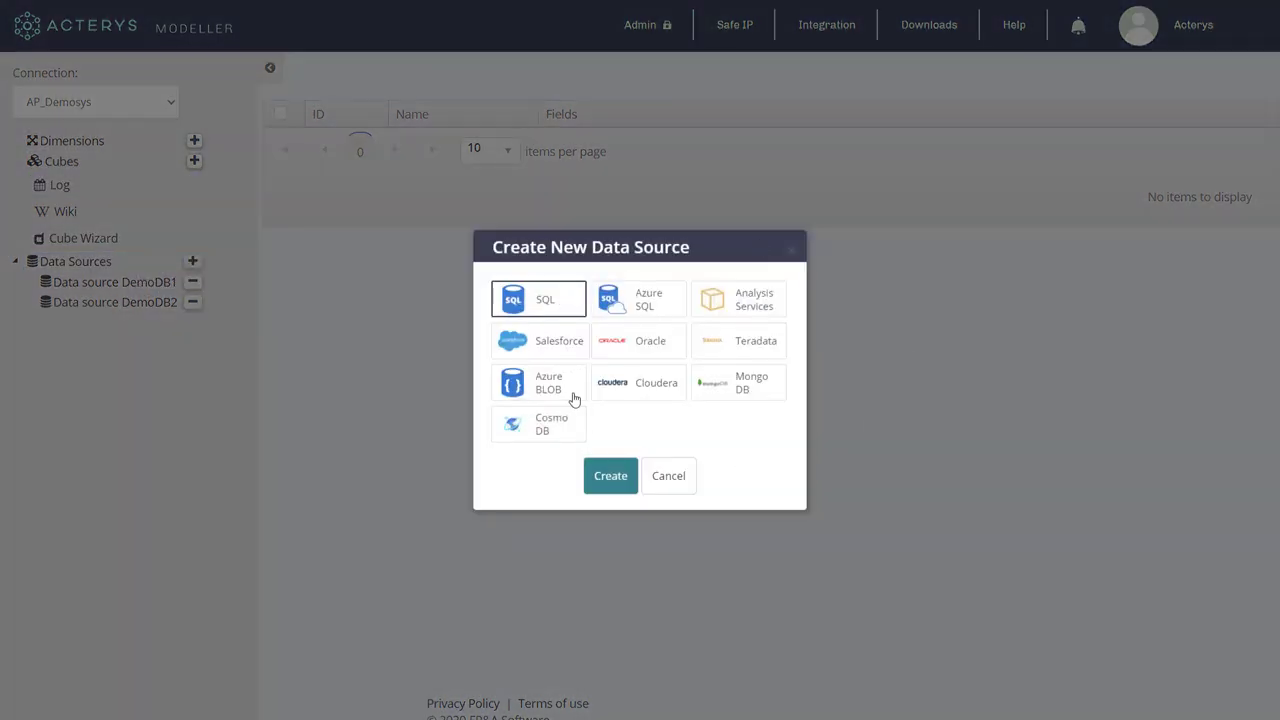
{"action": "mouse_move", "coordinate": [668, 476]}
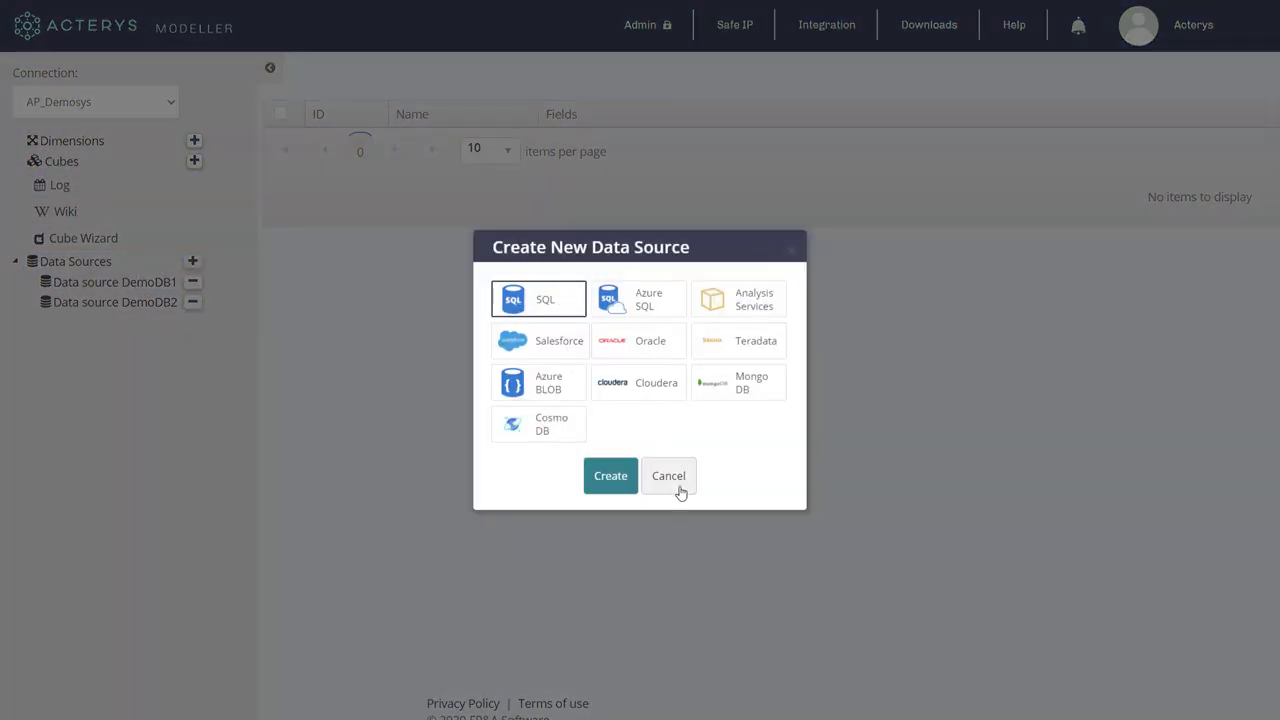
{"action": "mouse_move", "coordinate": [844, 412]}
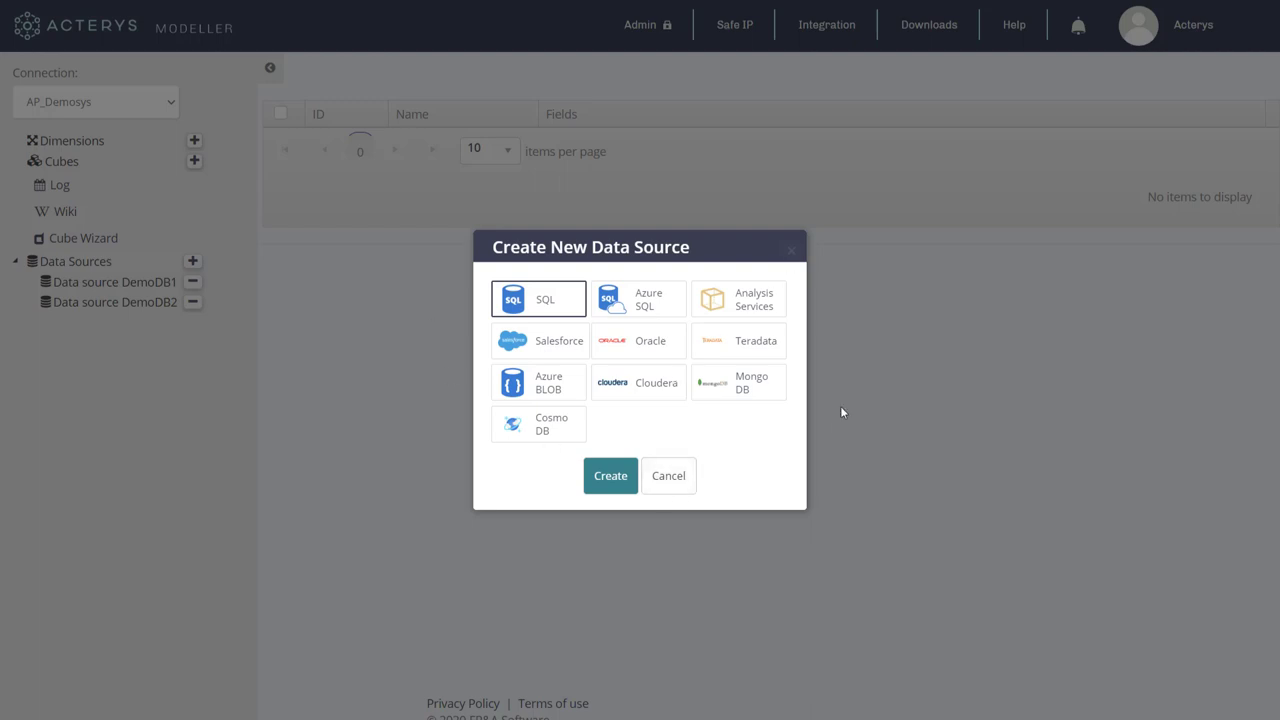
{"action": "mouse_move", "coordinate": [536, 312]}
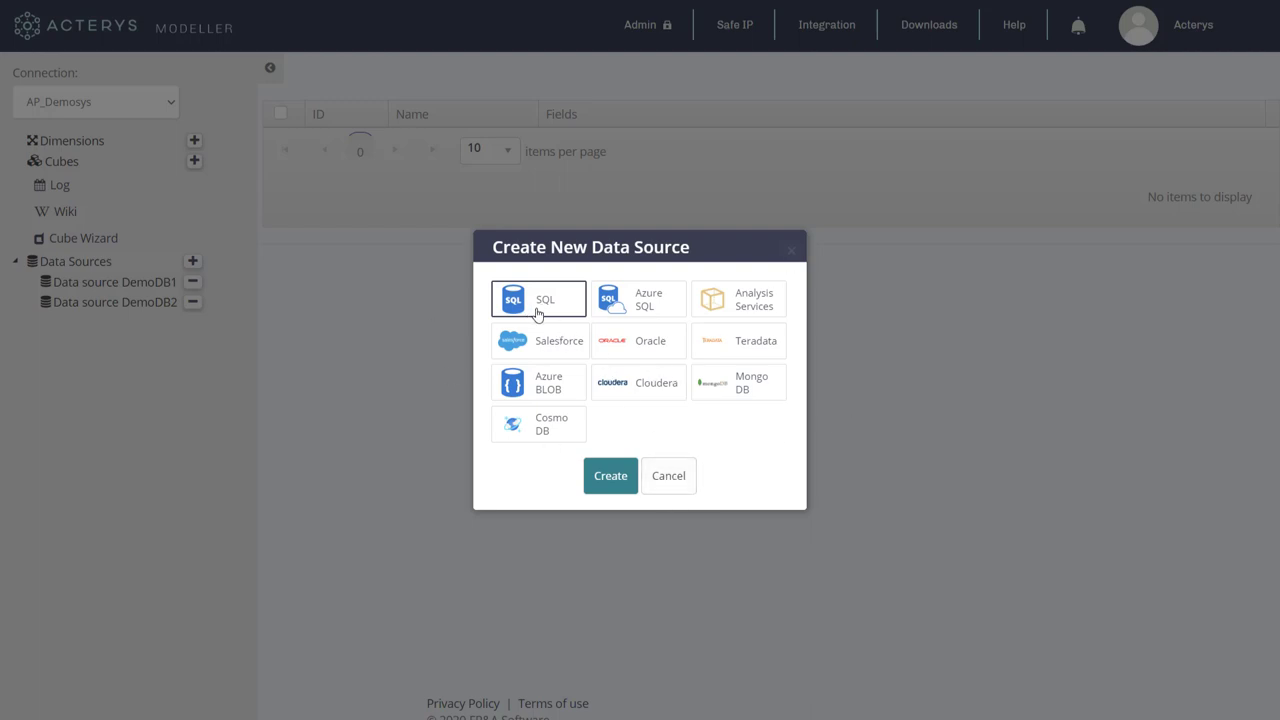
{"action": "mouse_move", "coordinate": [666, 370]}
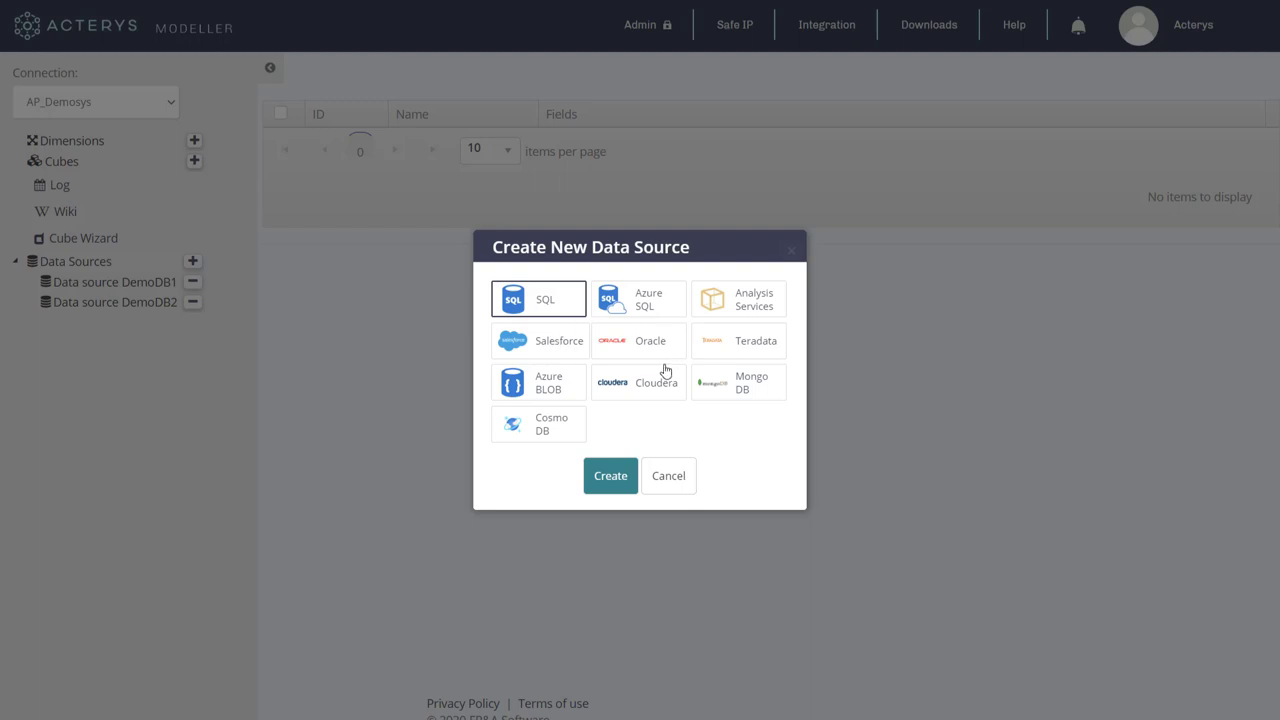
{"action": "mouse_move", "coordinate": [802, 382]}
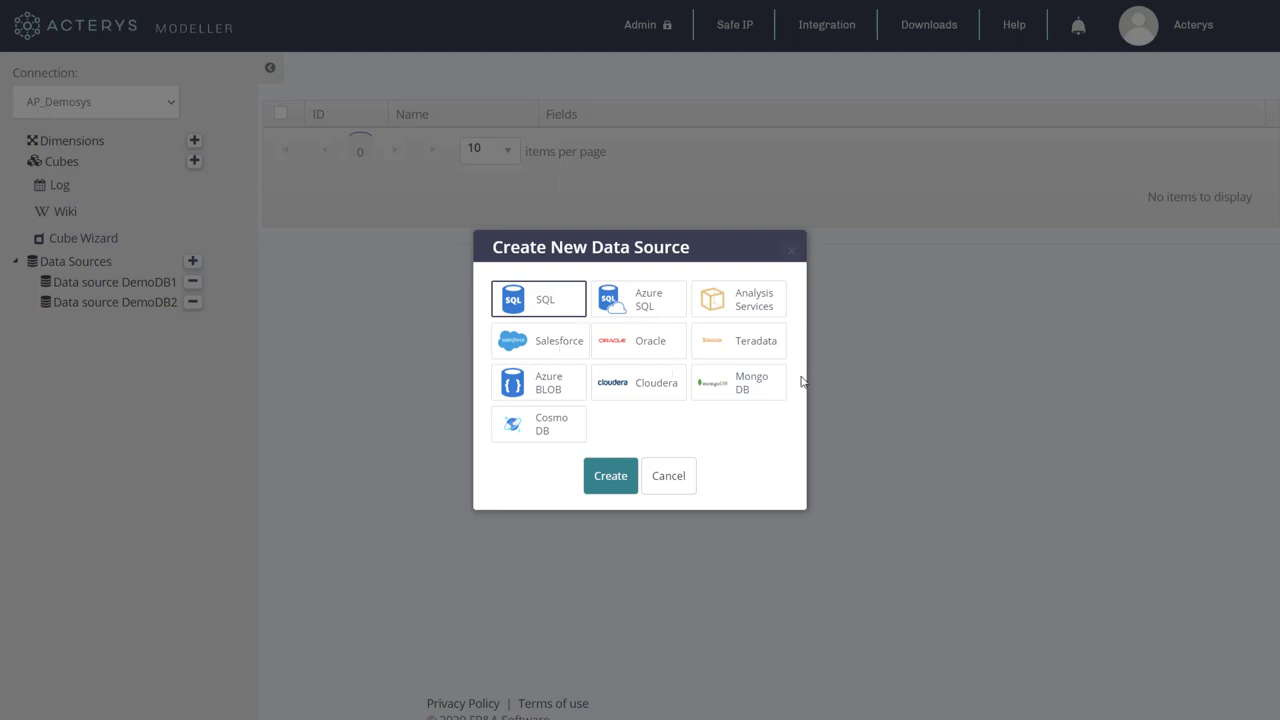
{"action": "mouse_move", "coordinate": [668, 476]}
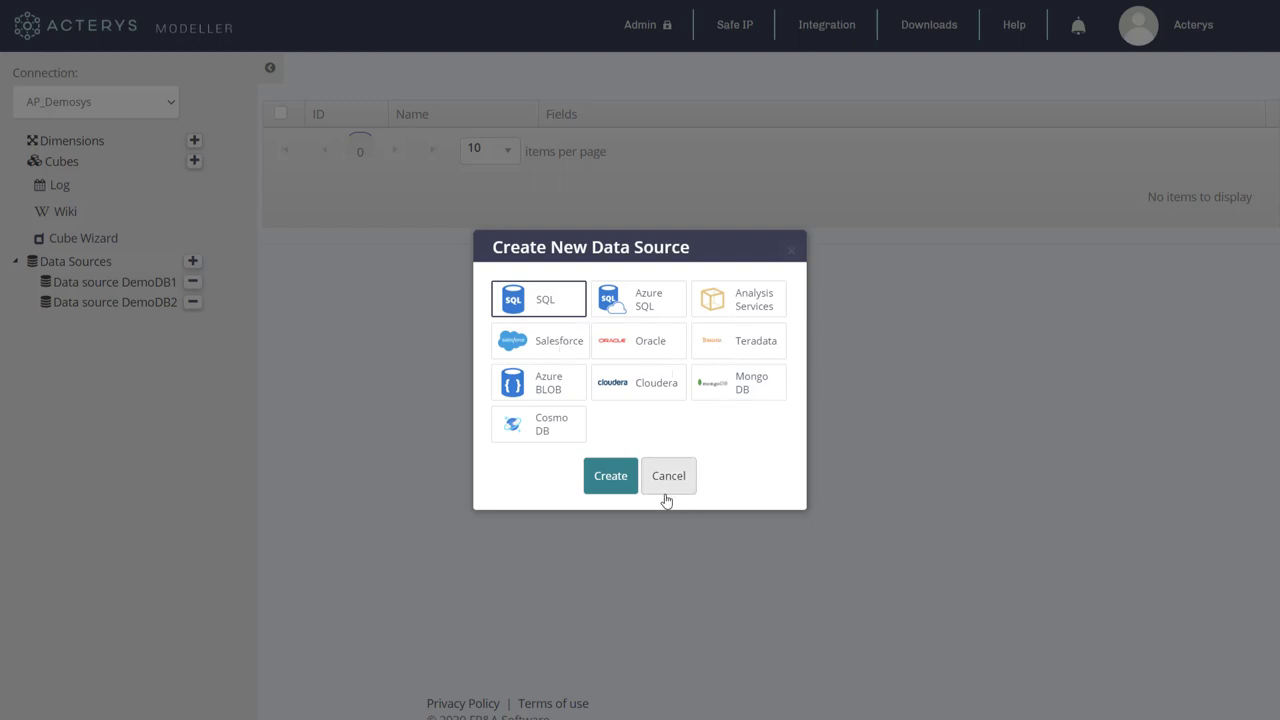
{"action": "left_click", "coordinate": [668, 476]}
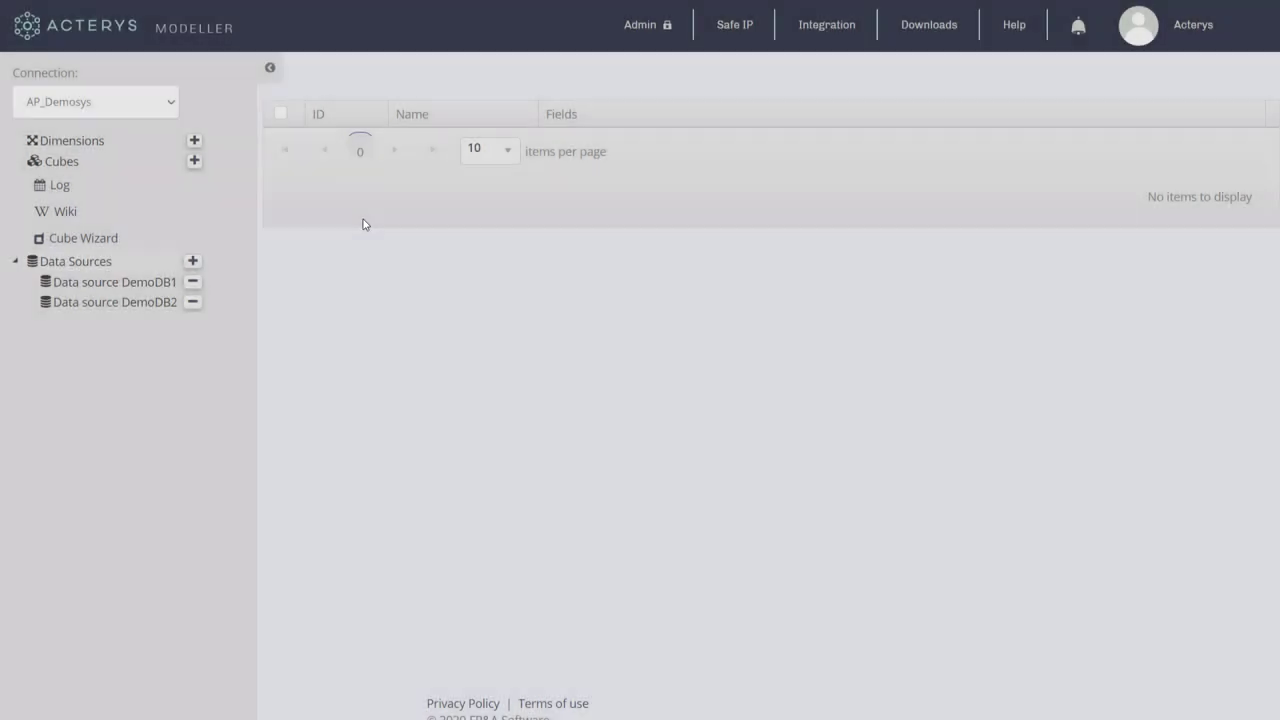
{"action": "left_click", "coordinate": [194, 140]}
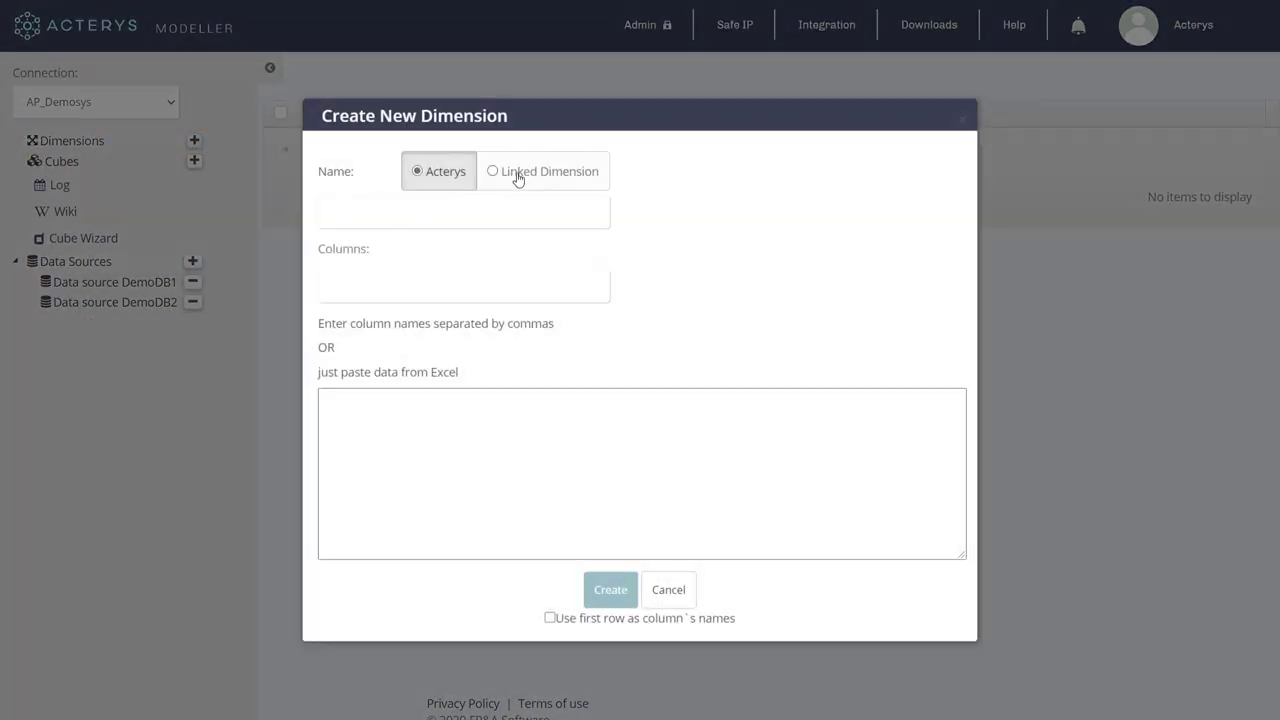
{"action": "left_click", "coordinate": [492, 172]}
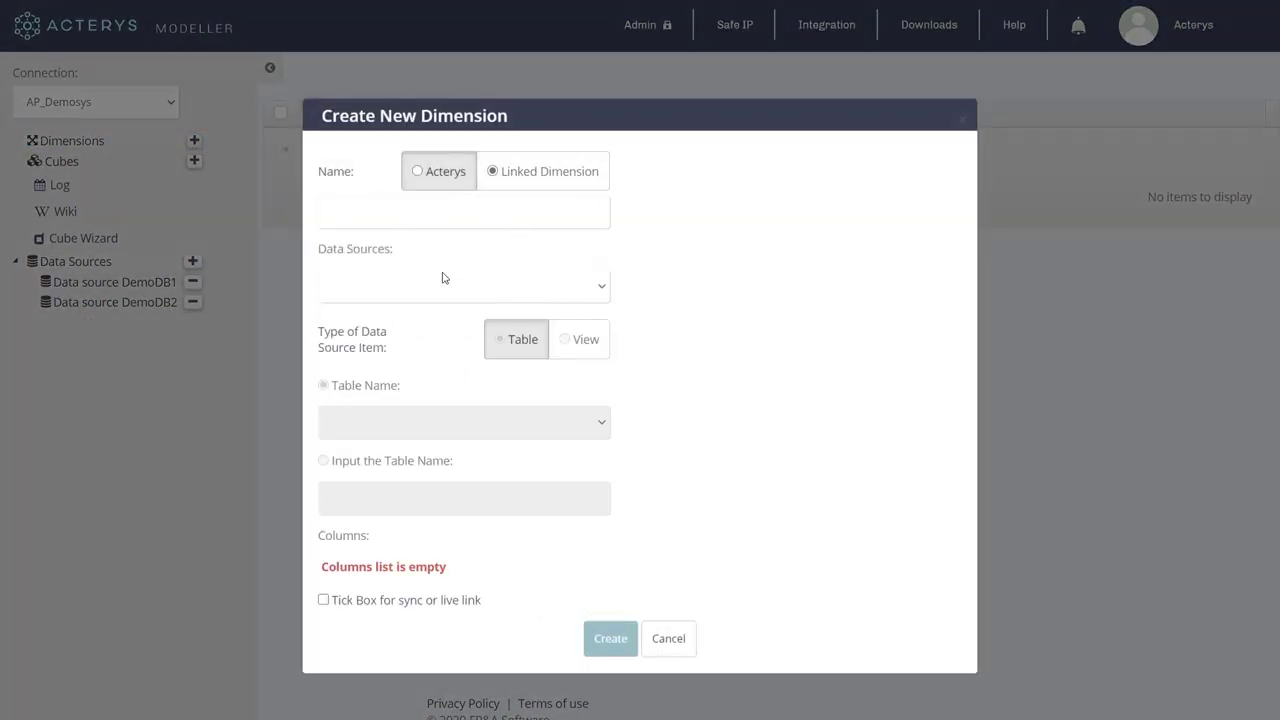
{"action": "mouse_move", "coordinate": [400, 588]}
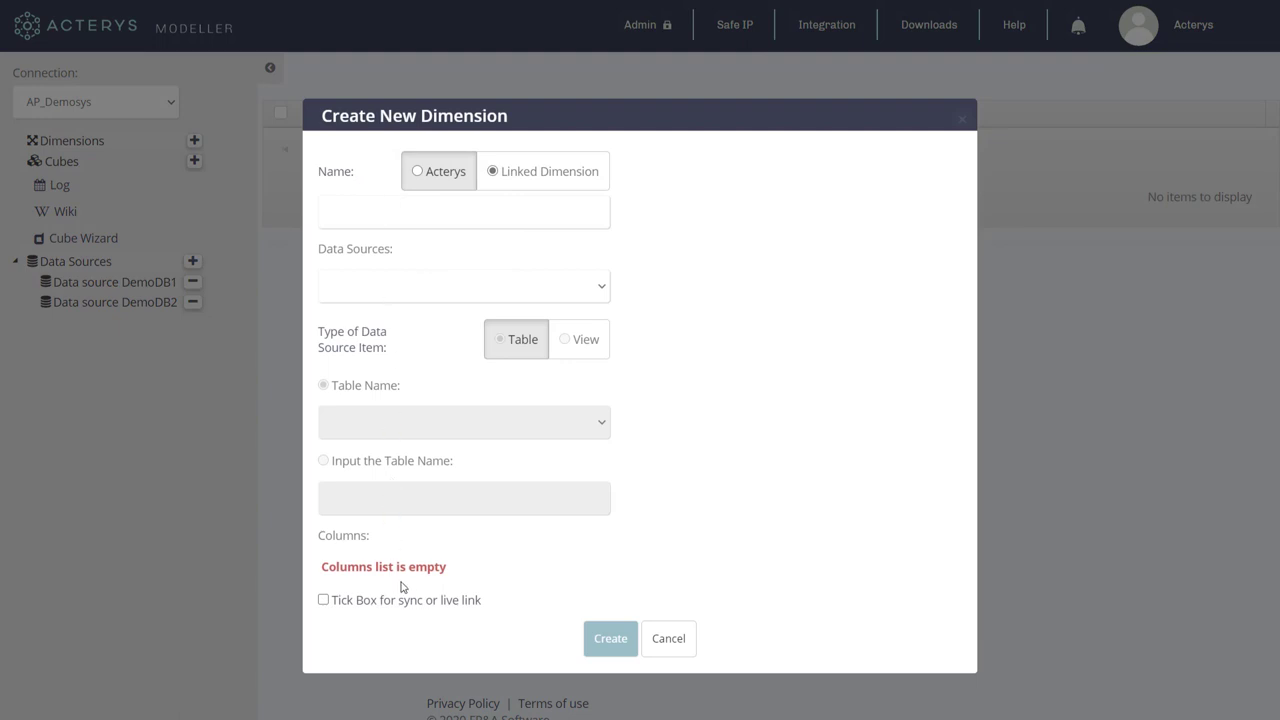
{"action": "left_click", "coordinate": [668, 638]}
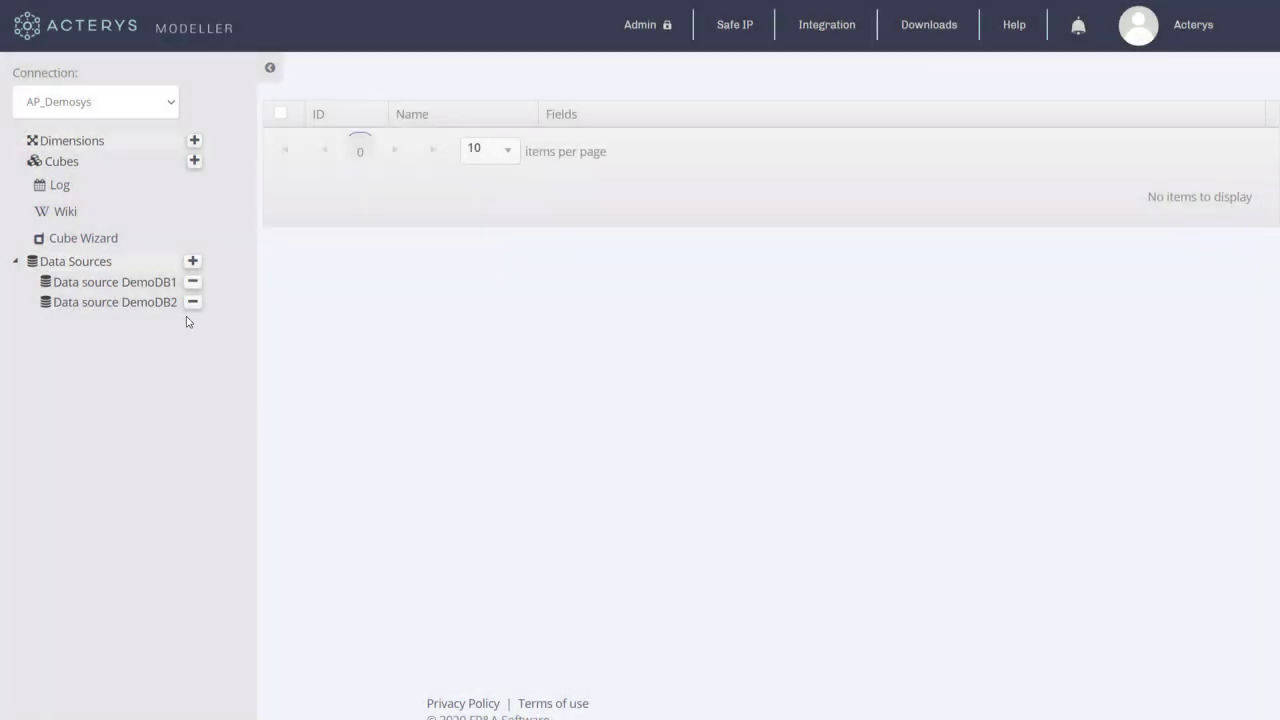
- Load Data Model Acterys.xlsx into the Cube Wizard and continue to dimension setup
{"action": "left_click", "coordinate": [84, 238]}
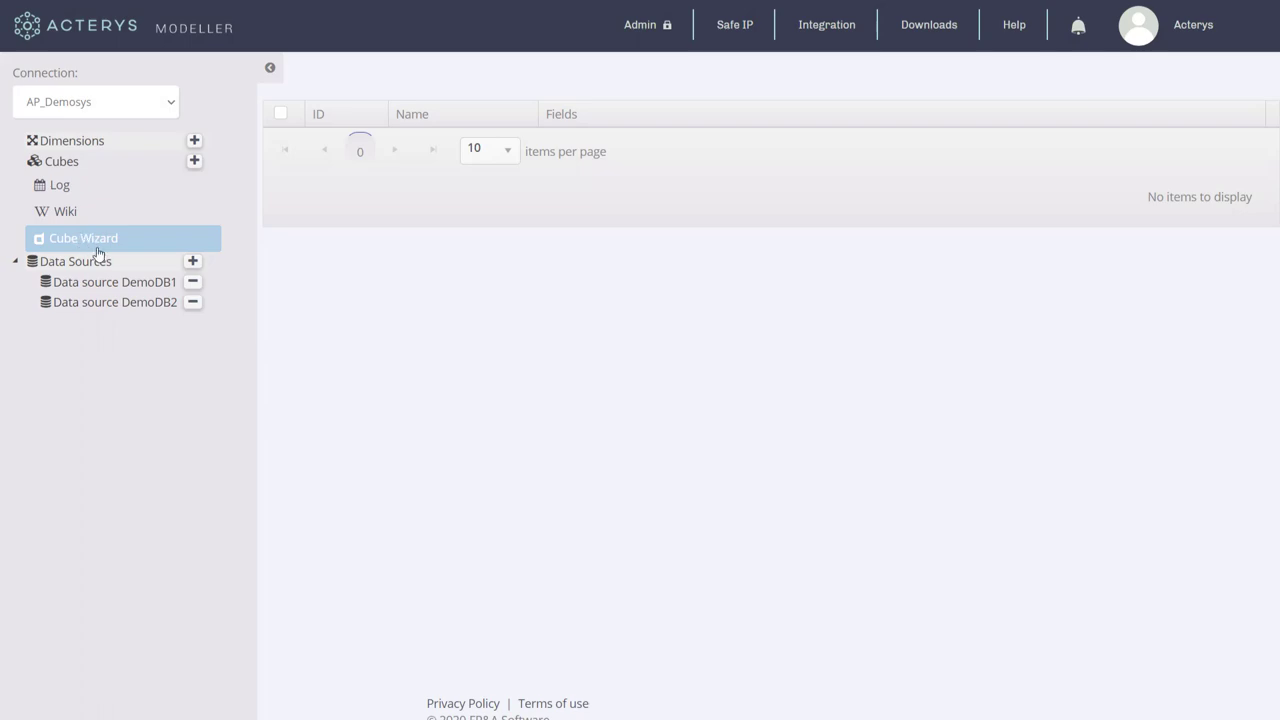
{"action": "left_click", "coordinate": [84, 238]}
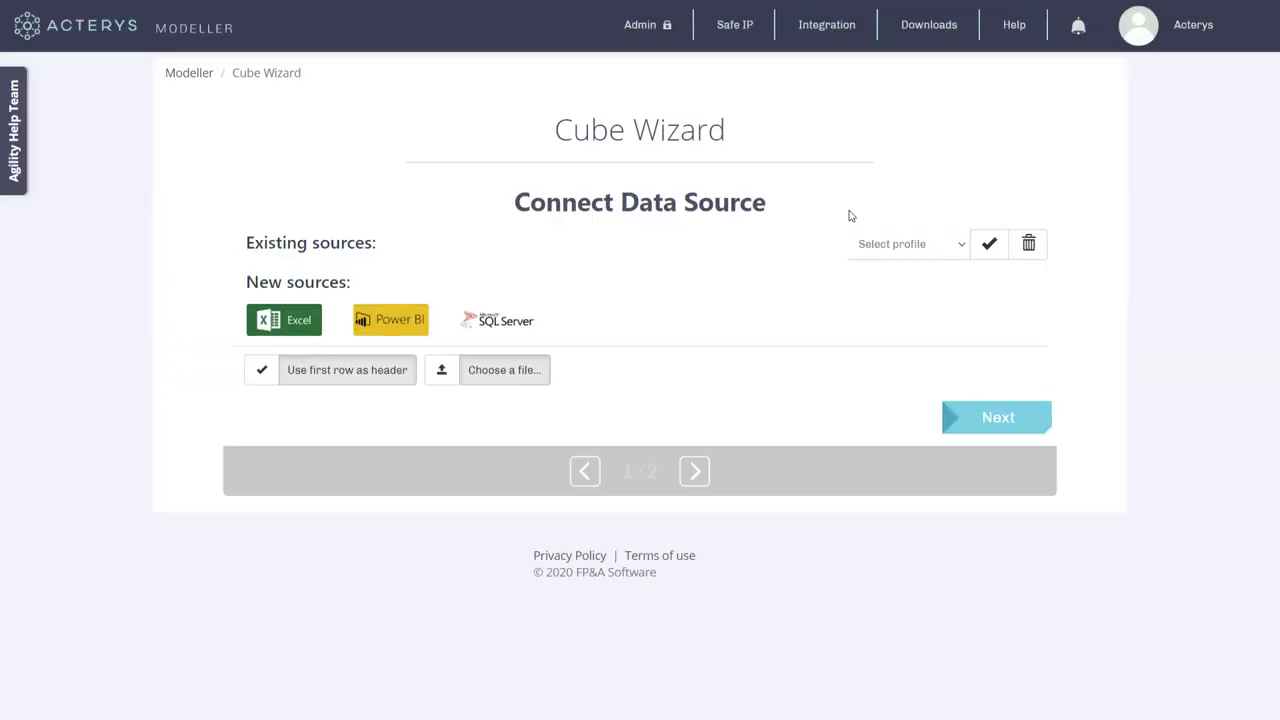
{"action": "mouse_move", "coordinate": [614, 110]}
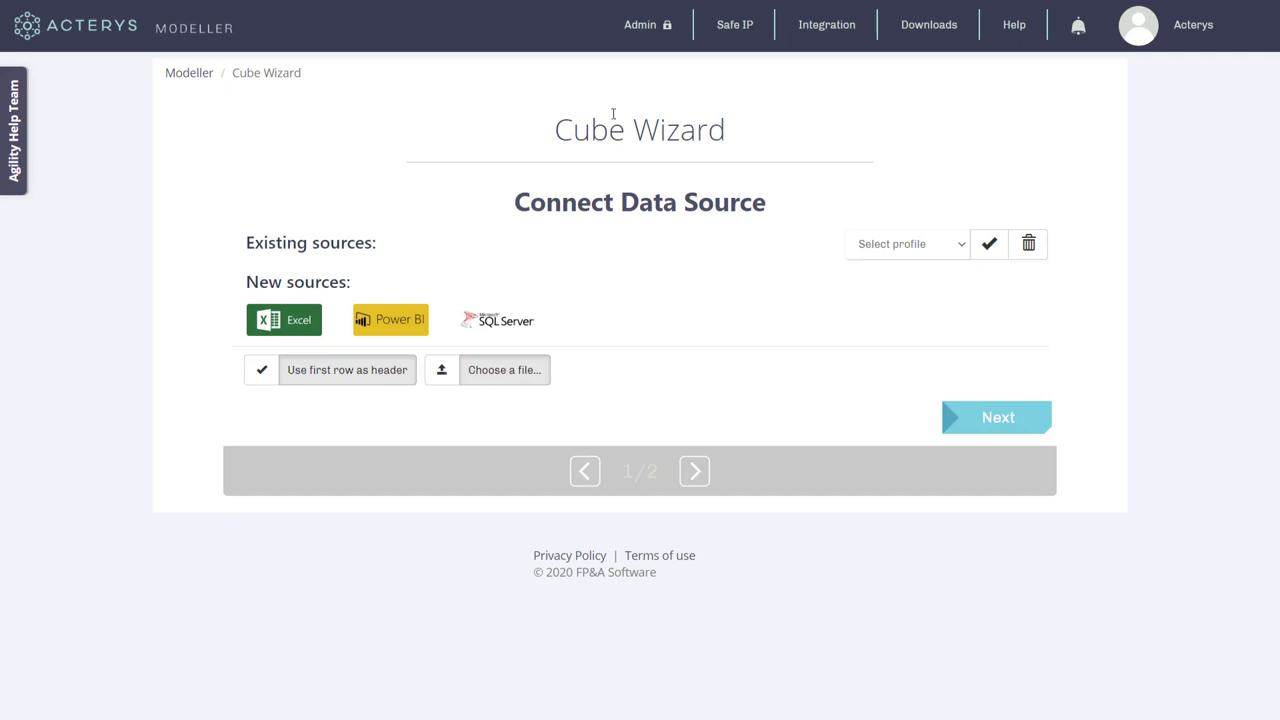
{"action": "mouse_move", "coordinate": [570, 160]}
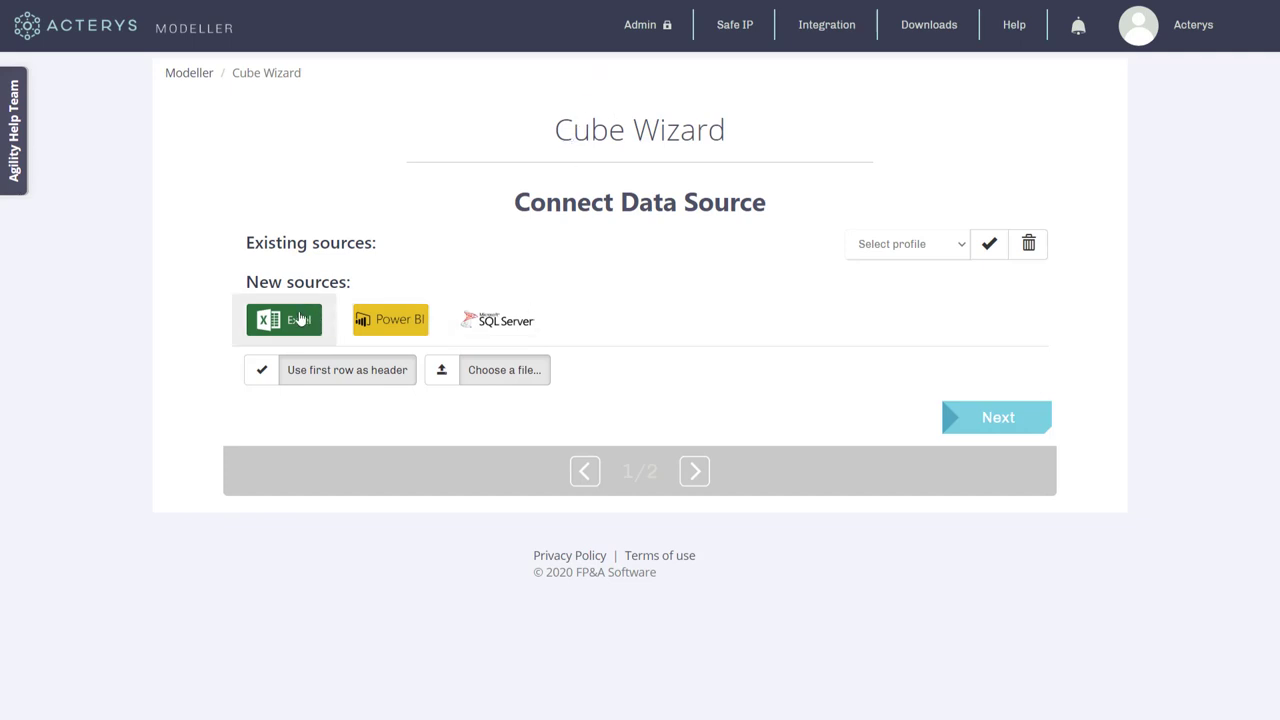
{"action": "mouse_move", "coordinate": [296, 300]}
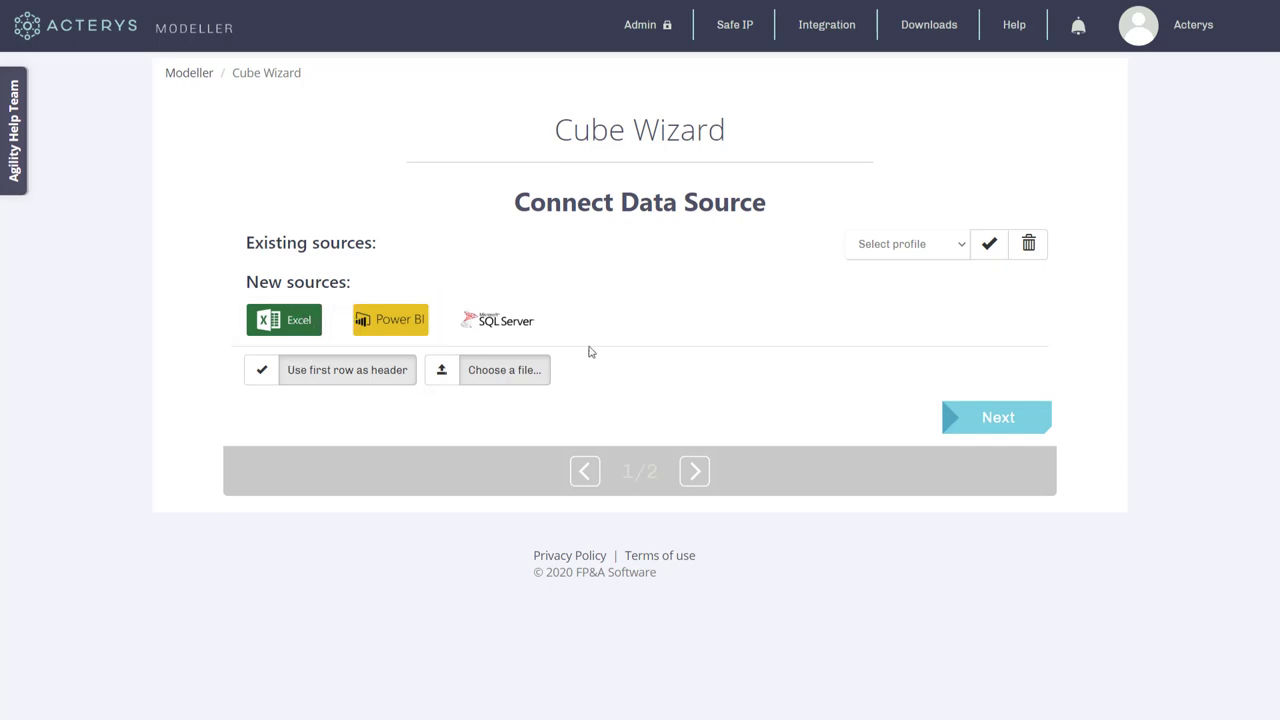
{"action": "mouse_move", "coordinate": [612, 470]}
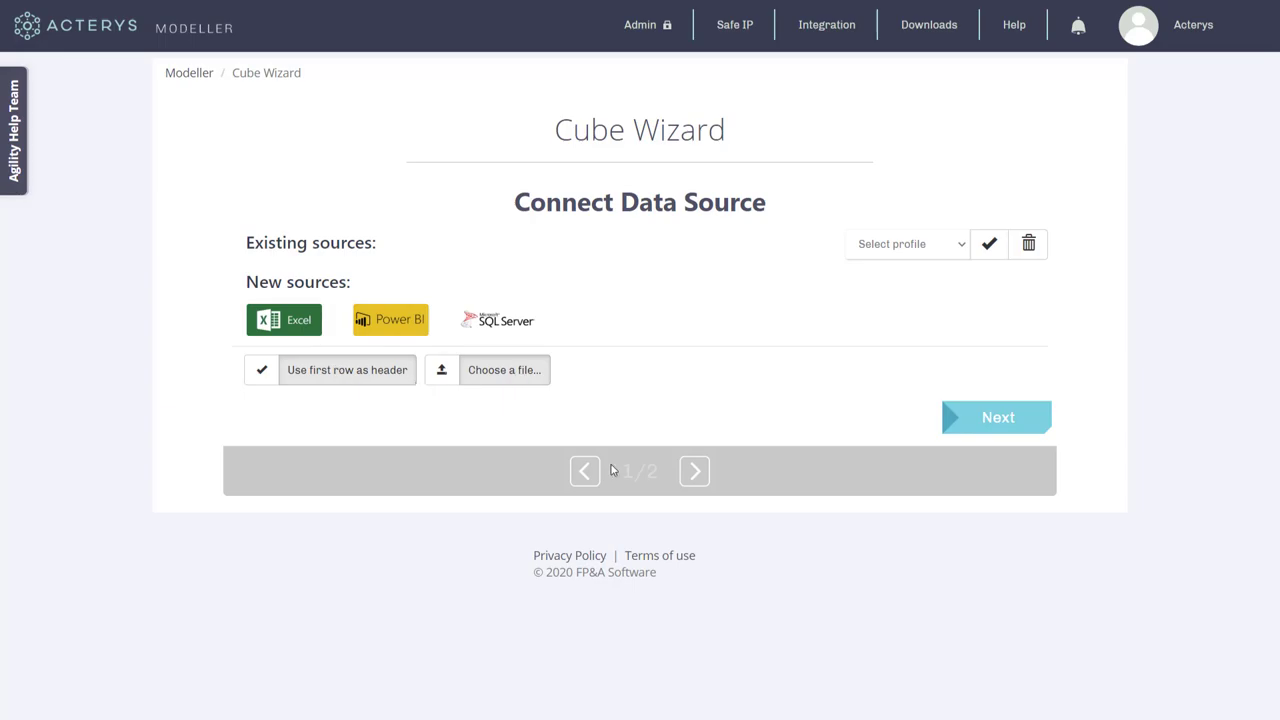
{"action": "left_click", "coordinate": [504, 368]}
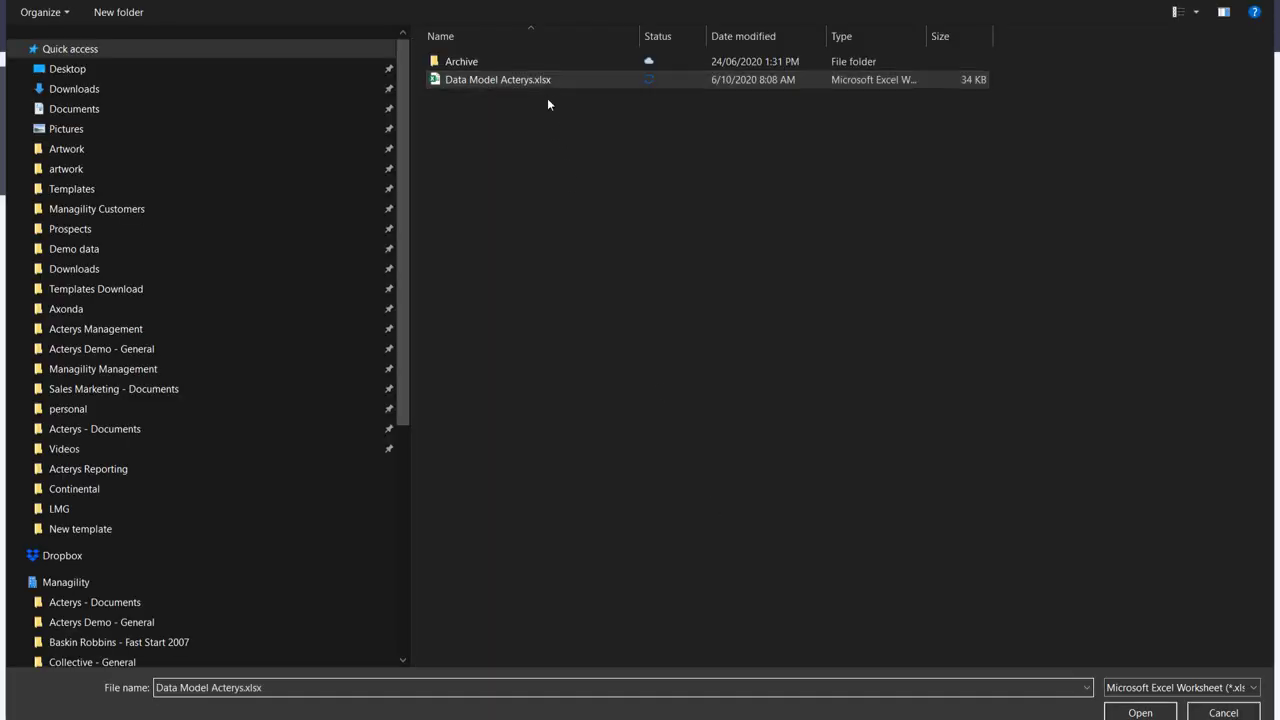
{"action": "left_click", "coordinate": [496, 80]}
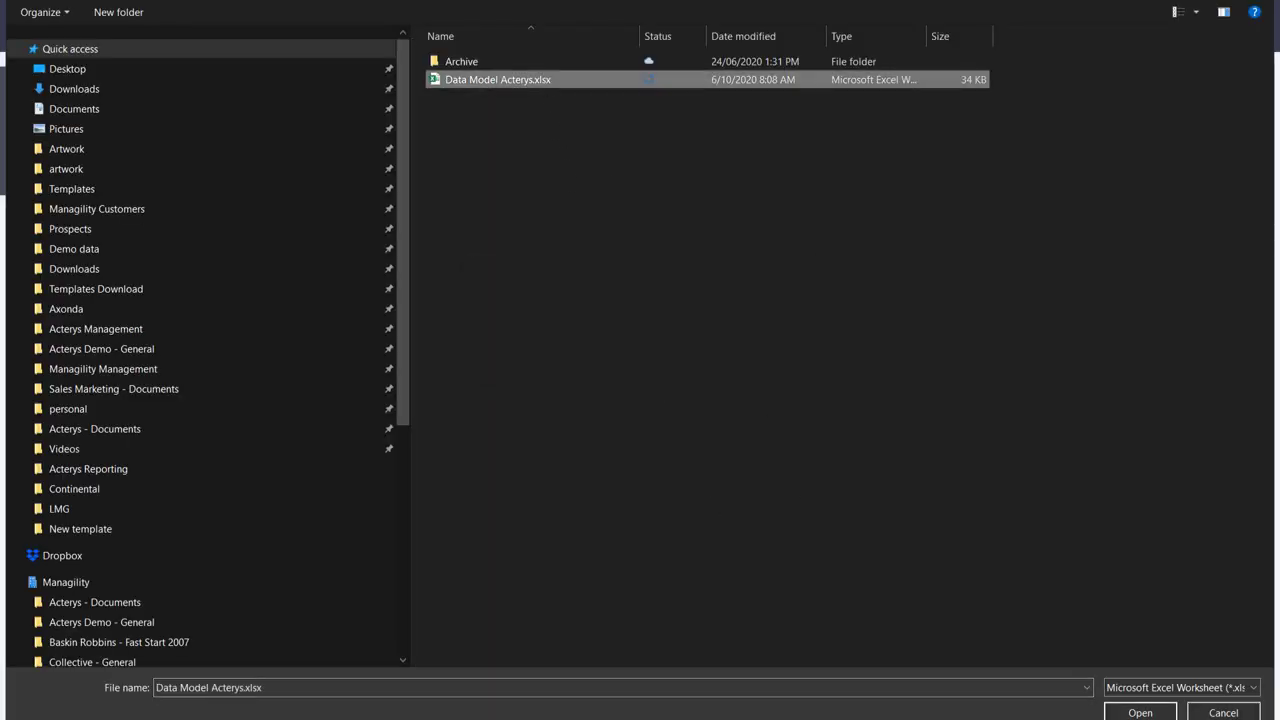
{"action": "left_click", "coordinate": [1140, 712]}
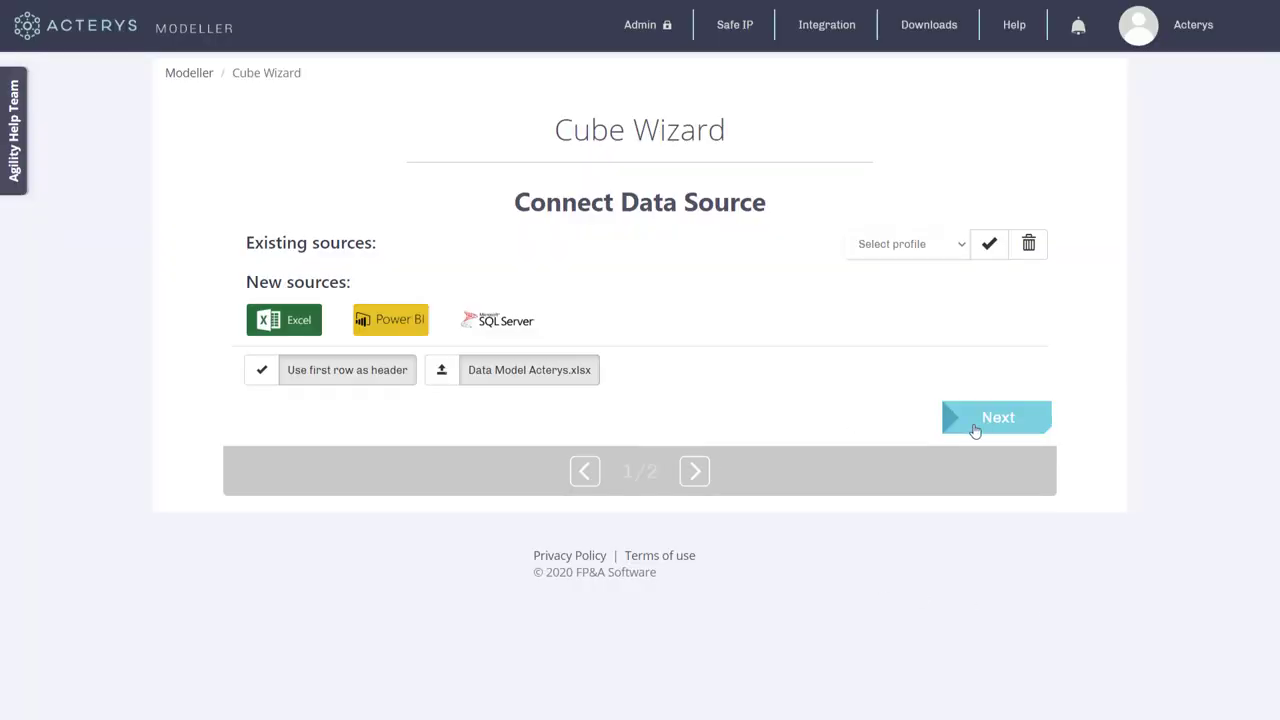
{"action": "left_click", "coordinate": [996, 418]}
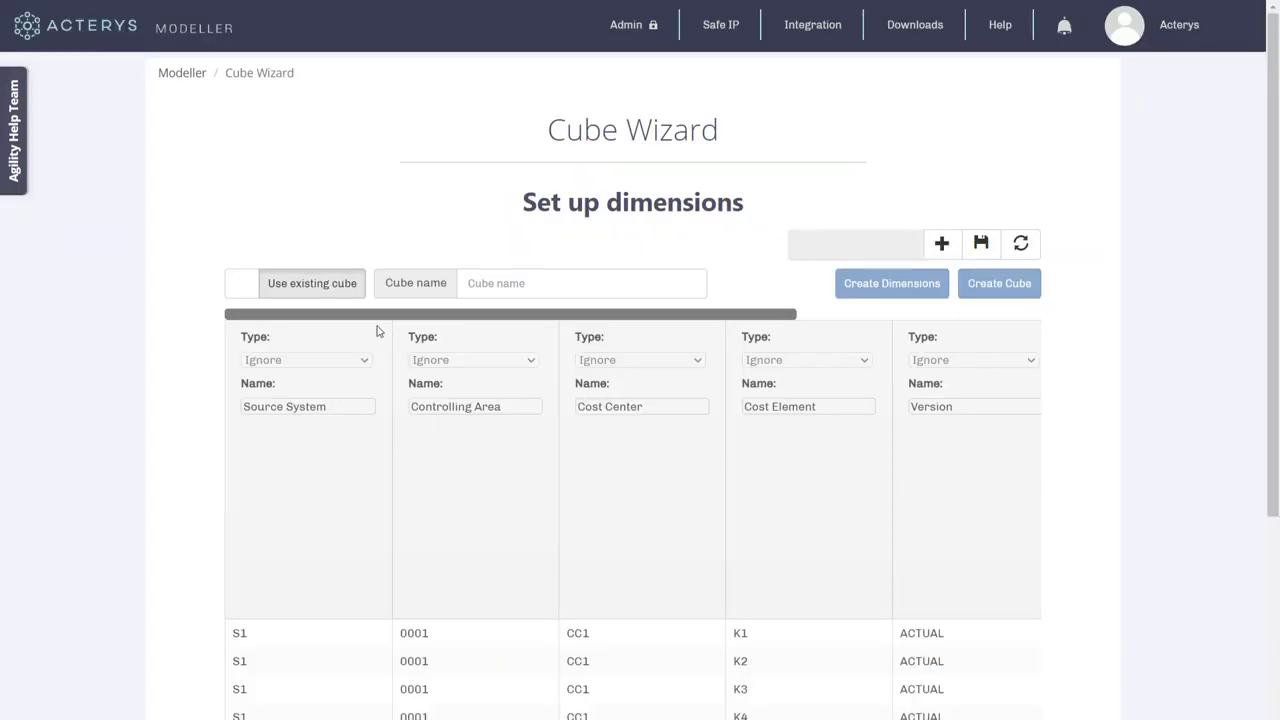
- Name the new cube Finance
{"action": "scroll", "scroll_direction": "right", "scroll_amount": 3}
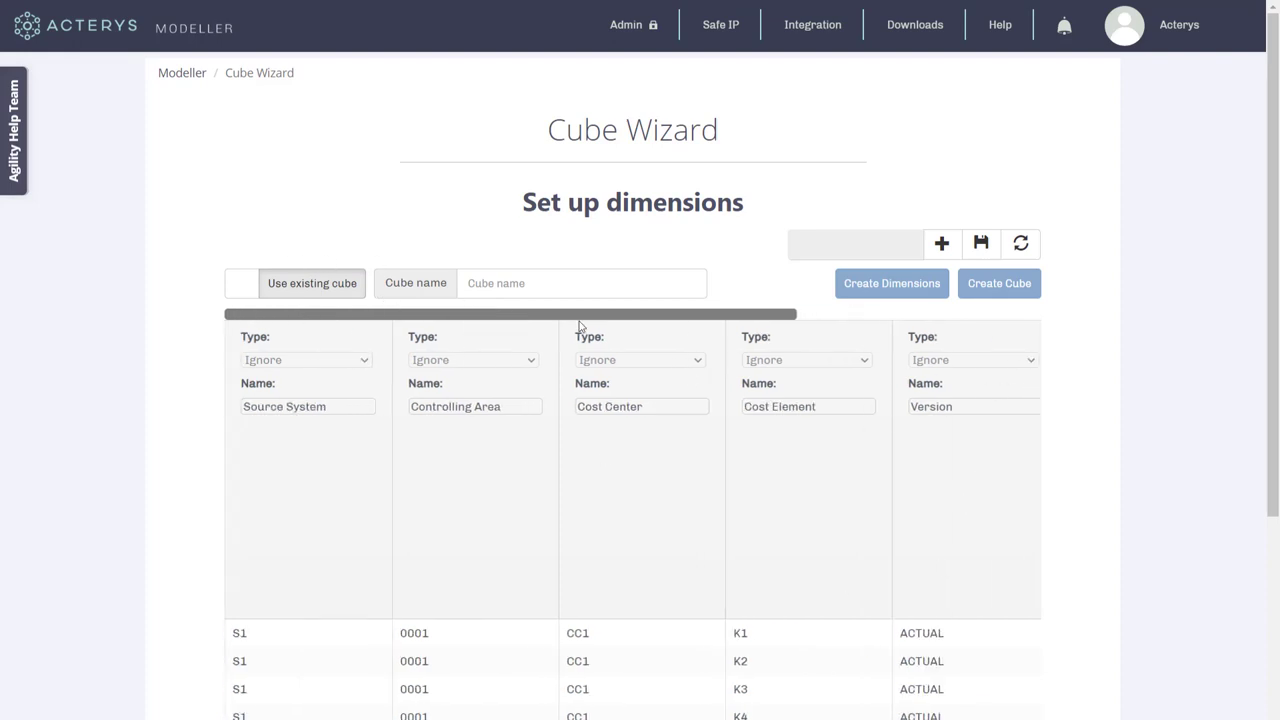
{"action": "left_click", "coordinate": [580, 284]}
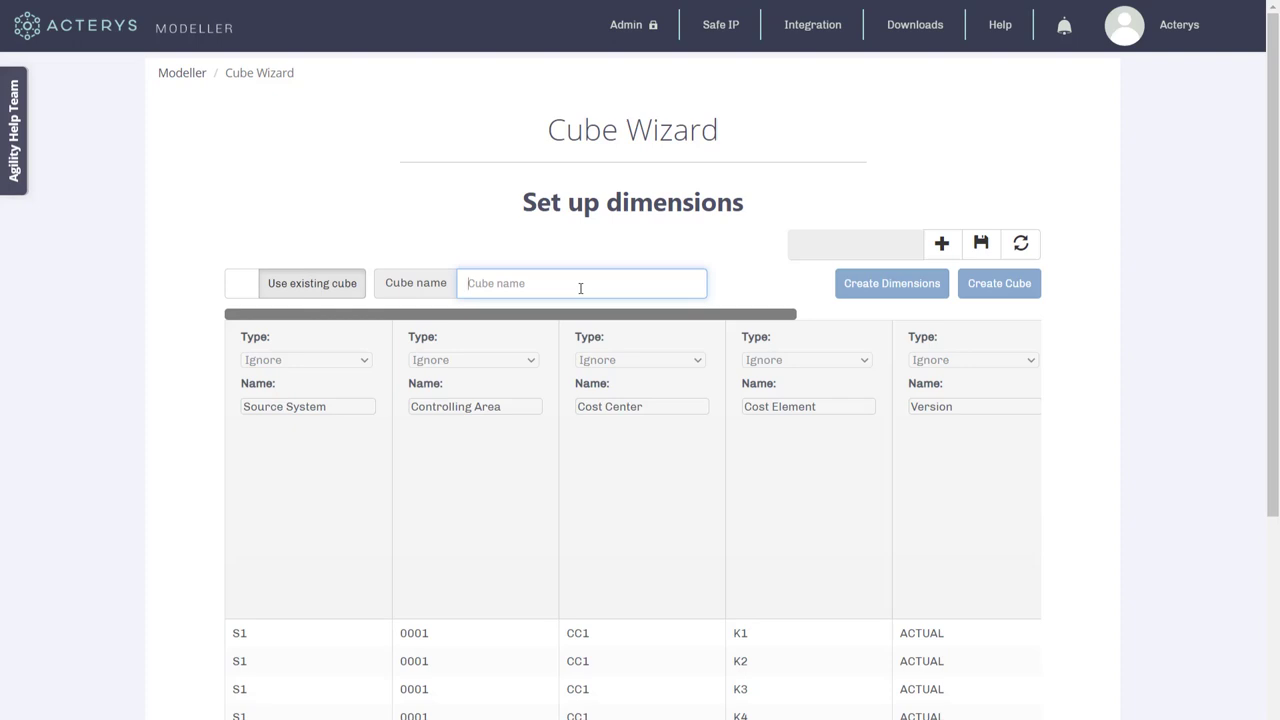
{"action": "type", "text": "Finance"}
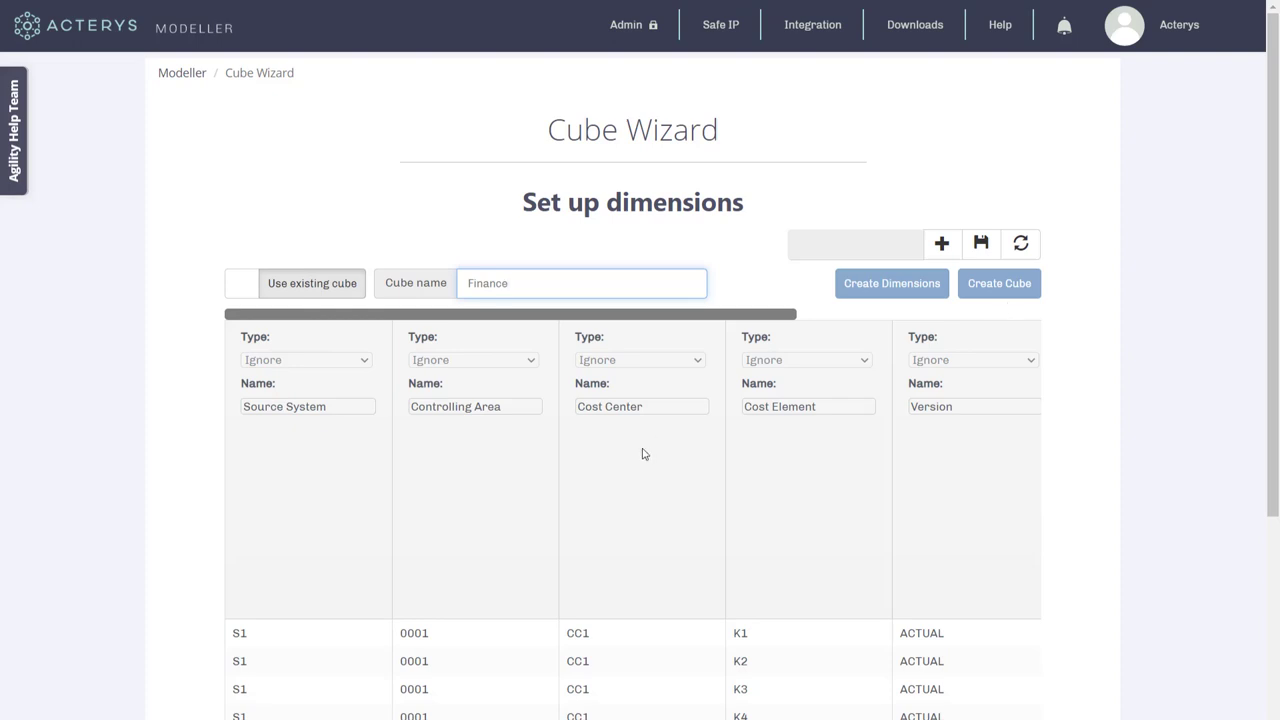
{"action": "mouse_move", "coordinate": [324, 368]}
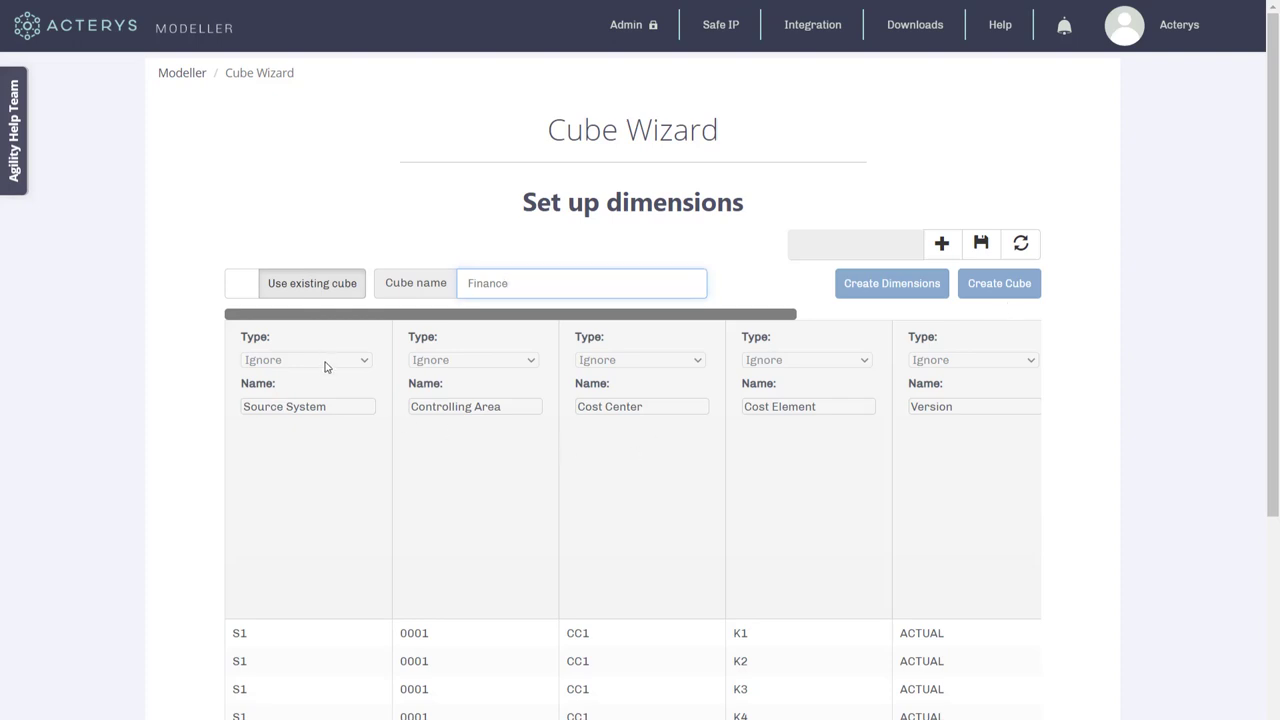
- Set Source System, Controlling Area, Cost Center, Cost Element and Version as dimensions and Amount as value
{"action": "left_click", "coordinate": [304, 360]}
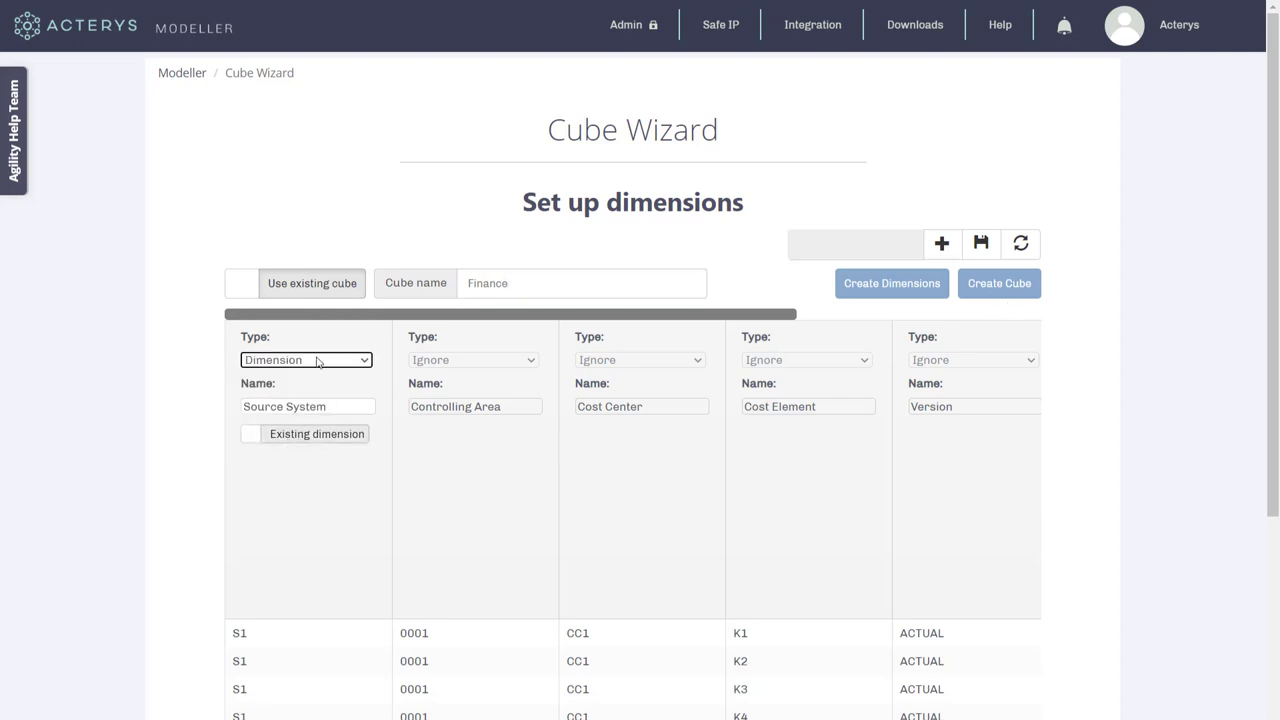
{"action": "left_click", "coordinate": [472, 360]}
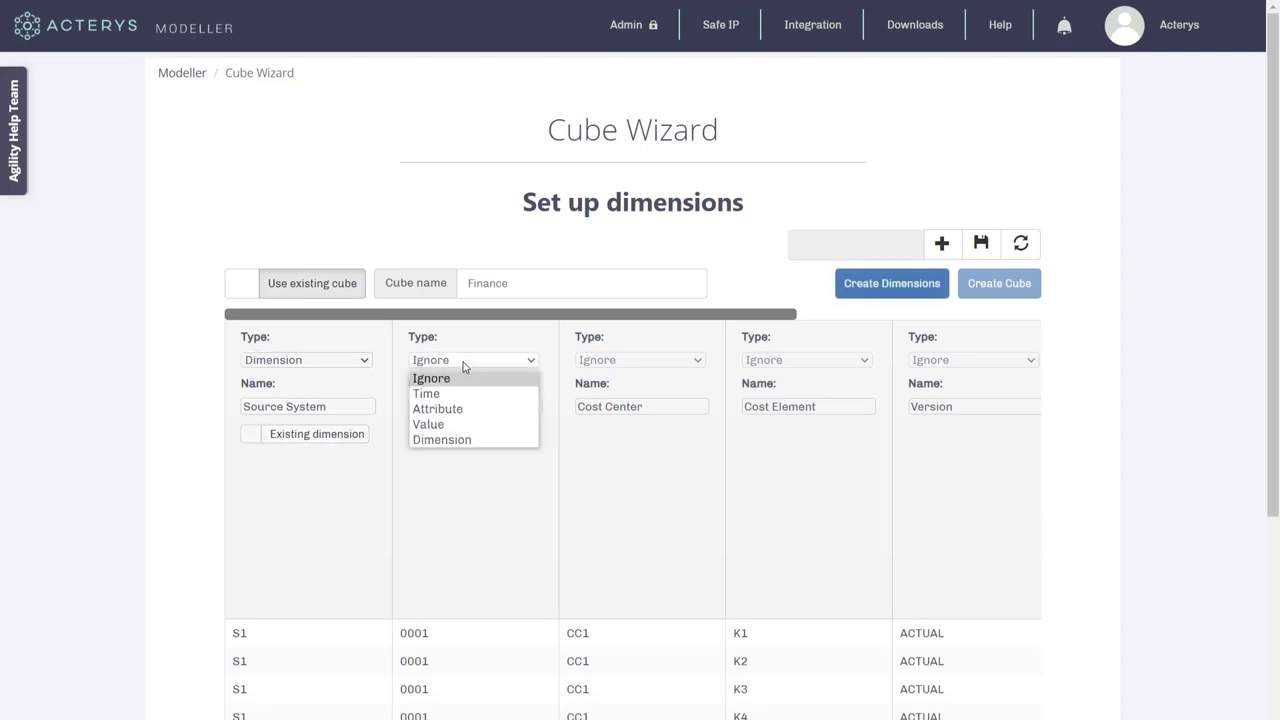
{"action": "left_click", "coordinate": [440, 440]}
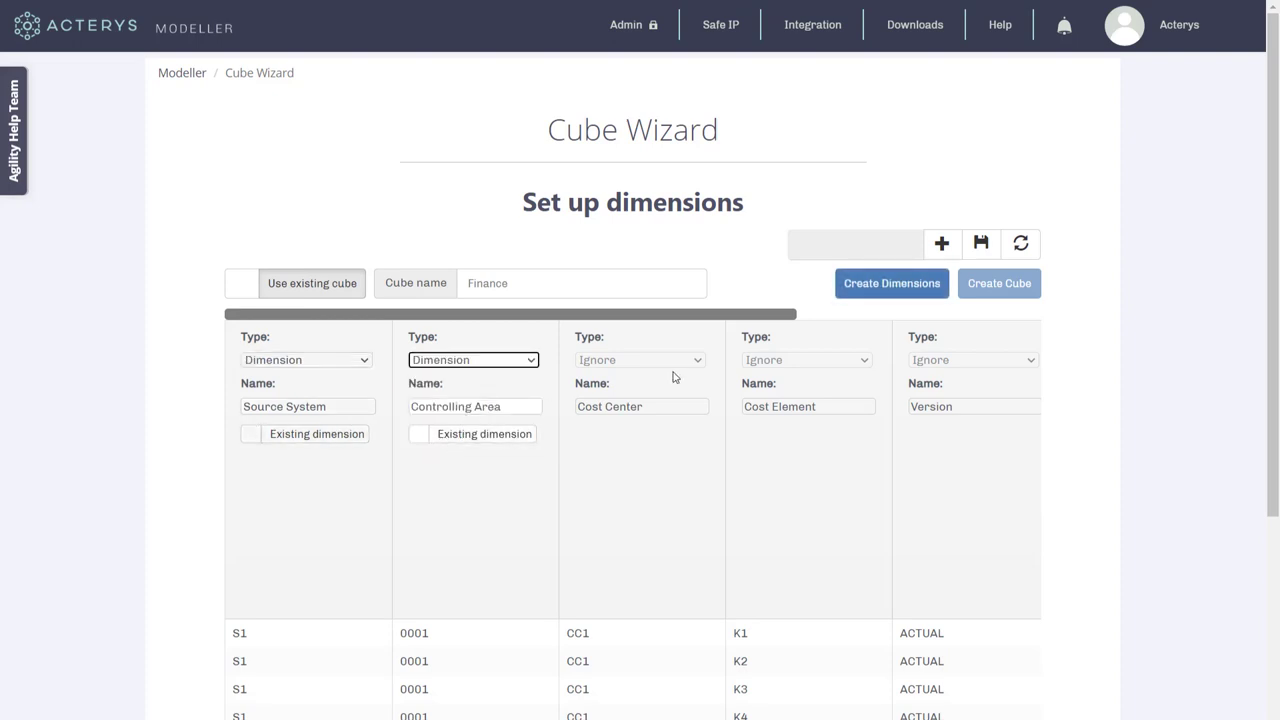
{"action": "left_click", "coordinate": [640, 360]}
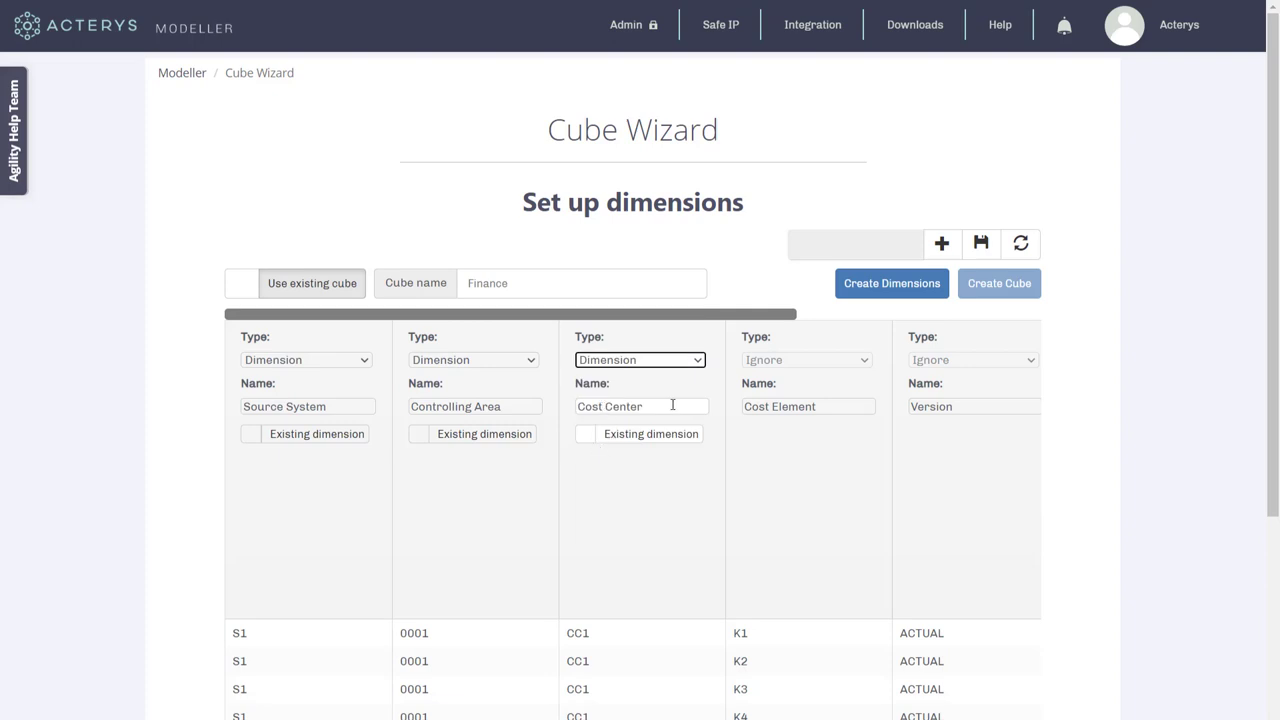
{"action": "left_click", "coordinate": [804, 360]}
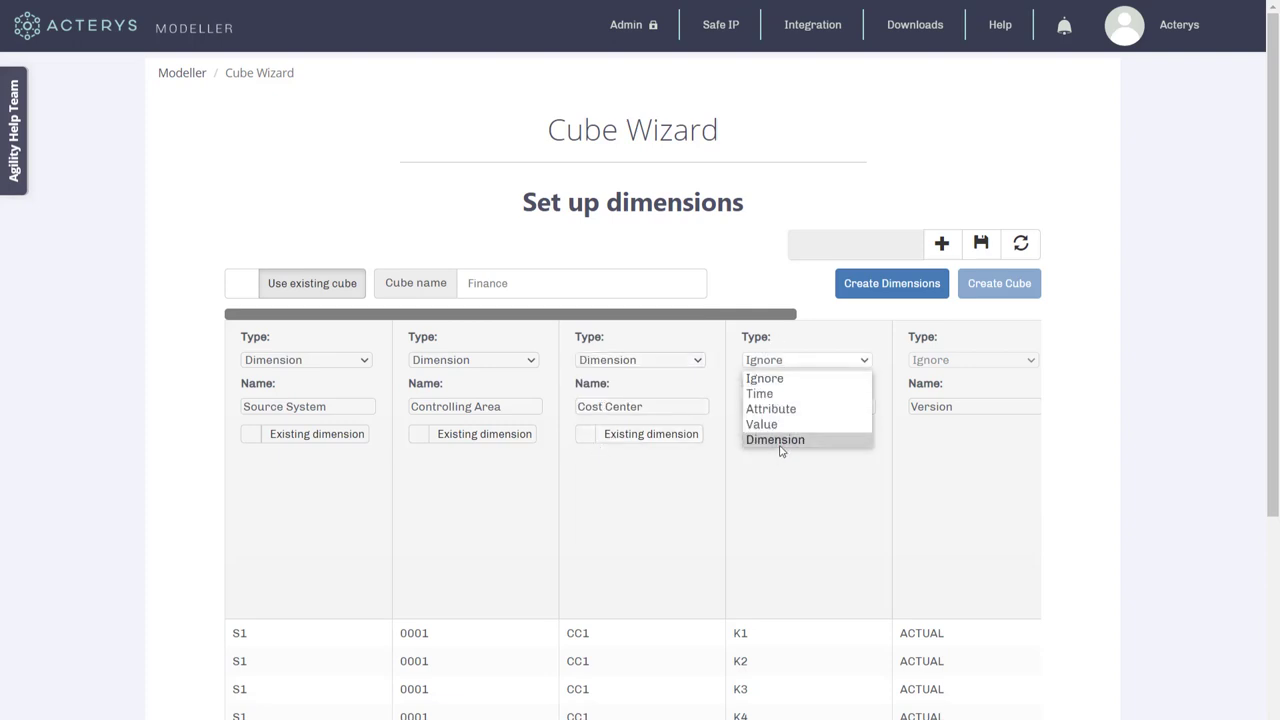
{"action": "left_click", "coordinate": [774, 440]}
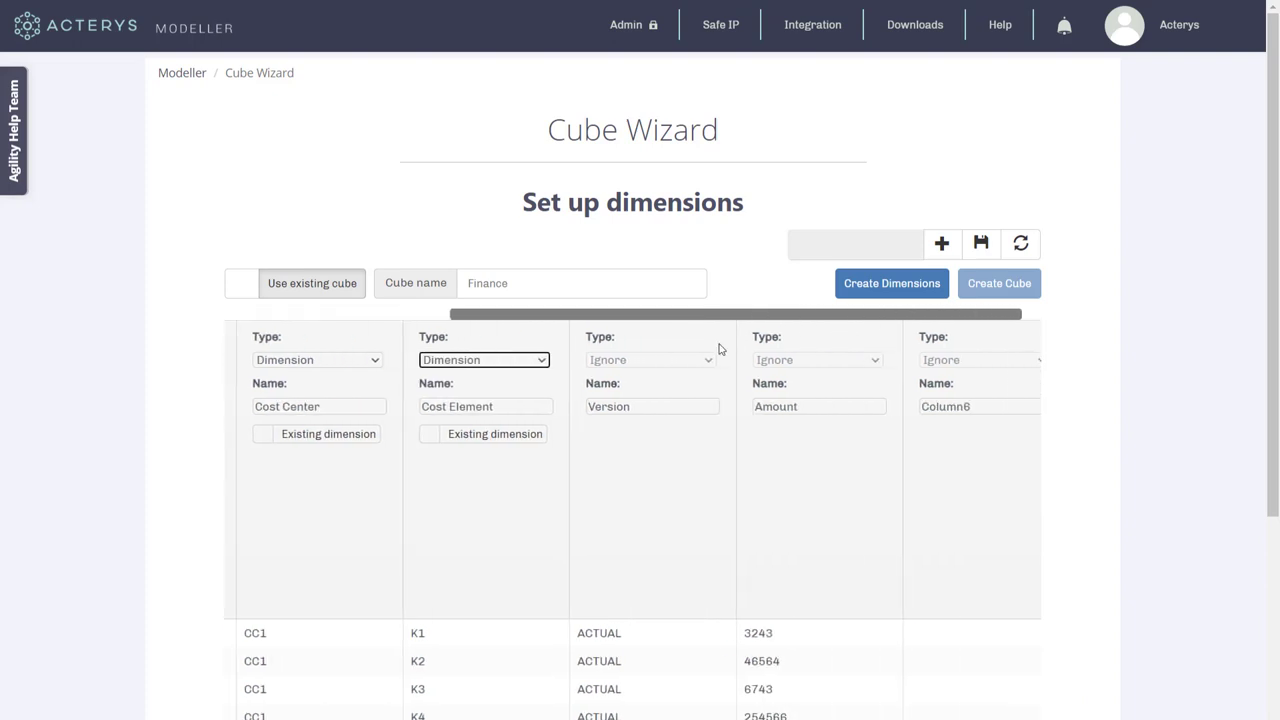
{"action": "left_click", "coordinate": [650, 360]}
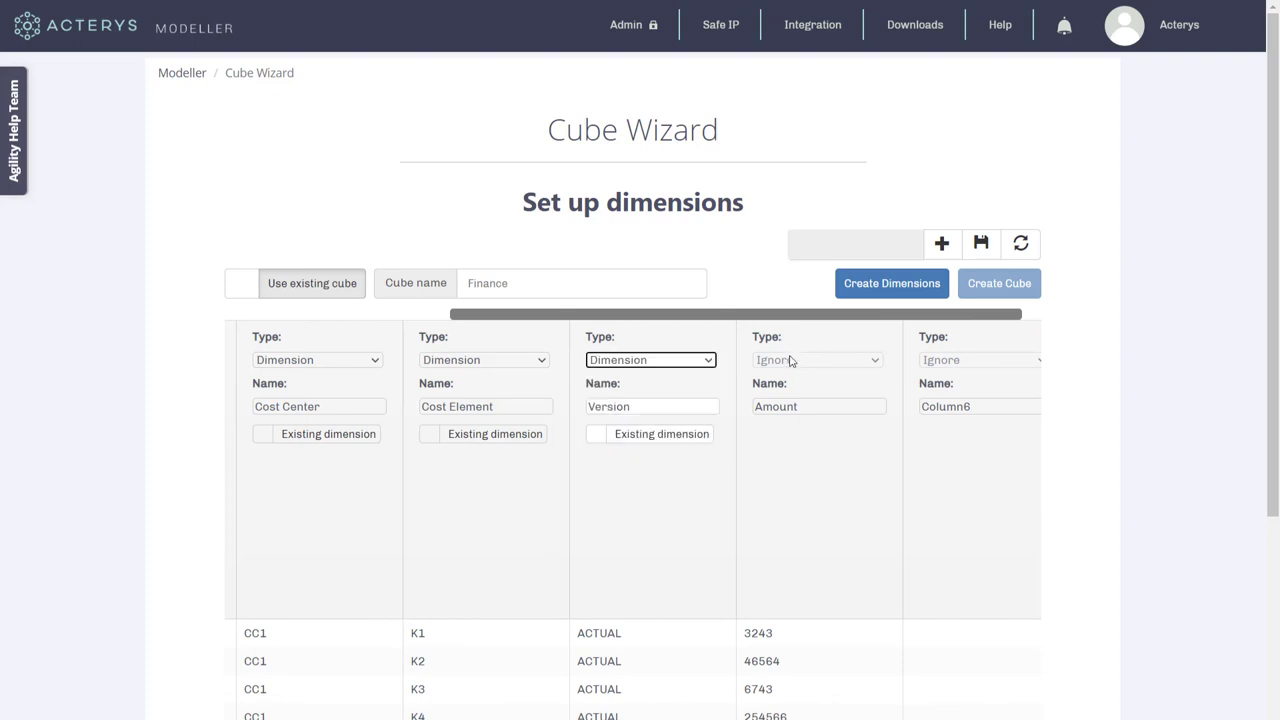
{"action": "left_click", "coordinate": [816, 360]}
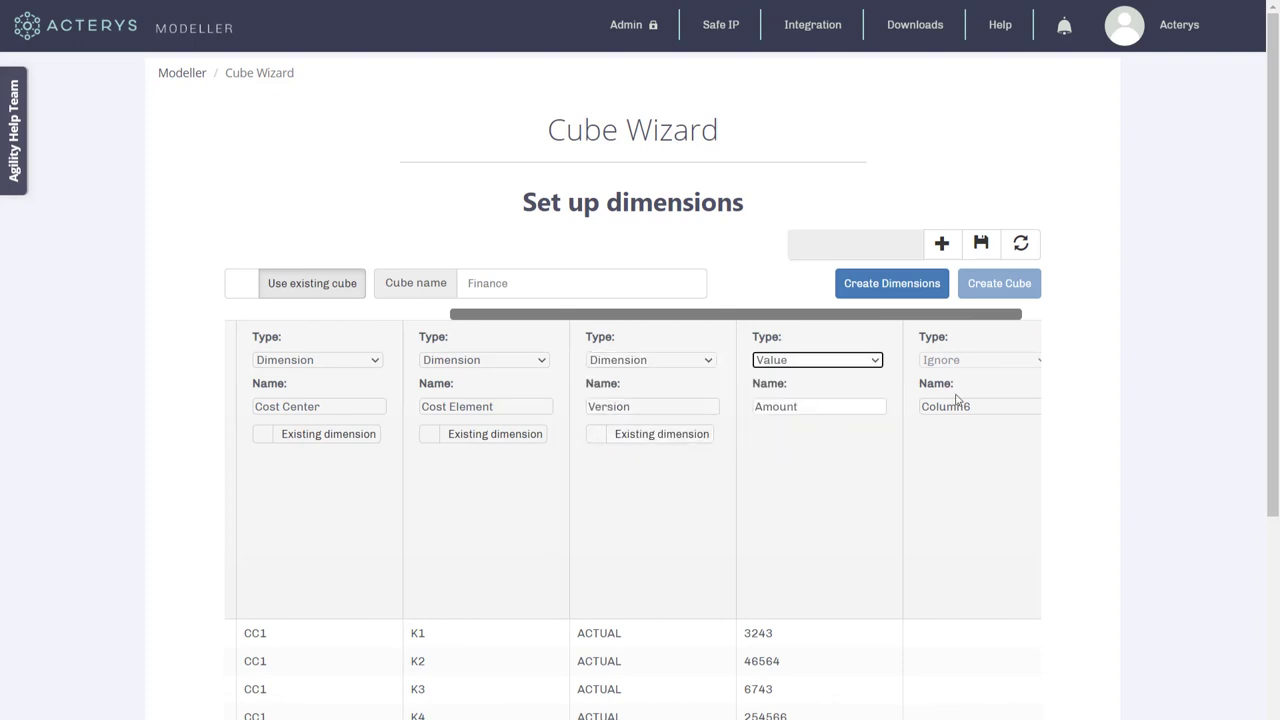
{"action": "mouse_move", "coordinate": [936, 328]}
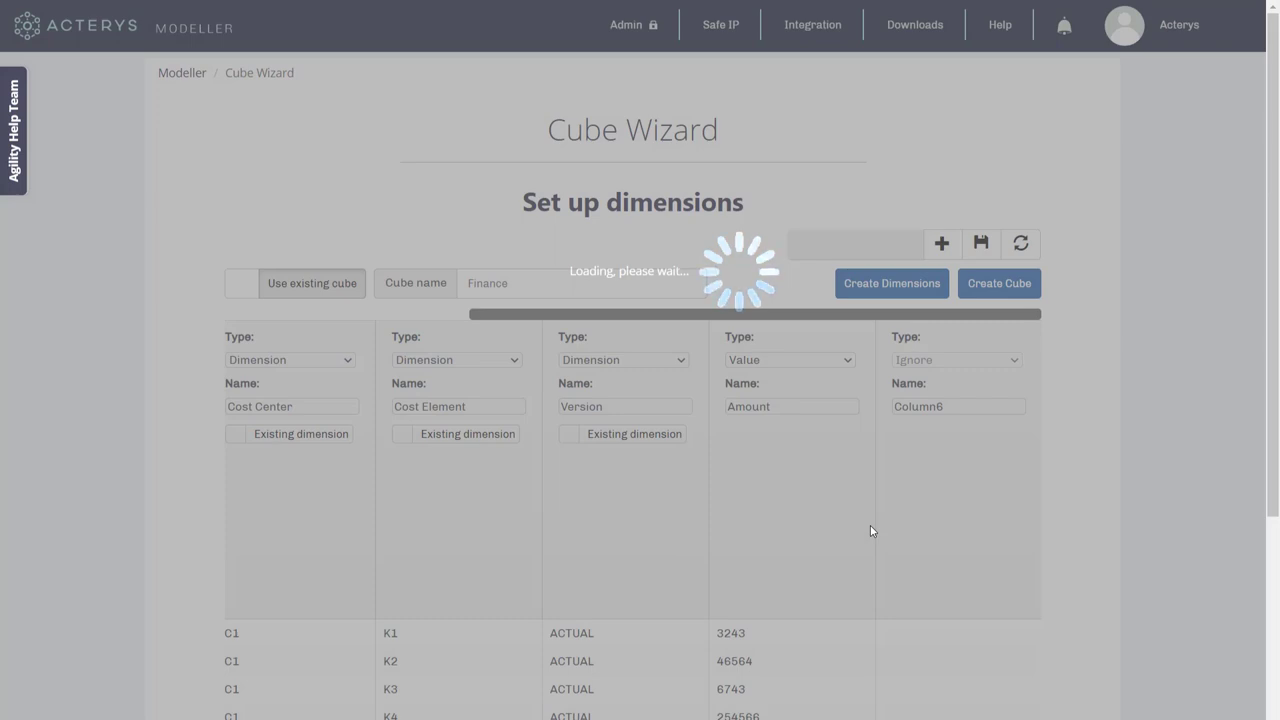
- Create the Finance cube and dismiss the confirmation
{"action": "left_click", "coordinate": [998, 284]}
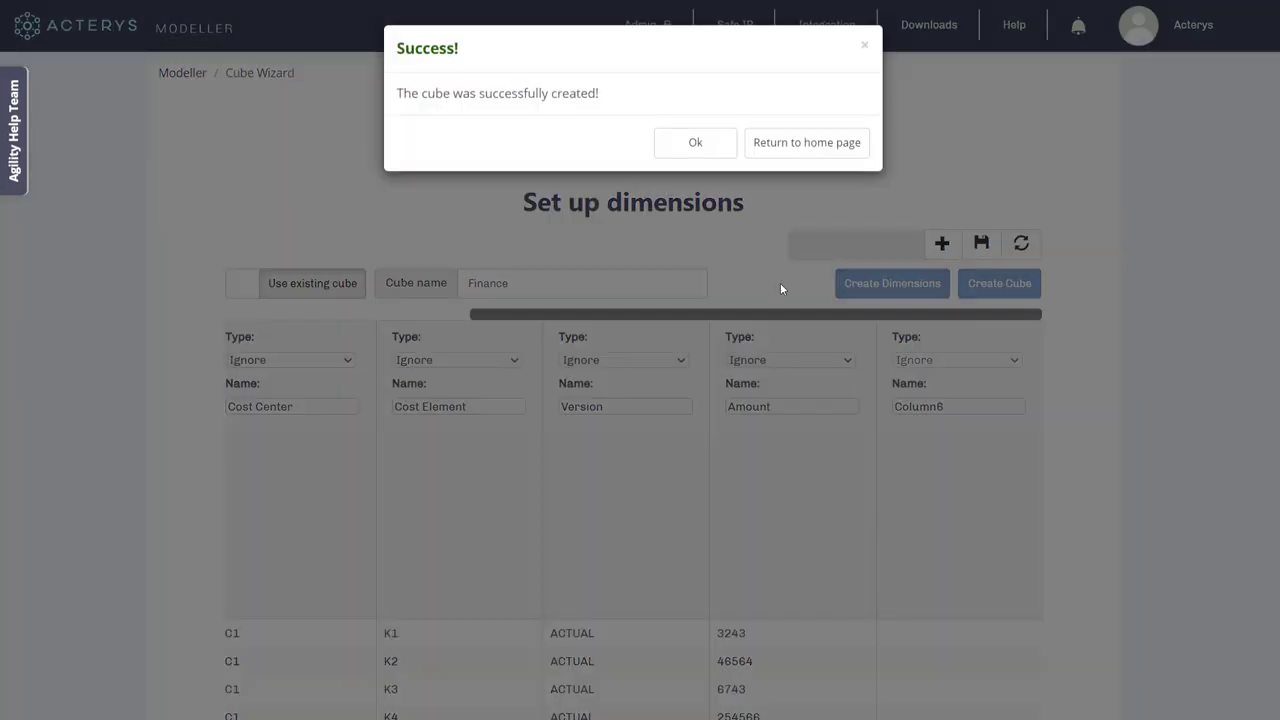
{"action": "left_click", "coordinate": [696, 142]}
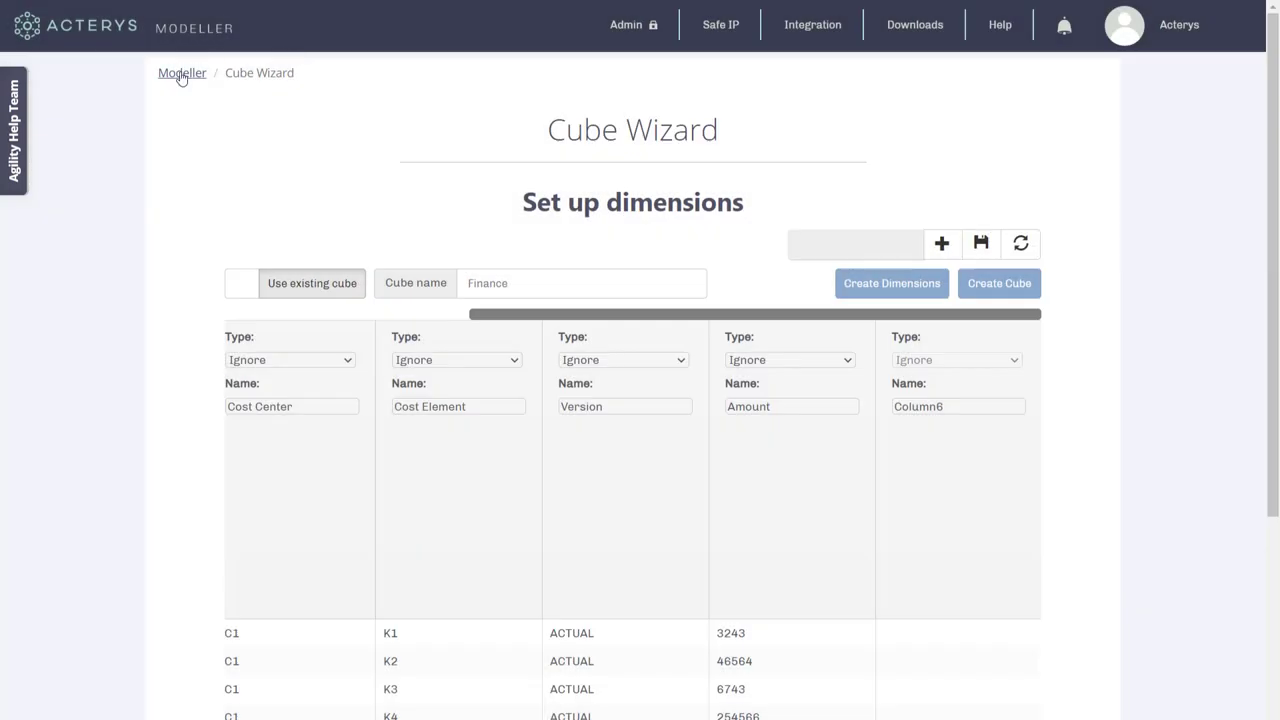
- Open the Finance cube's details and check Amount totals by Cost Element in a pivot
{"action": "left_click", "coordinate": [180, 72]}
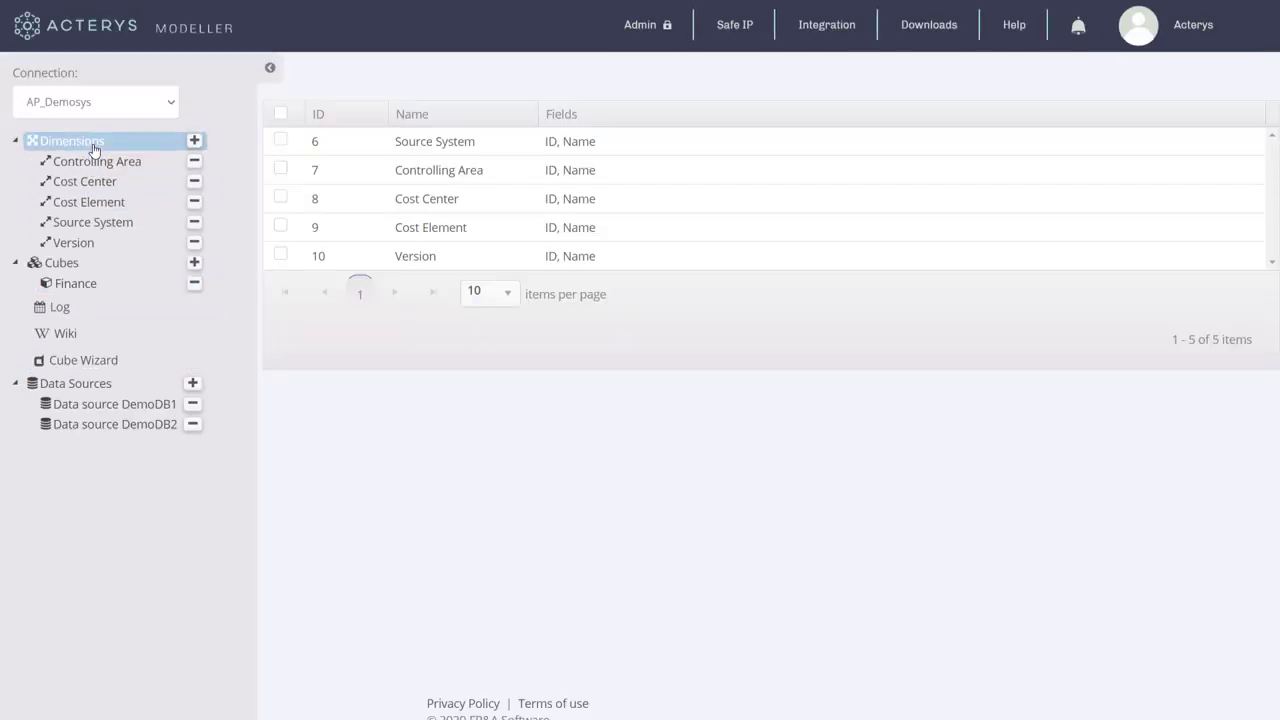
{"action": "left_click", "coordinate": [76, 284]}
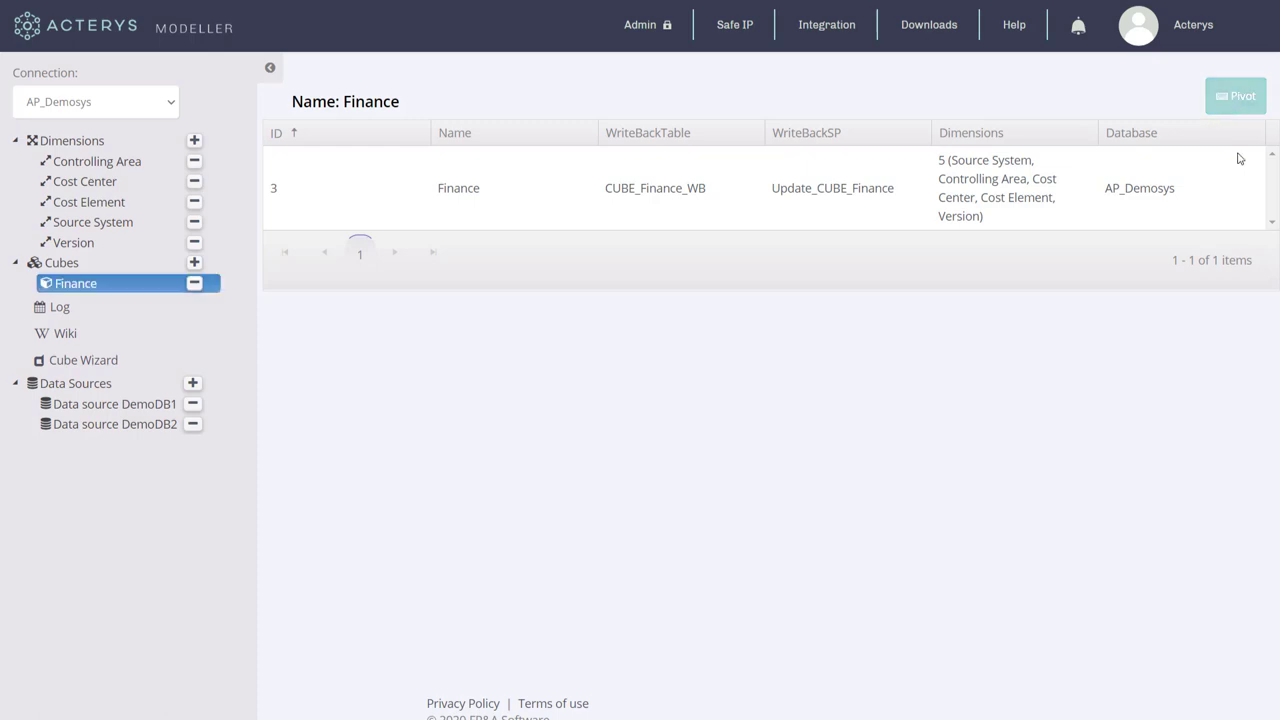
{"action": "left_click", "coordinate": [1236, 96]}
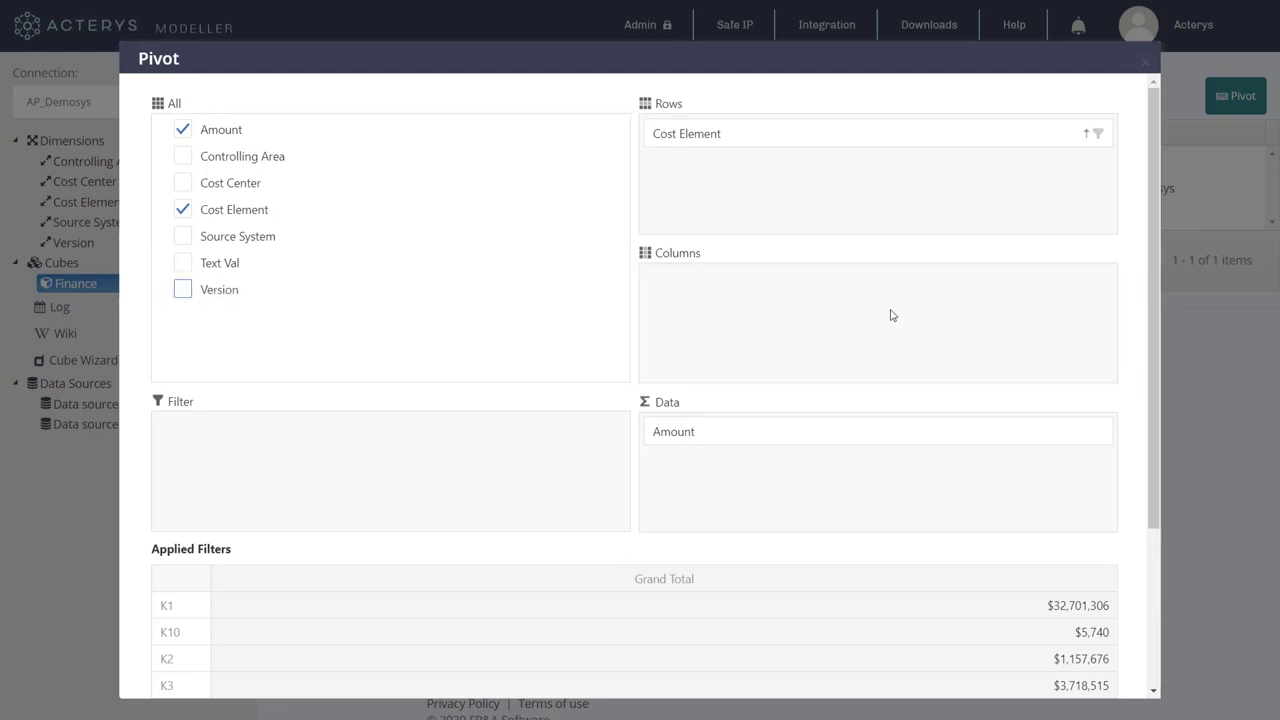
{"action": "scroll", "scroll_direction": "down", "scroll_amount": 3}
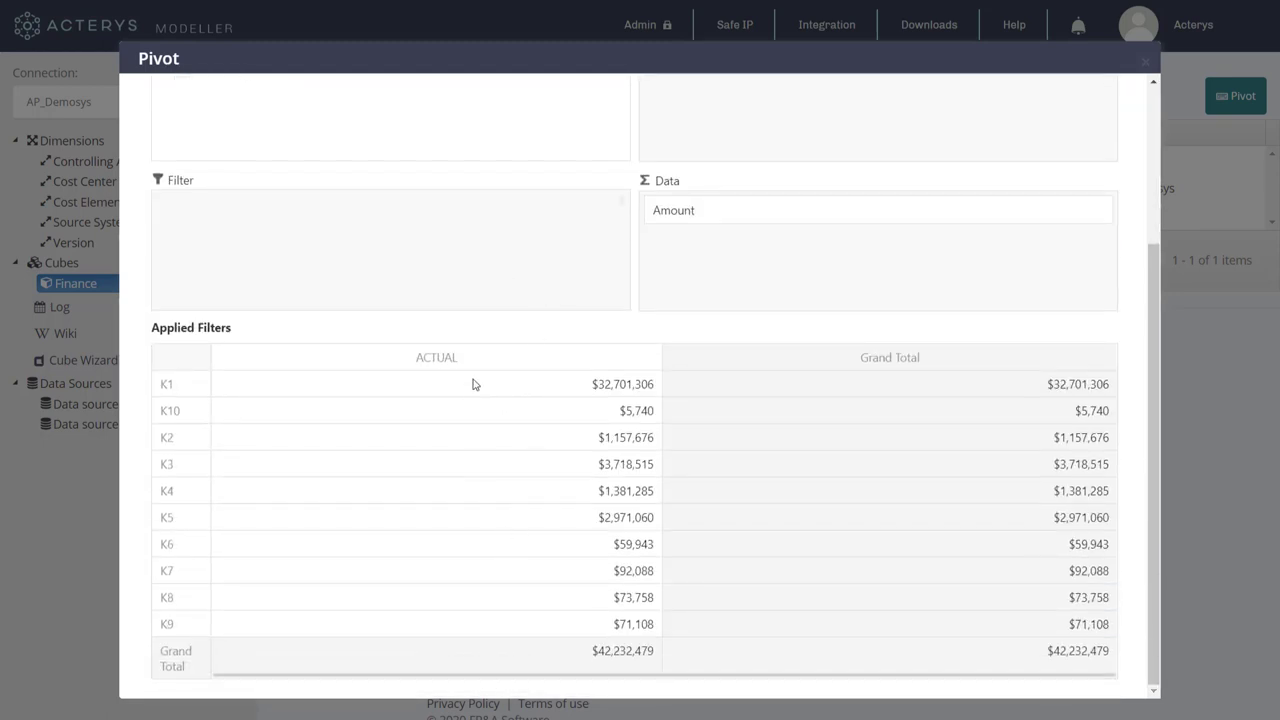
{"action": "mouse_move", "coordinate": [1224, 10]}
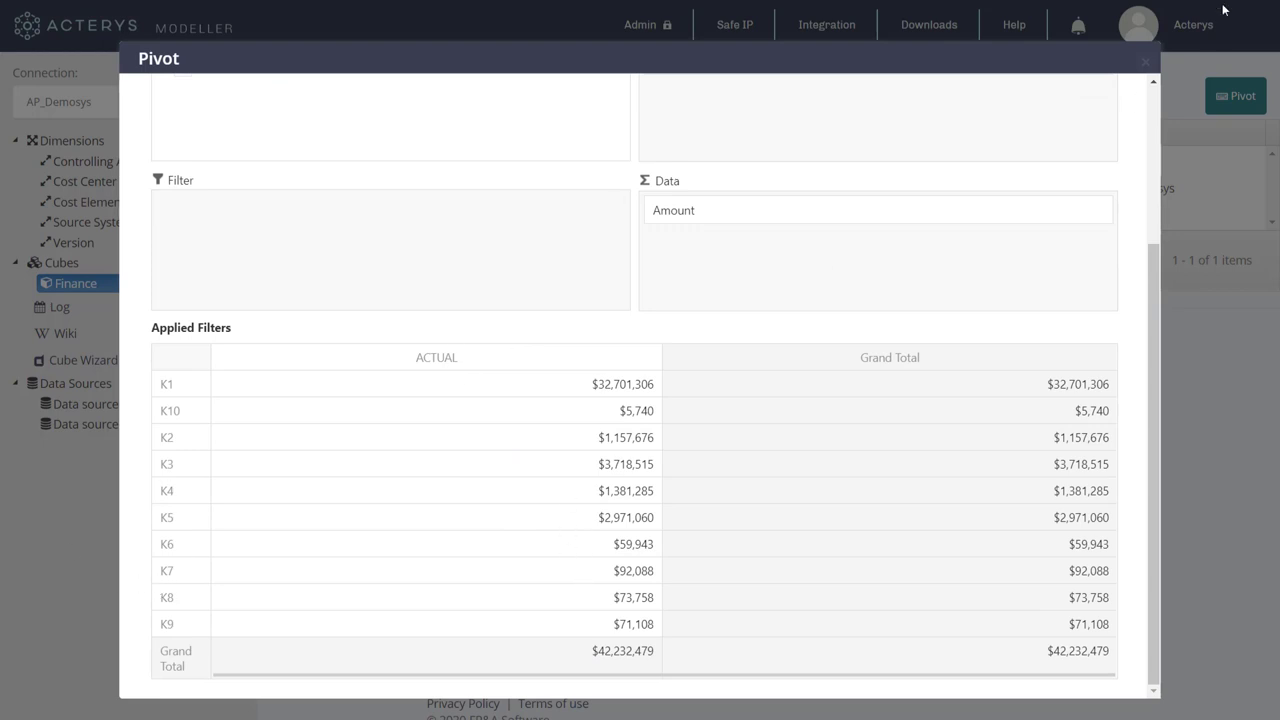
{"action": "left_click", "coordinate": [1144, 60]}
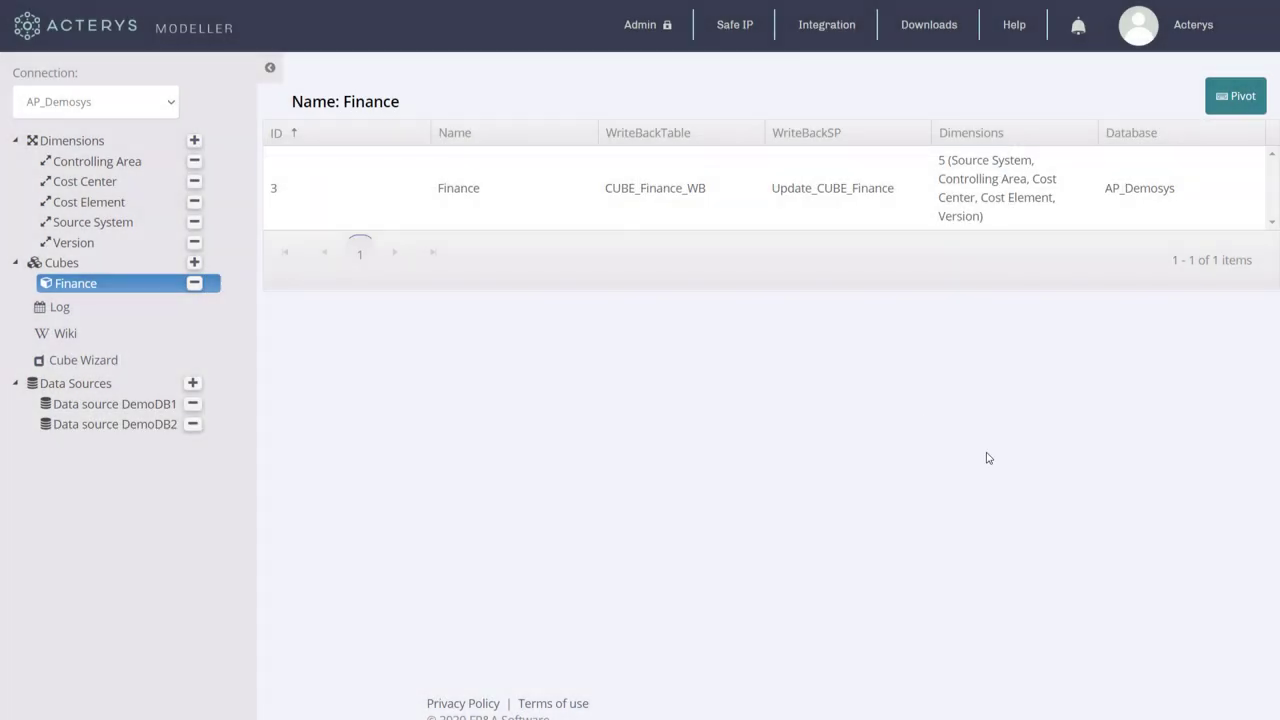
{"action": "mouse_move", "coordinate": [1136, 460]}
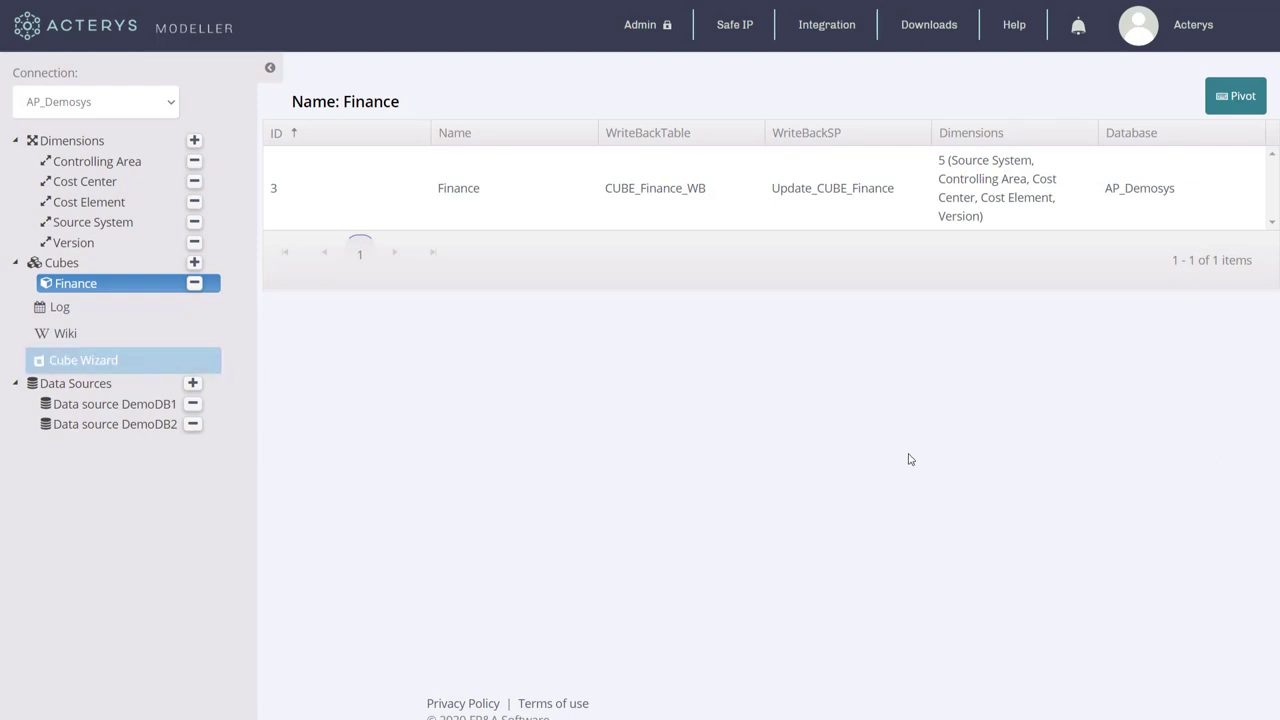
- Reload Data Model Acterys.xlsx in the Cube Wizard and reach dimension setup
{"action": "left_click", "coordinate": [84, 360]}
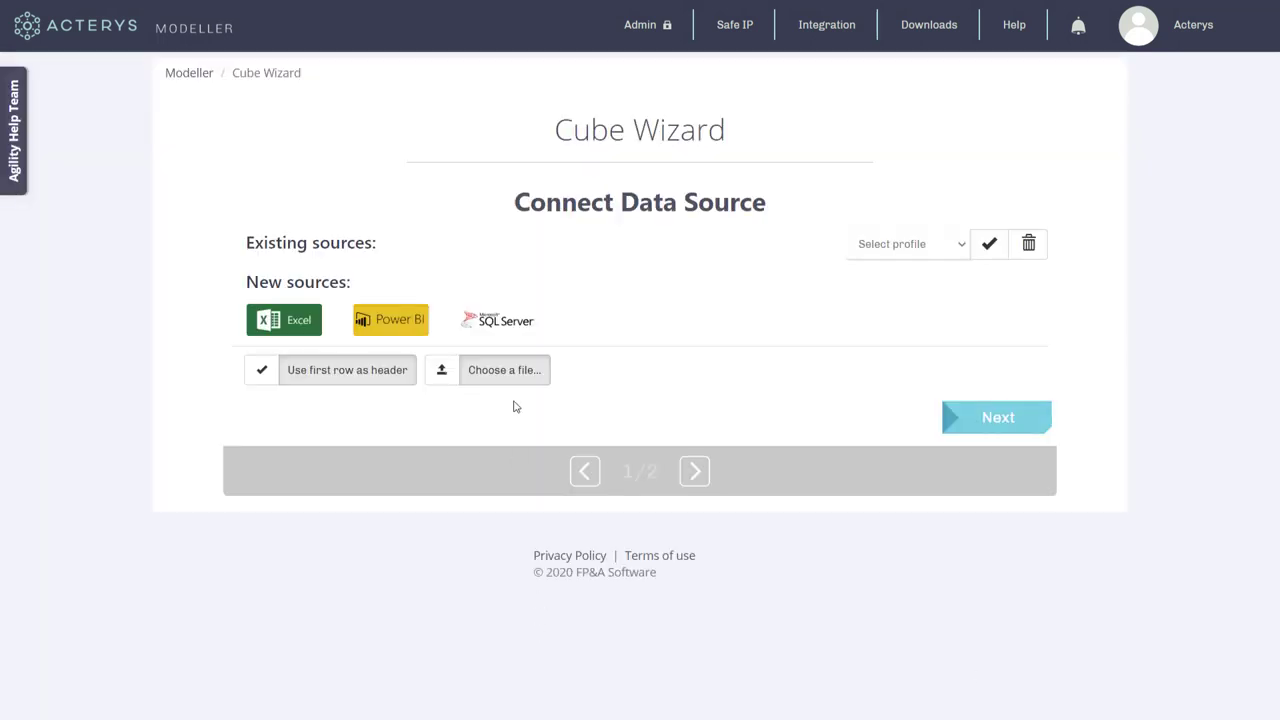
{"action": "left_click", "coordinate": [504, 368]}
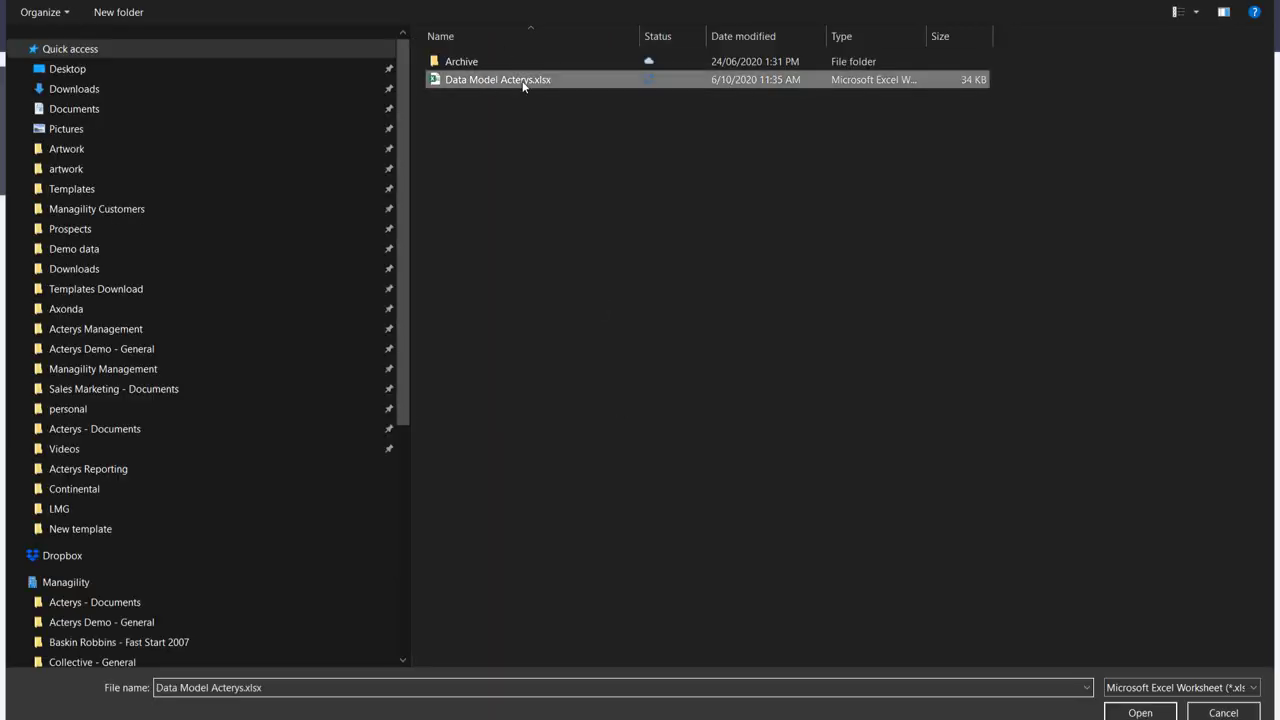
{"action": "left_click", "coordinate": [1140, 712]}
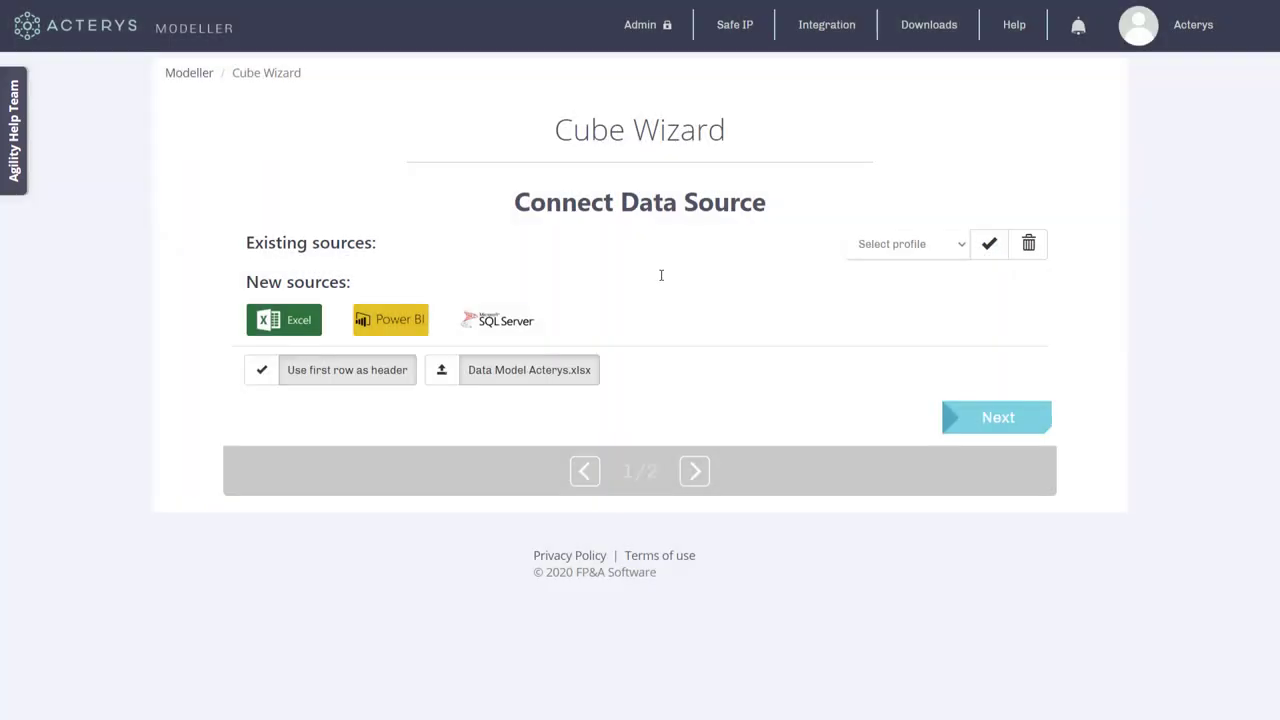
{"action": "left_click", "coordinate": [996, 418]}
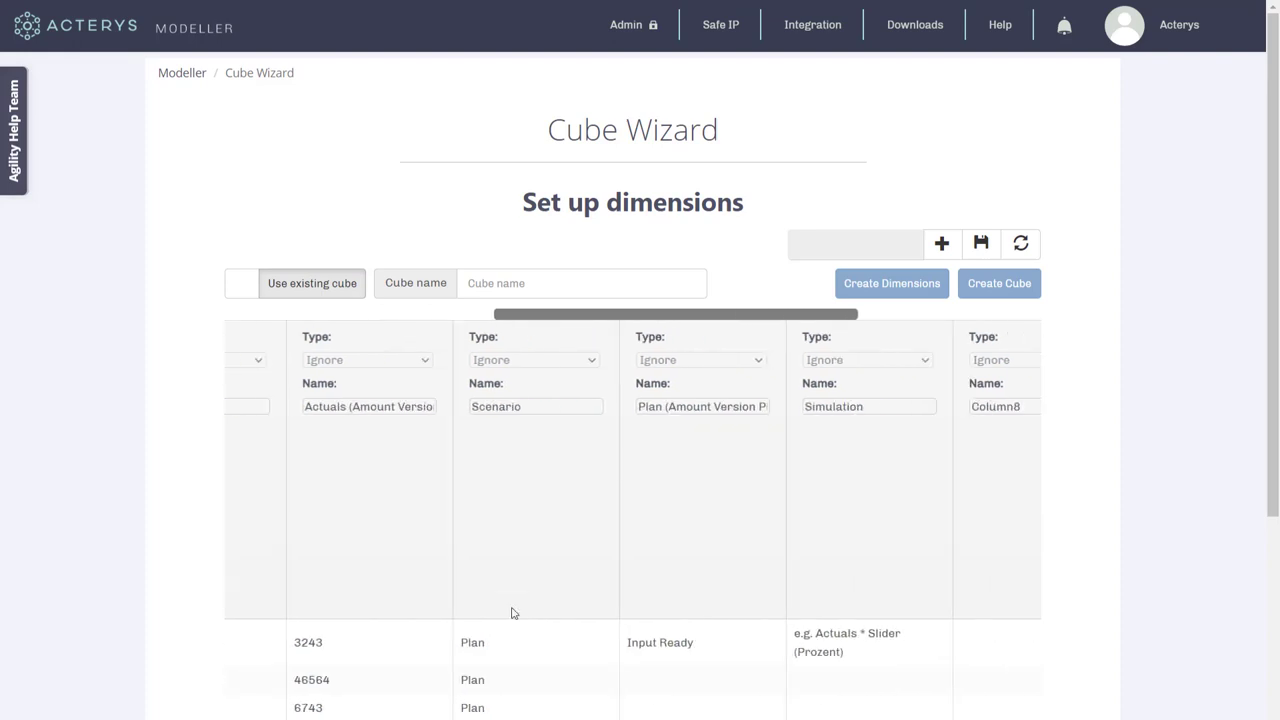
{"action": "scroll", "scroll_direction": "left", "scroll_amount": 3}
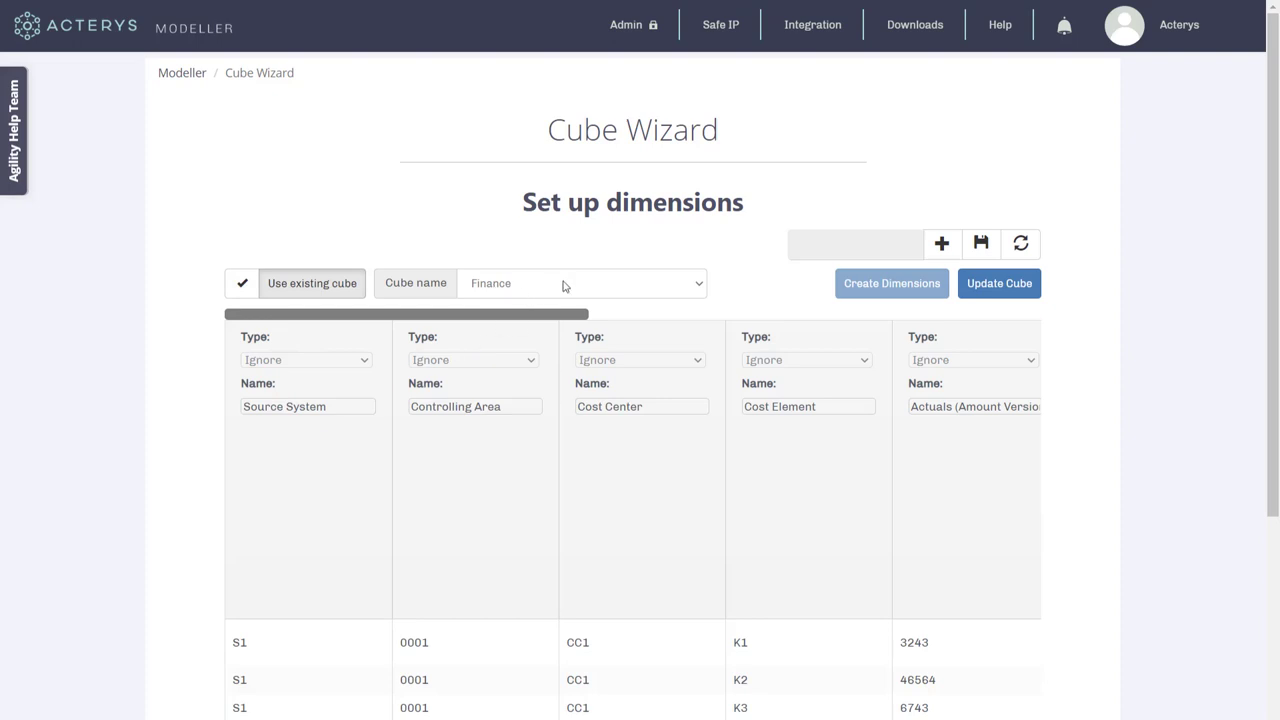
{"action": "mouse_move", "coordinate": [290, 364]}
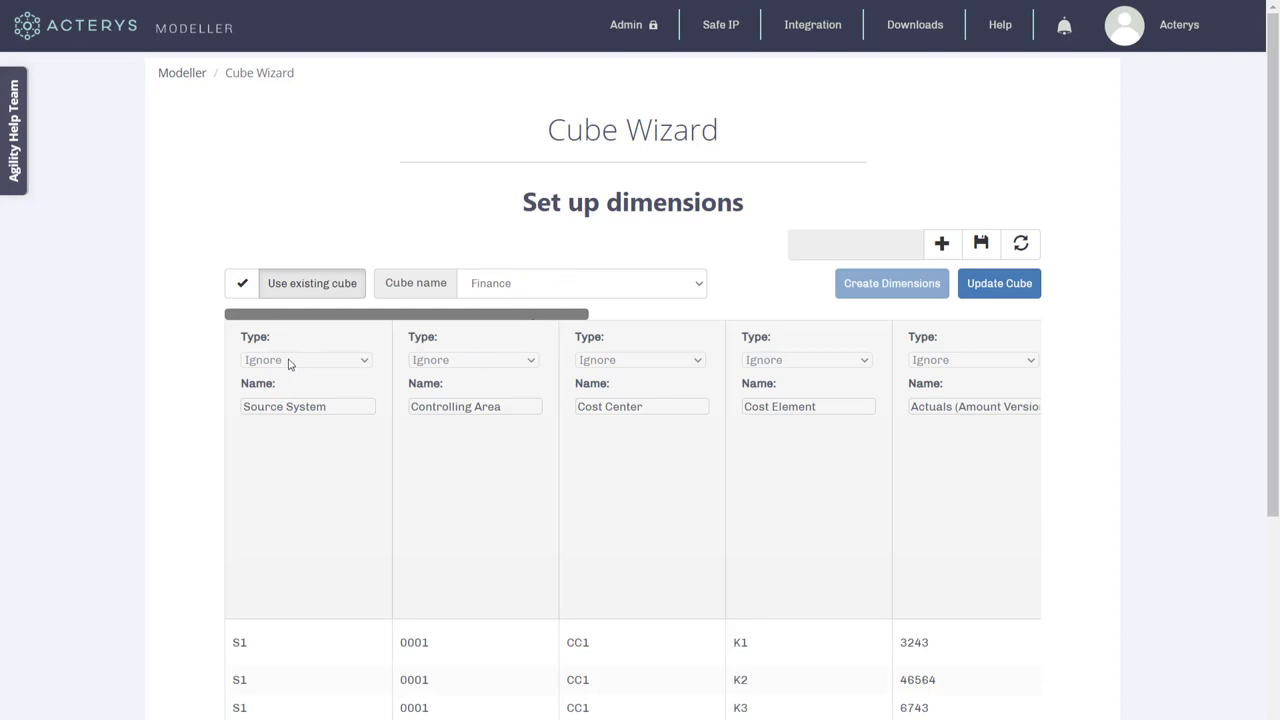
- Set Source System, Controlling Area and Cost Center as dimensions, actuals as values, and map Plan to Version
{"action": "left_click", "coordinate": [306, 360]}
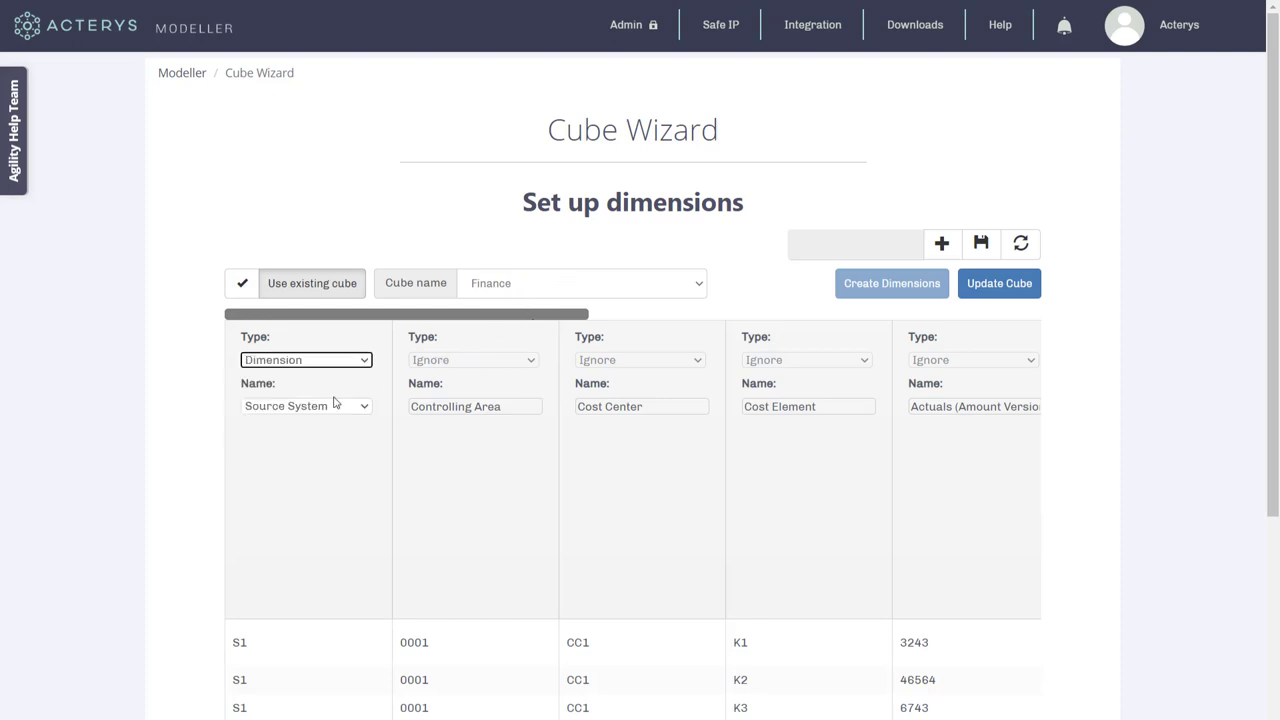
{"action": "left_click", "coordinate": [472, 360]}
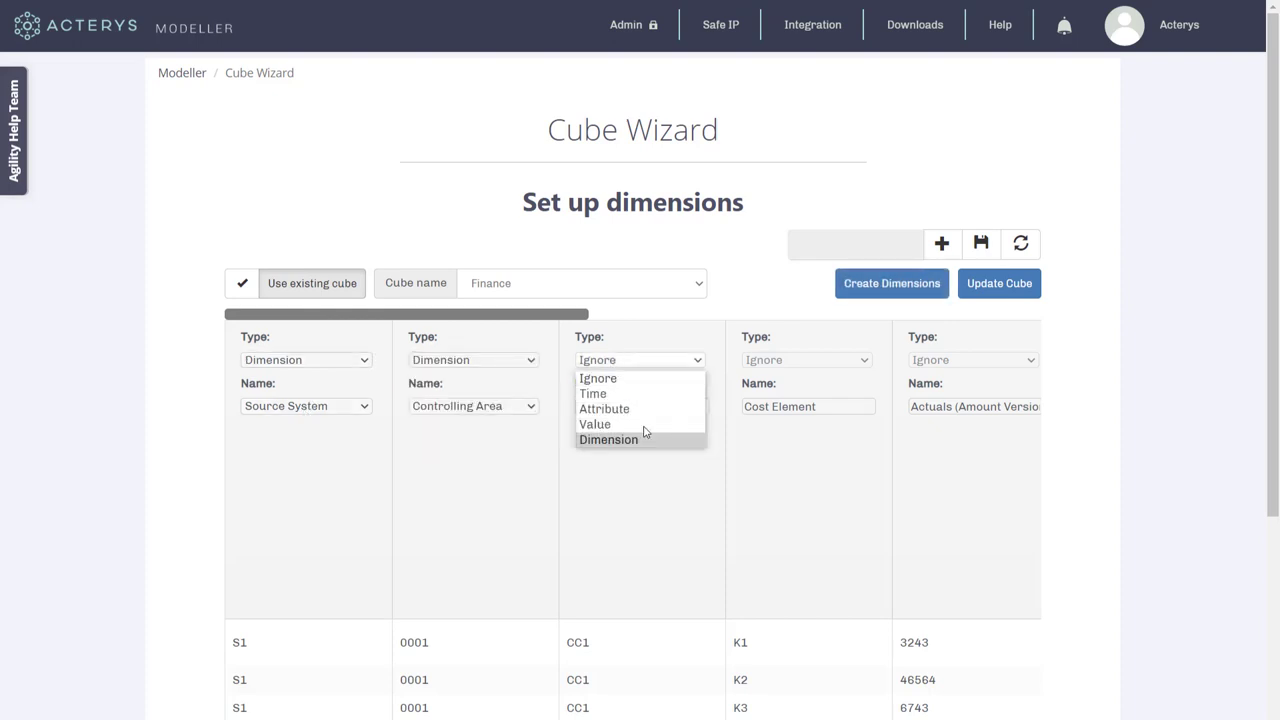
{"action": "left_click", "coordinate": [608, 440]}
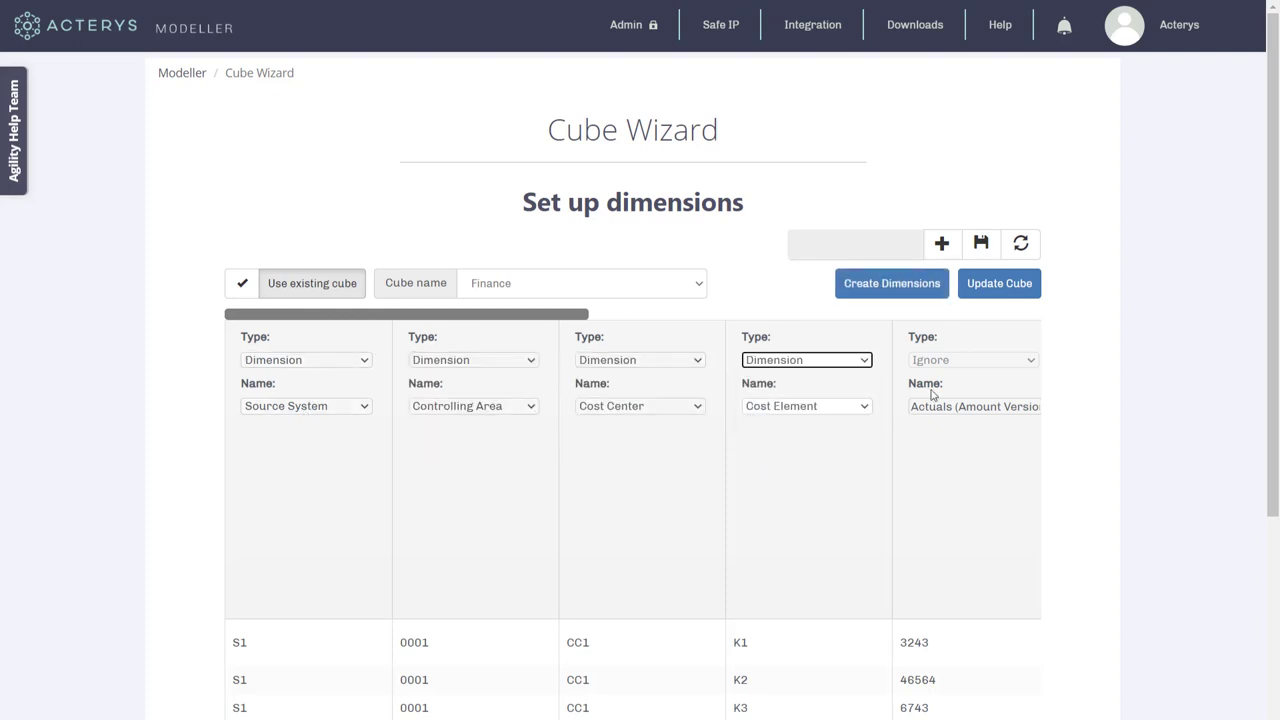
{"action": "left_click", "coordinate": [970, 360]}
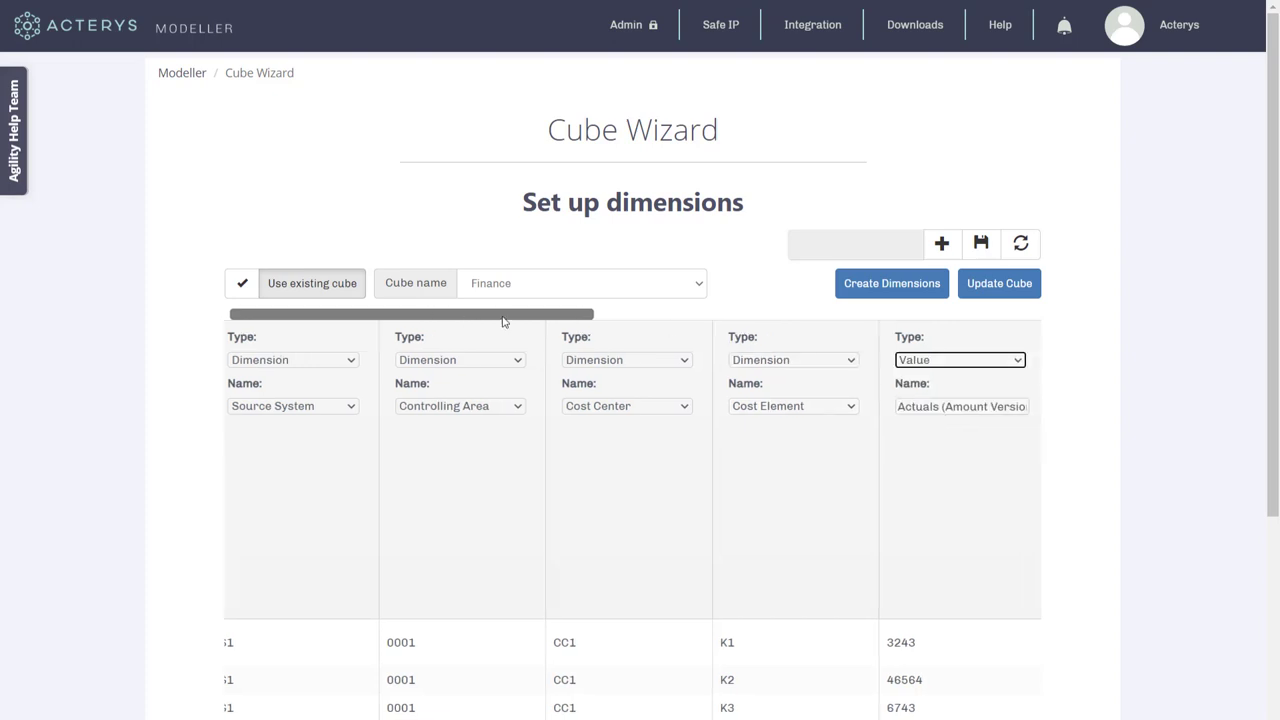
{"action": "left_click", "coordinate": [768, 360]}
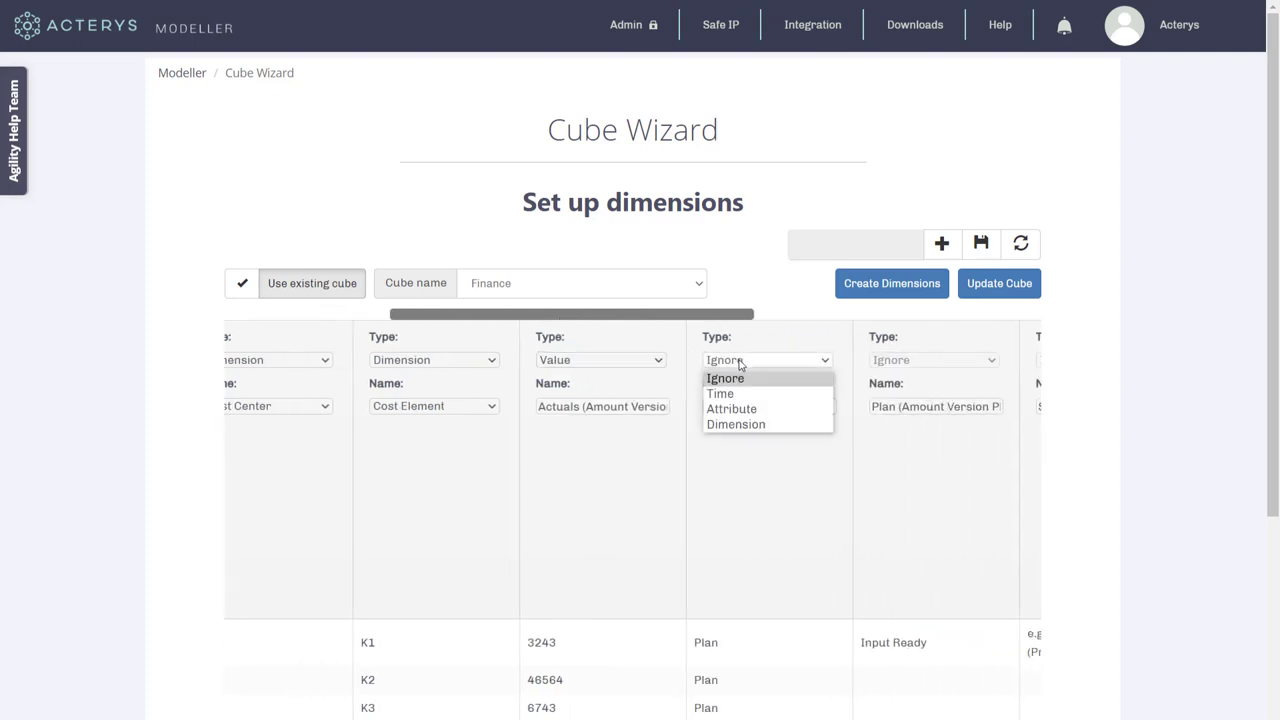
{"action": "left_click", "coordinate": [736, 424]}
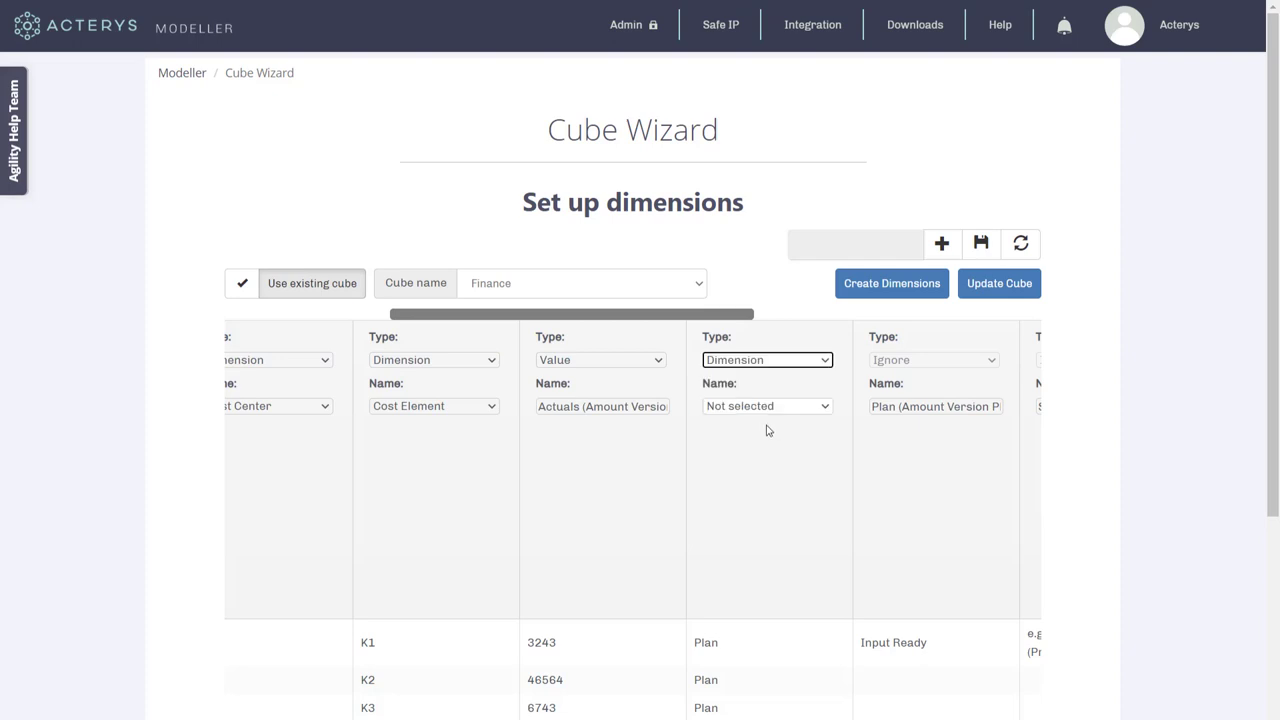
{"action": "left_click", "coordinate": [768, 406]}
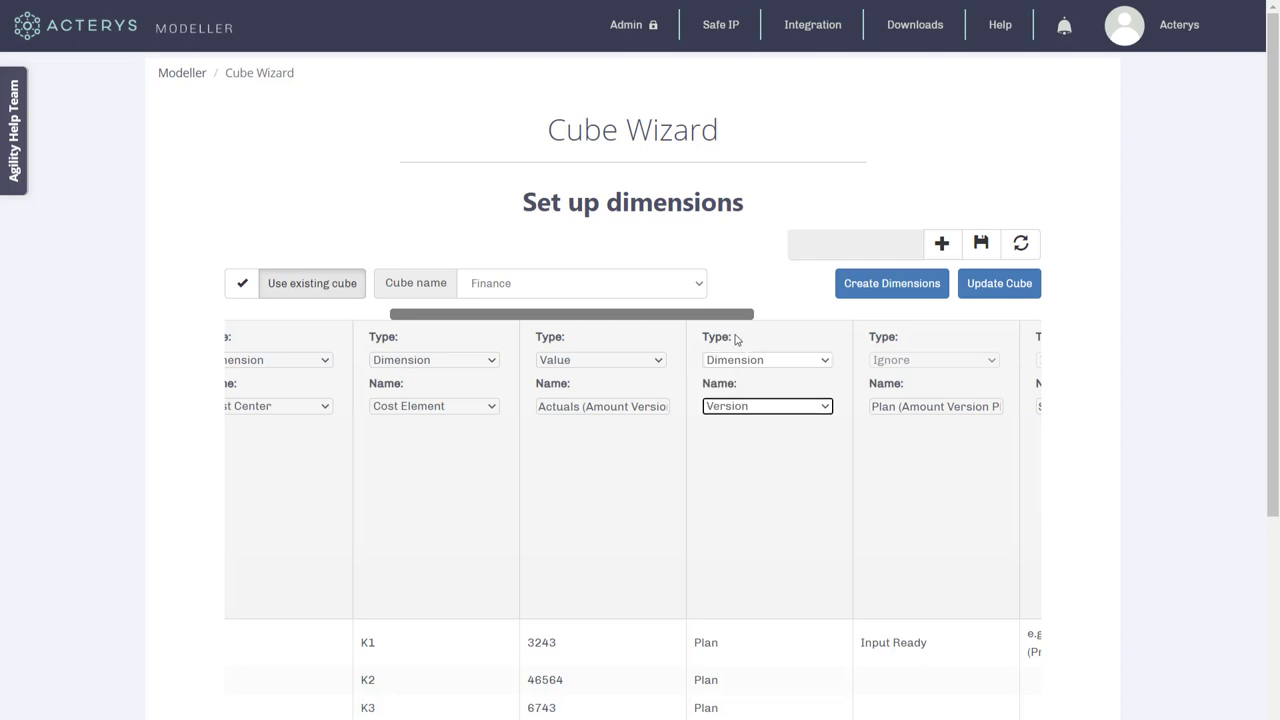
{"action": "mouse_move", "coordinate": [740, 308]}
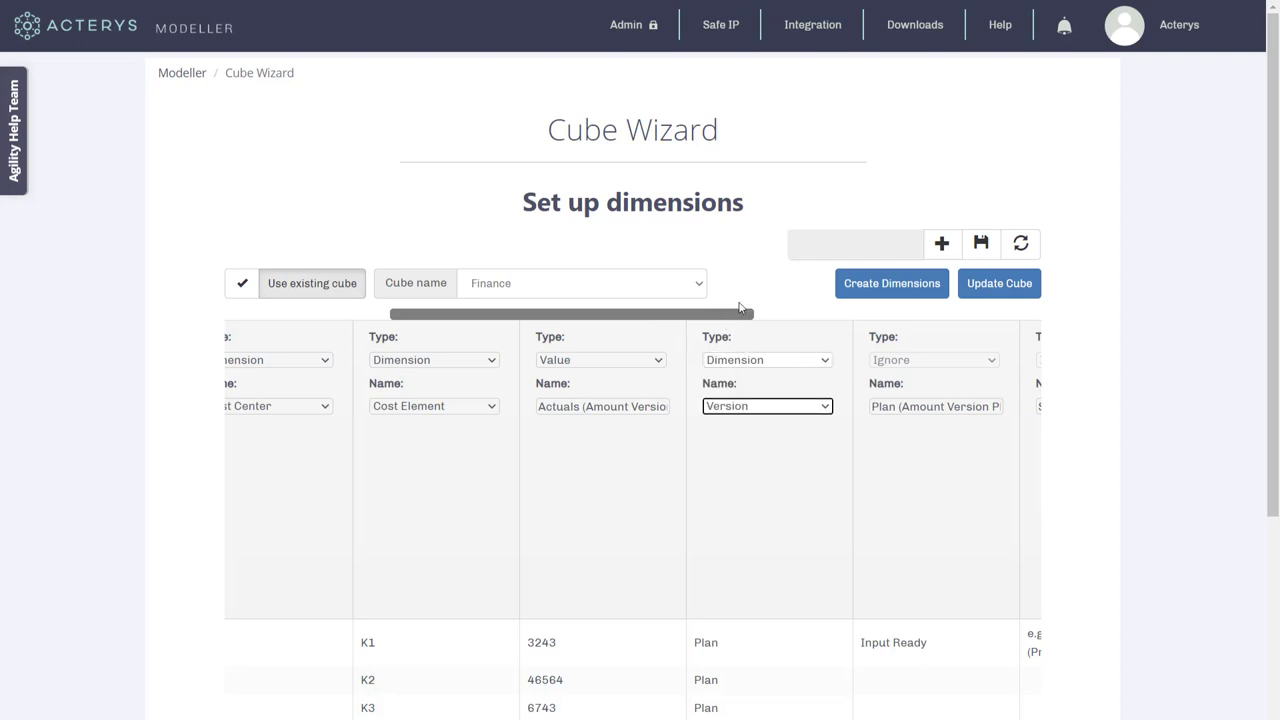
- Update the existing Finance cube with the new mapping and confirm
{"action": "scroll", "scroll_direction": "right", "scroll_amount": 3}
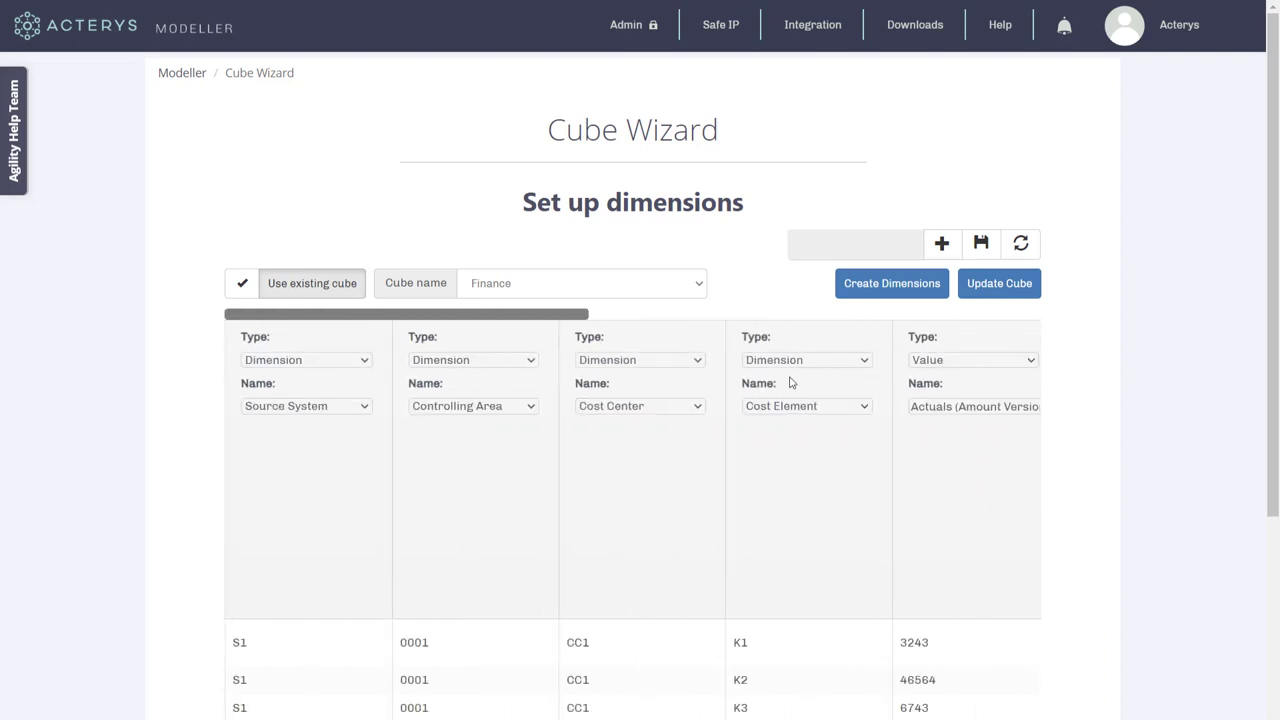
{"action": "left_click", "coordinate": [998, 284]}
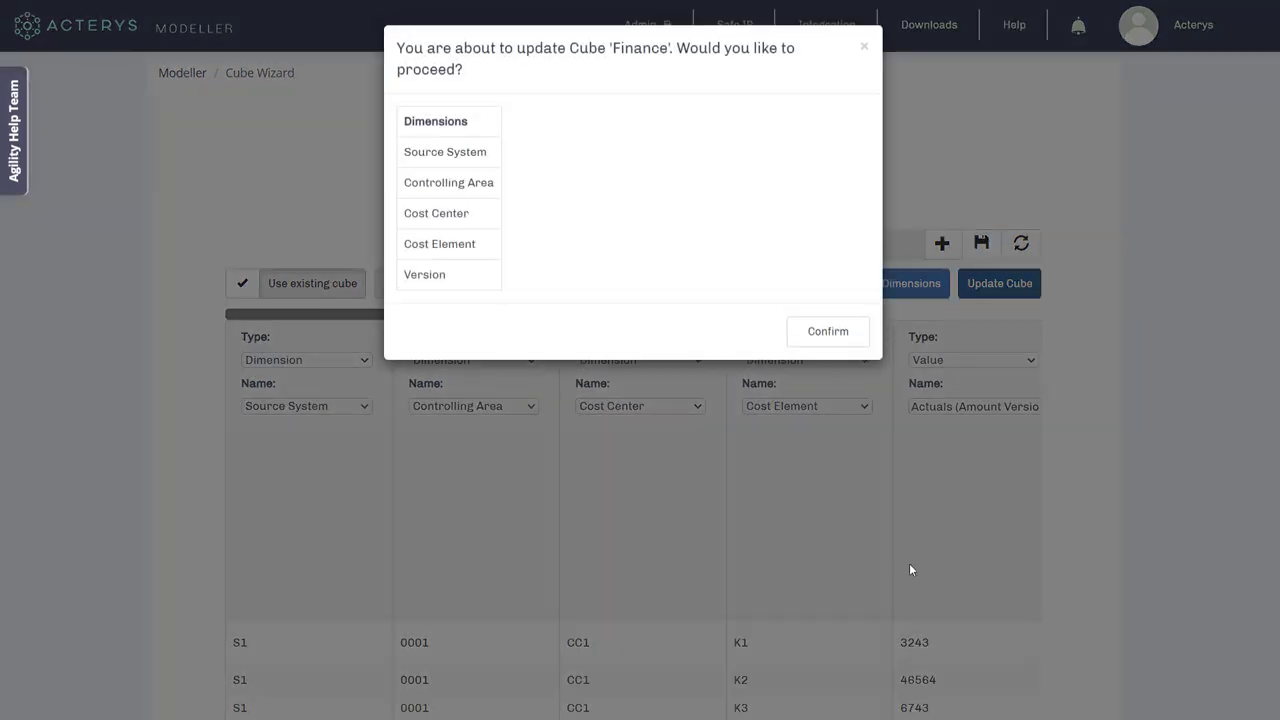
{"action": "left_click", "coordinate": [828, 332]}
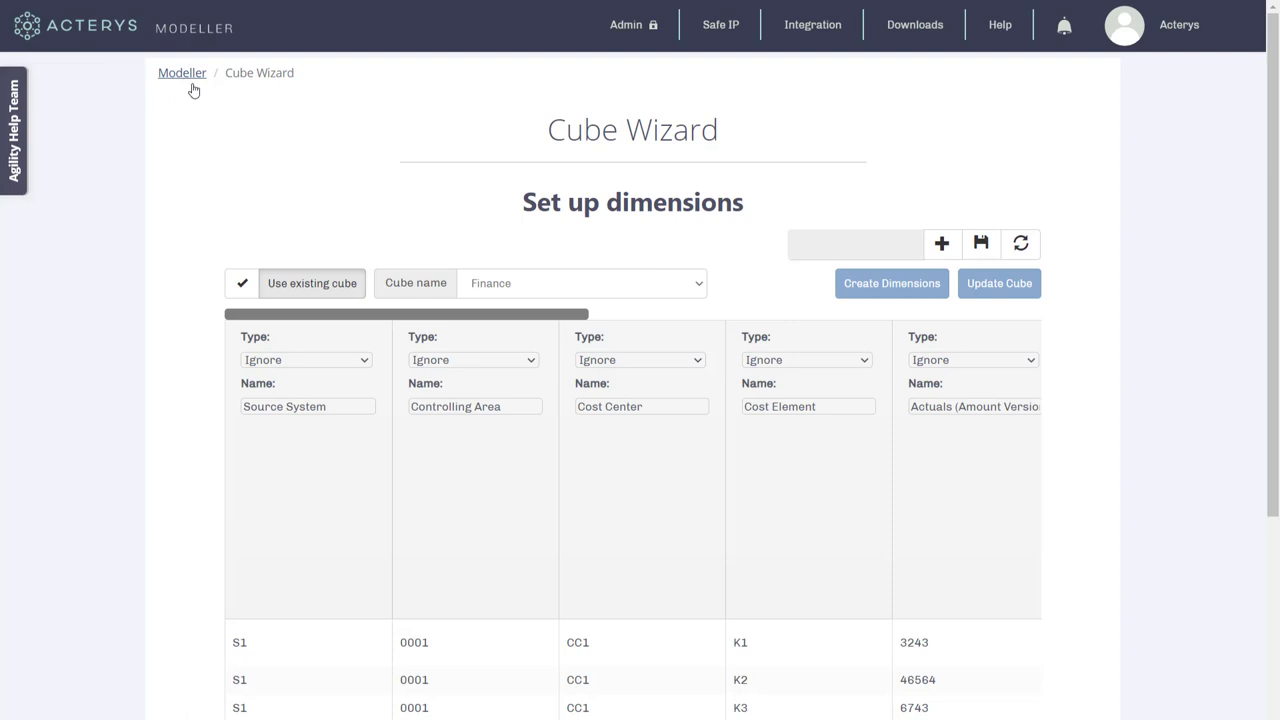
- Return to the Modeller overview and view the Finance cube's ACTUAL and Plan amounts in a pivot
{"action": "left_click", "coordinate": [182, 72]}
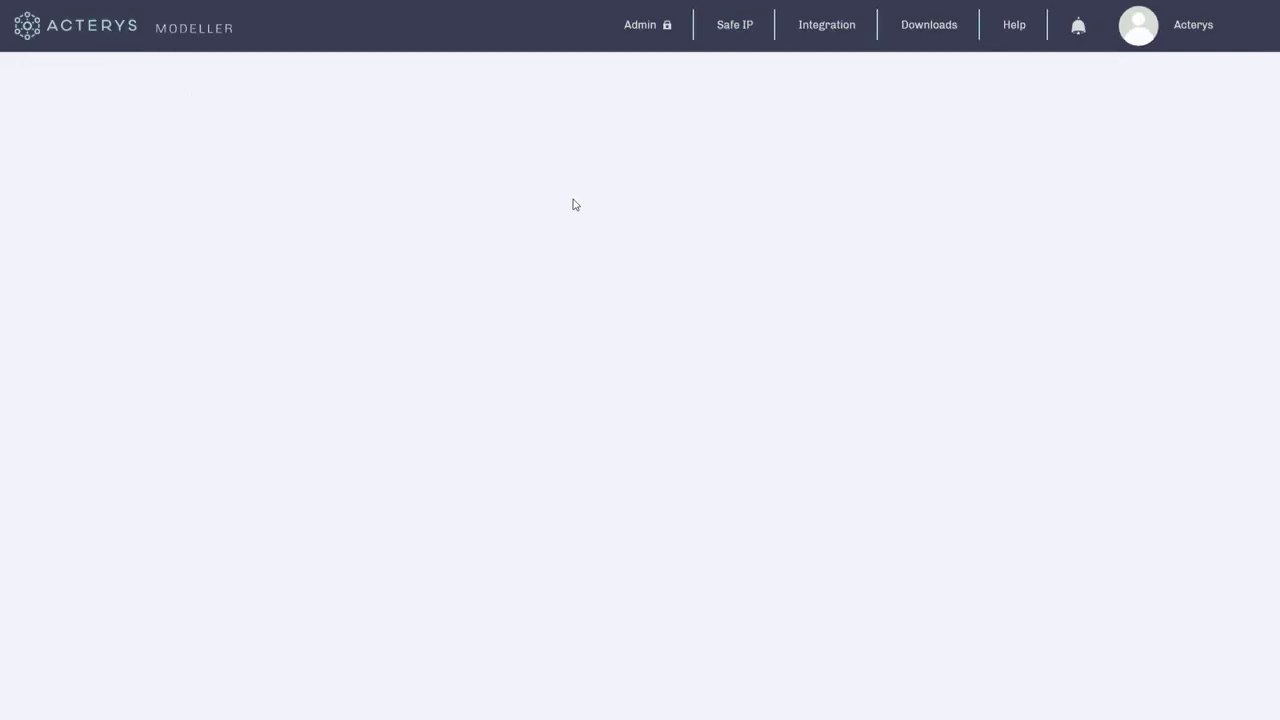
{"action": "left_click", "coordinate": [76, 284]}
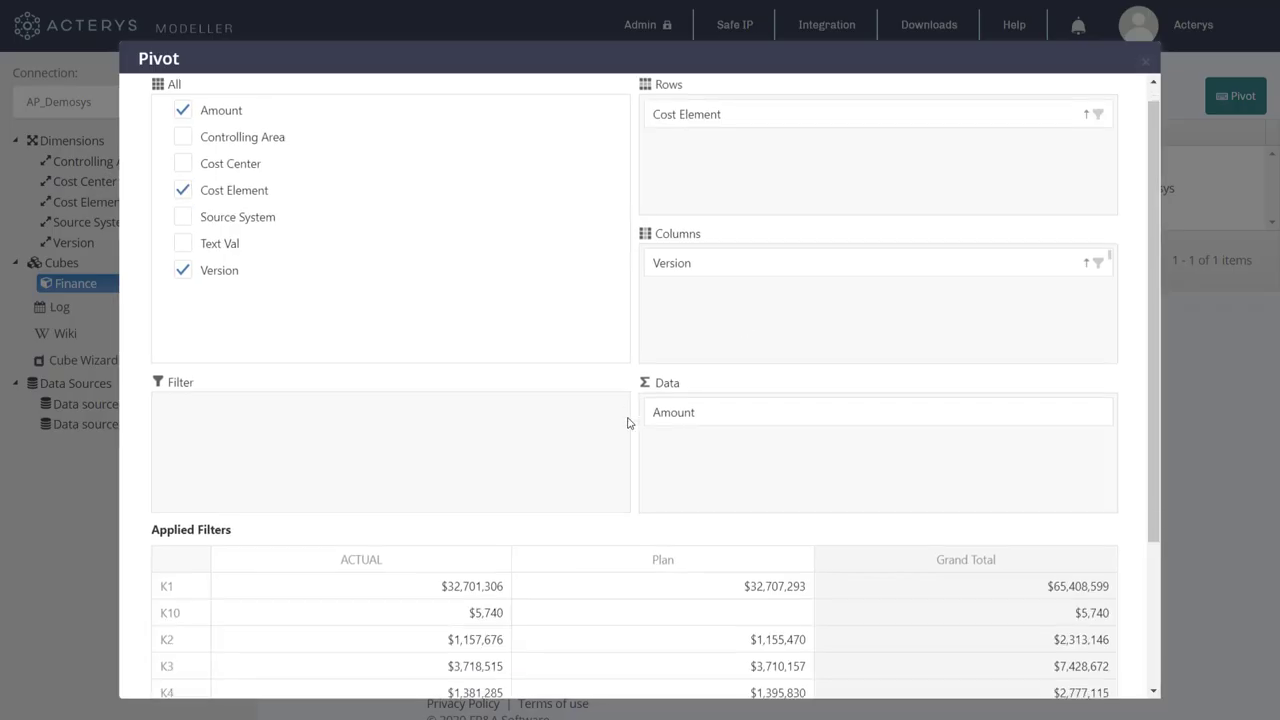
{"action": "scroll", "scroll_direction": "down", "scroll_amount": 3}
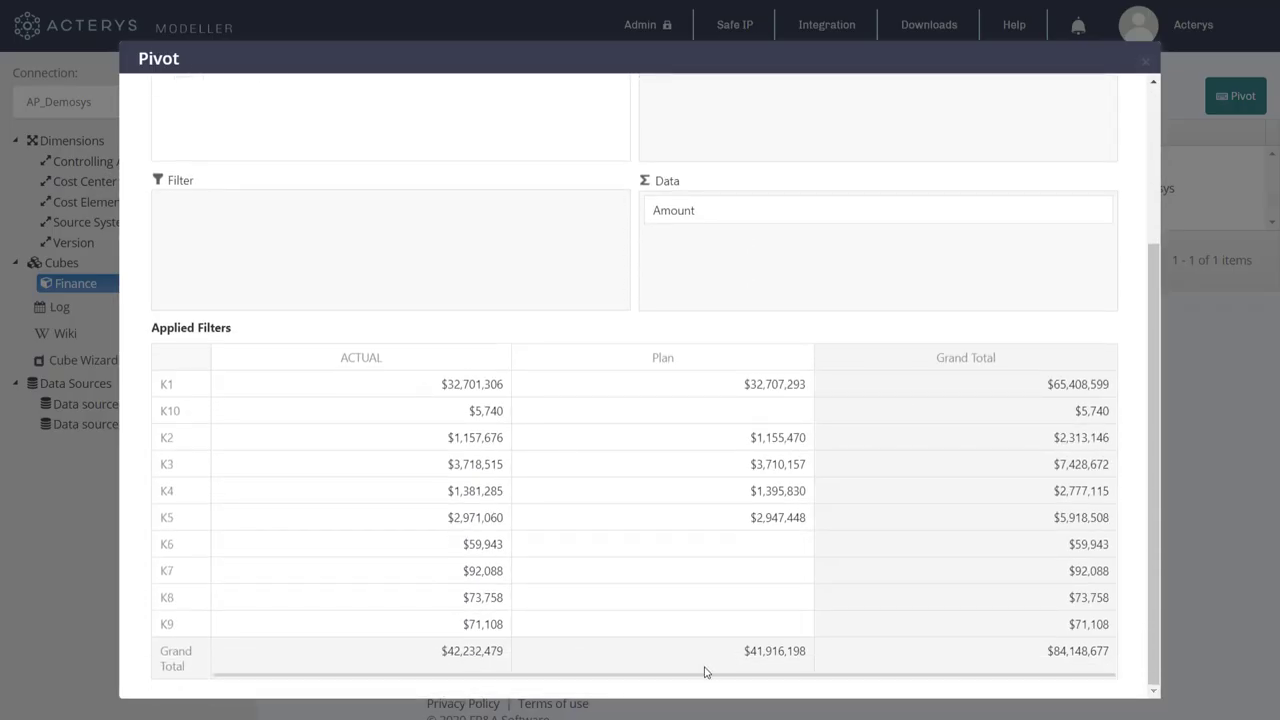
{"action": "mouse_move", "coordinate": [1112, 212]}
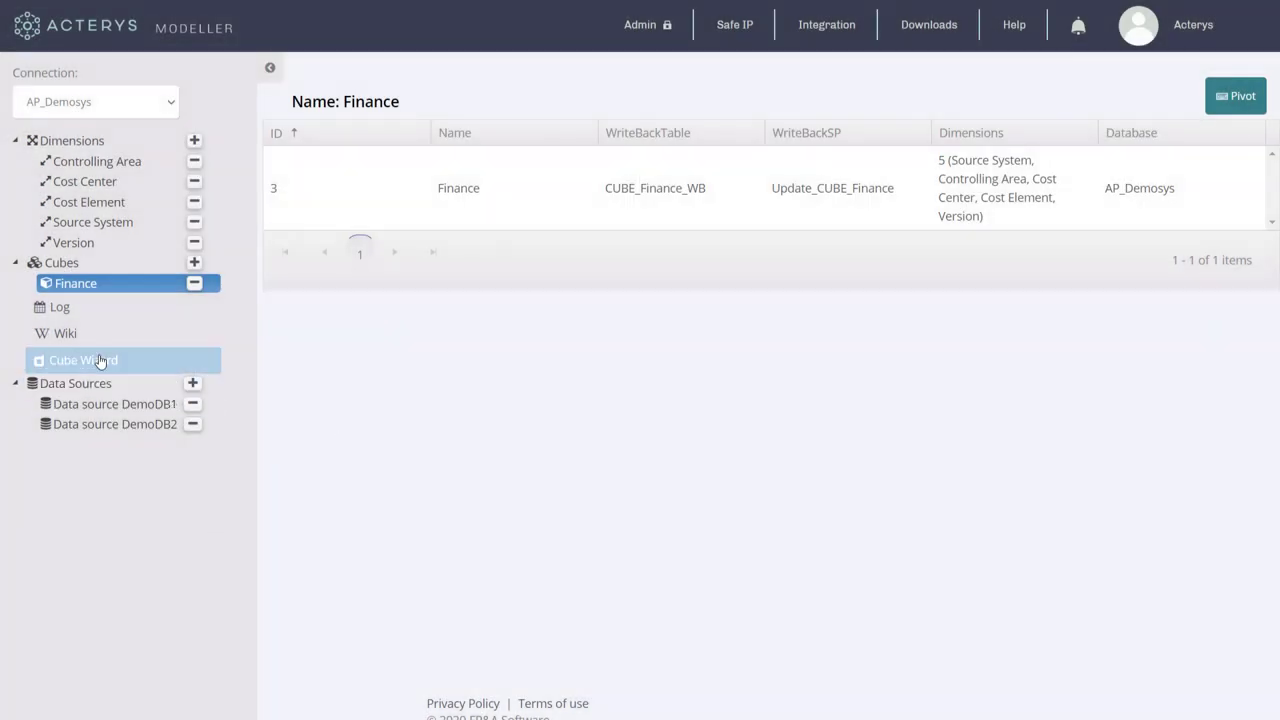
- Load Data Model Acterys.xlsx in the Cube Wizard again and continue to dimension setup
{"action": "left_click", "coordinate": [84, 360]}
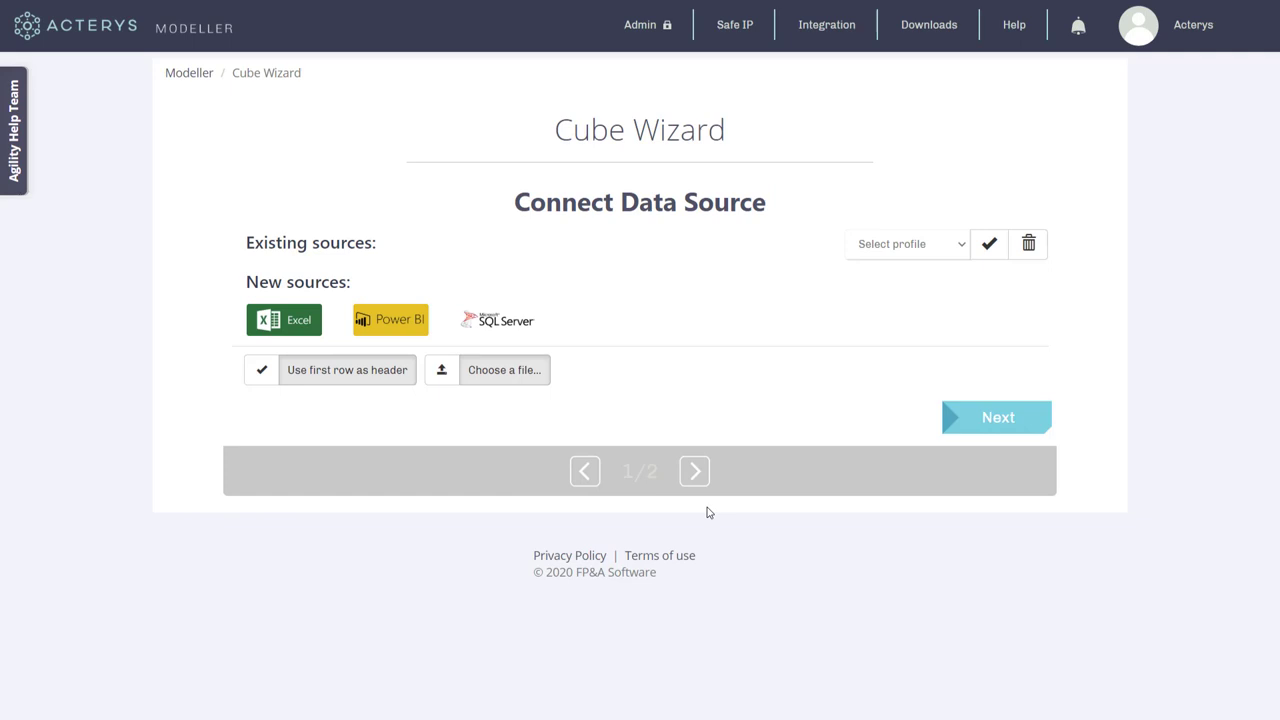
{"action": "mouse_move", "coordinate": [824, 550]}
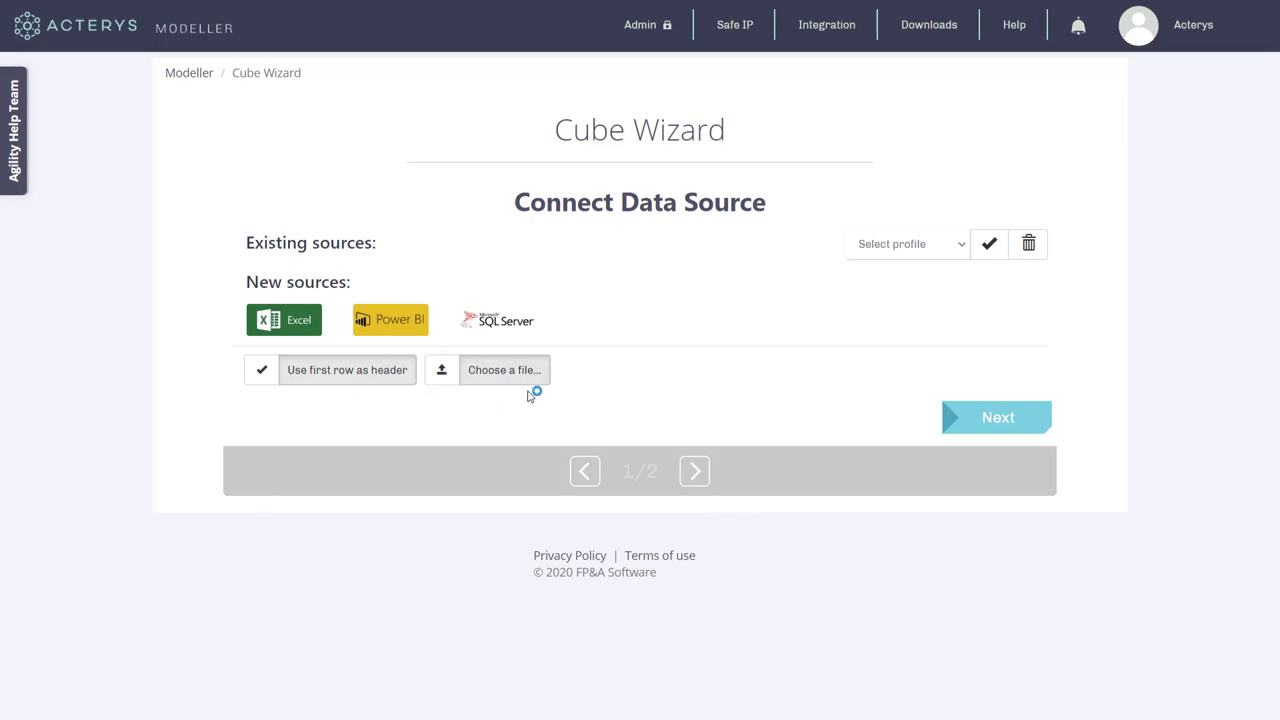
{"action": "left_click", "coordinate": [504, 368]}
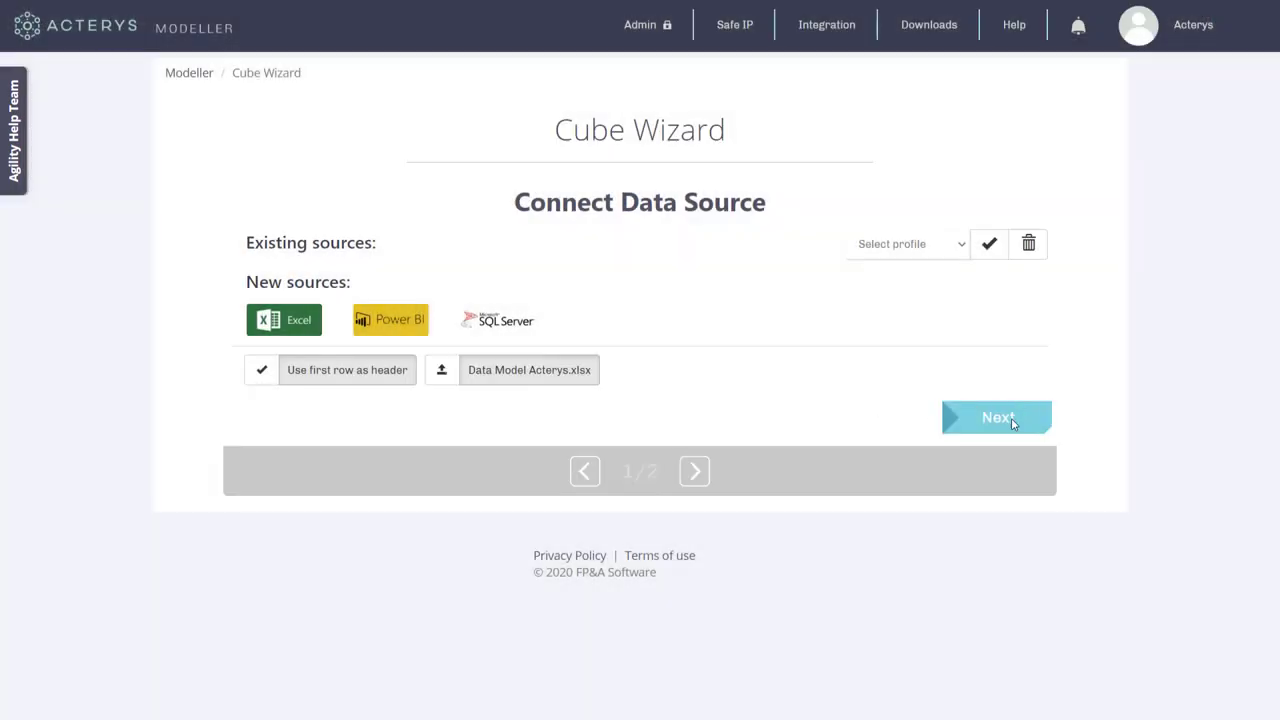
{"action": "left_click", "coordinate": [996, 418]}
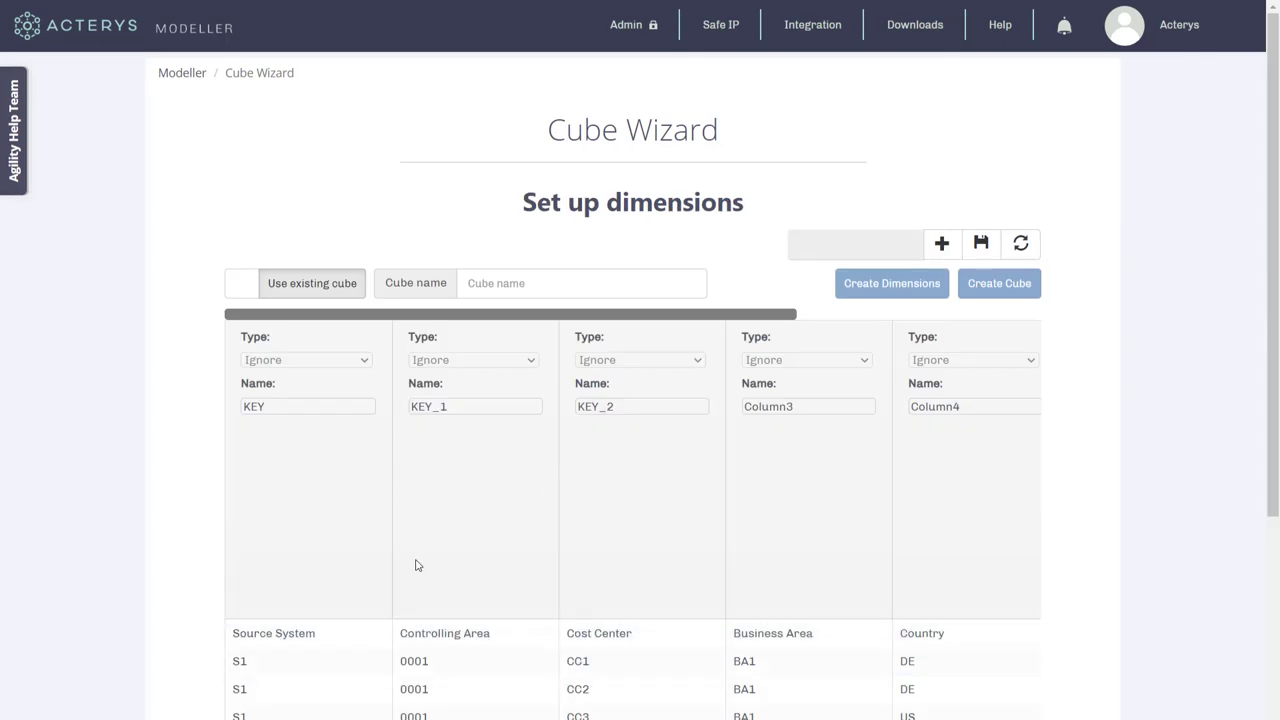
{"action": "mouse_move", "coordinate": [1038, 540]}
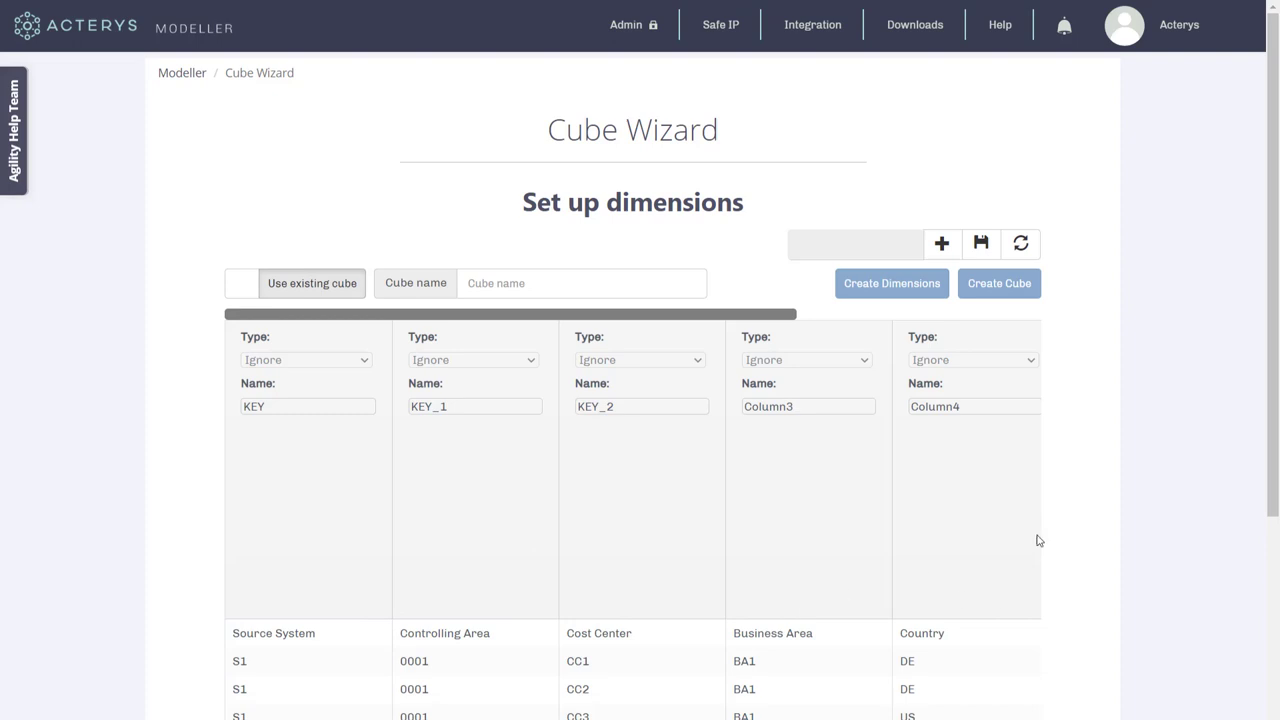
{"action": "mouse_move", "coordinate": [952, 488]}
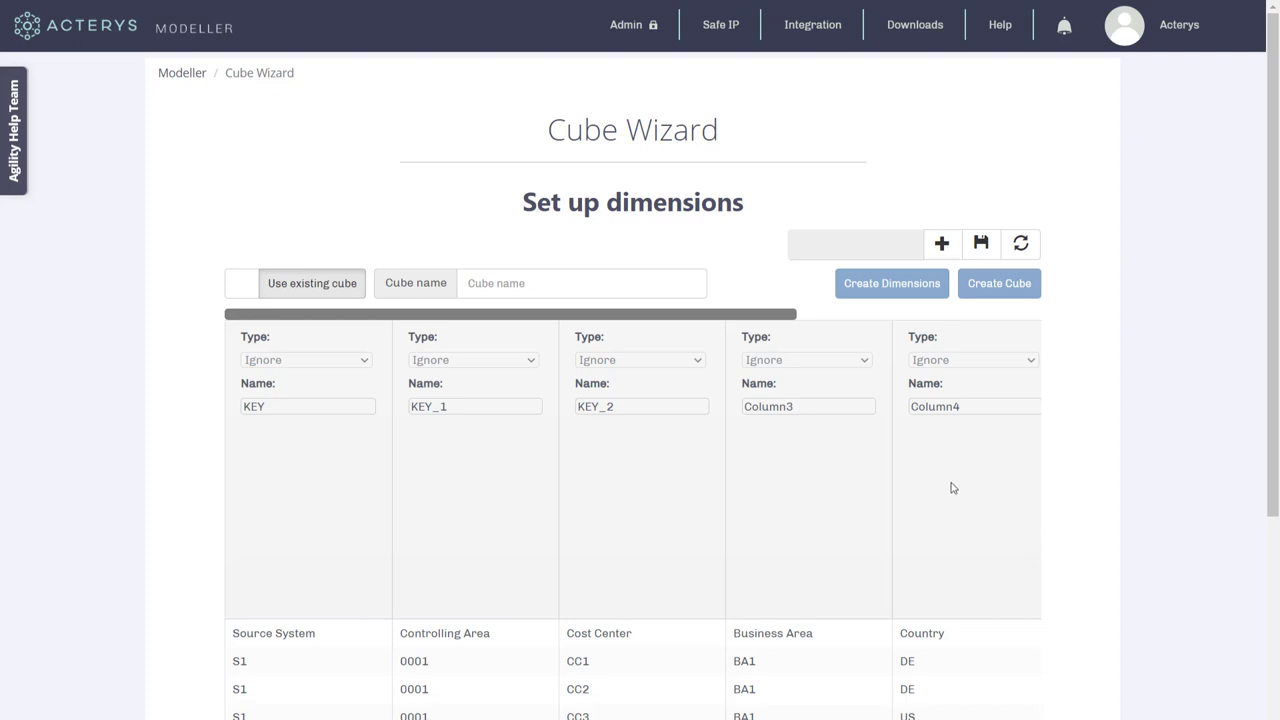
{"action": "mouse_move", "coordinate": [266, 376]}
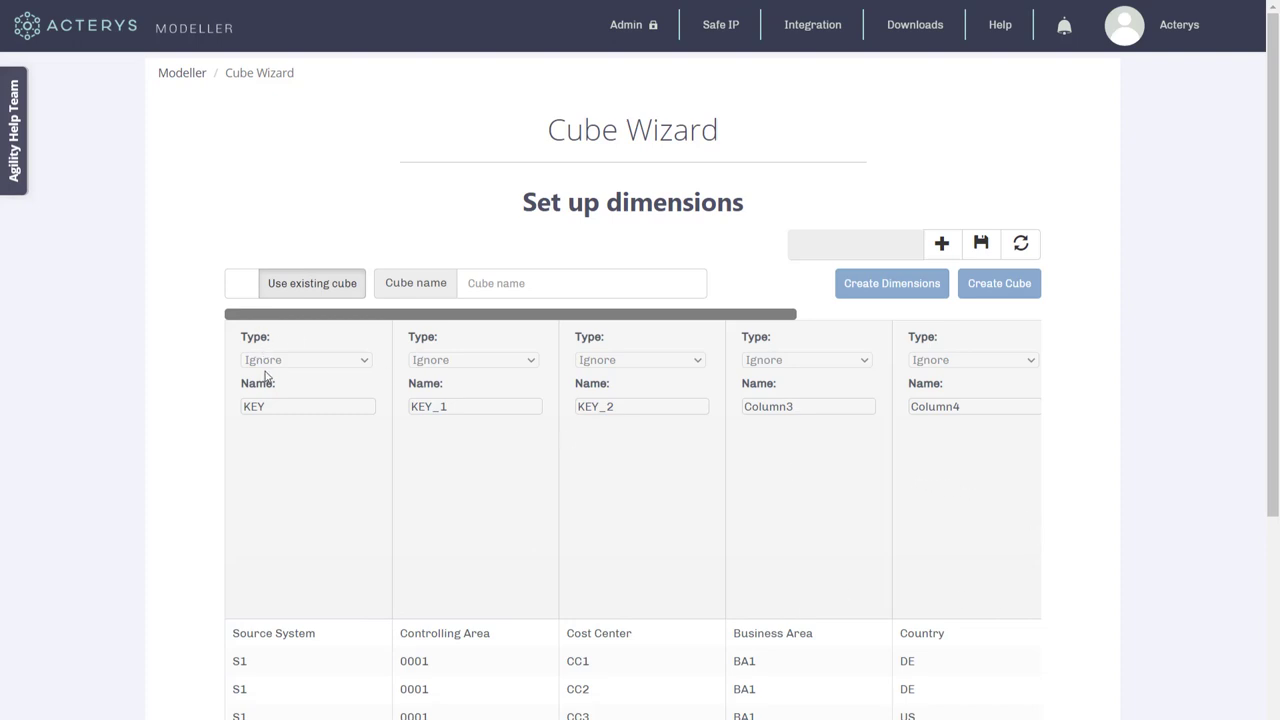
{"action": "mouse_move", "coordinate": [276, 340]}
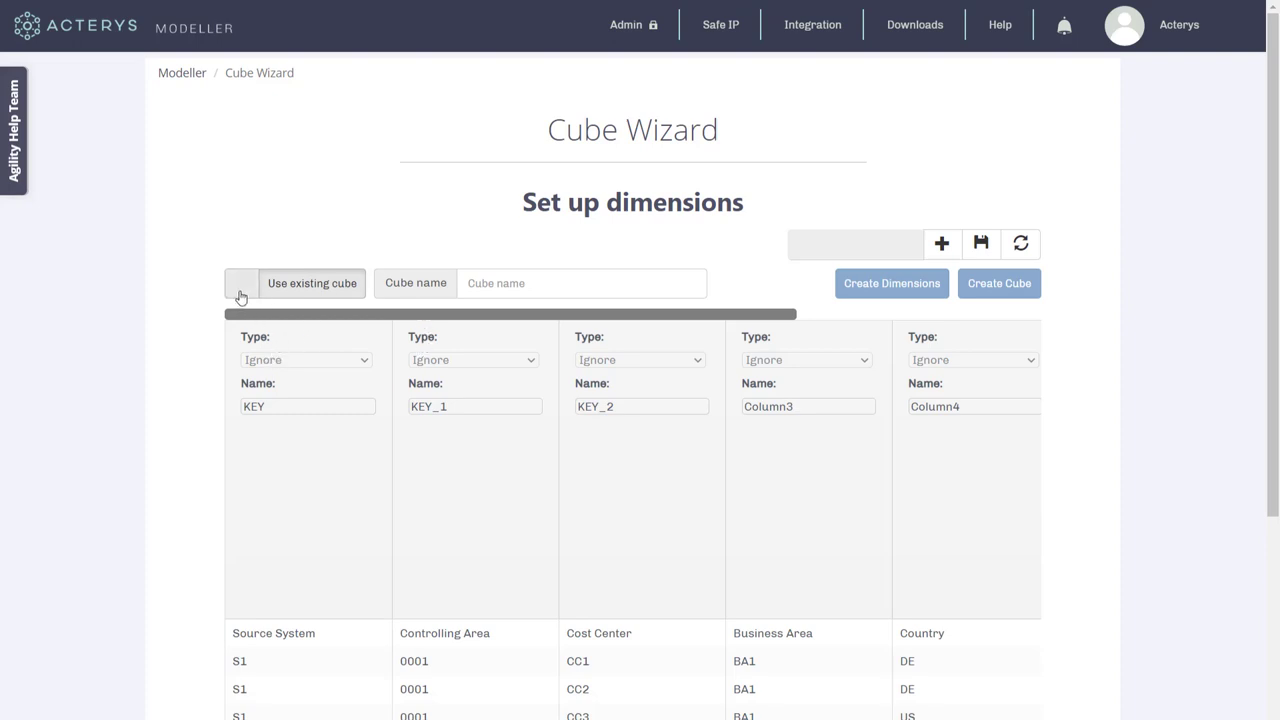
- Target the existing Finance cube and map the KEY_2 column to the Cost Center dimension
{"action": "left_click", "coordinate": [240, 284]}
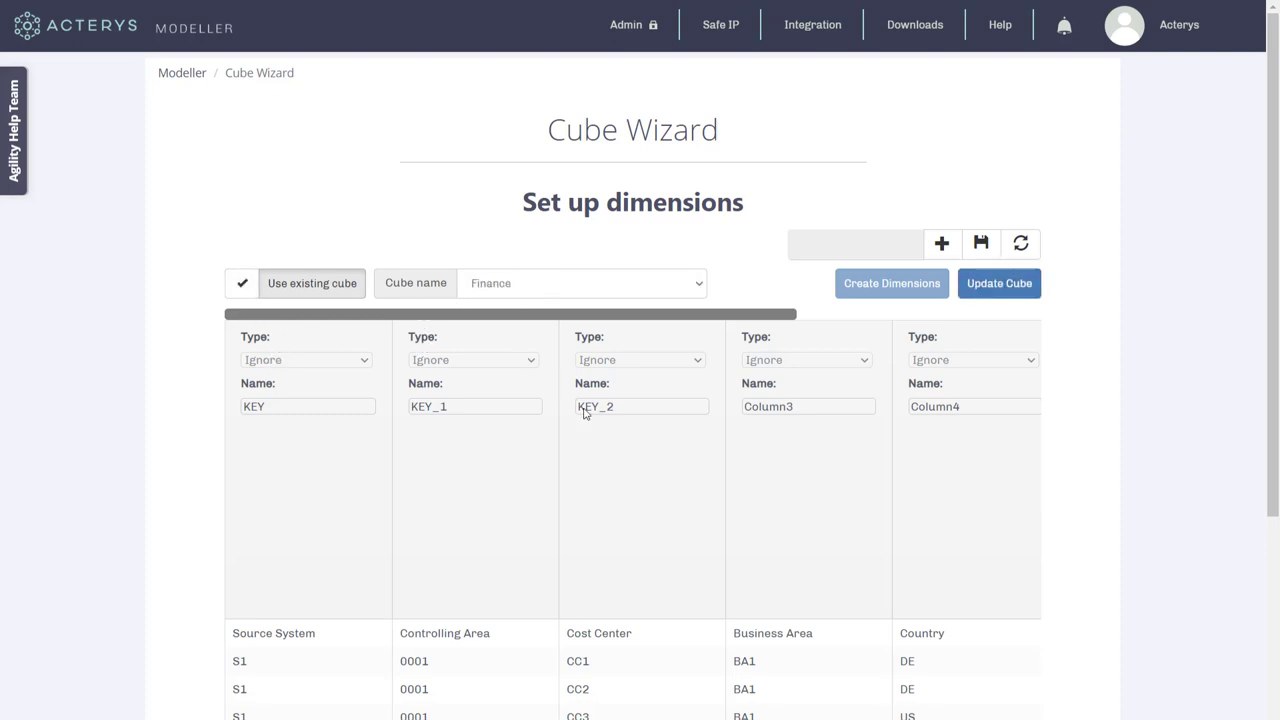
{"action": "mouse_move", "coordinate": [588, 584]}
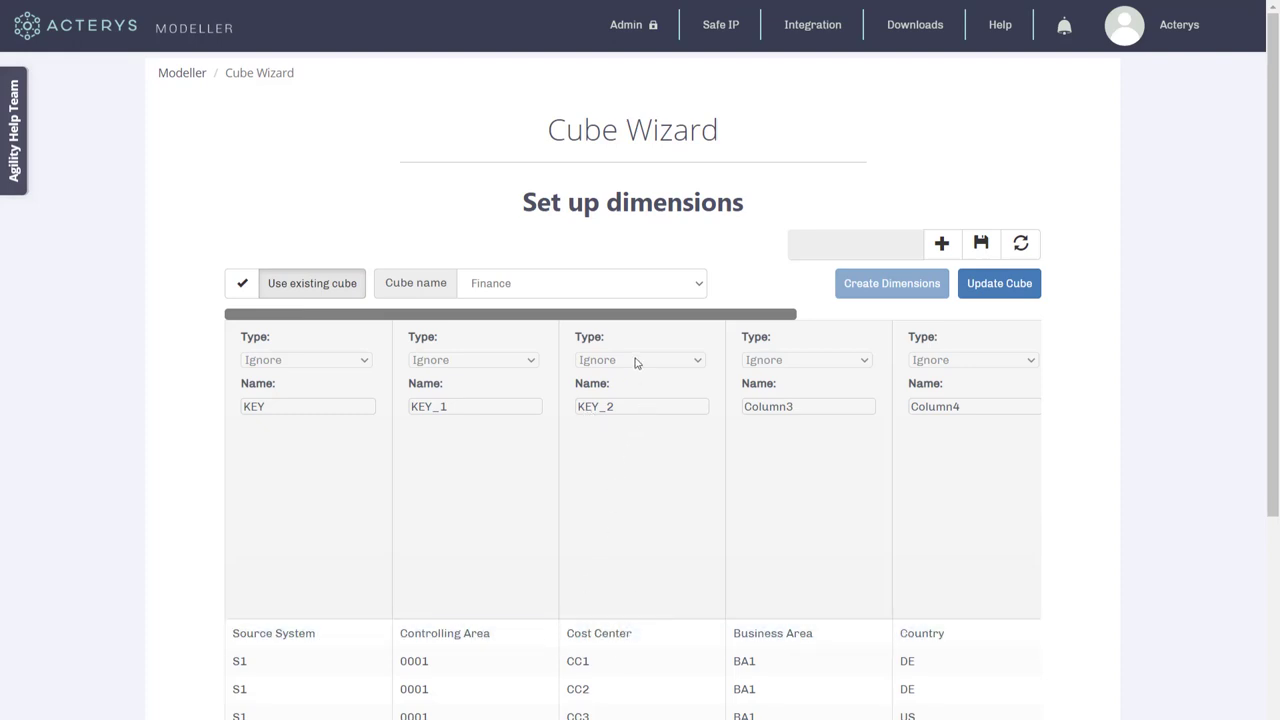
{"action": "left_click", "coordinate": [640, 360]}
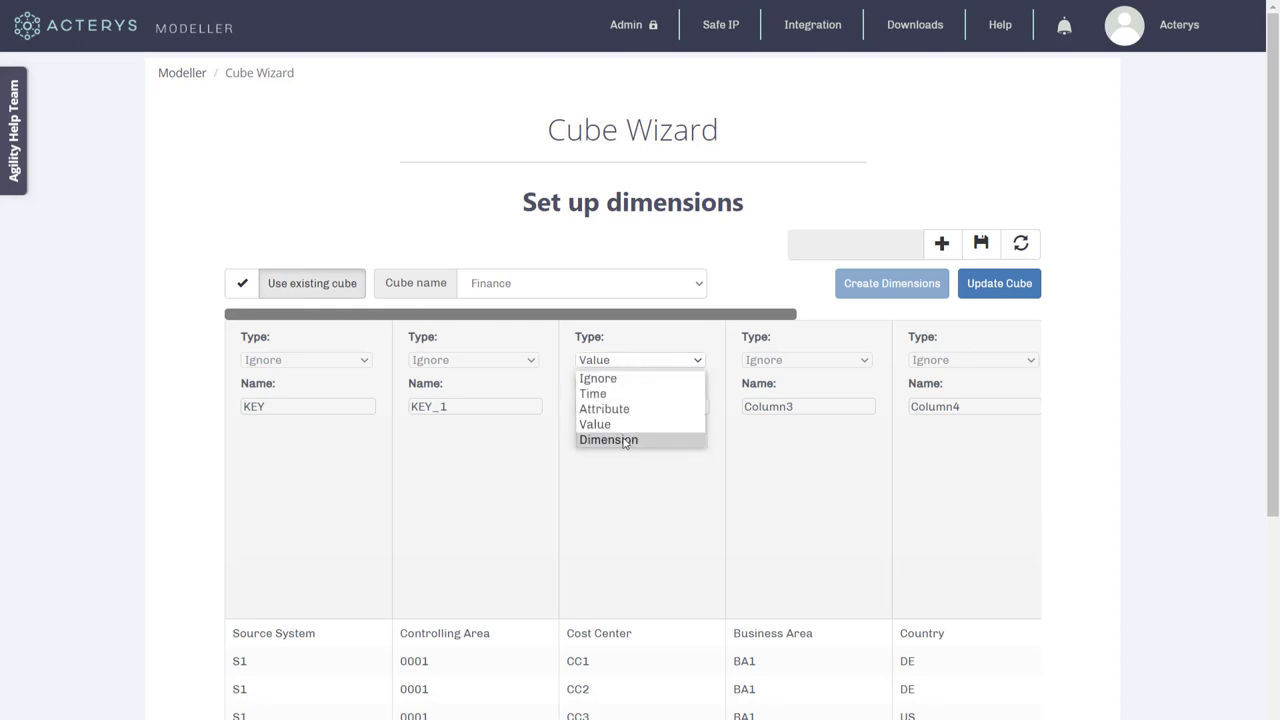
{"action": "left_click", "coordinate": [608, 440]}
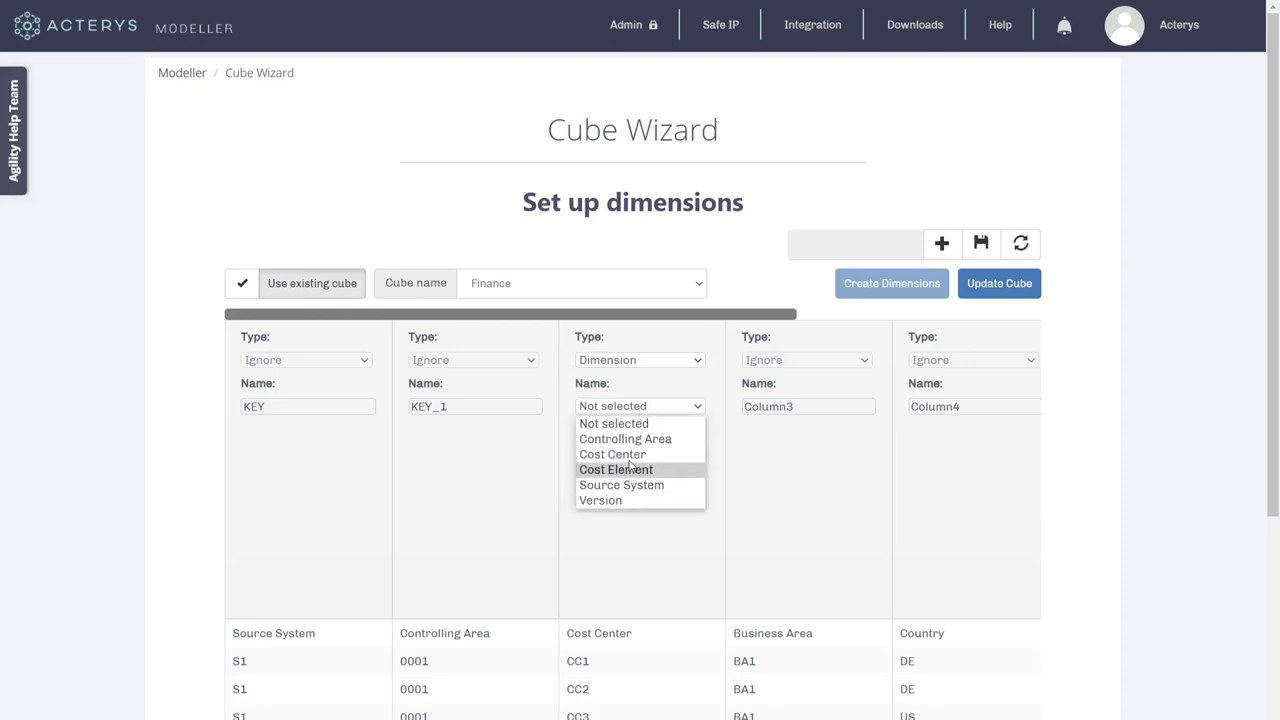
{"action": "left_click", "coordinate": [612, 454]}
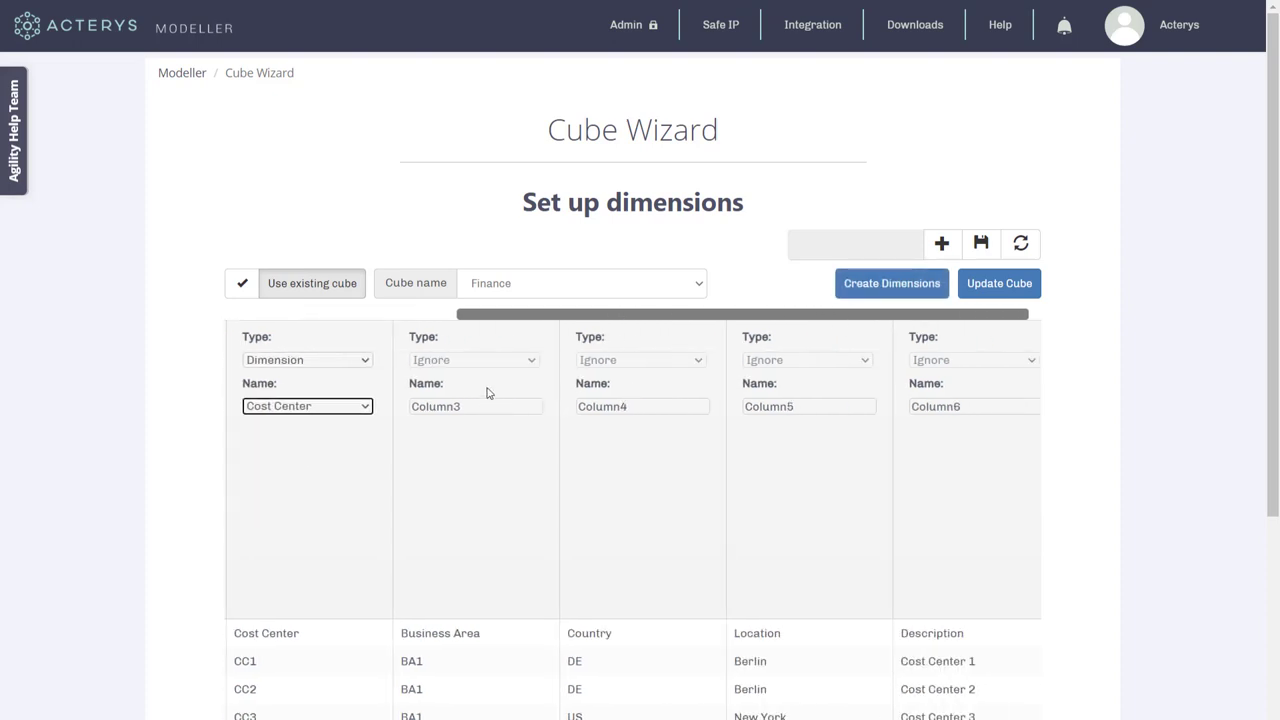
- Make Business Area, Country, Location and Description attributes of Cost Center and create the dimensions
{"action": "left_click", "coordinate": [472, 360]}
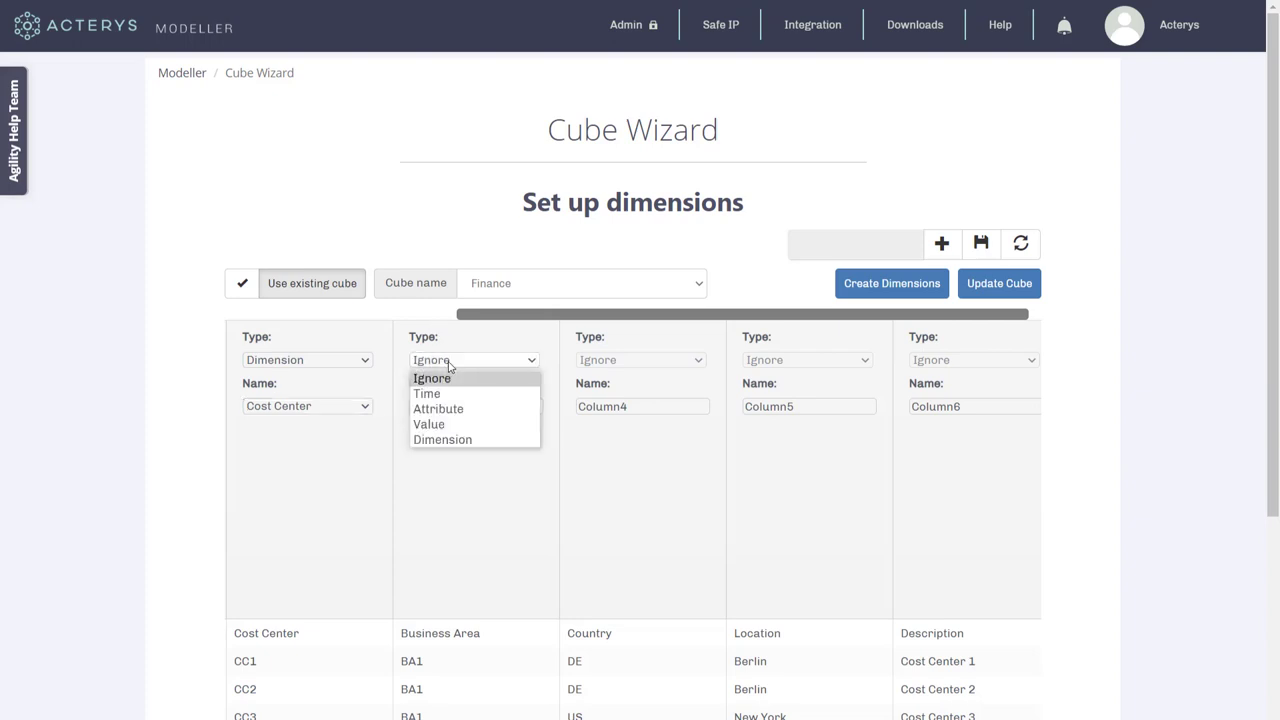
{"action": "left_click", "coordinate": [438, 408]}
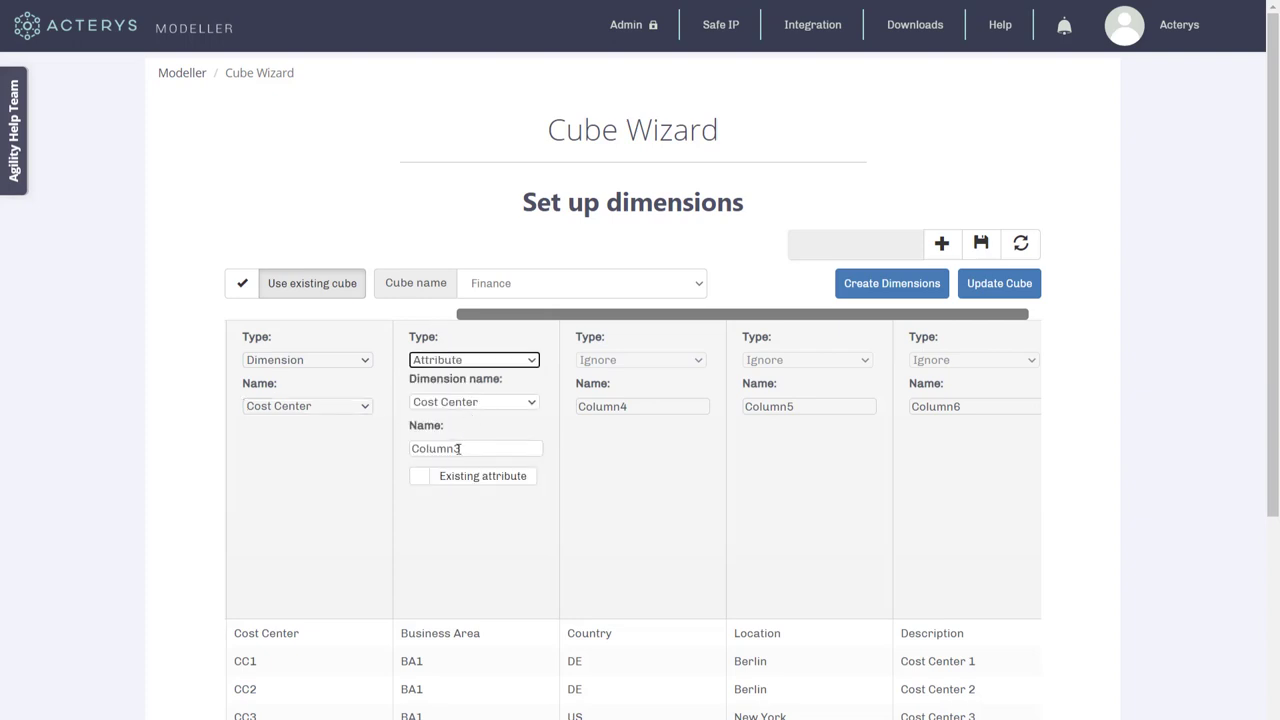
{"action": "mouse_move", "coordinate": [468, 416]}
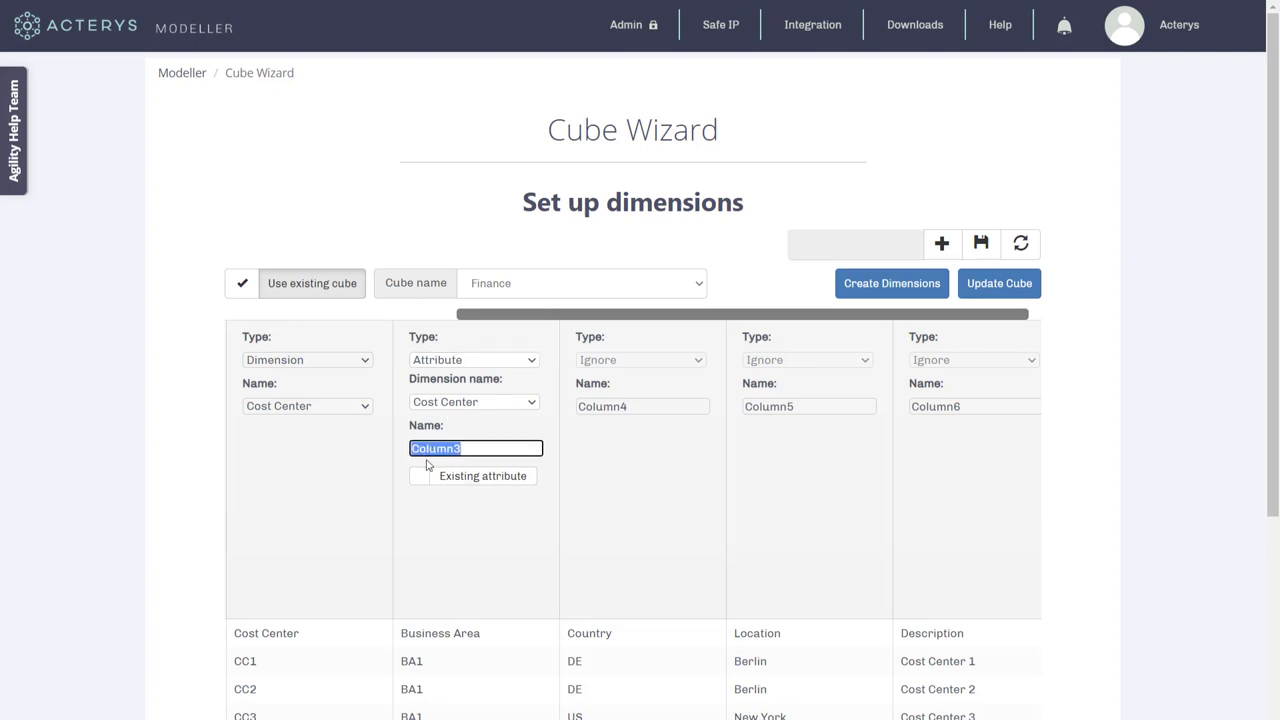
{"action": "type", "text": "Business Area"}
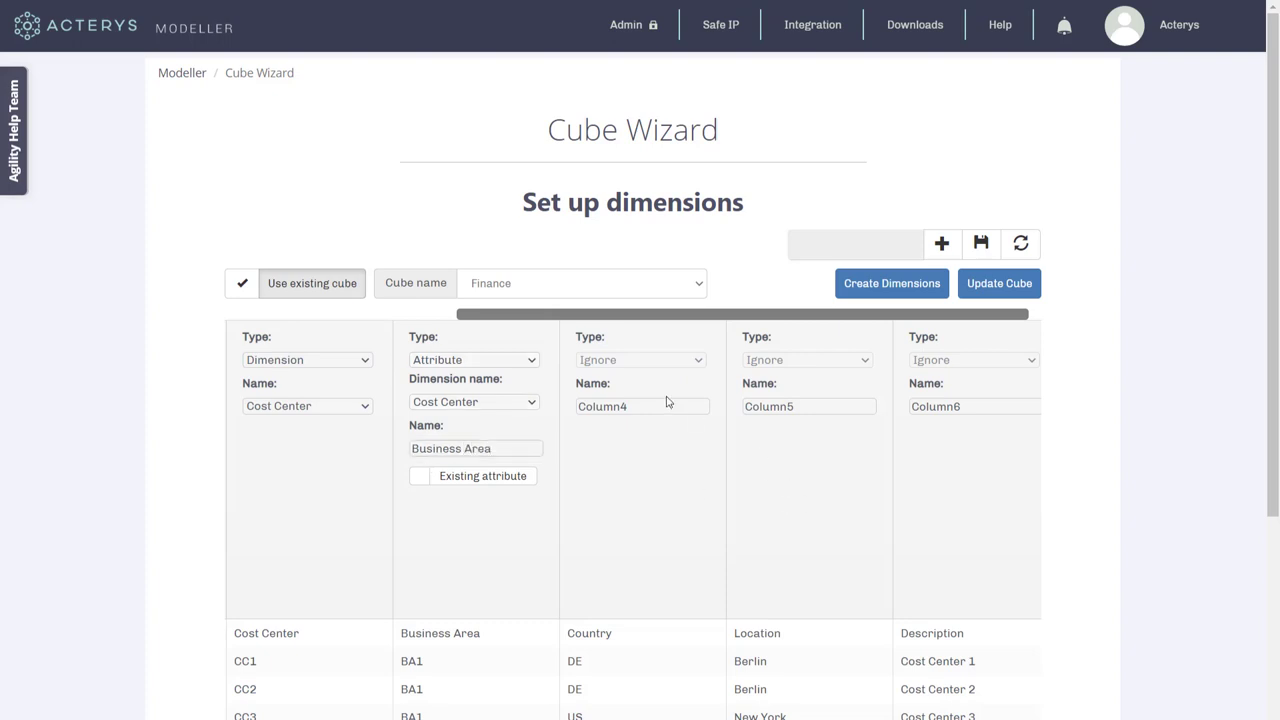
{"action": "left_click", "coordinate": [640, 360]}
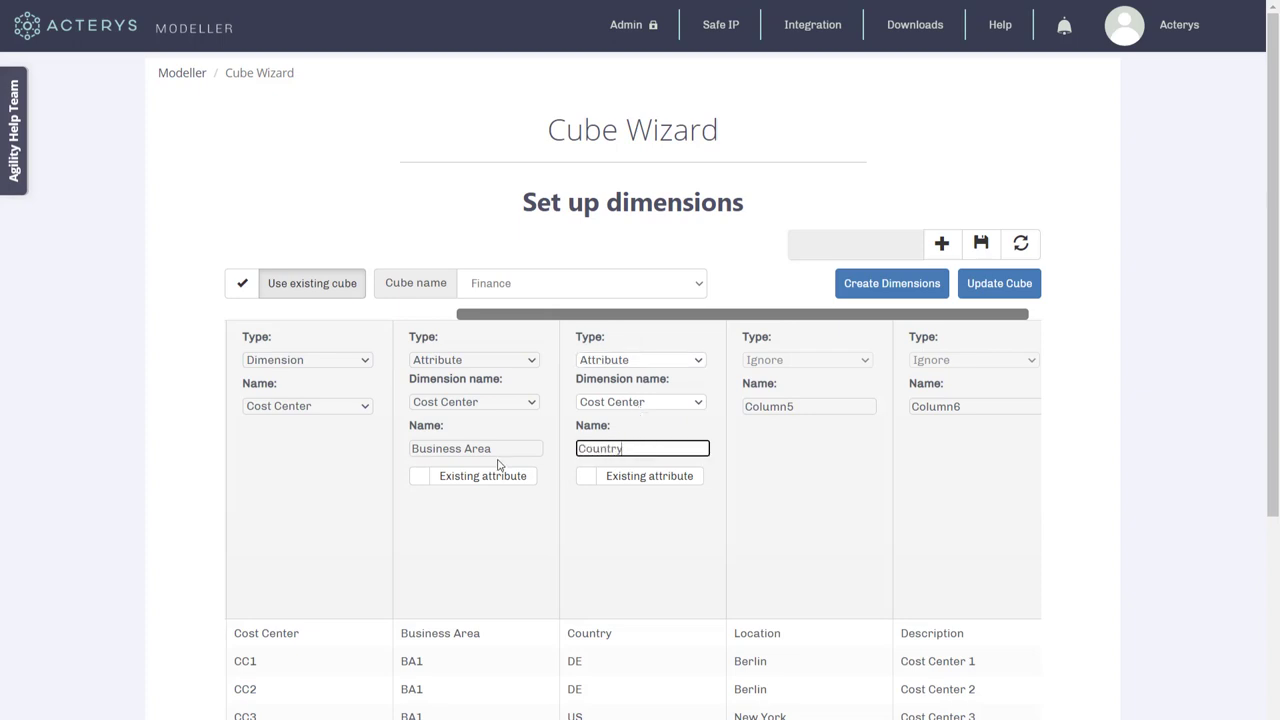
{"action": "left_click", "coordinate": [806, 360]}
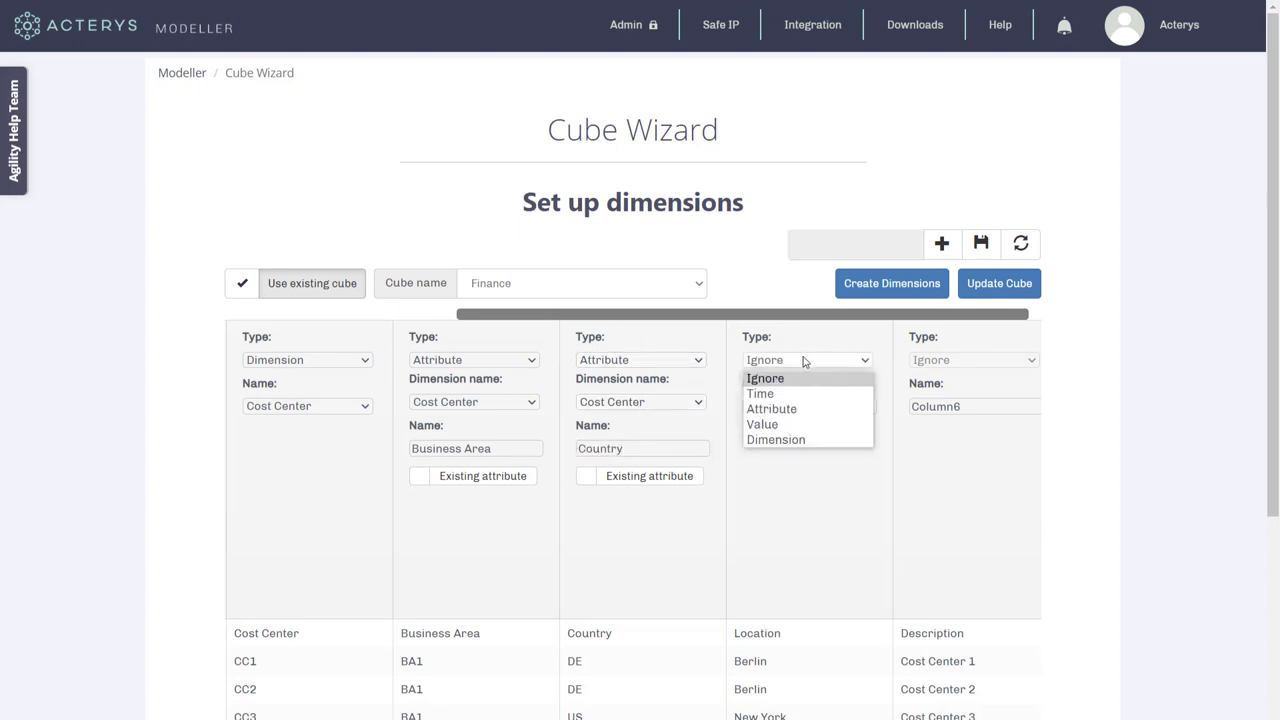
{"action": "left_click", "coordinate": [772, 408]}
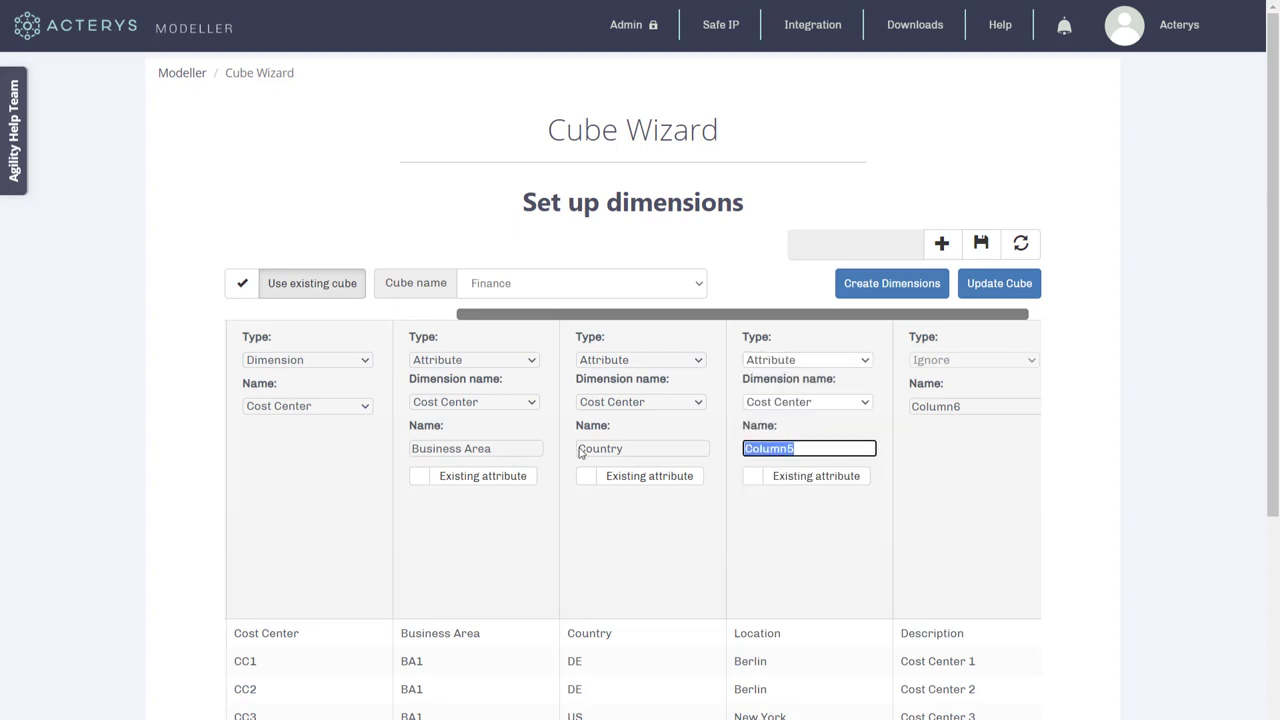
{"action": "type", "text": "Location"}
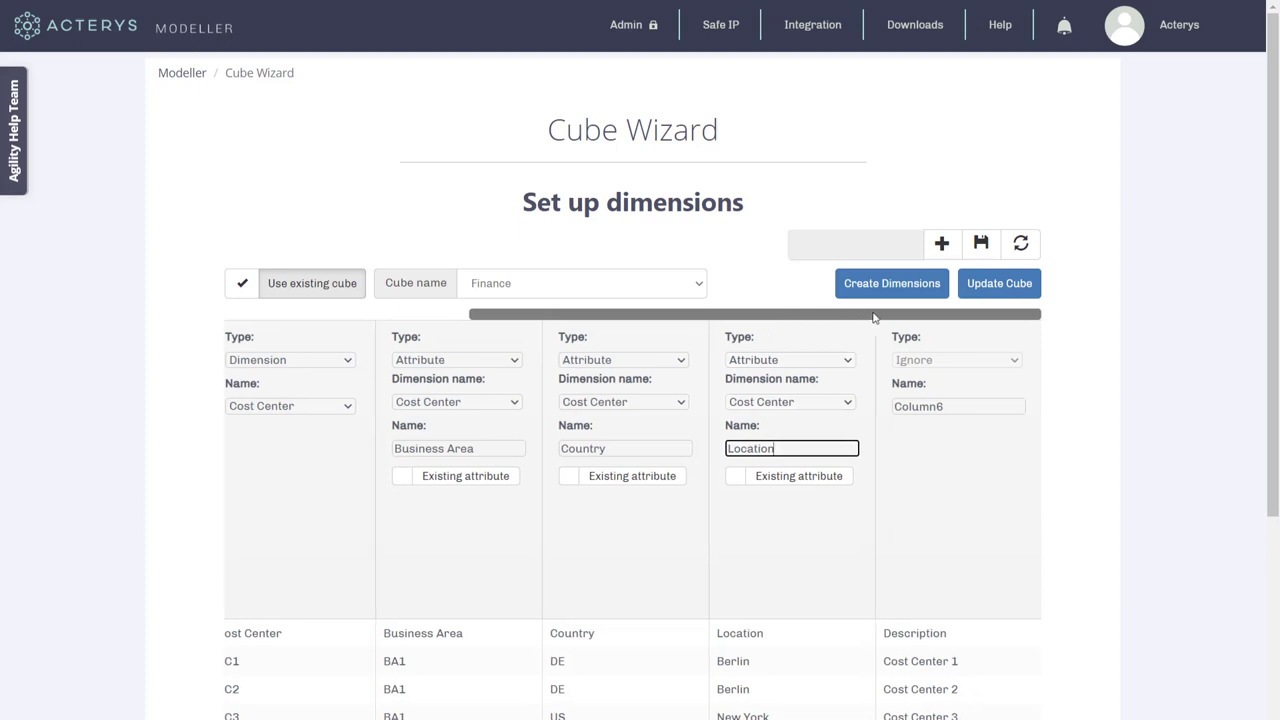
{"action": "left_click", "coordinate": [956, 360]}
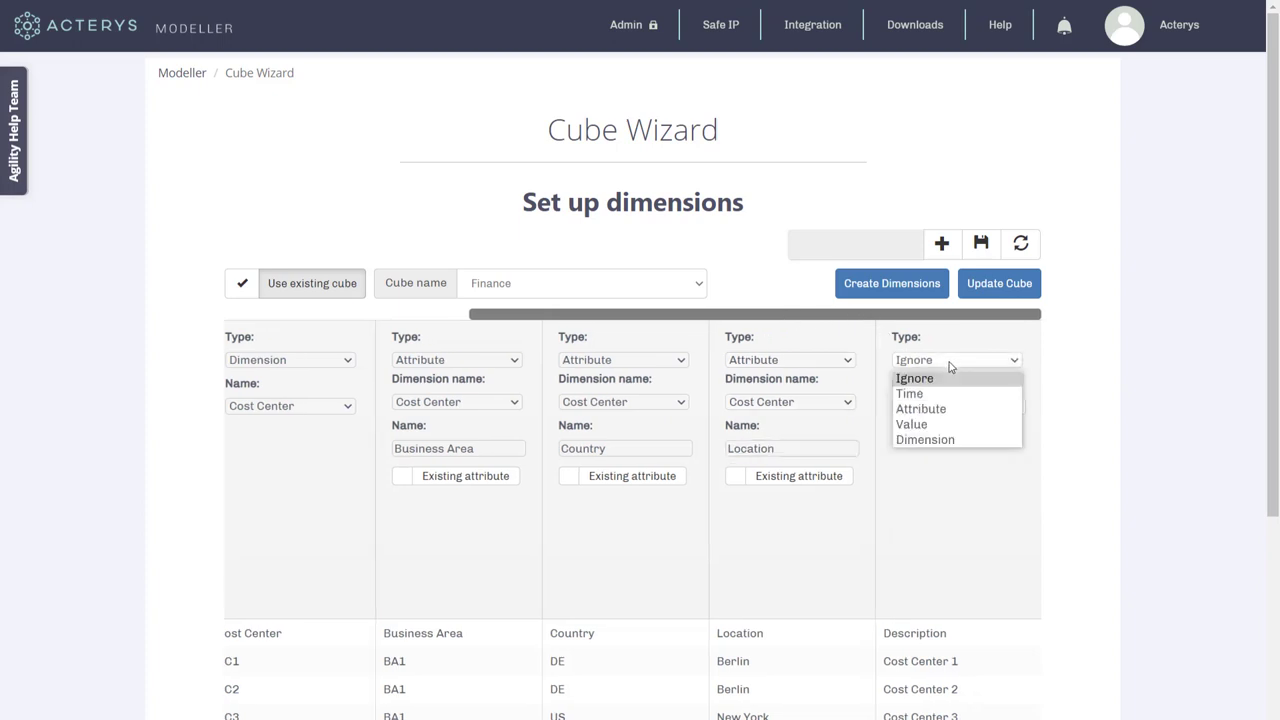
{"action": "left_click", "coordinate": [920, 408]}
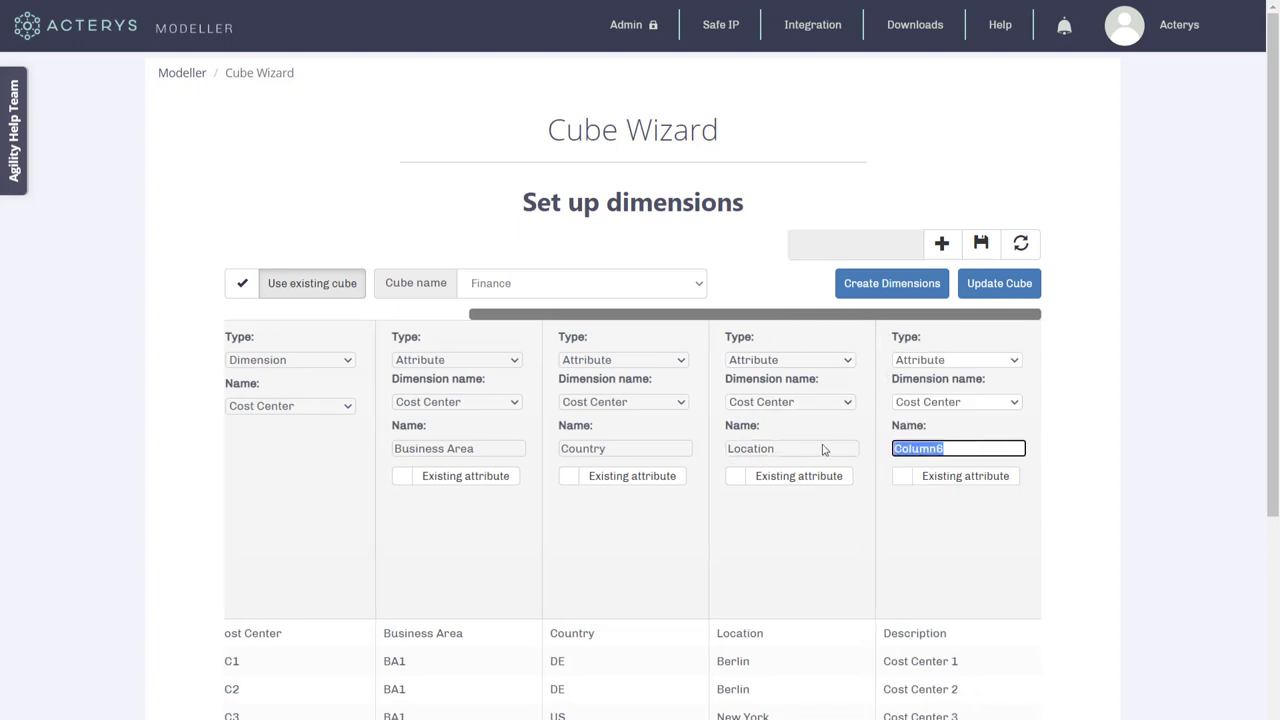
{"action": "type", "text": "Description"}
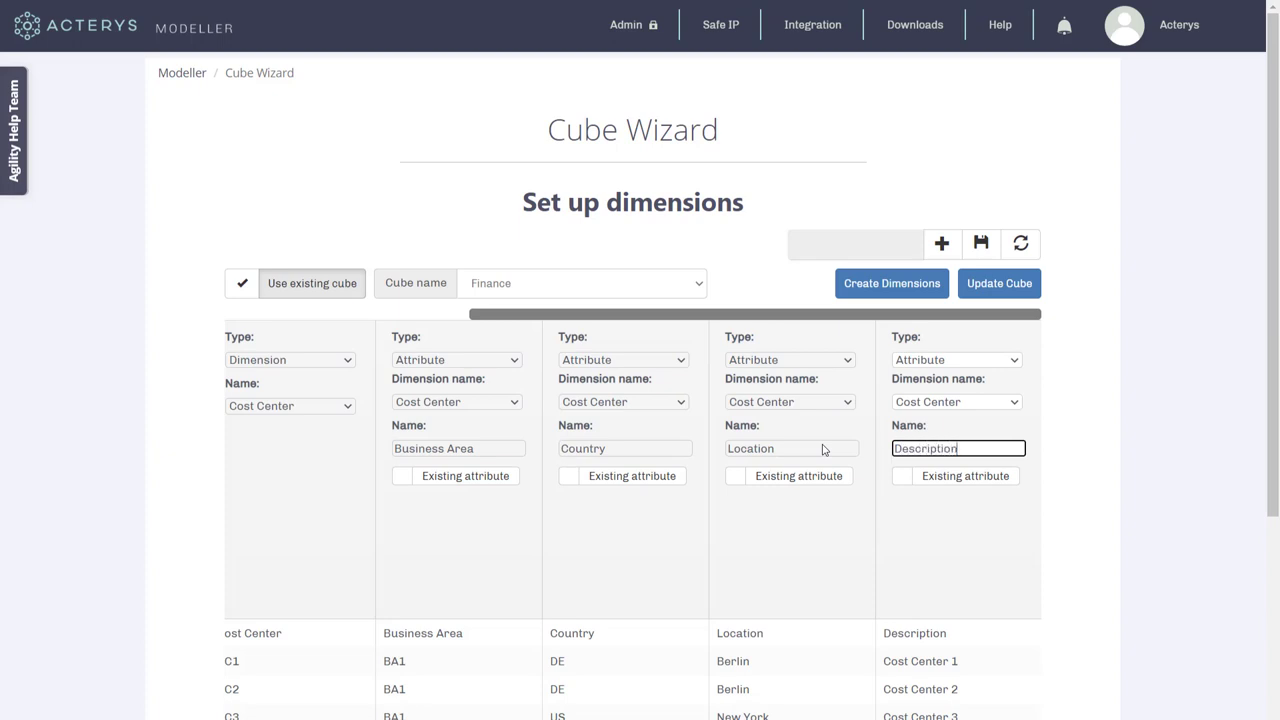
{"action": "left_click", "coordinate": [890, 284]}
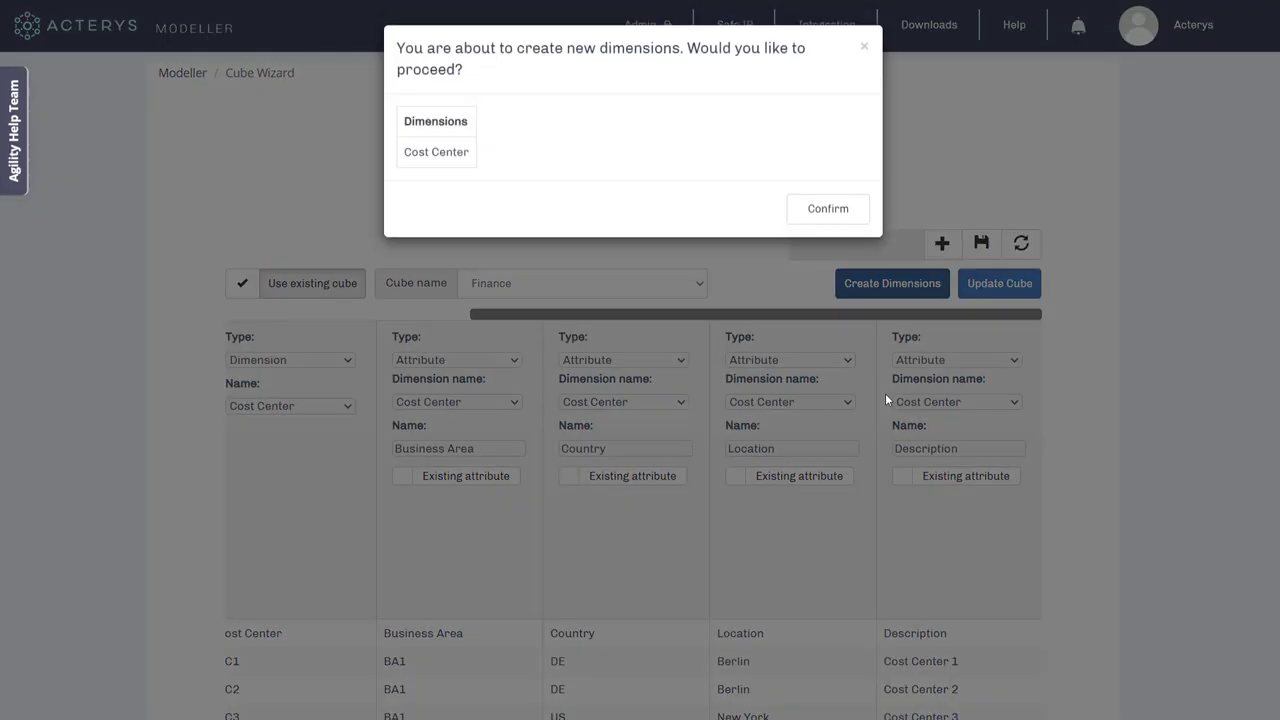
- Confirm the Cost Center dimension creation, acknowledge success, and view its members under Dimensions
{"action": "left_click", "coordinate": [828, 208]}
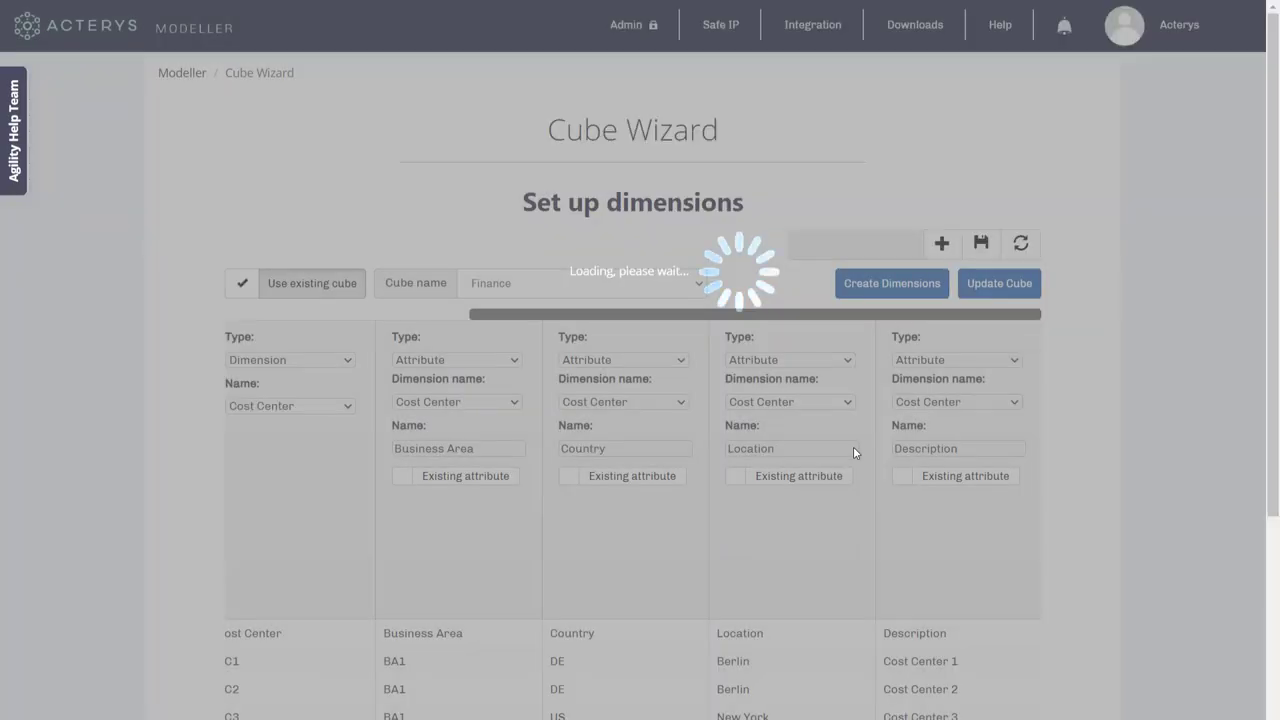
{"action": "left_click", "coordinate": [890, 284]}
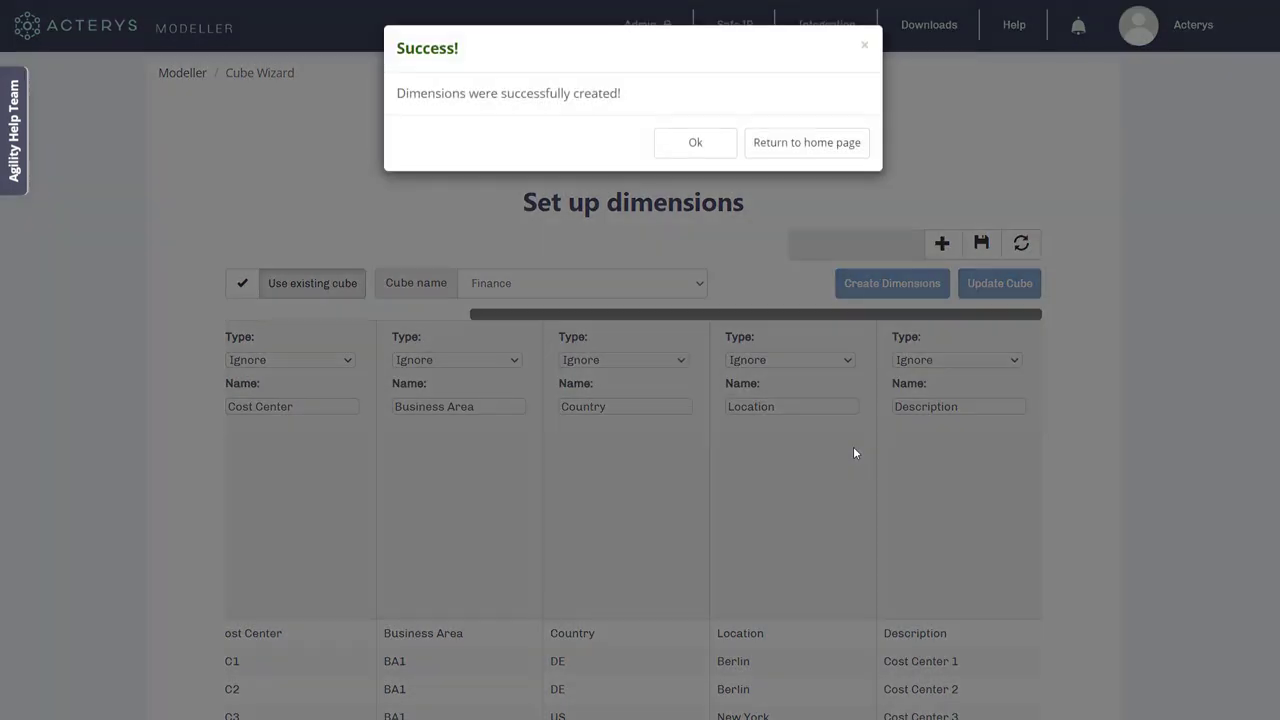
{"action": "left_click", "coordinate": [696, 142]}
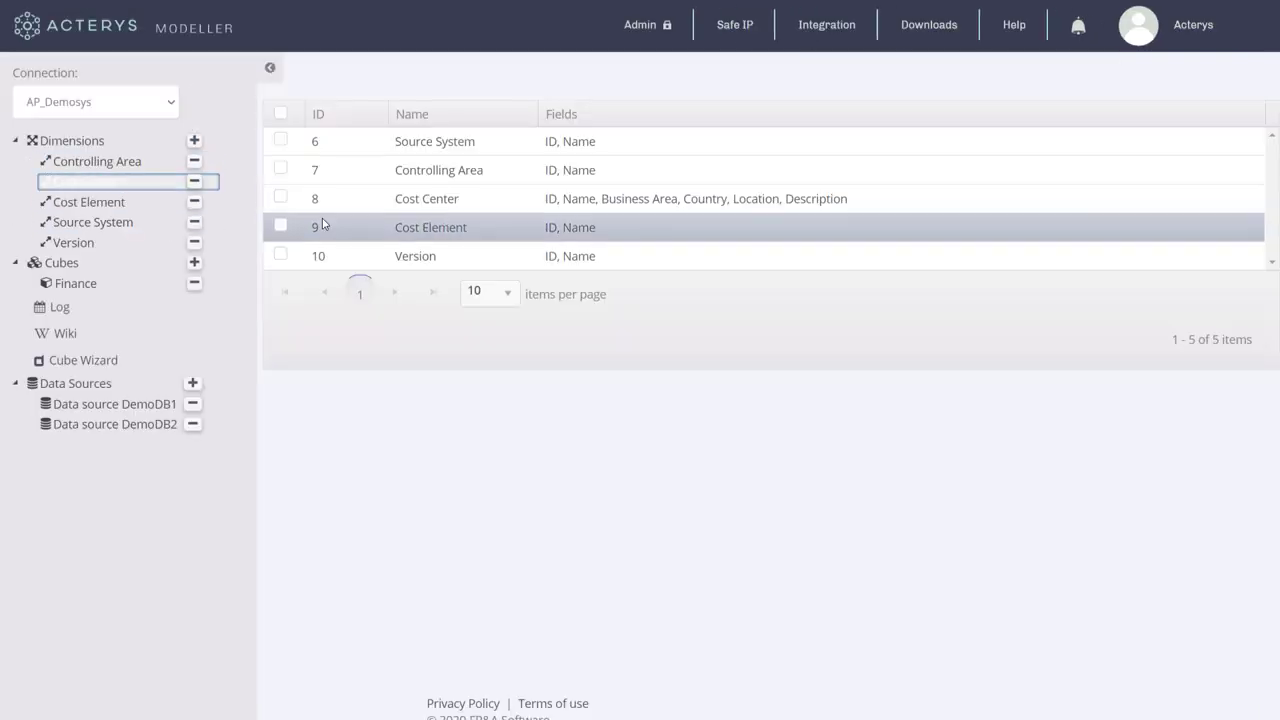
{"action": "left_click", "coordinate": [426, 198]}
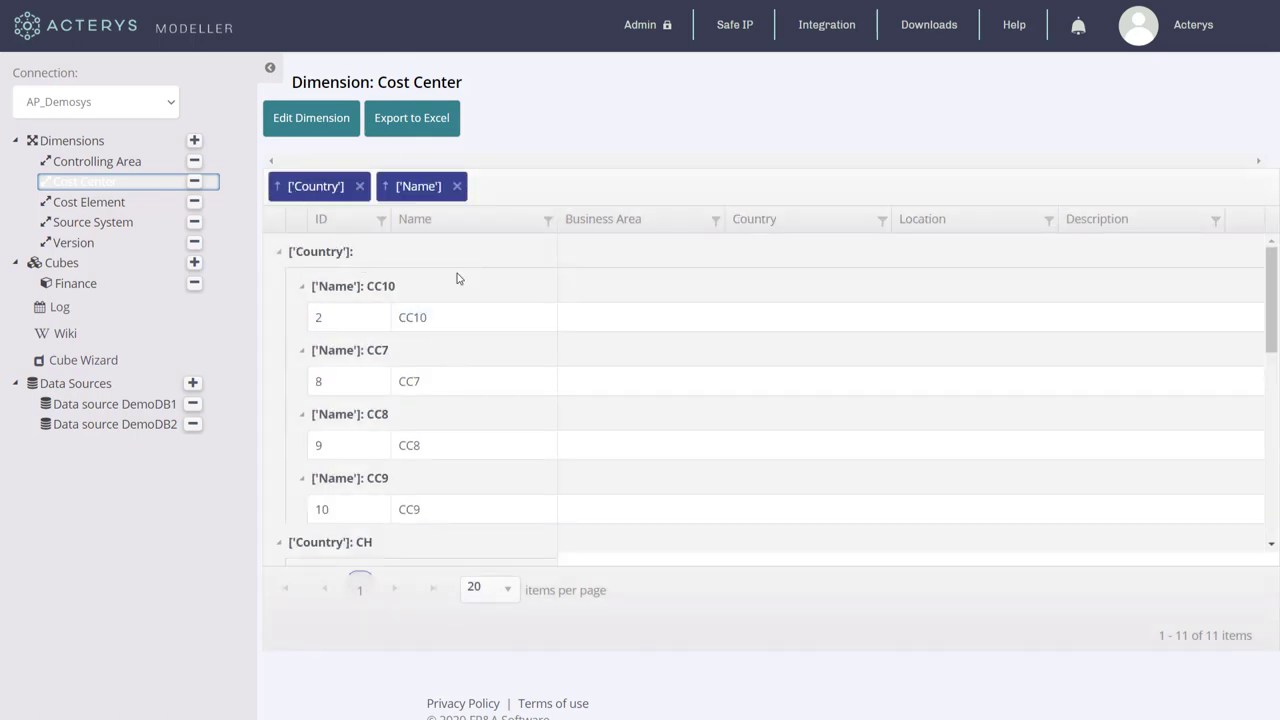
{"action": "mouse_move", "coordinate": [548, 176]}
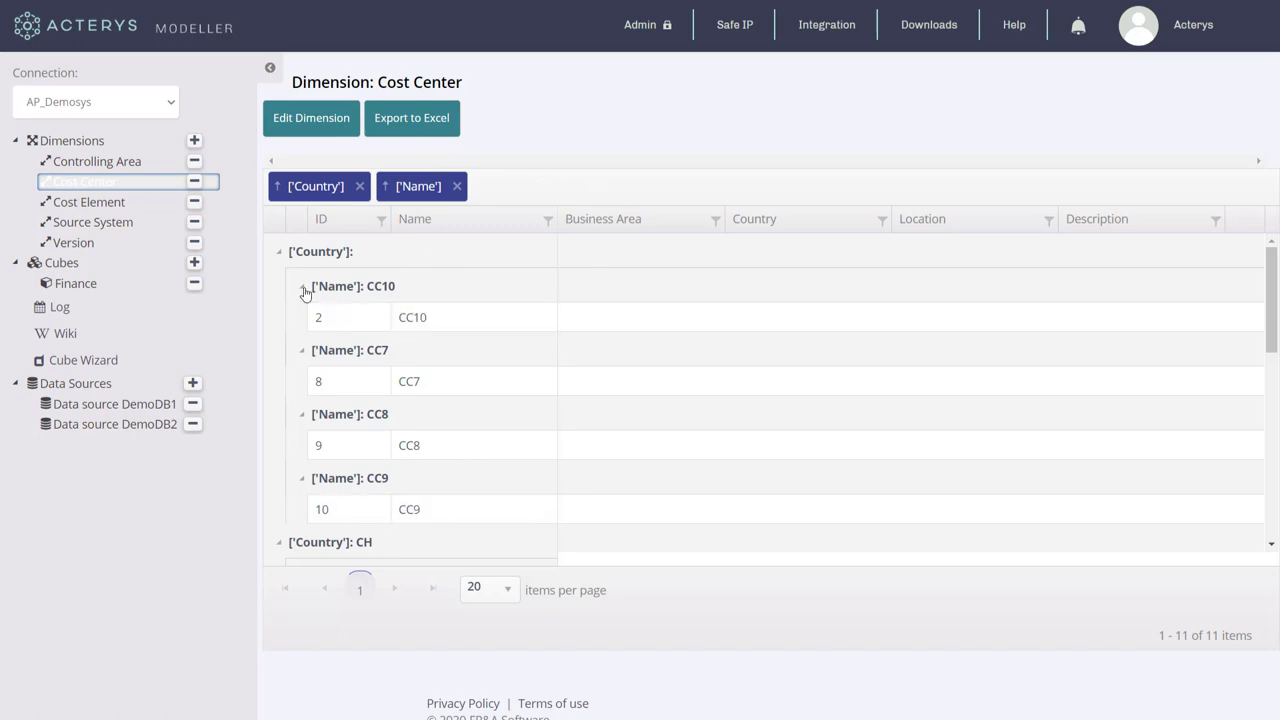
- Remove the Name grouping so Cost Center members are grouped by Country only
{"action": "left_click", "coordinate": [88, 180]}
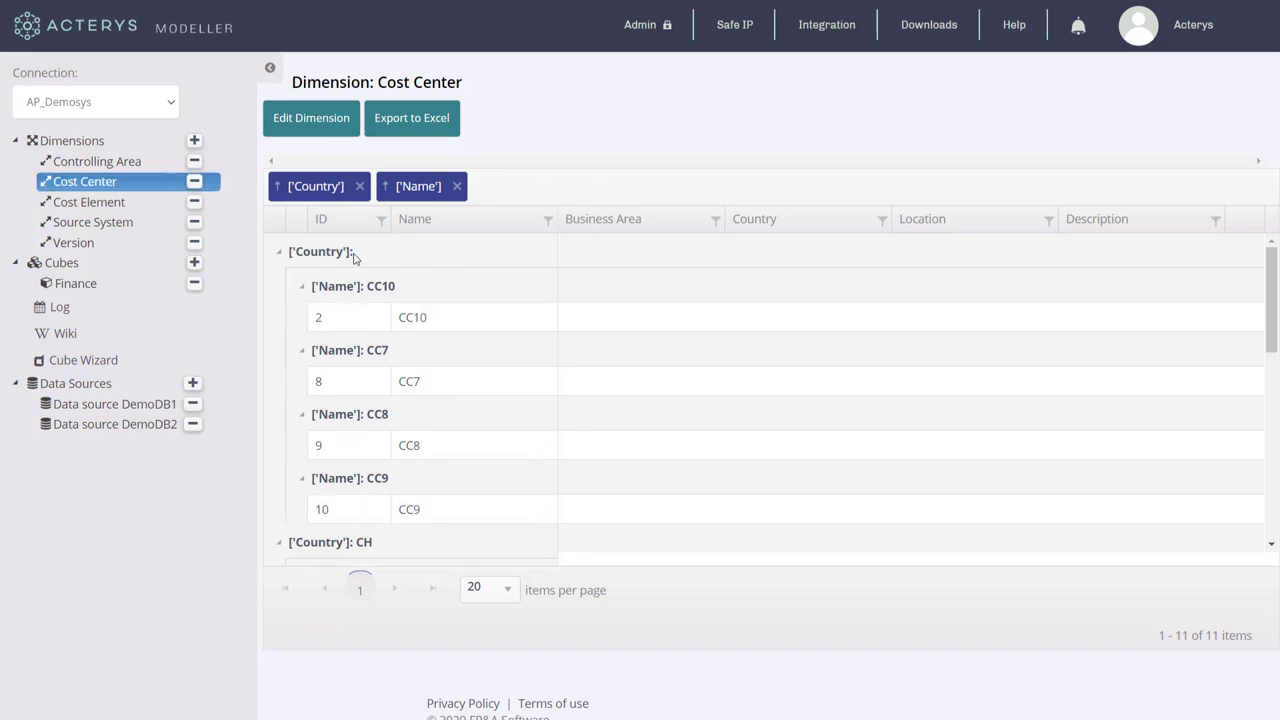
{"action": "left_click", "coordinate": [456, 186]}
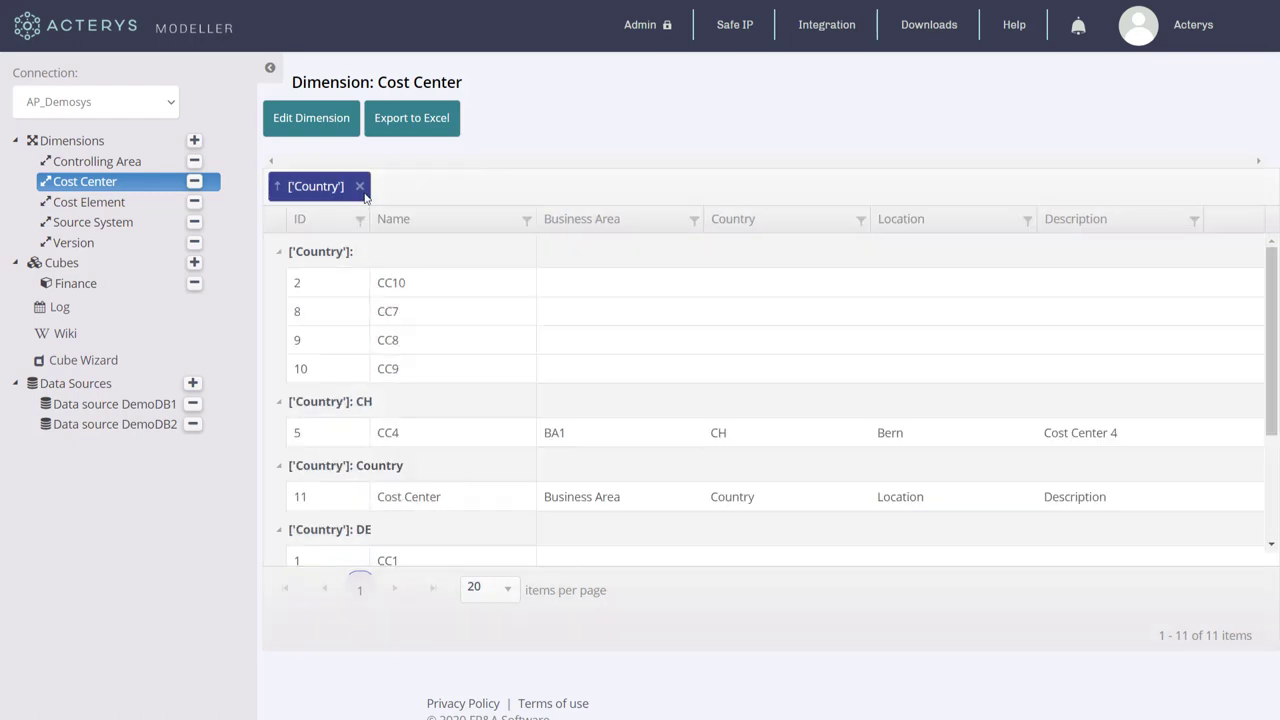
{"action": "left_click", "coordinate": [360, 186]}
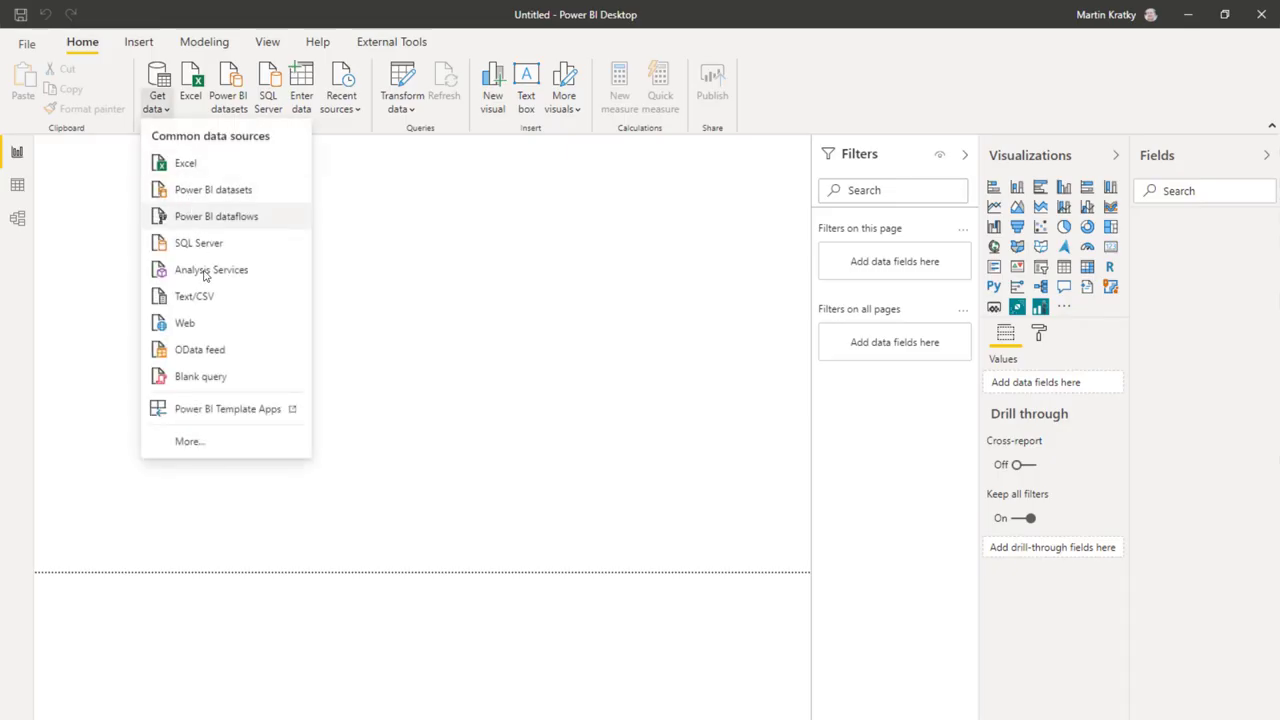
- Connect to the Acterys SQL Server database with the signed-in account
{"action": "left_click", "coordinate": [198, 242]}
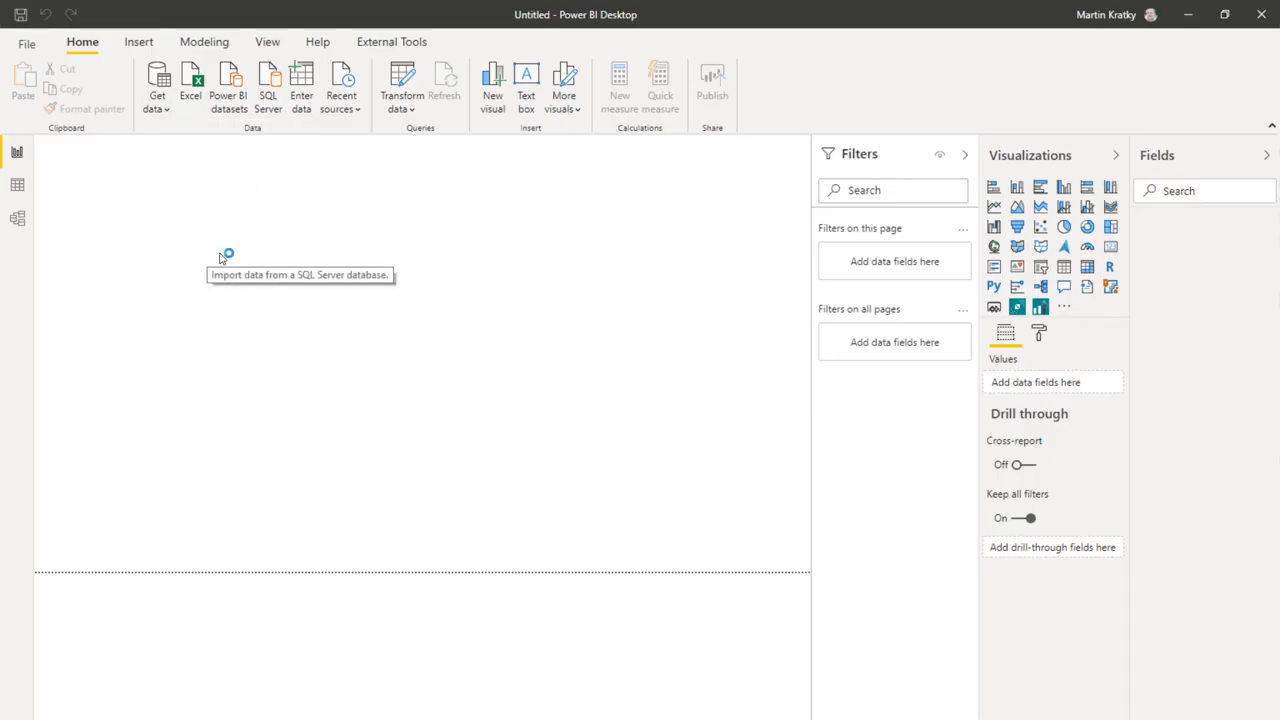
{"action": "left_click", "coordinate": [268, 84]}
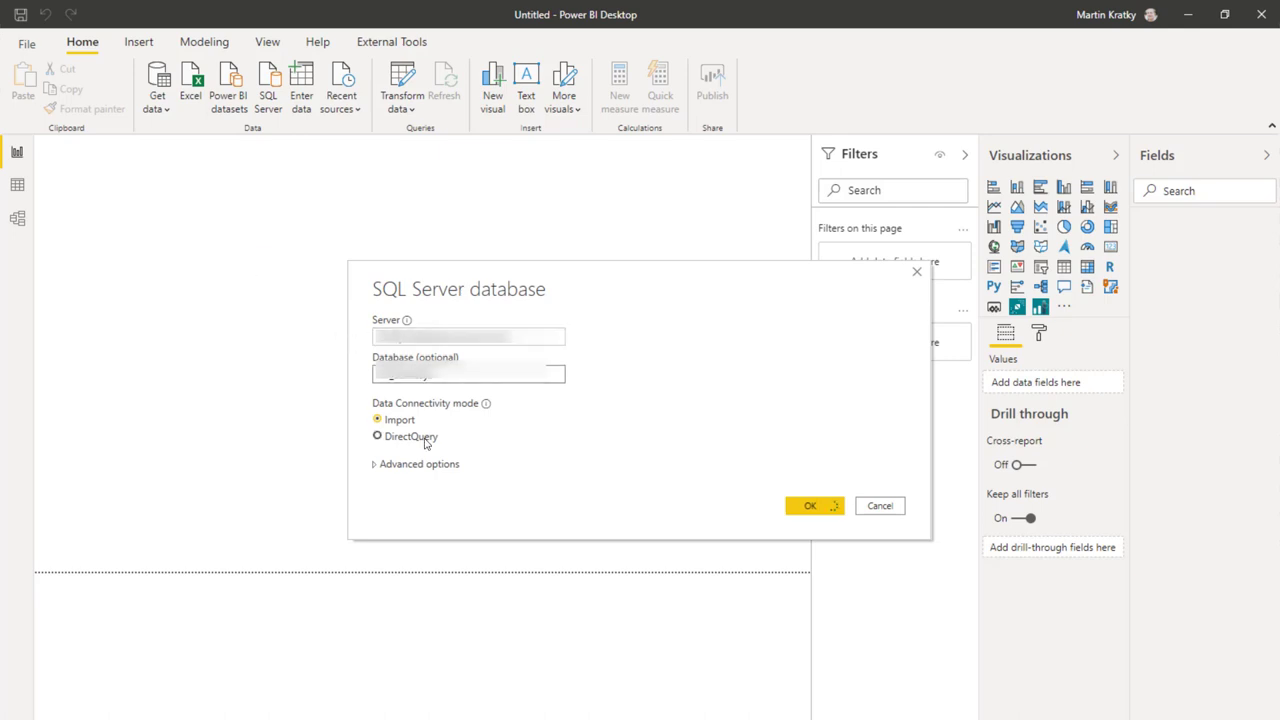
{"action": "left_click", "coordinate": [810, 504]}
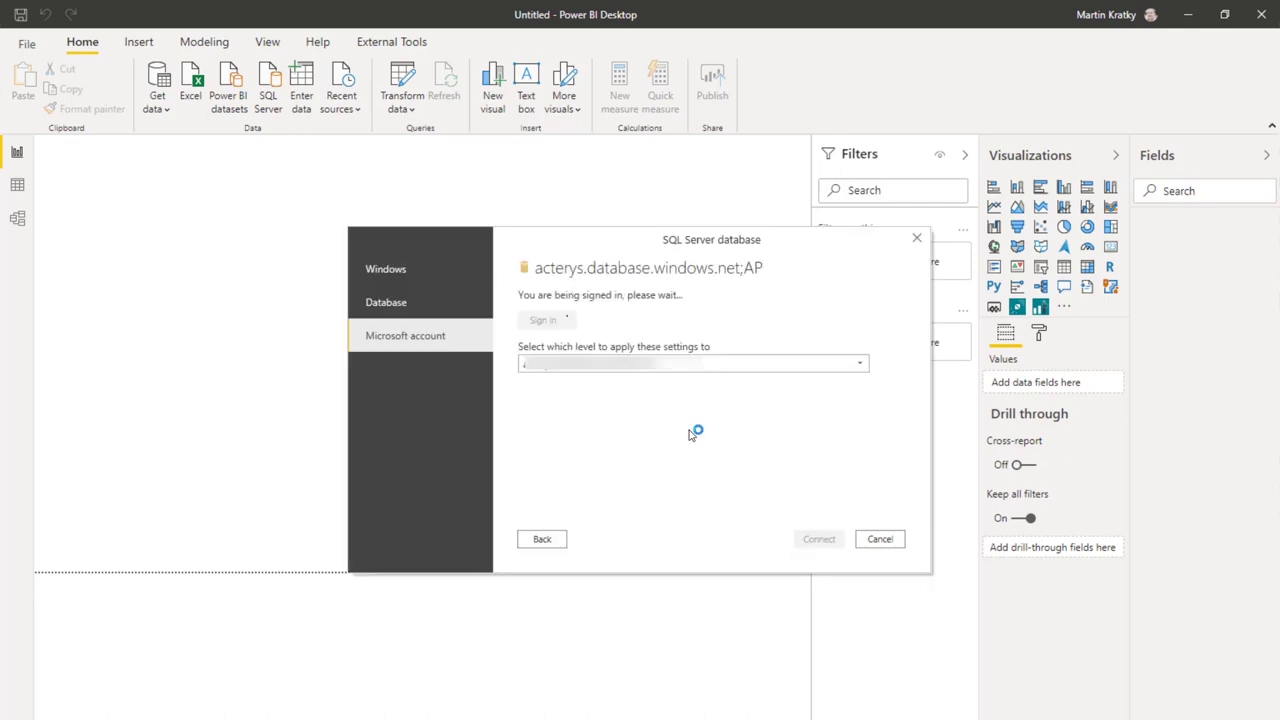
{"action": "left_click", "coordinate": [818, 540]}
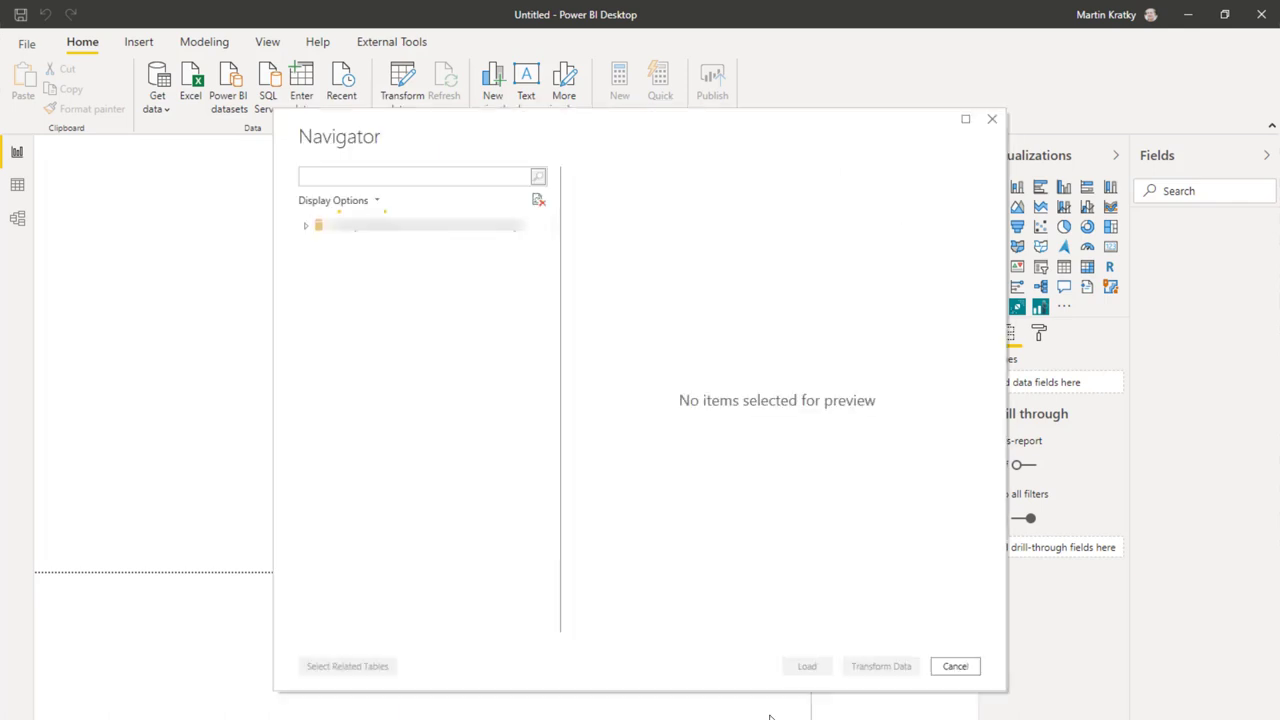
- Expand the database in Navigator and preview the OLAP.VW_CUBE_Finance_NAMES view
{"action": "left_click", "coordinate": [306, 224]}
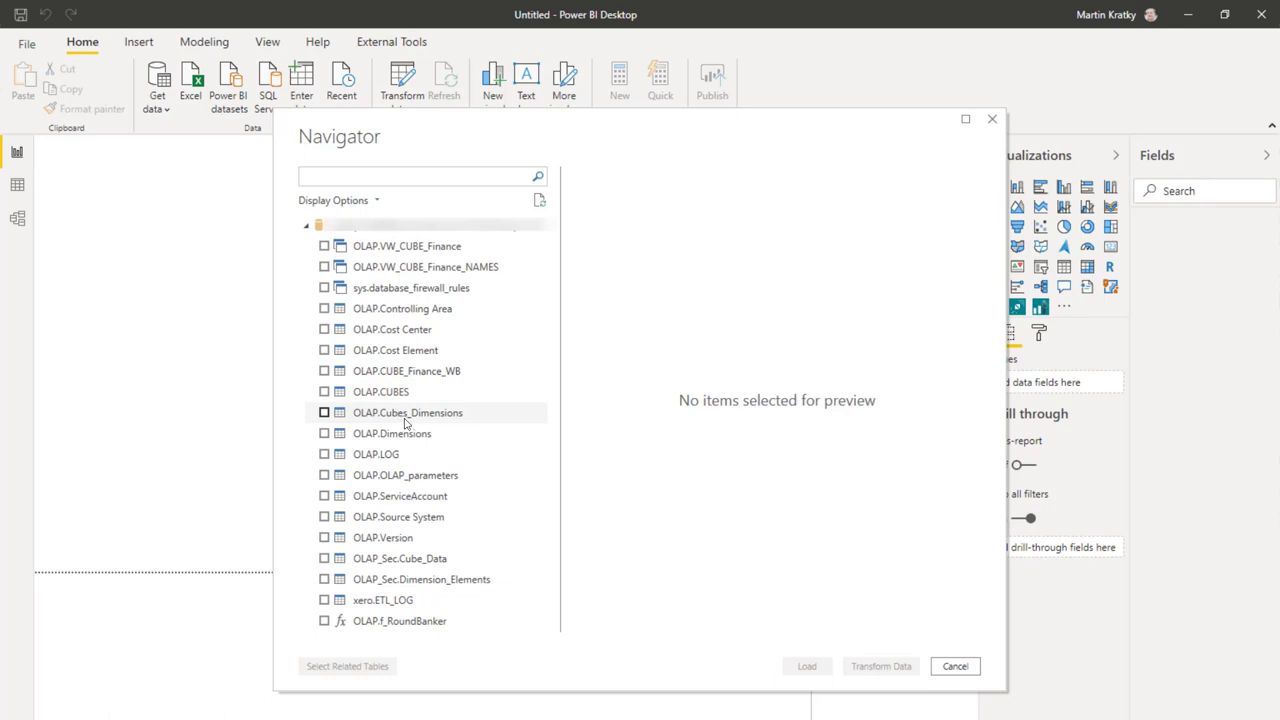
{"action": "left_click", "coordinate": [420, 176]}
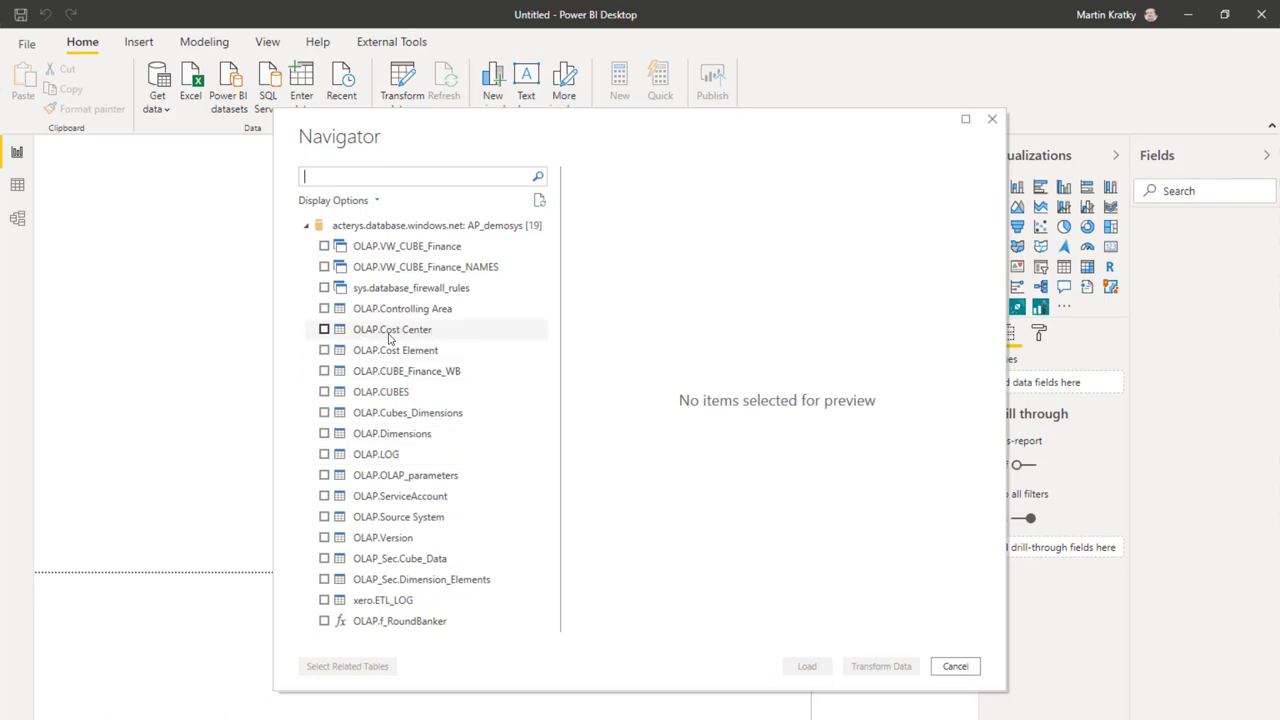
{"action": "mouse_move", "coordinate": [404, 344]}
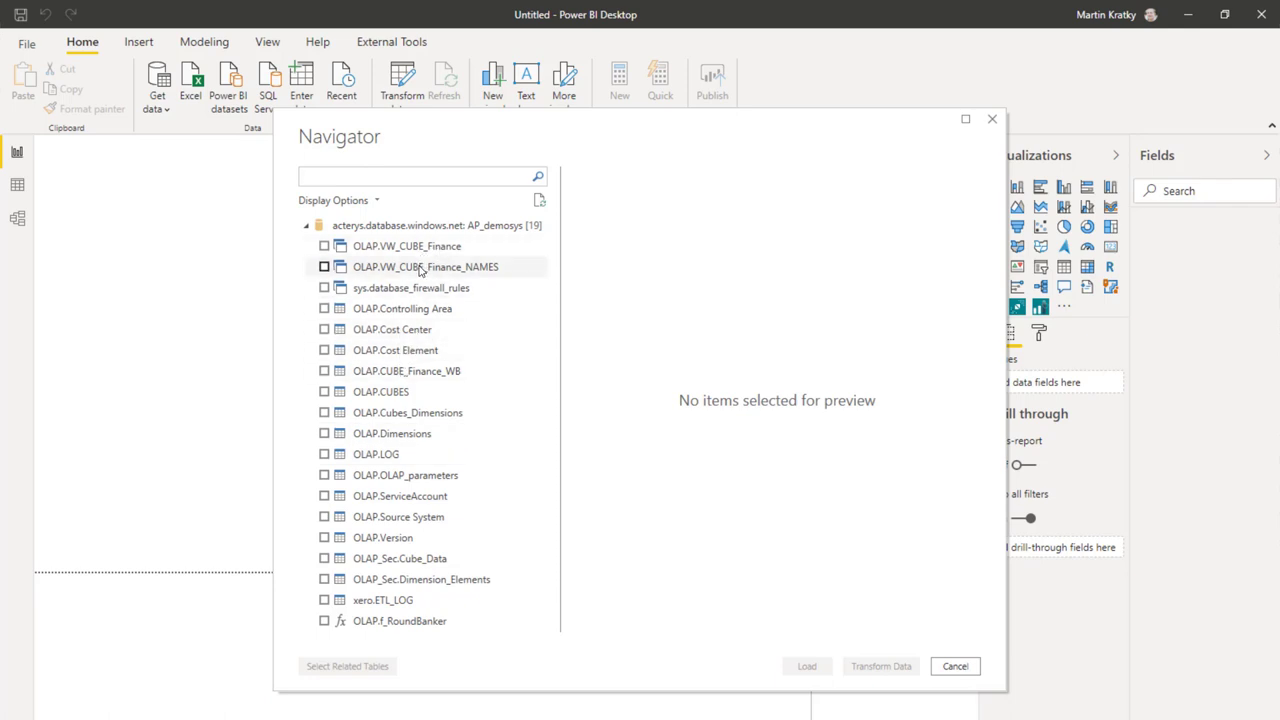
{"action": "left_click", "coordinate": [424, 266]}
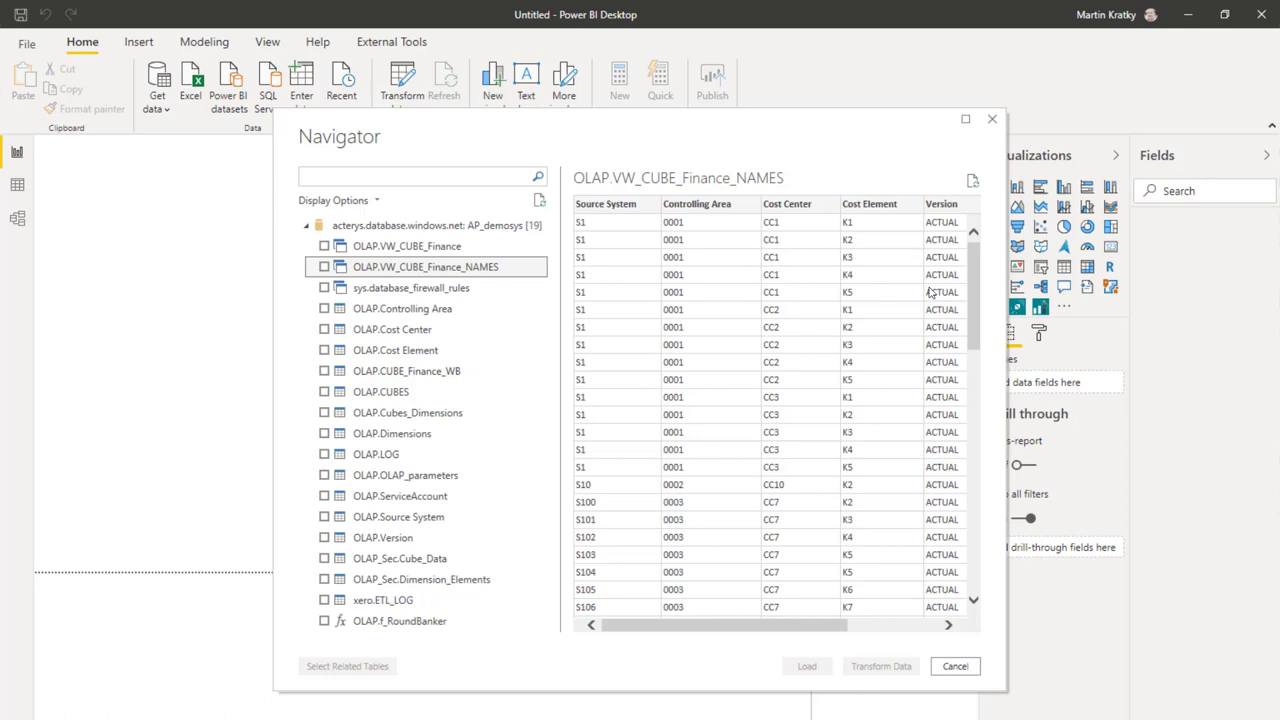
- Select CUBE_Finance_WB and the dimension tables and load them into the model
{"action": "left_click", "coordinate": [406, 370]}
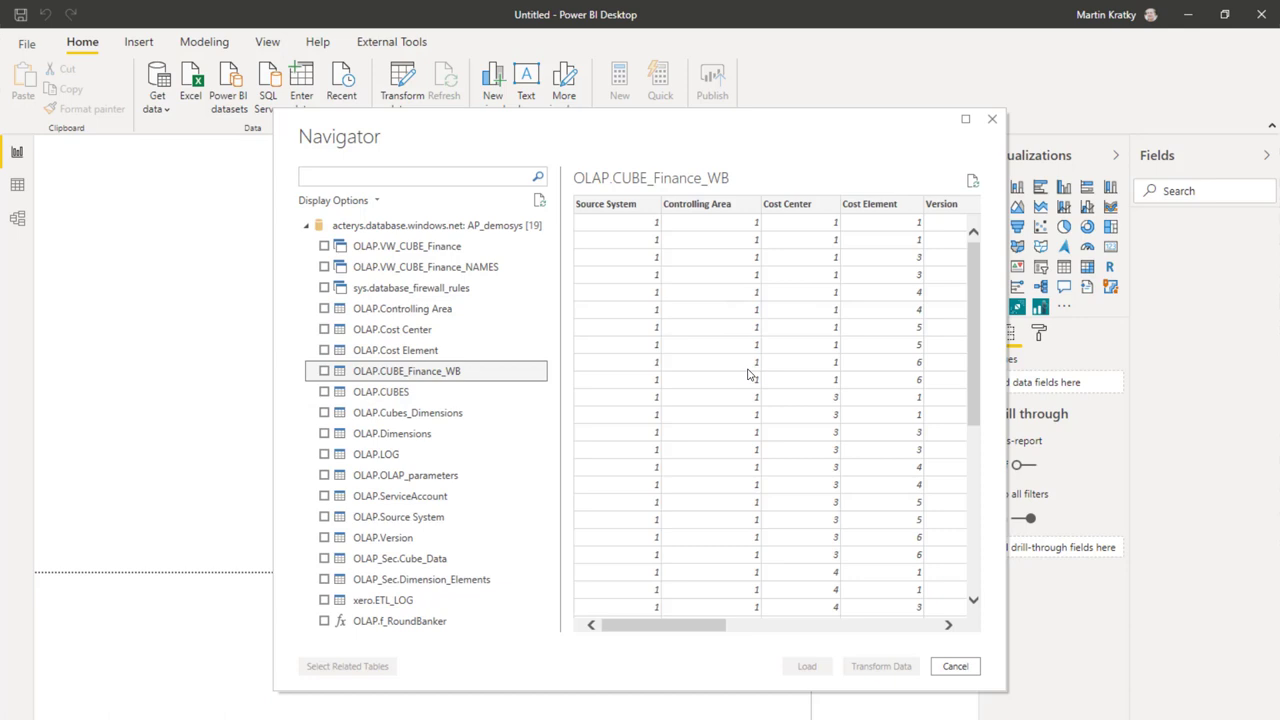
{"action": "left_click", "coordinate": [324, 370]}
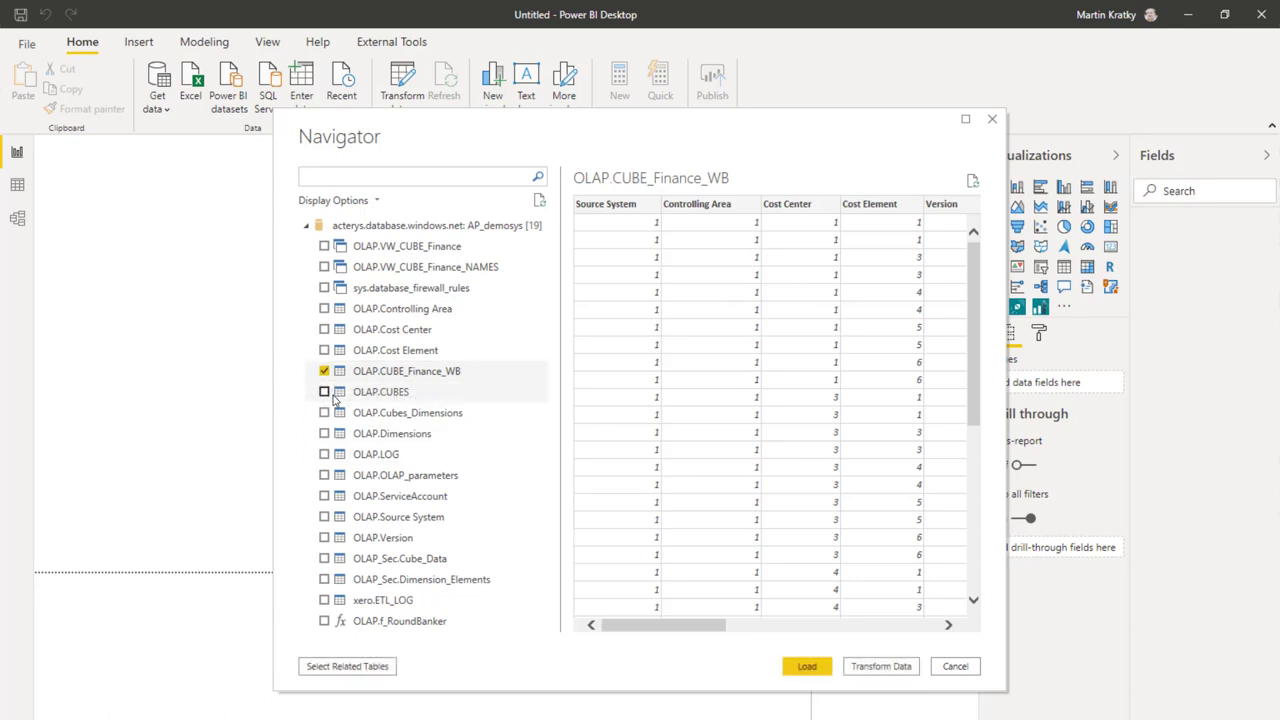
{"action": "mouse_move", "coordinate": [460, 716]}
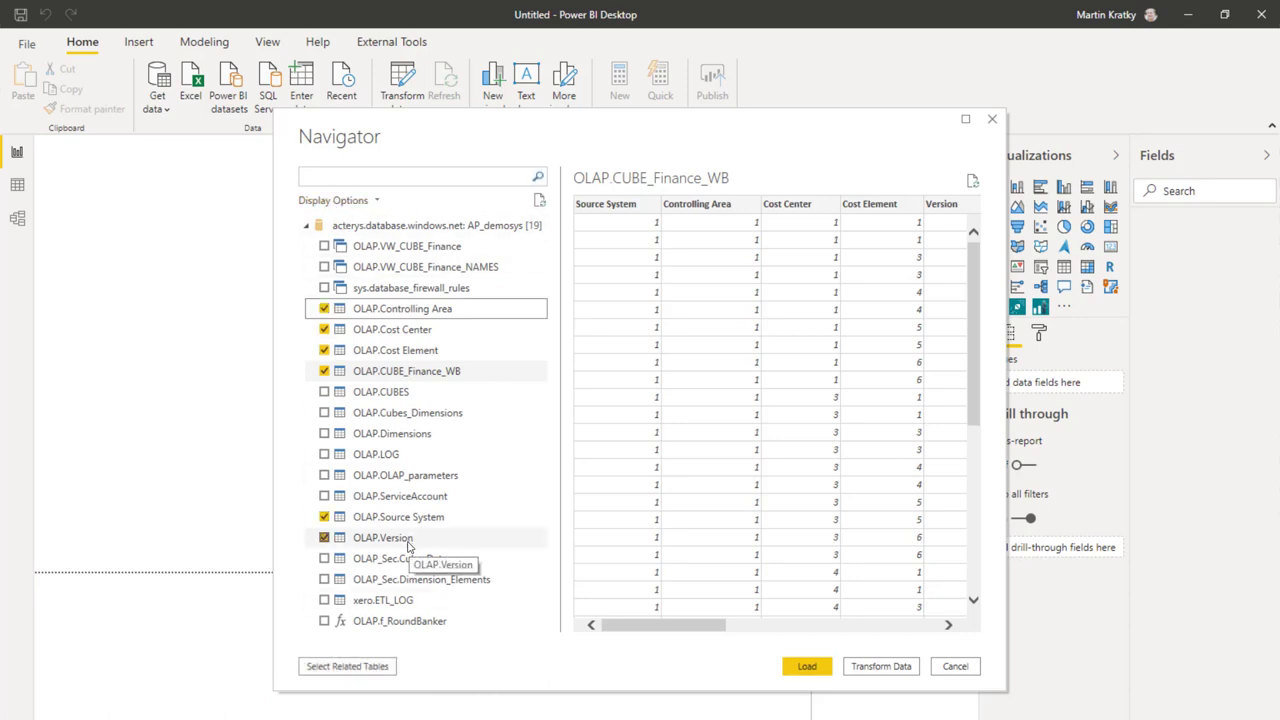
{"action": "mouse_move", "coordinate": [356, 540]}
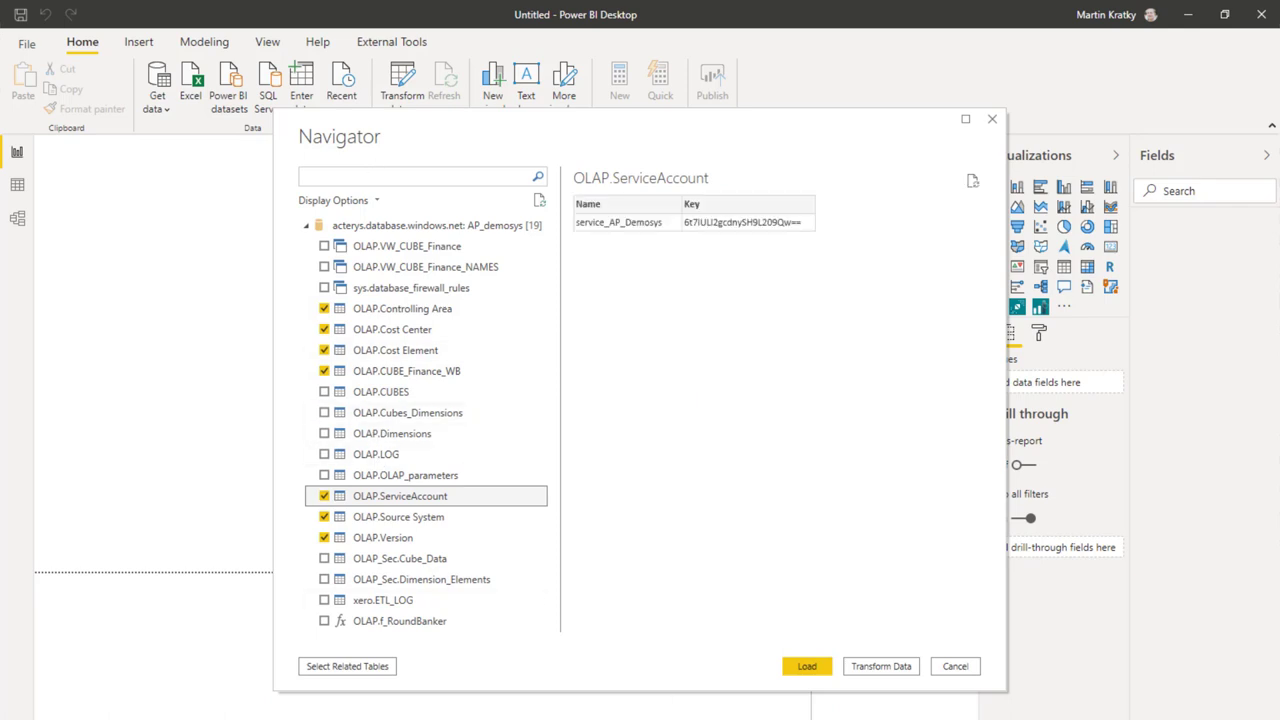
{"action": "left_click", "coordinate": [806, 666]}
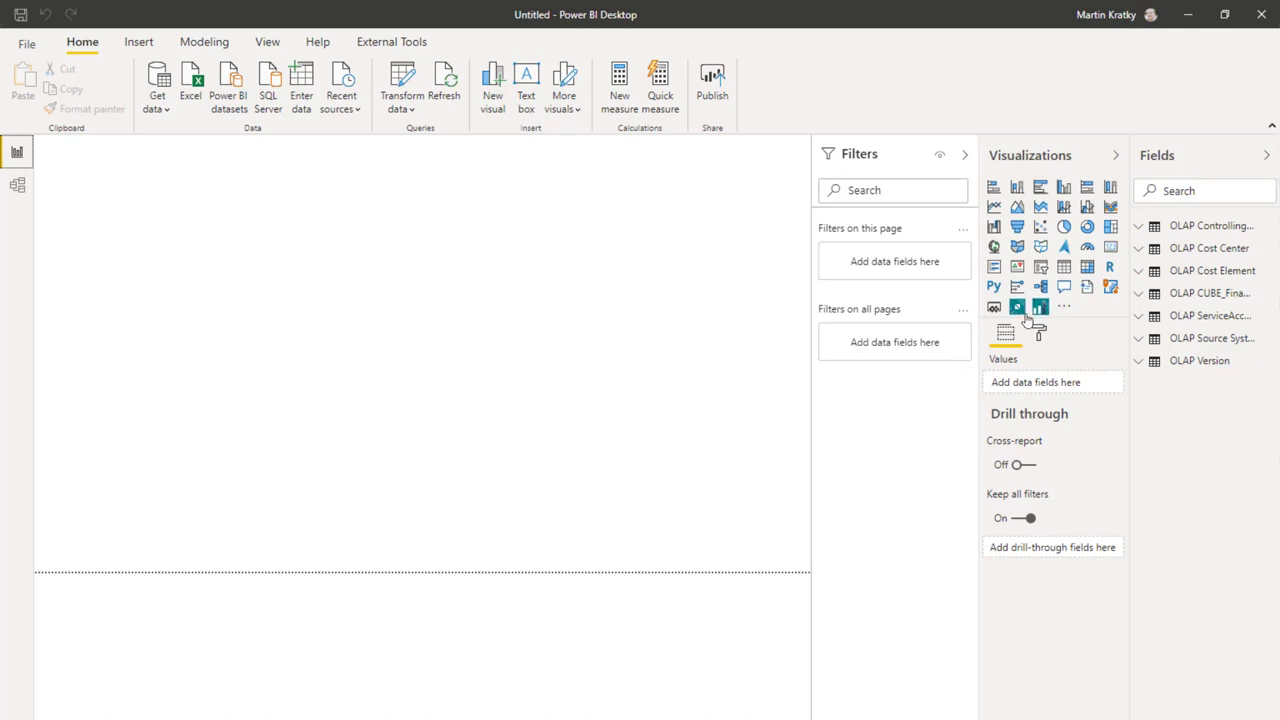
{"action": "mouse_move", "coordinate": [1040, 308]}
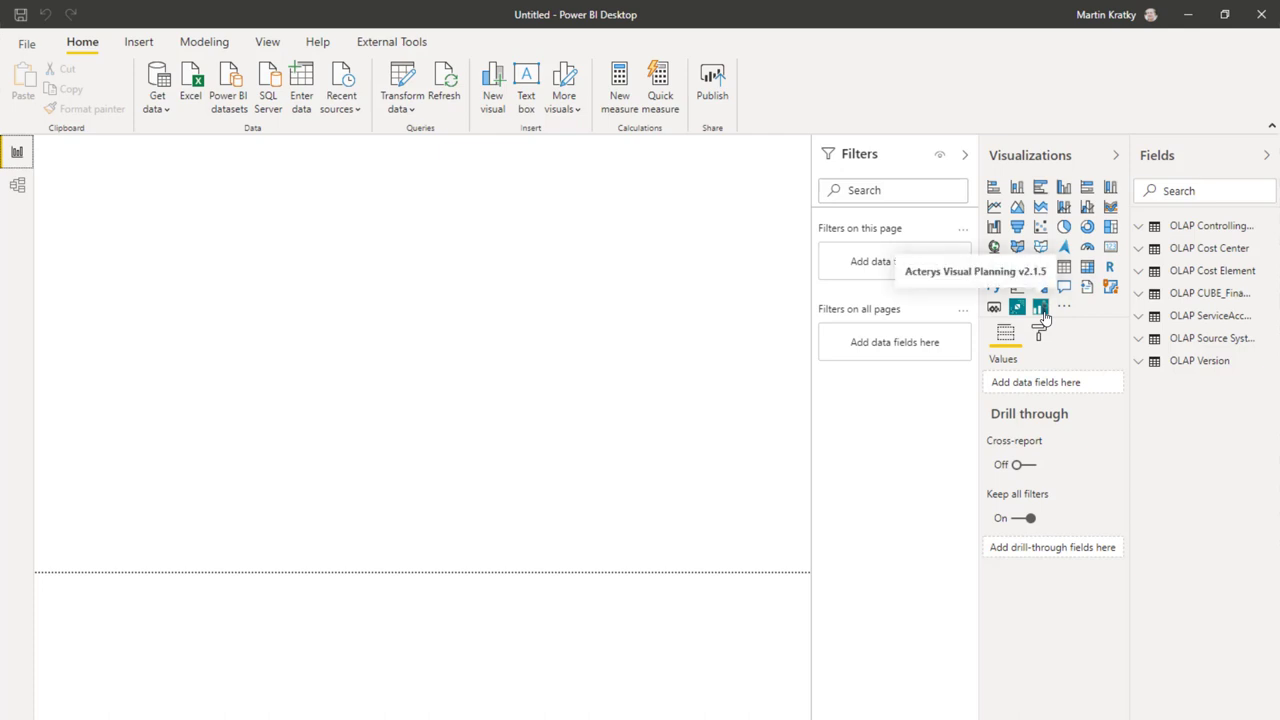
- Import the Acterys Table Edit visual from AppSource by searching 'acterys'
{"action": "left_click", "coordinate": [1064, 308]}
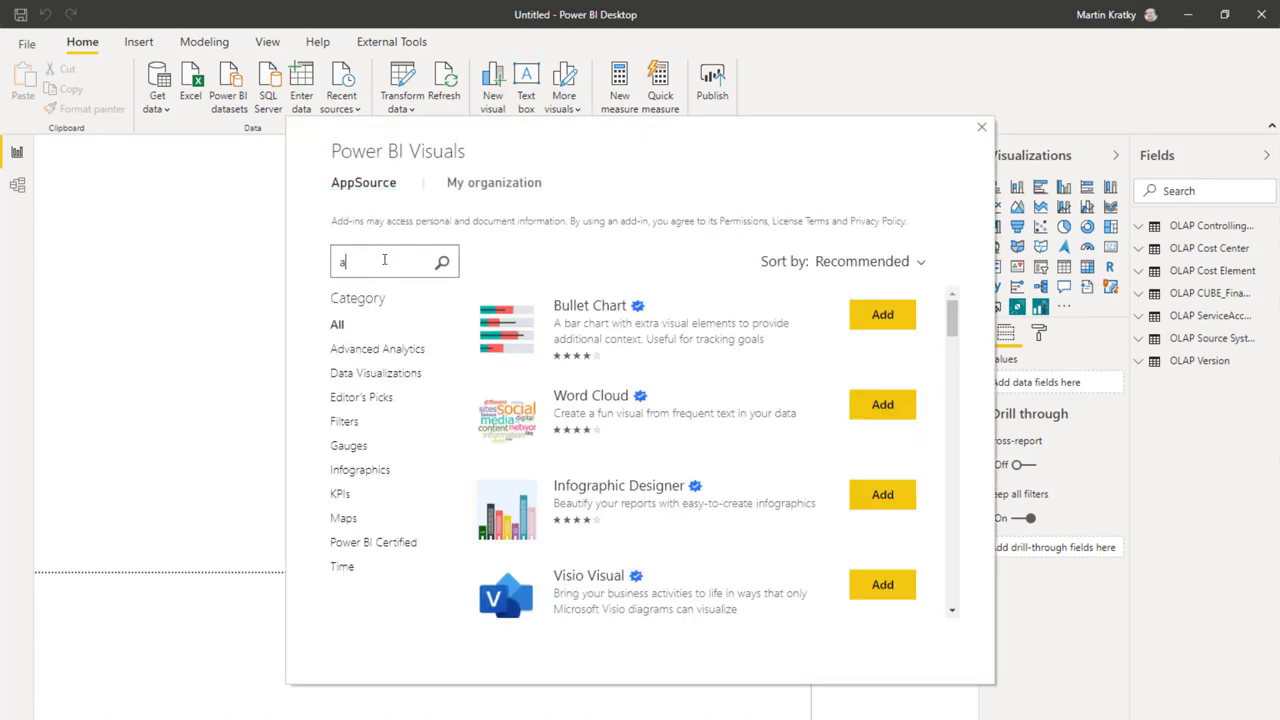
{"action": "type", "text": "cterys"}
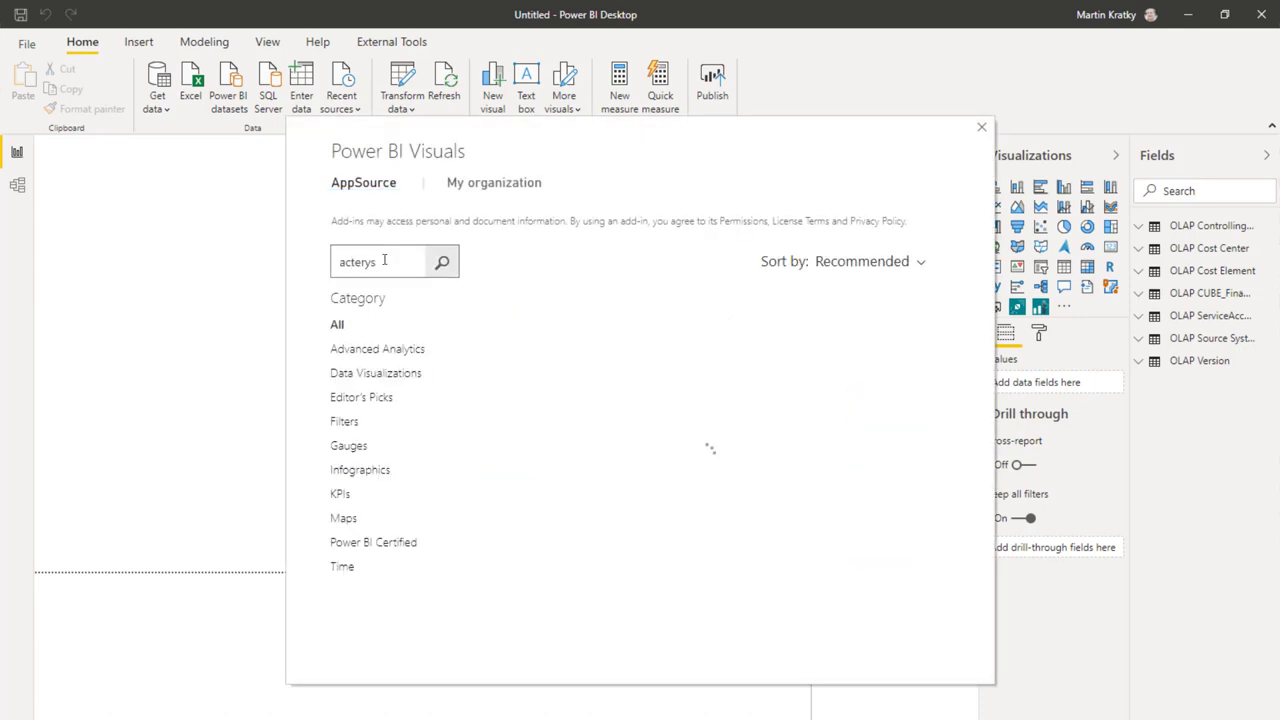
{"action": "left_click", "coordinate": [440, 260]}
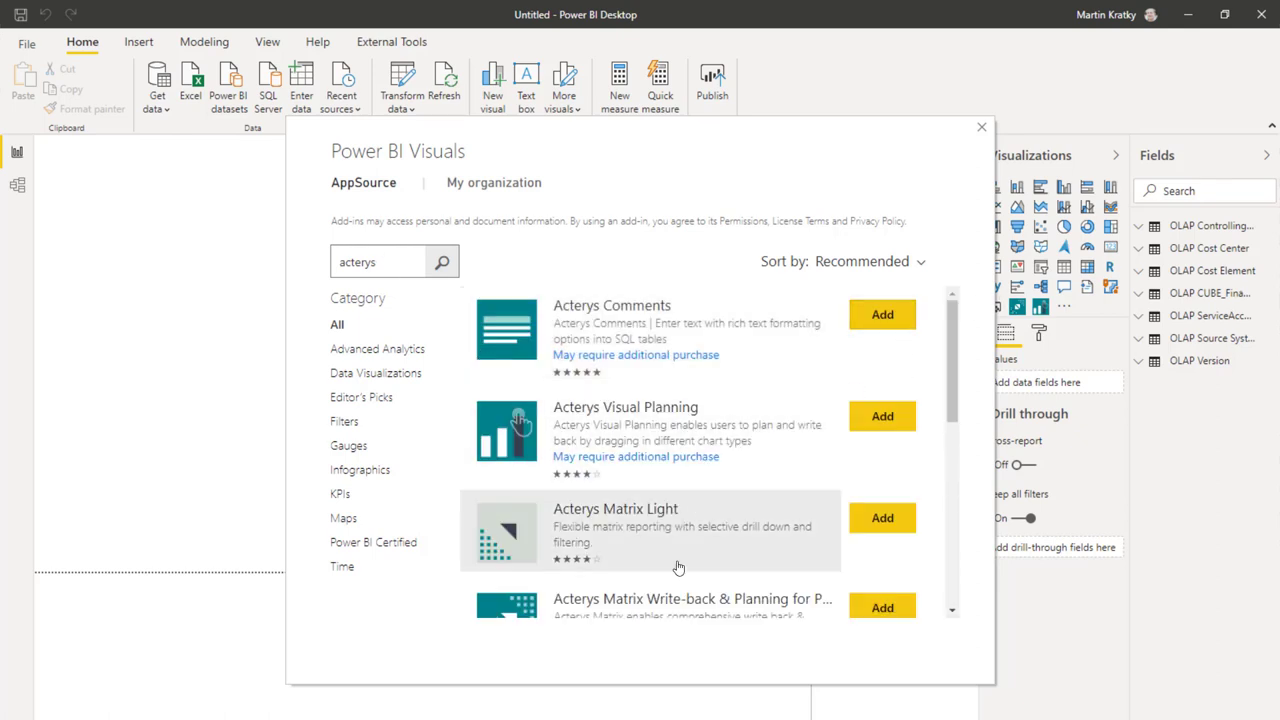
{"action": "mouse_move", "coordinate": [912, 474]}
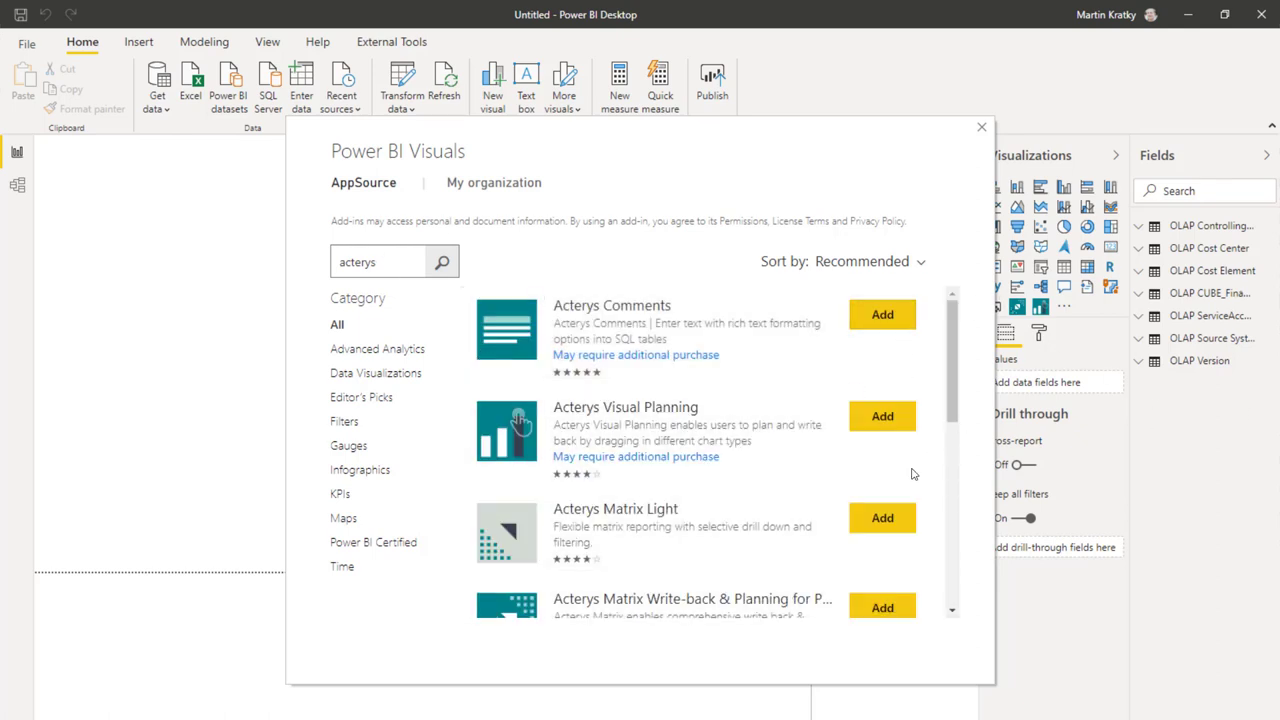
{"action": "scroll", "scroll_direction": "down", "scroll_amount": 3}
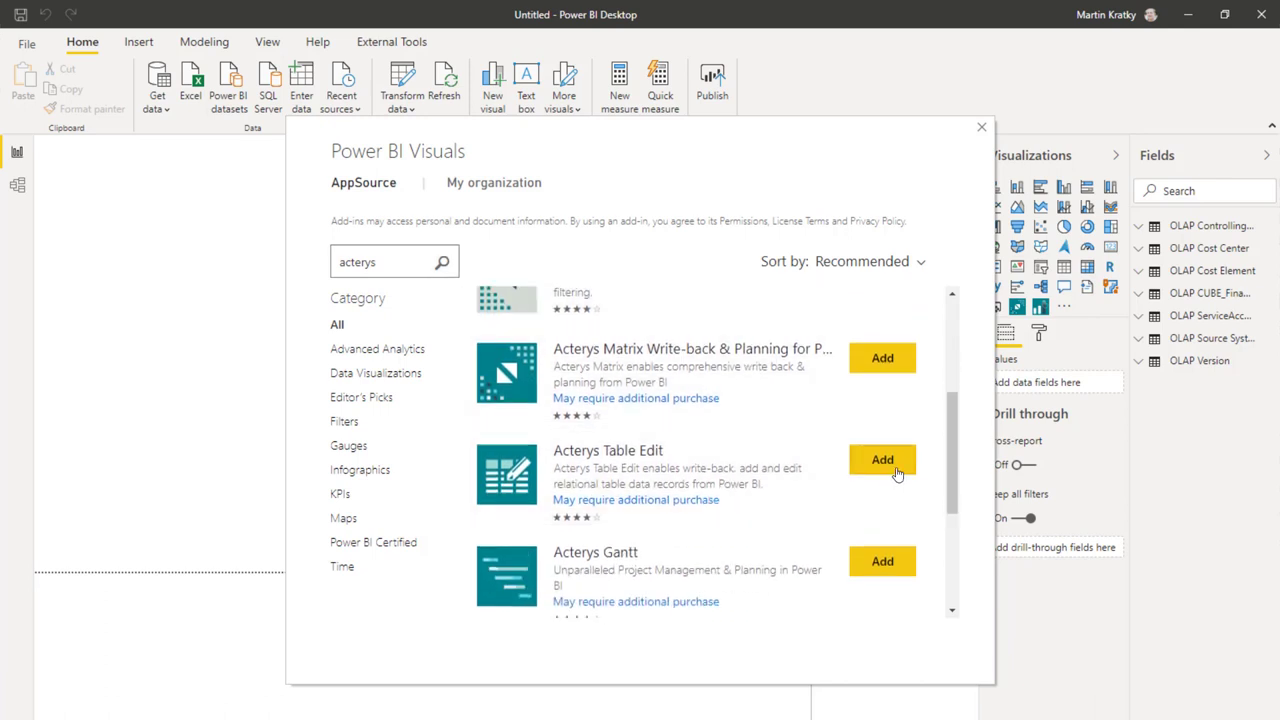
{"action": "left_click", "coordinate": [882, 458]}
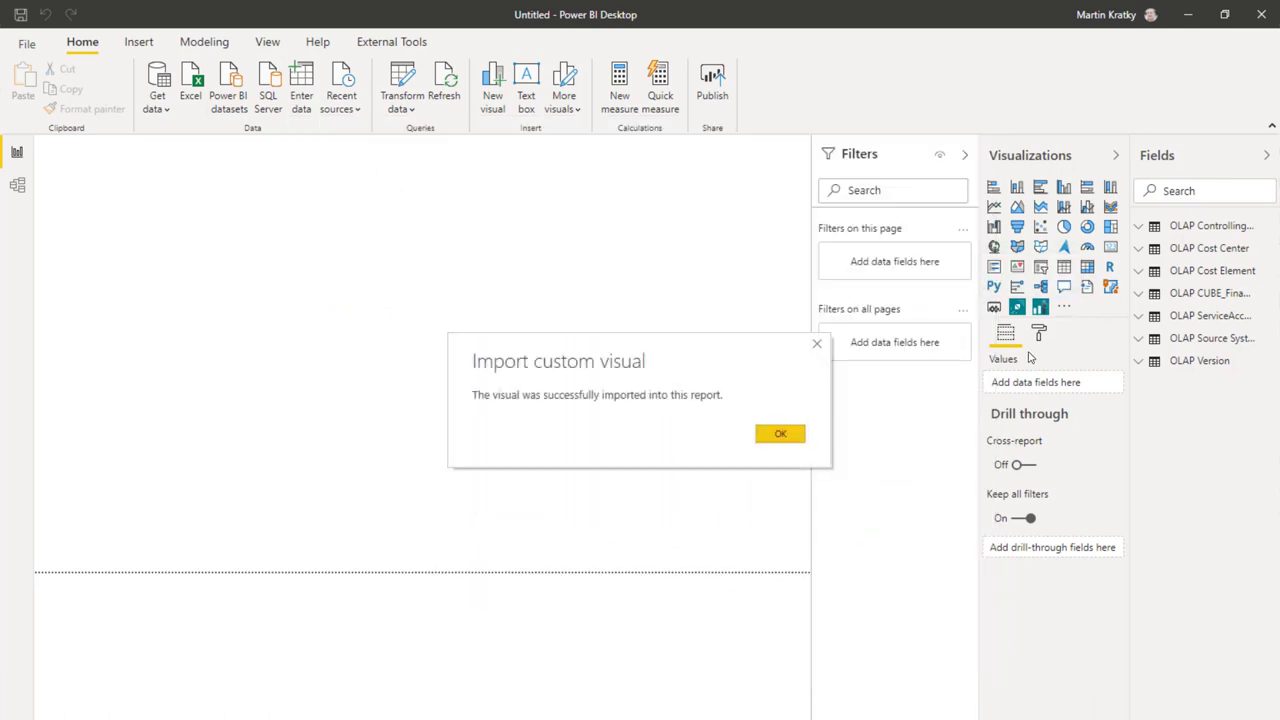
{"action": "left_click", "coordinate": [780, 432]}
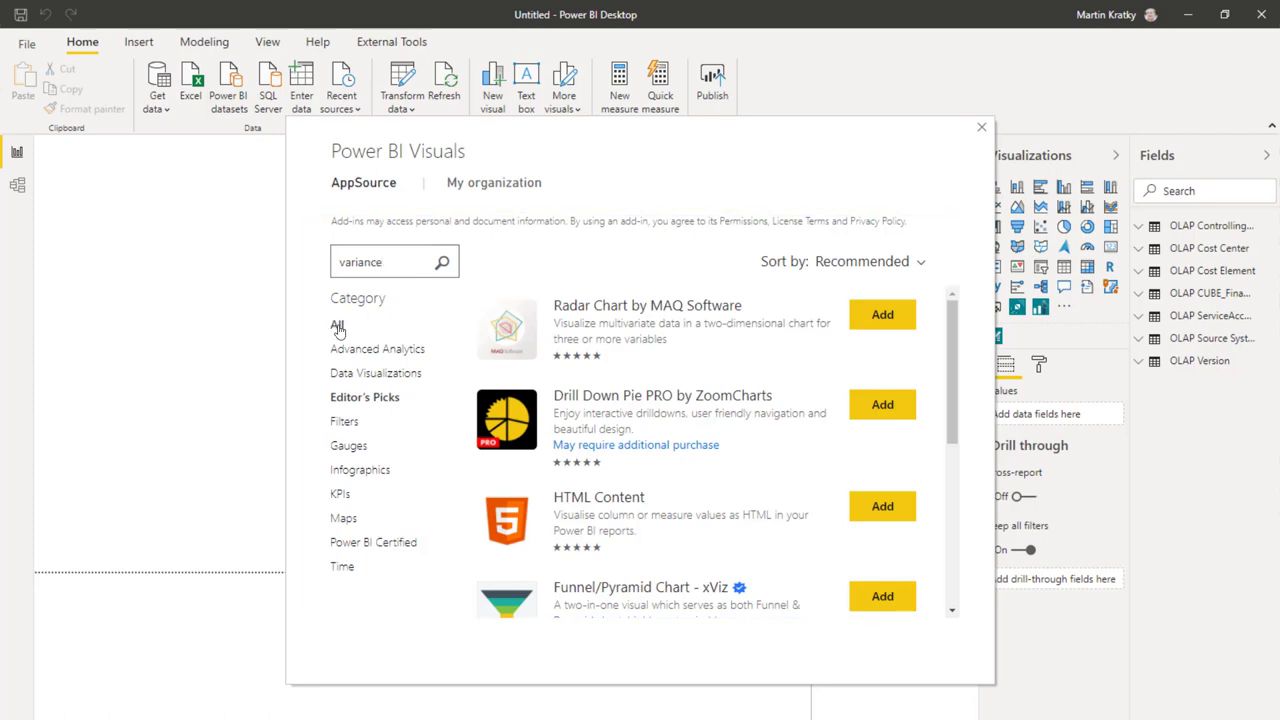
- Import a variance-reporting custom visual (Zebra BI Tables) from AppSource
{"action": "scroll", "scroll_direction": "down", "scroll_amount": 3}
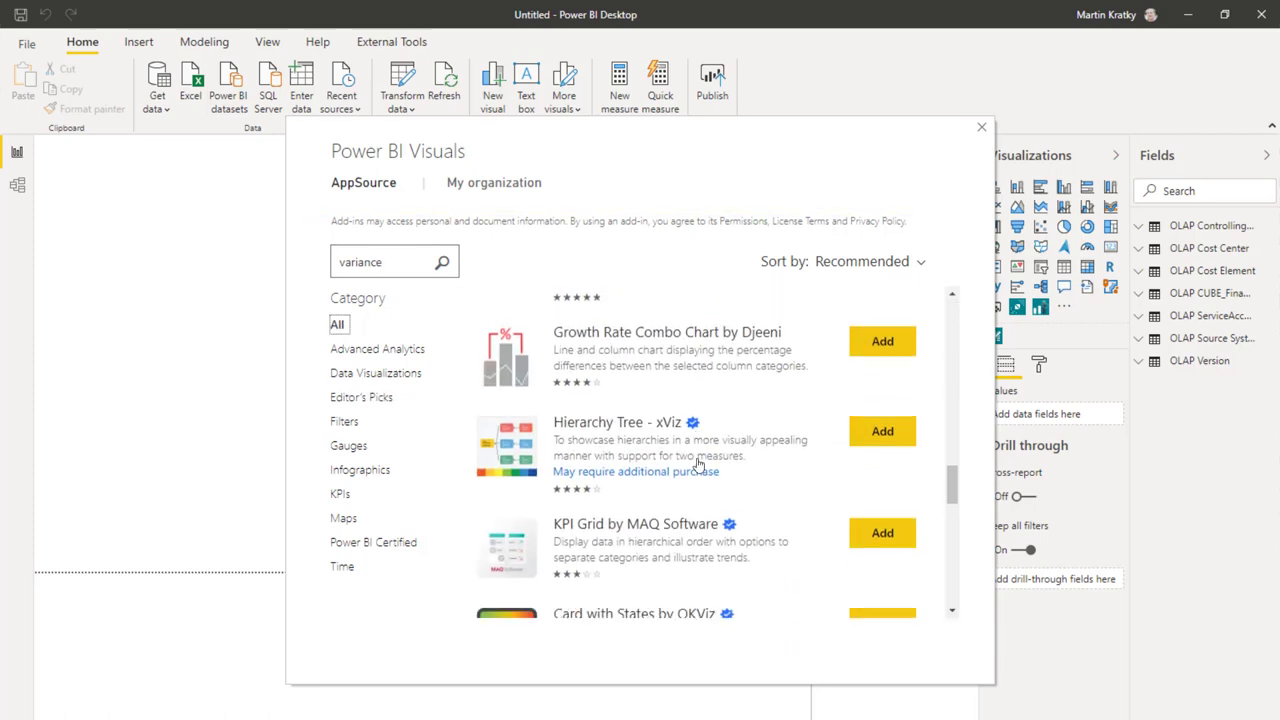
{"action": "scroll", "scroll_direction": "down", "scroll_amount": 3}
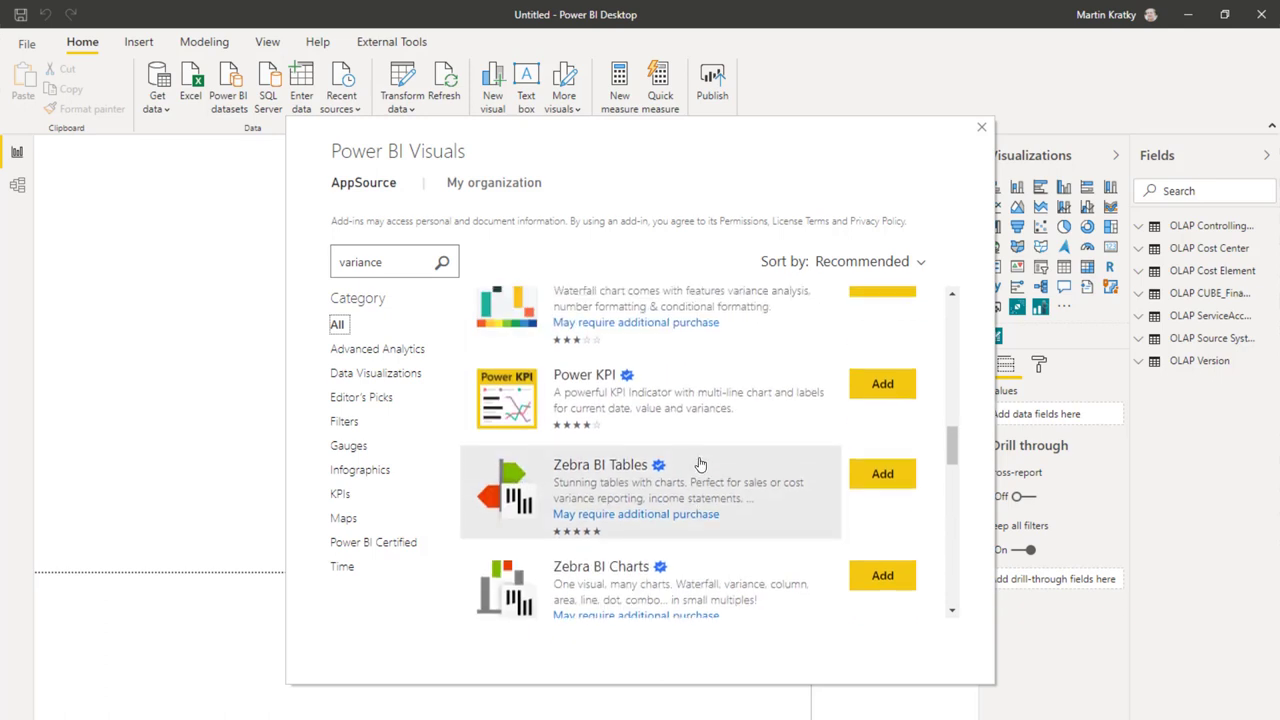
{"action": "left_click", "coordinate": [980, 128]}
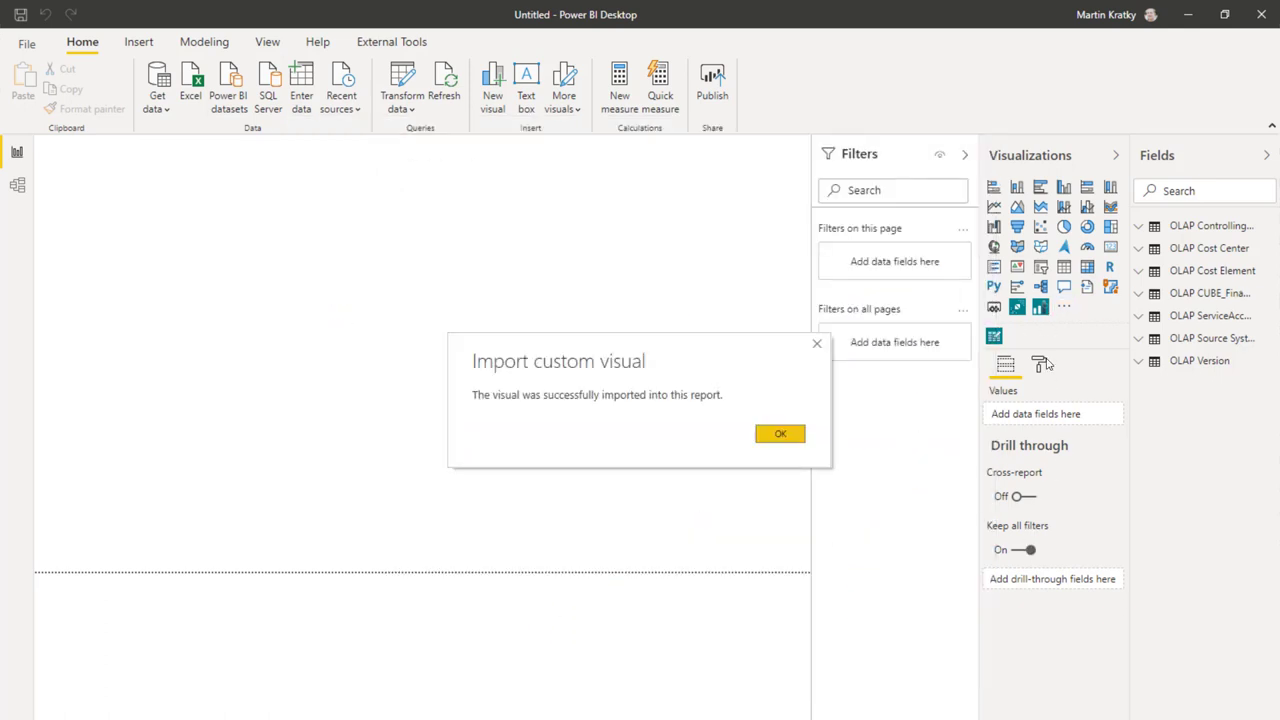
{"action": "left_click", "coordinate": [780, 432]}
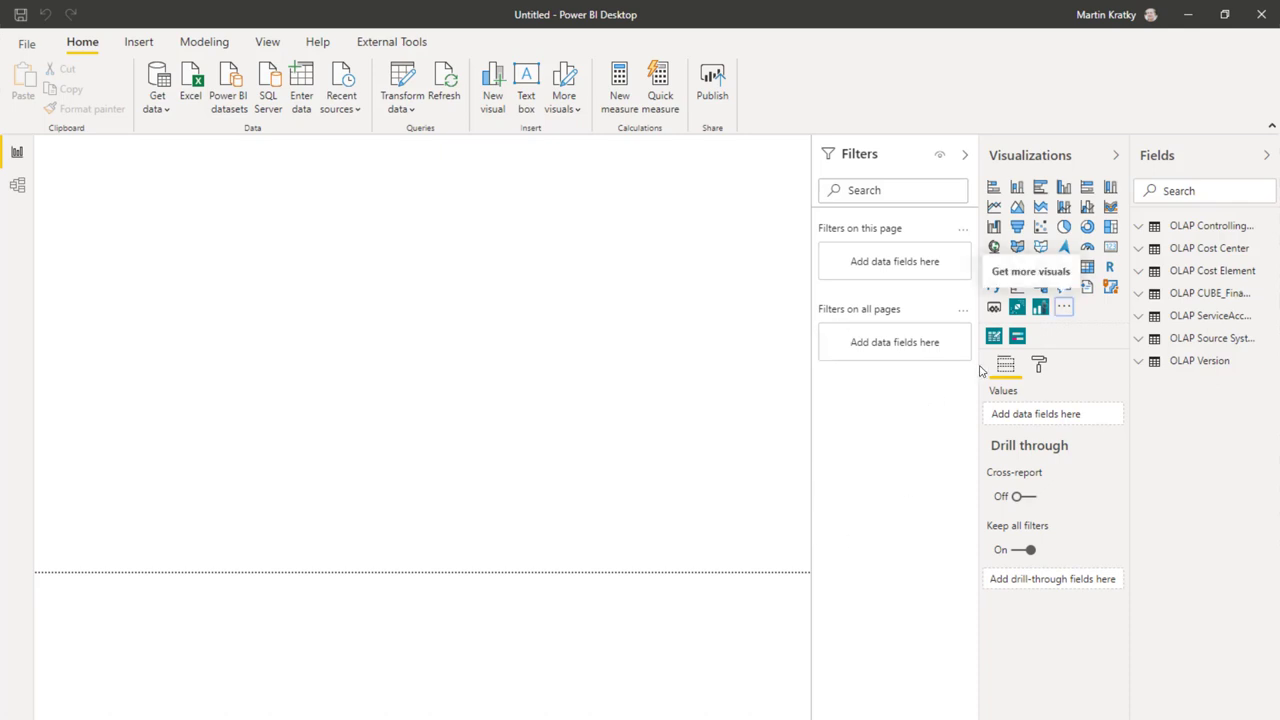
{"action": "mouse_move", "coordinate": [1018, 308]}
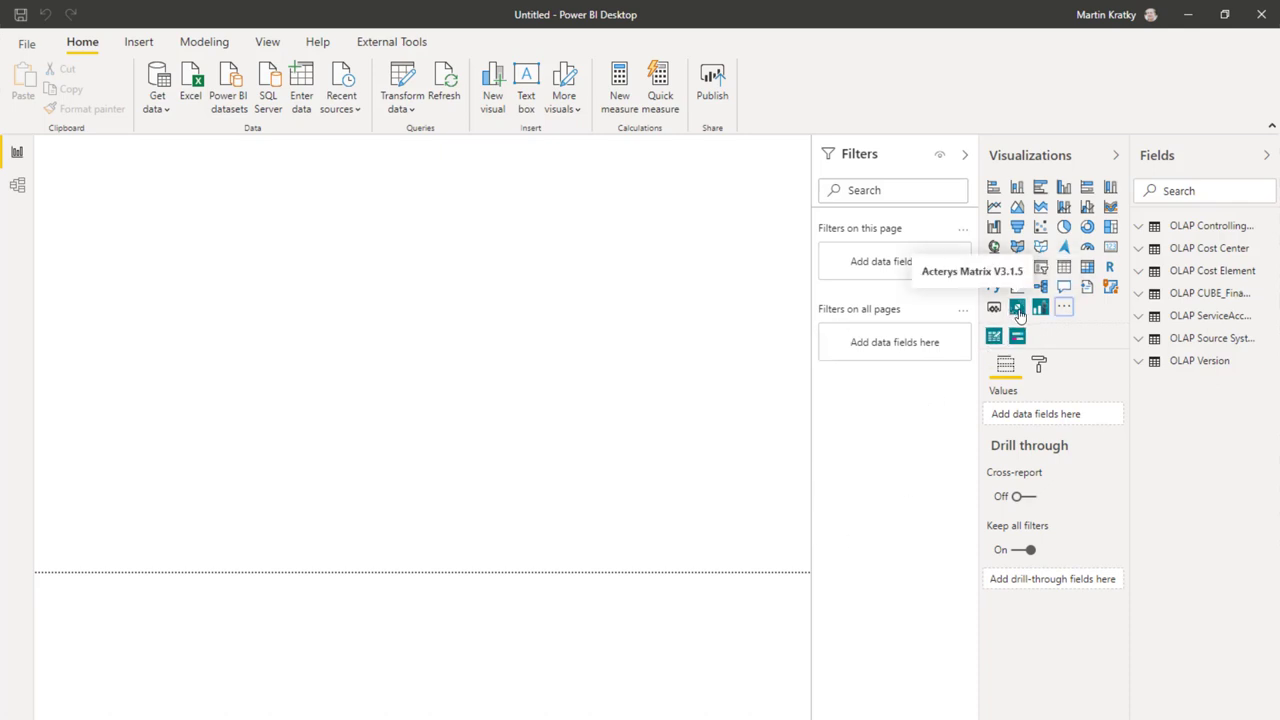
- Place an Acterys Matrix with Amount as values and Cost Element and Version names as rows and columns
{"action": "left_click", "coordinate": [1016, 308]}
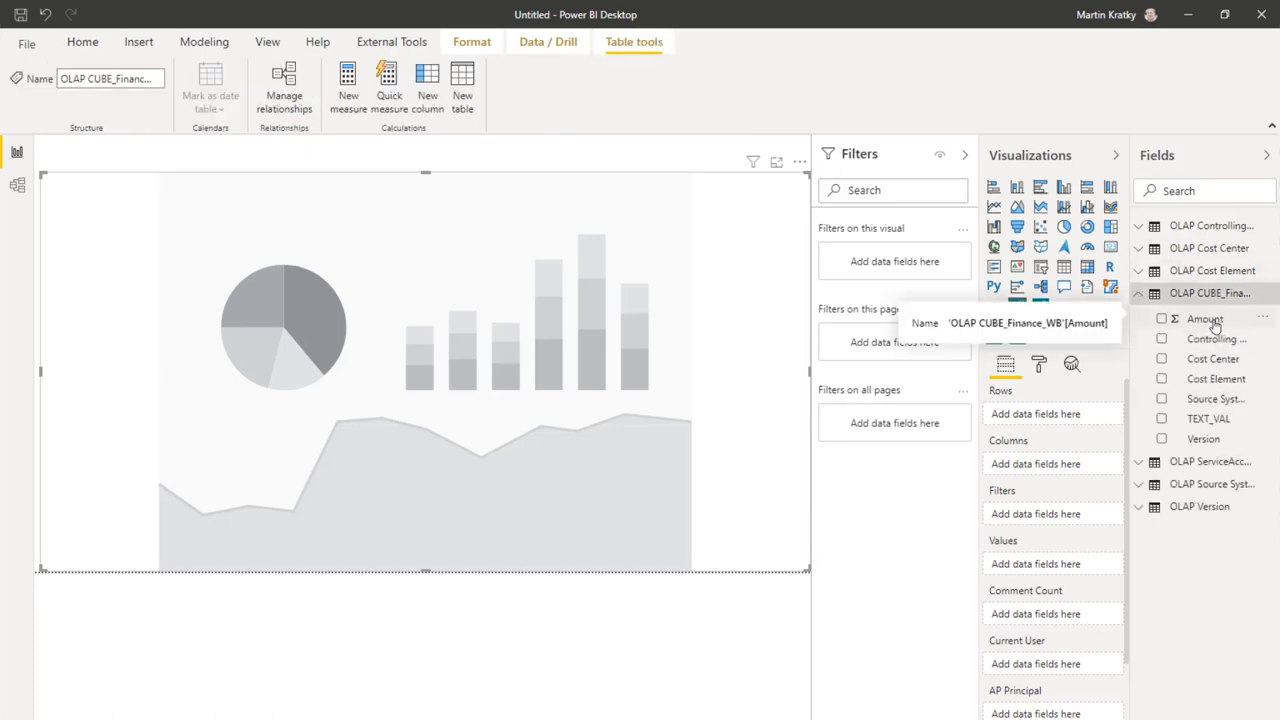
{"action": "left_click", "coordinate": [1162, 318]}
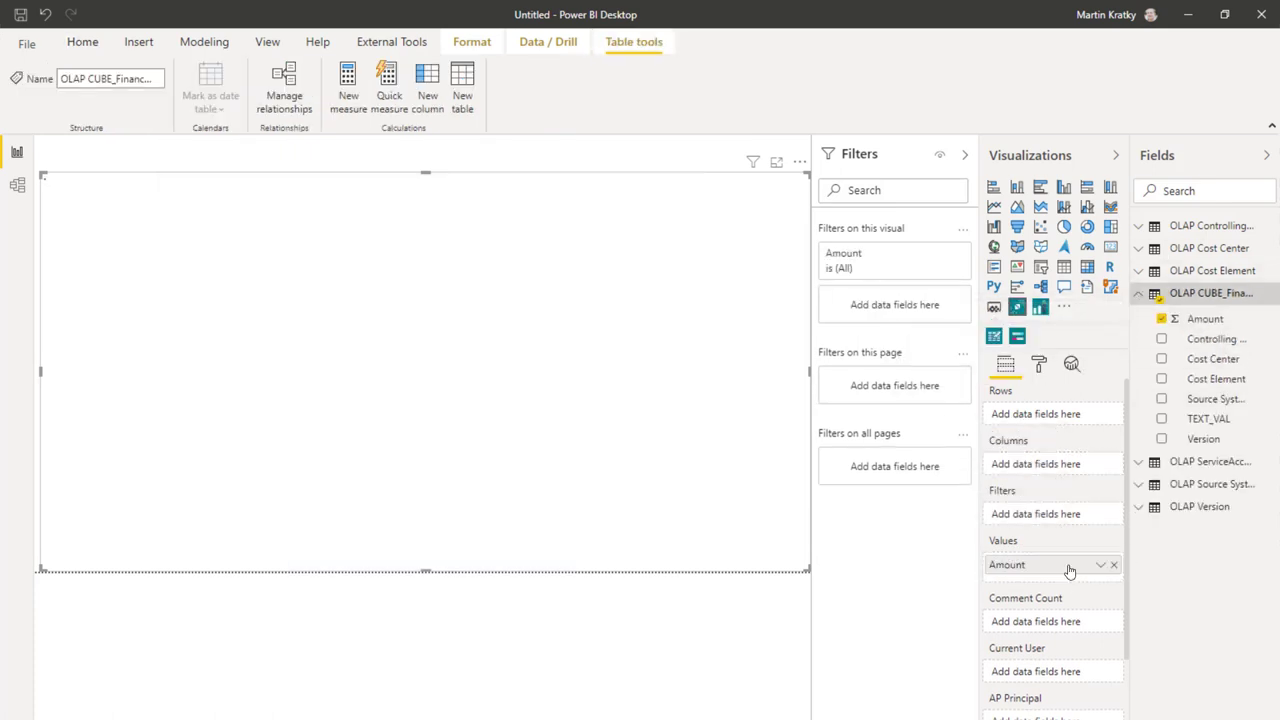
{"action": "left_click", "coordinate": [1138, 270]}
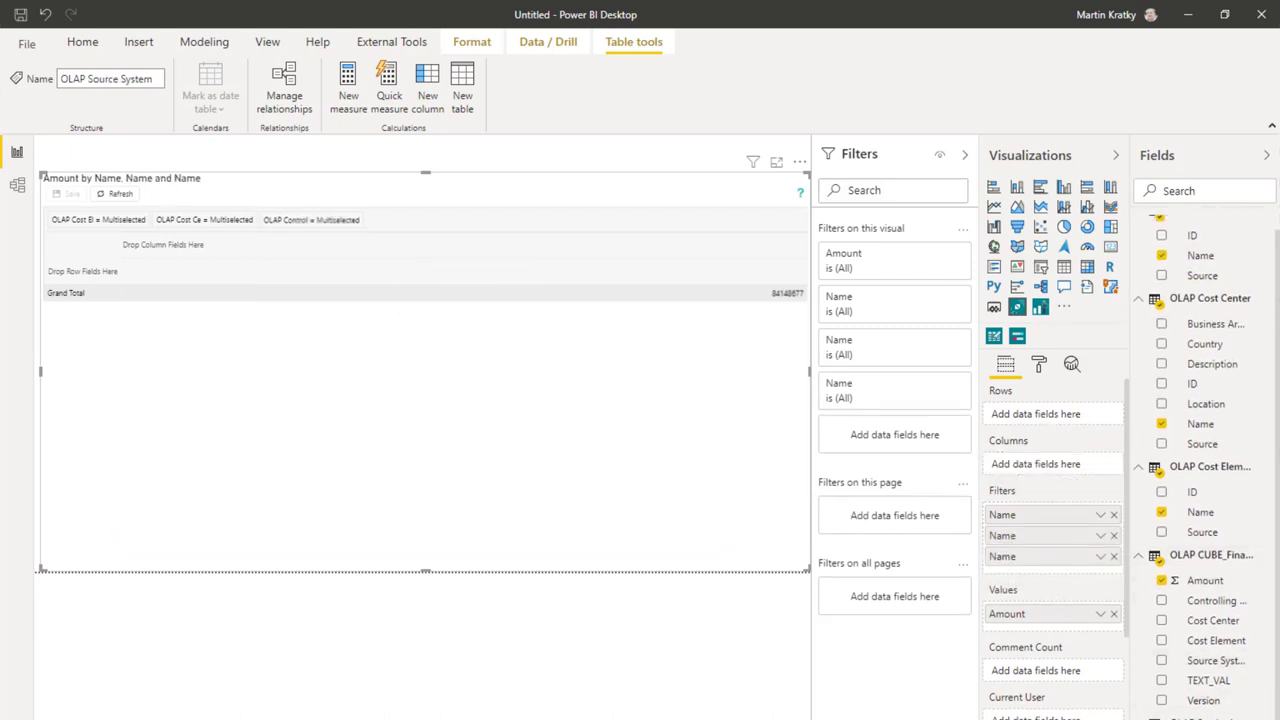
{"action": "scroll", "scroll_direction": "down", "scroll_amount": 3}
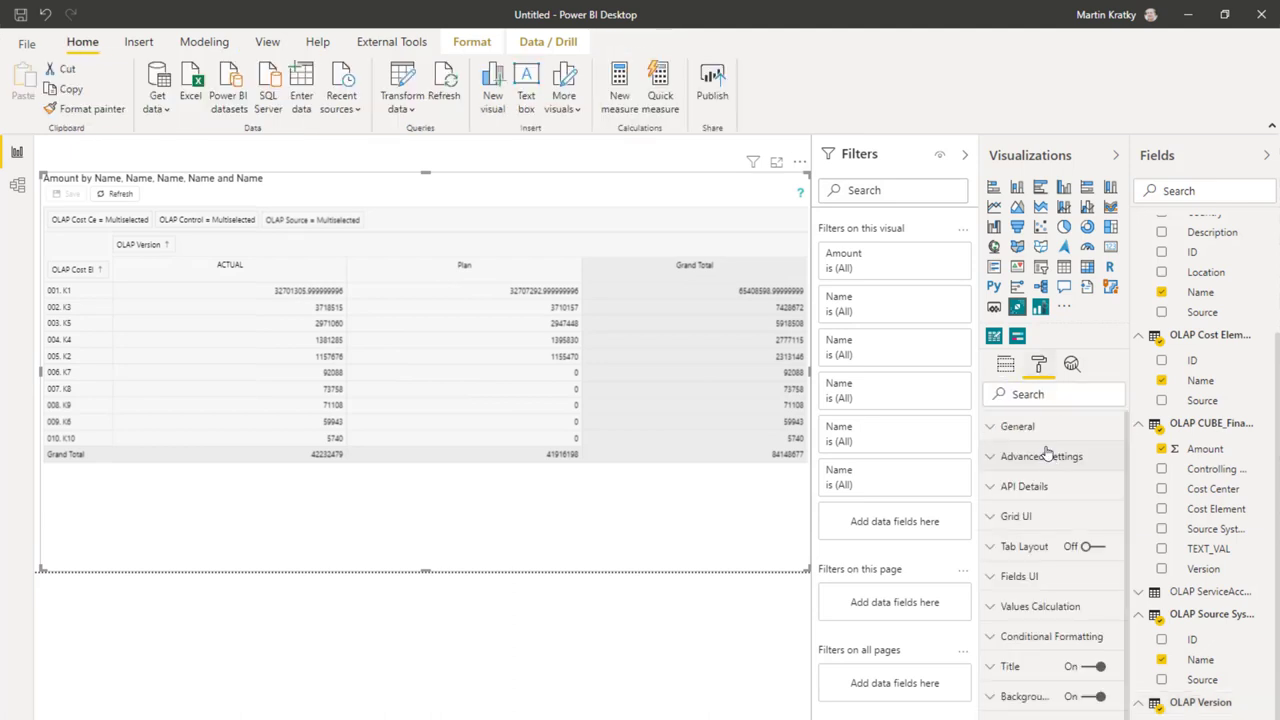
- Set the matrix API details to cube 'finance' and database 'AP_demosys'
{"action": "left_click", "coordinate": [1024, 486]}
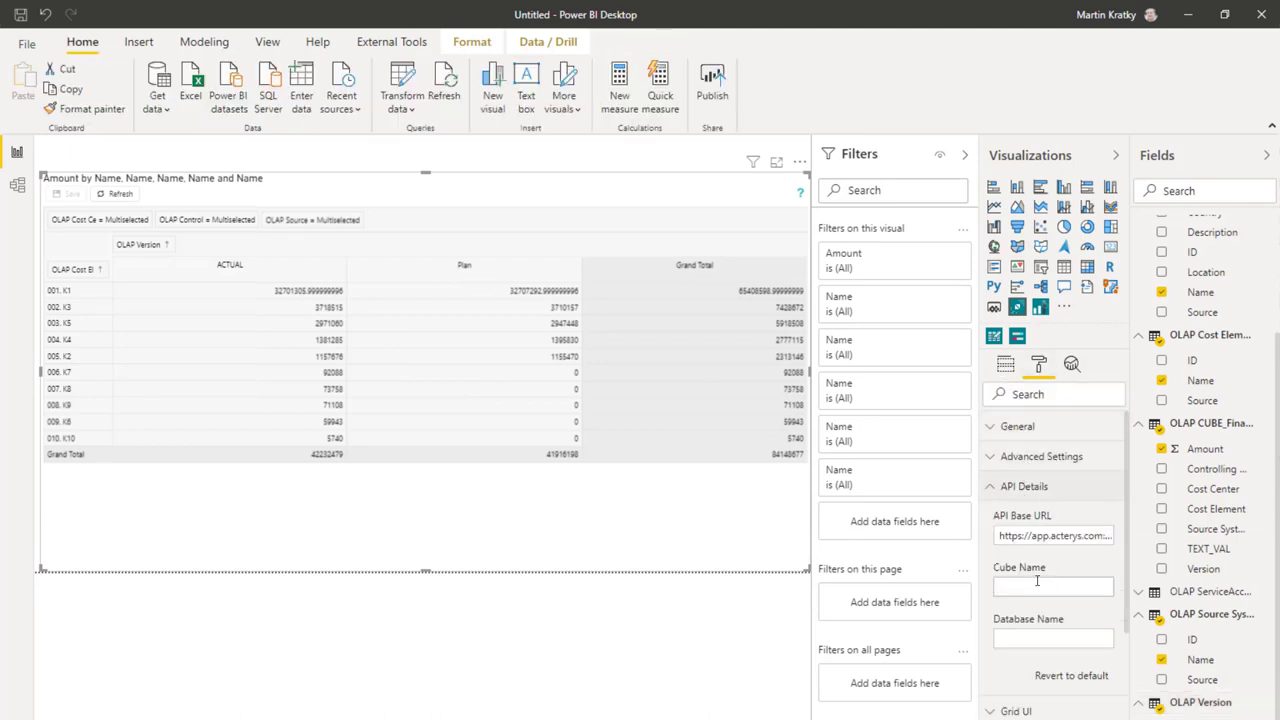
{"action": "type", "text": "financ"}
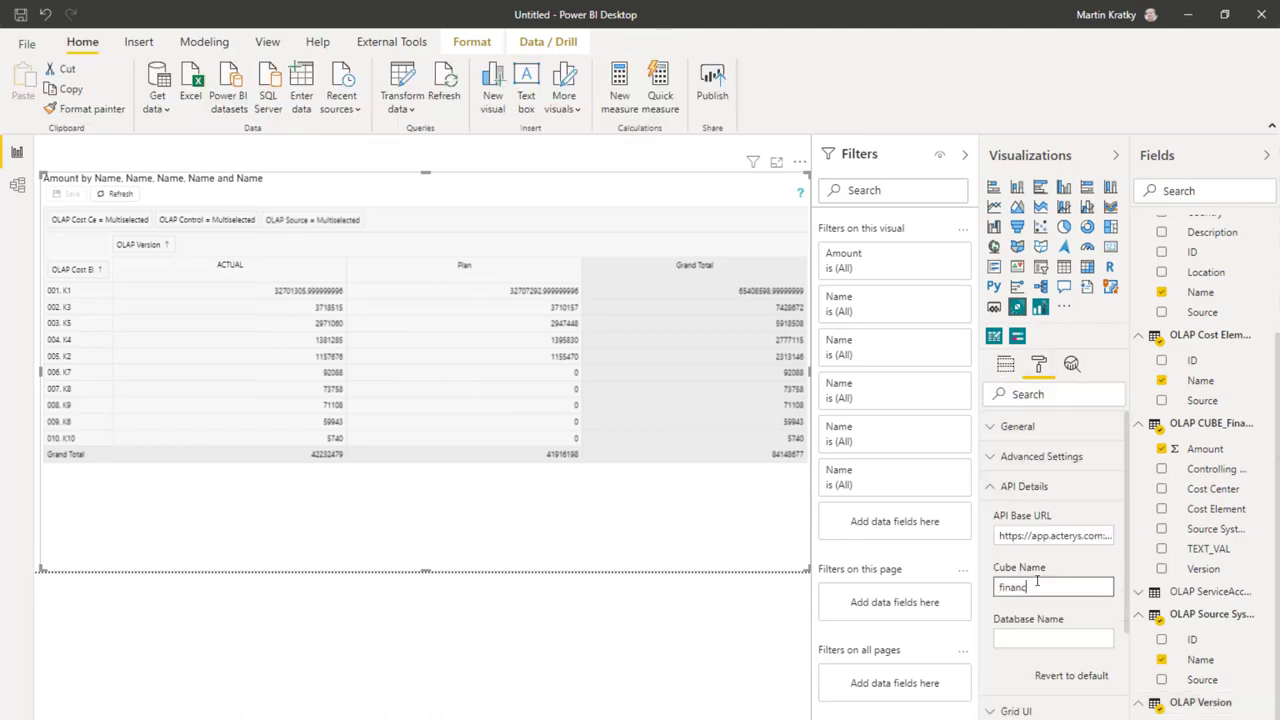
{"action": "type", "text": "AP_demosys"}
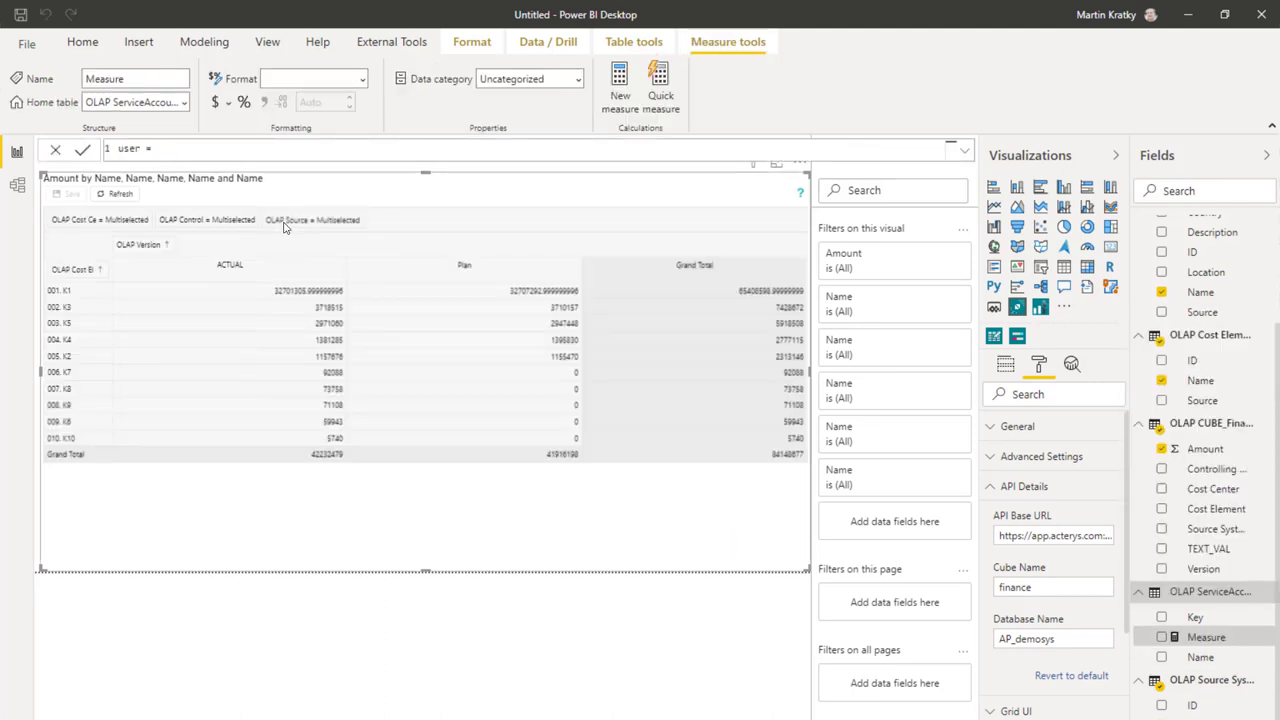
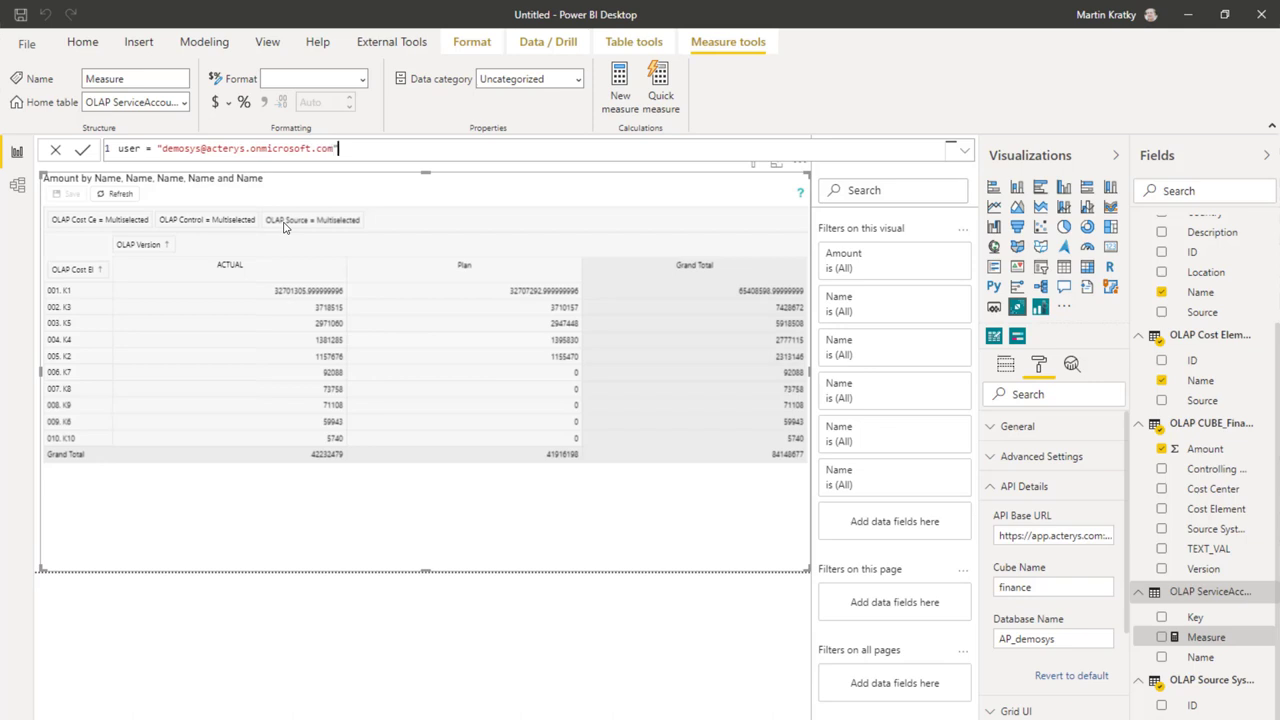
{"action": "left_click", "coordinate": [84, 148]}
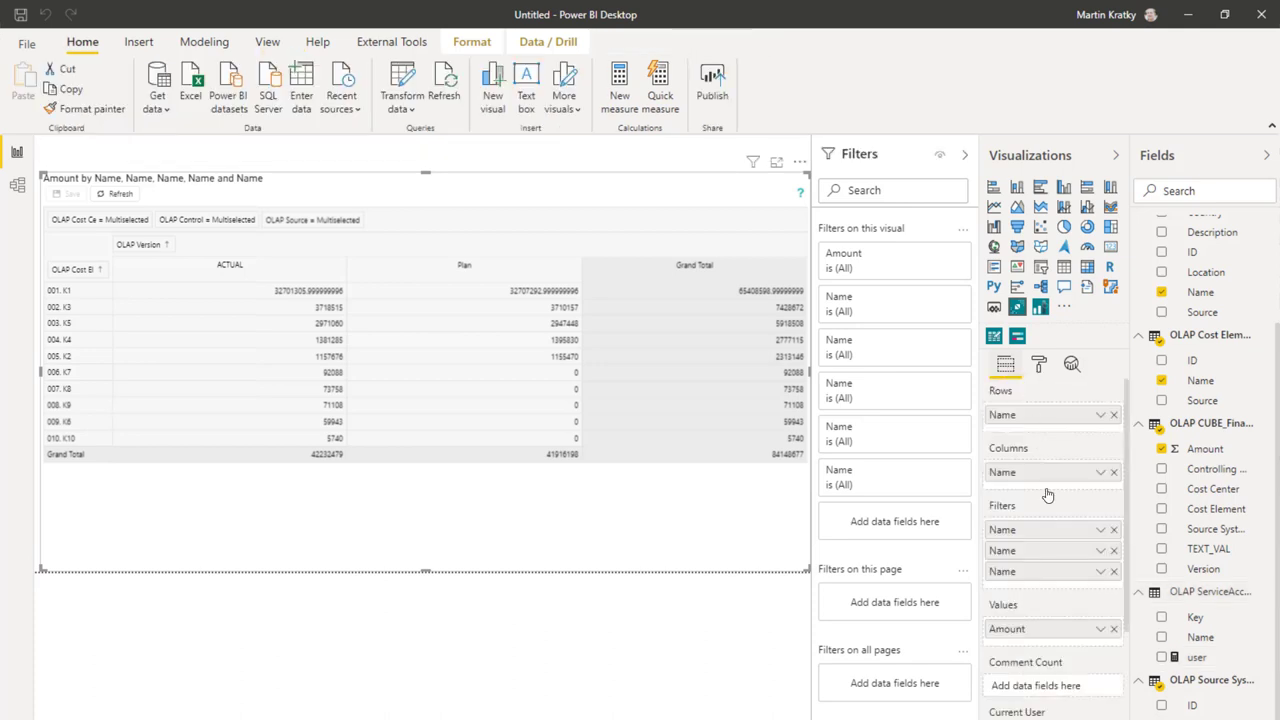
- Format Amount with thousands separators and decimals, and make the Name slicer a dropdown
{"action": "scroll", "scroll_direction": "down", "scroll_amount": 3}
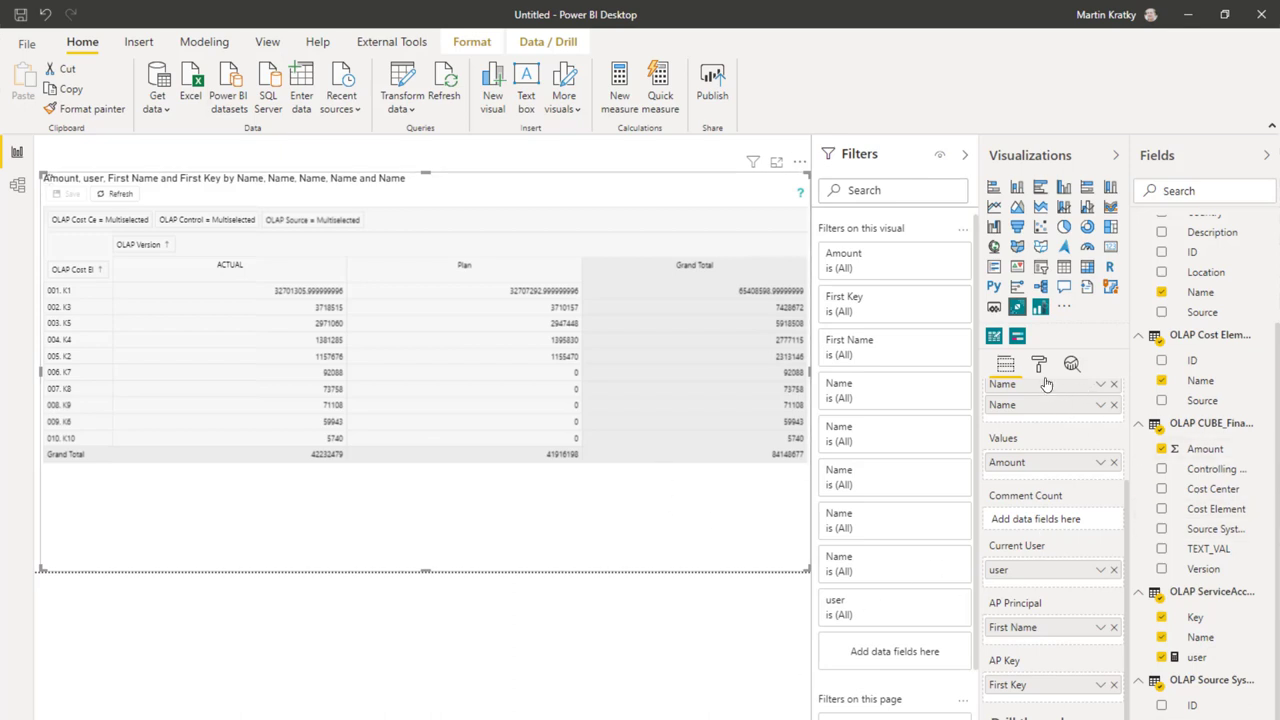
{"action": "mouse_move", "coordinate": [1220, 504]}
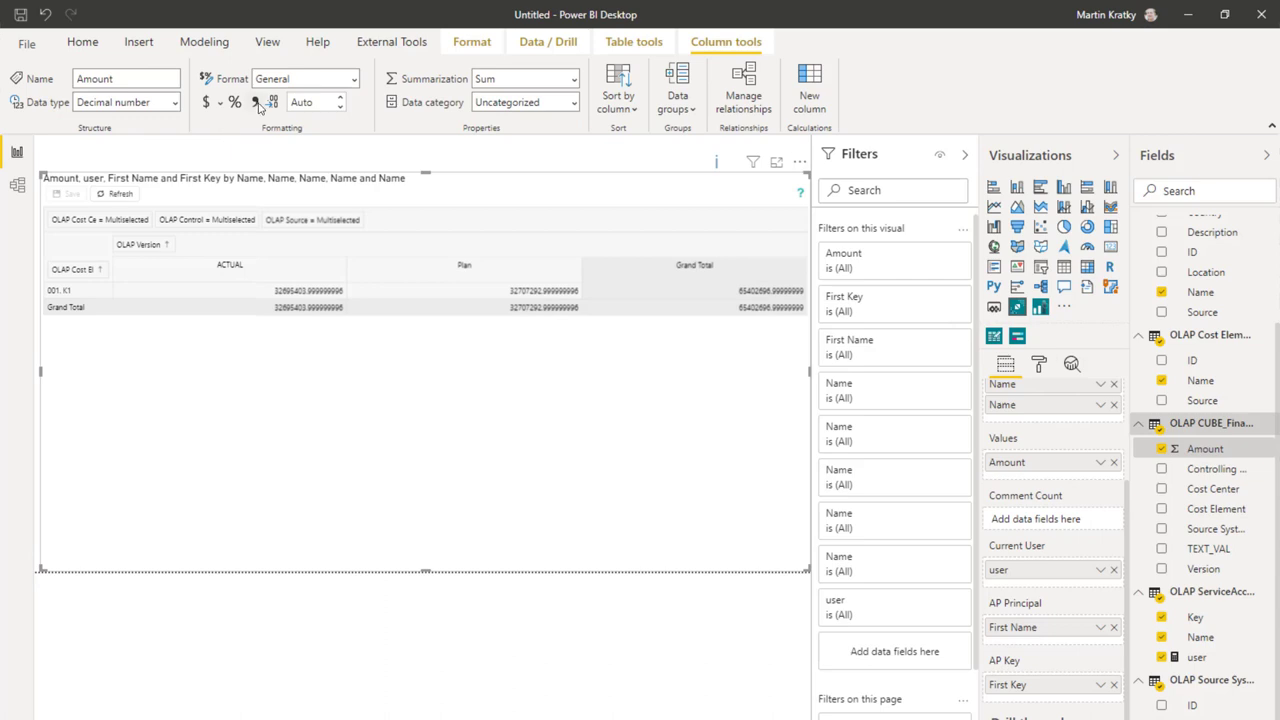
{"action": "left_click", "coordinate": [340, 98]}
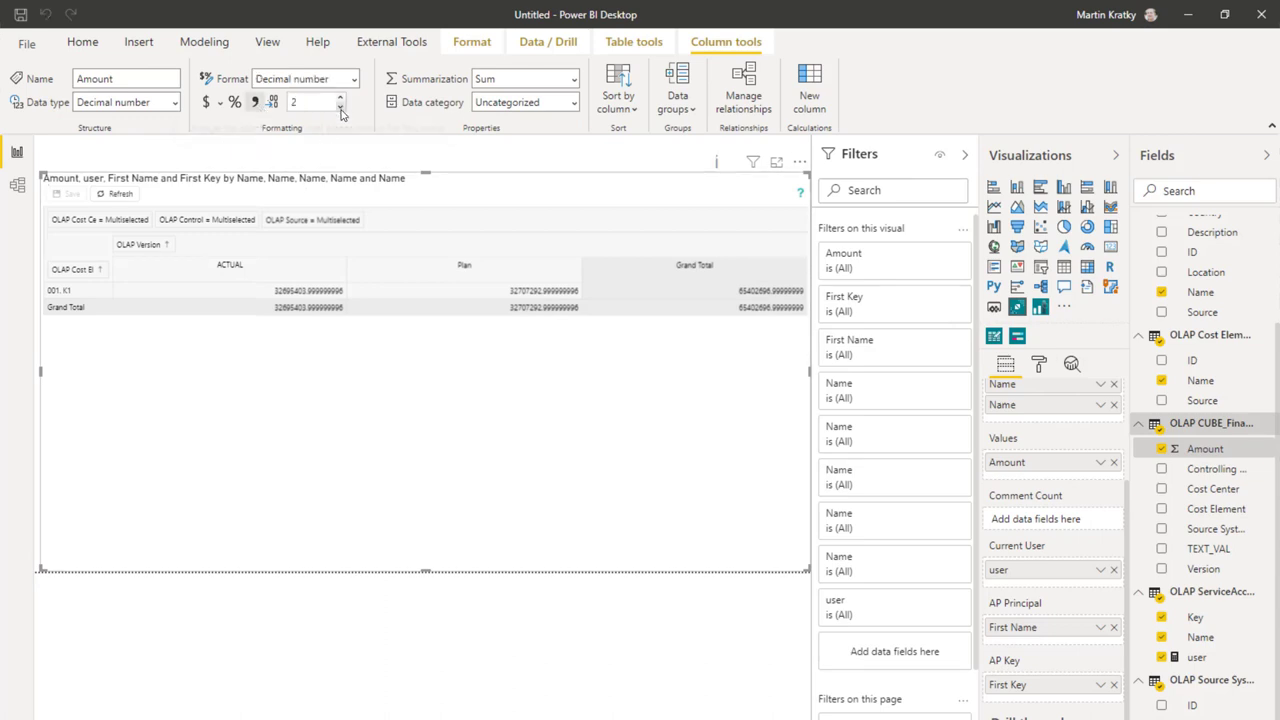
{"action": "left_click", "coordinate": [340, 106]}
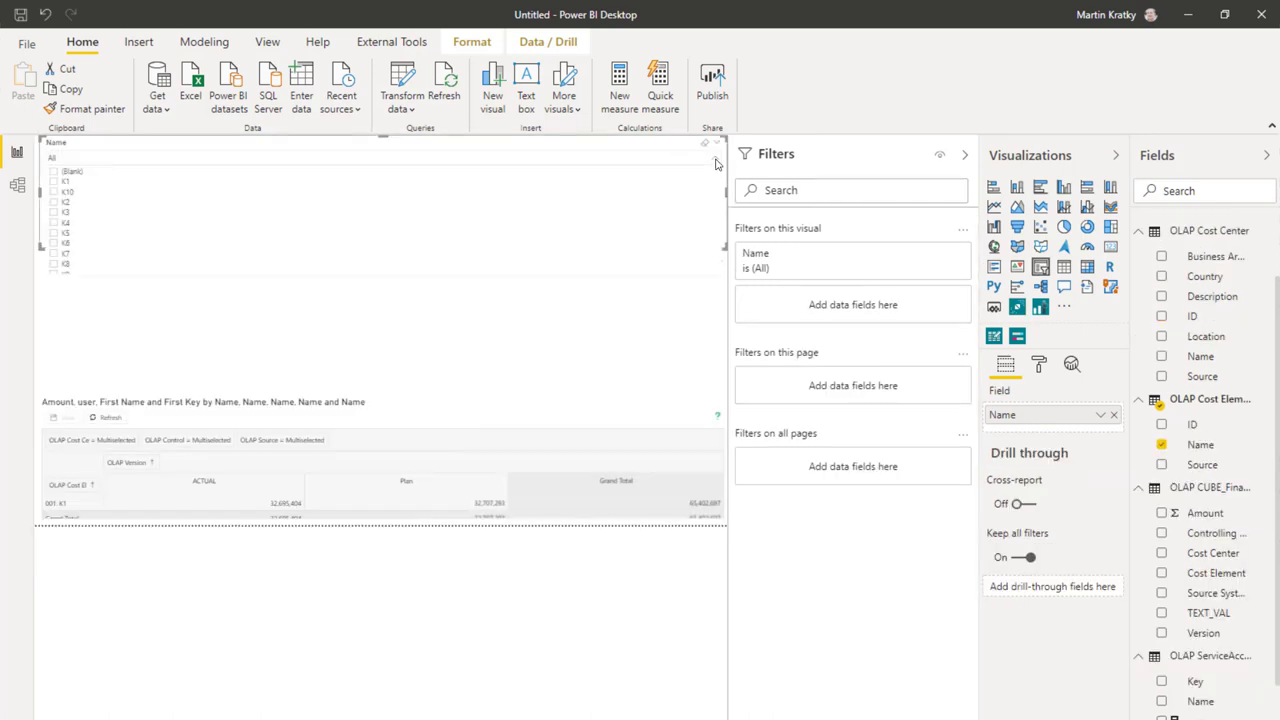
{"action": "left_click", "coordinate": [180, 350]}
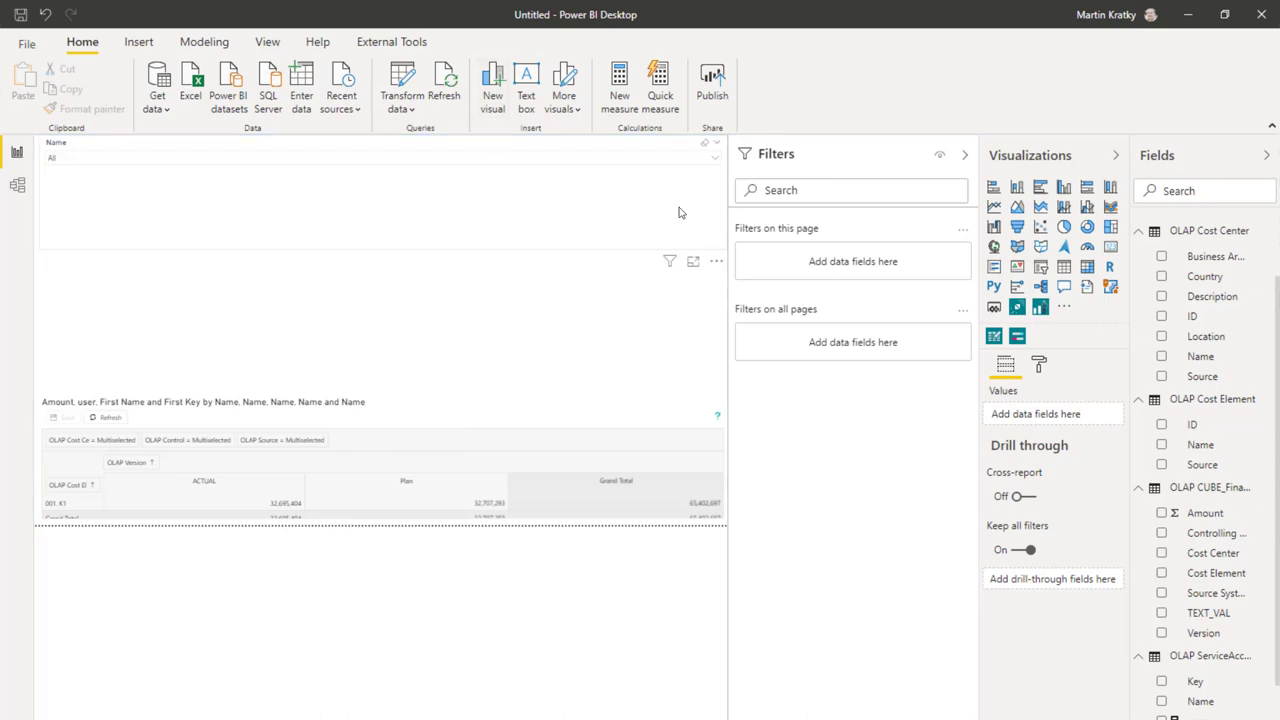
{"action": "left_click", "coordinate": [136, 190]}
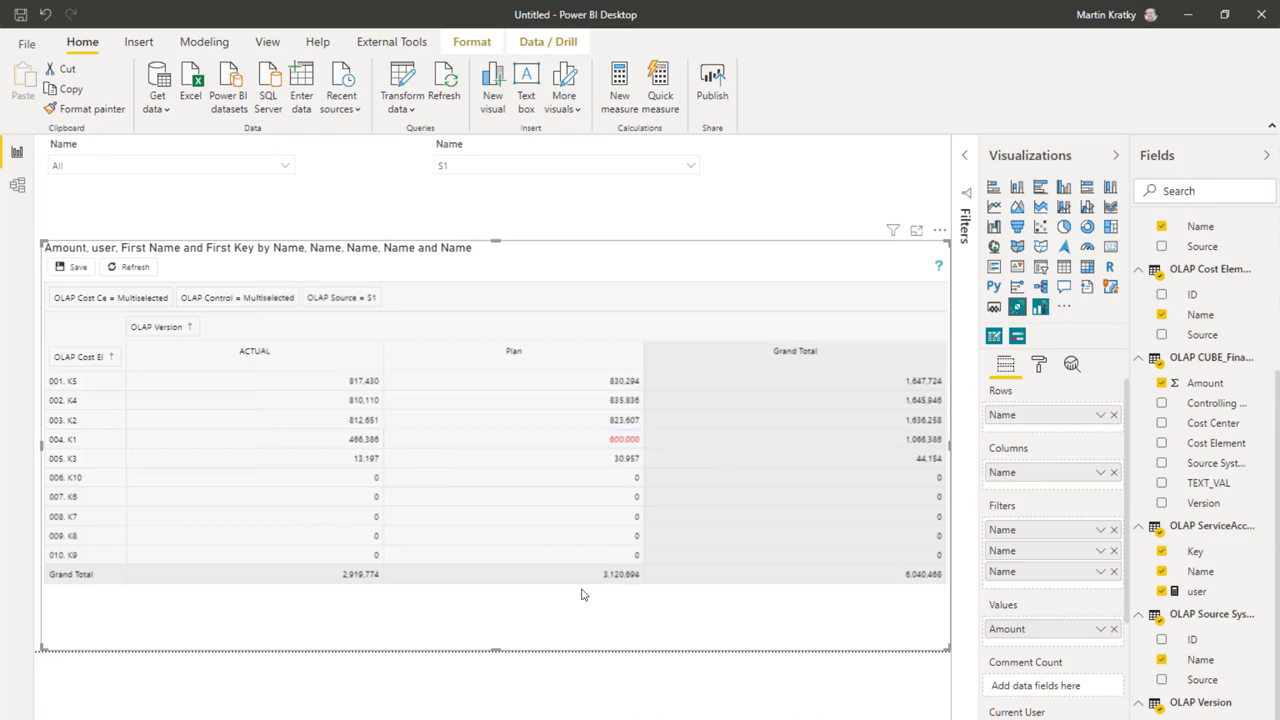
{"action": "mouse_move", "coordinate": [616, 592]}
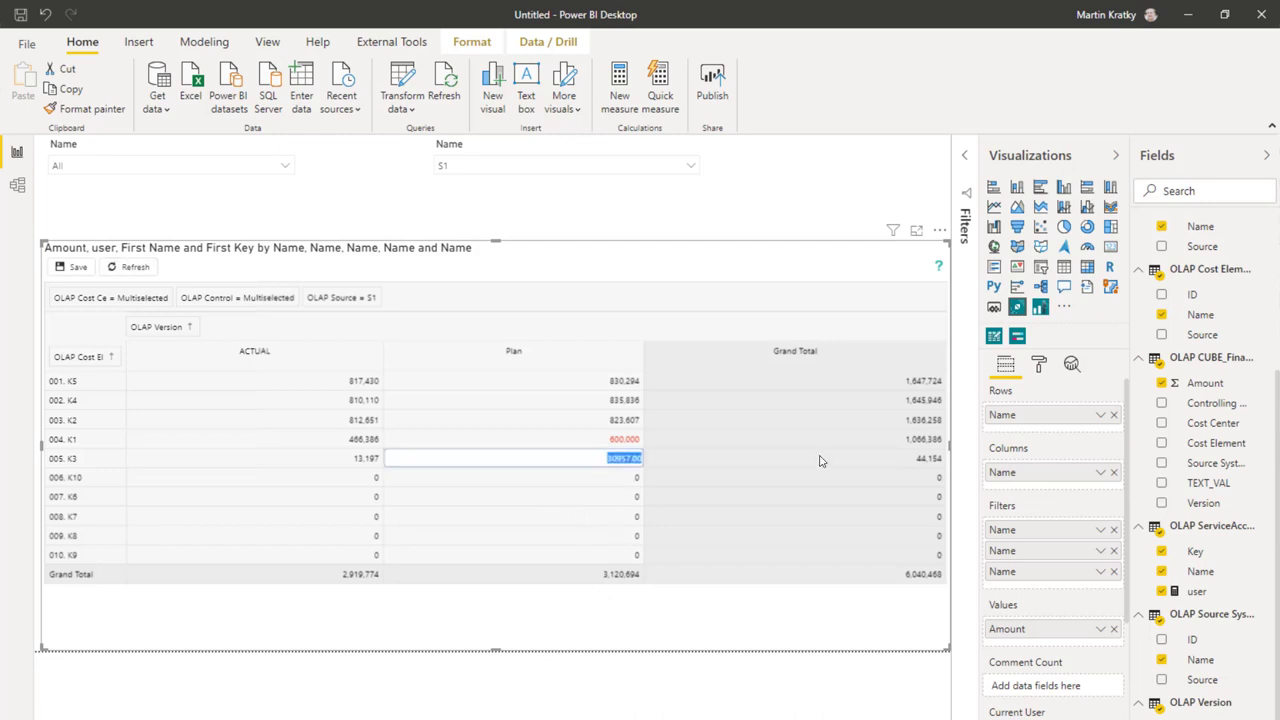
- Enter a Plan amount of 50000 for cost element 006.K10 in the matrix
{"action": "type", "text": "500000"}
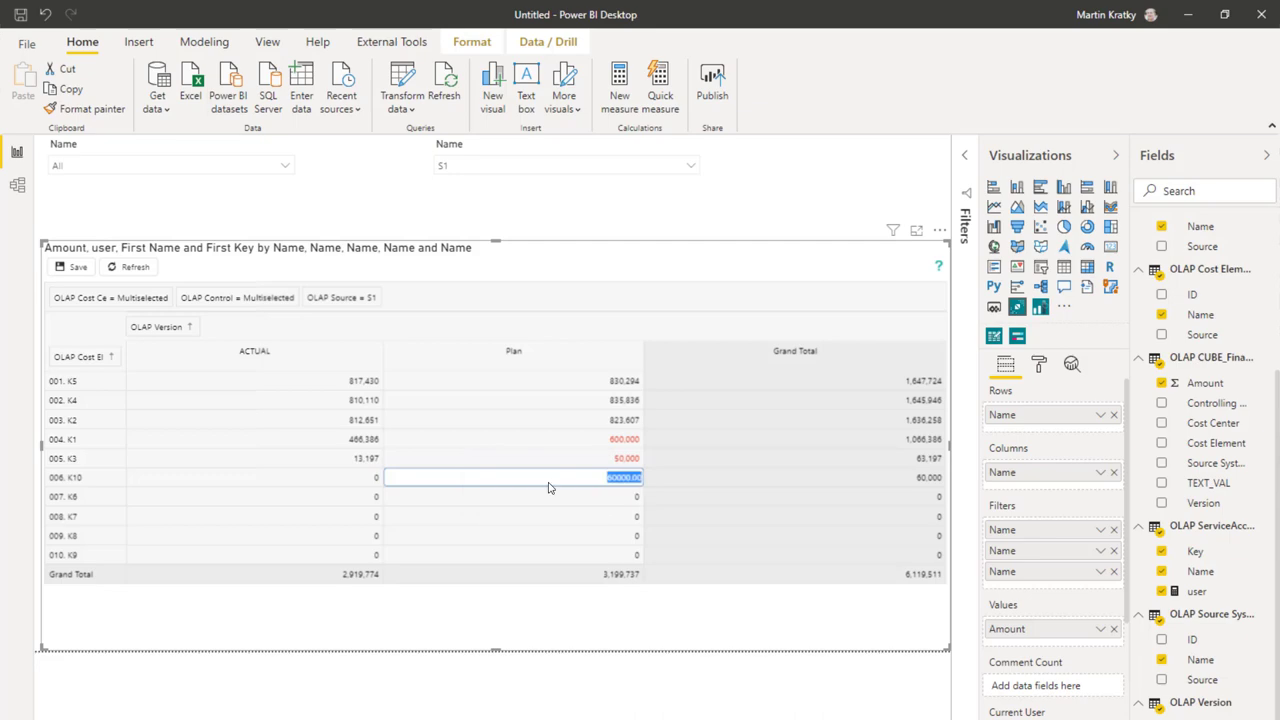
{"action": "mouse_move", "coordinate": [640, 576]}
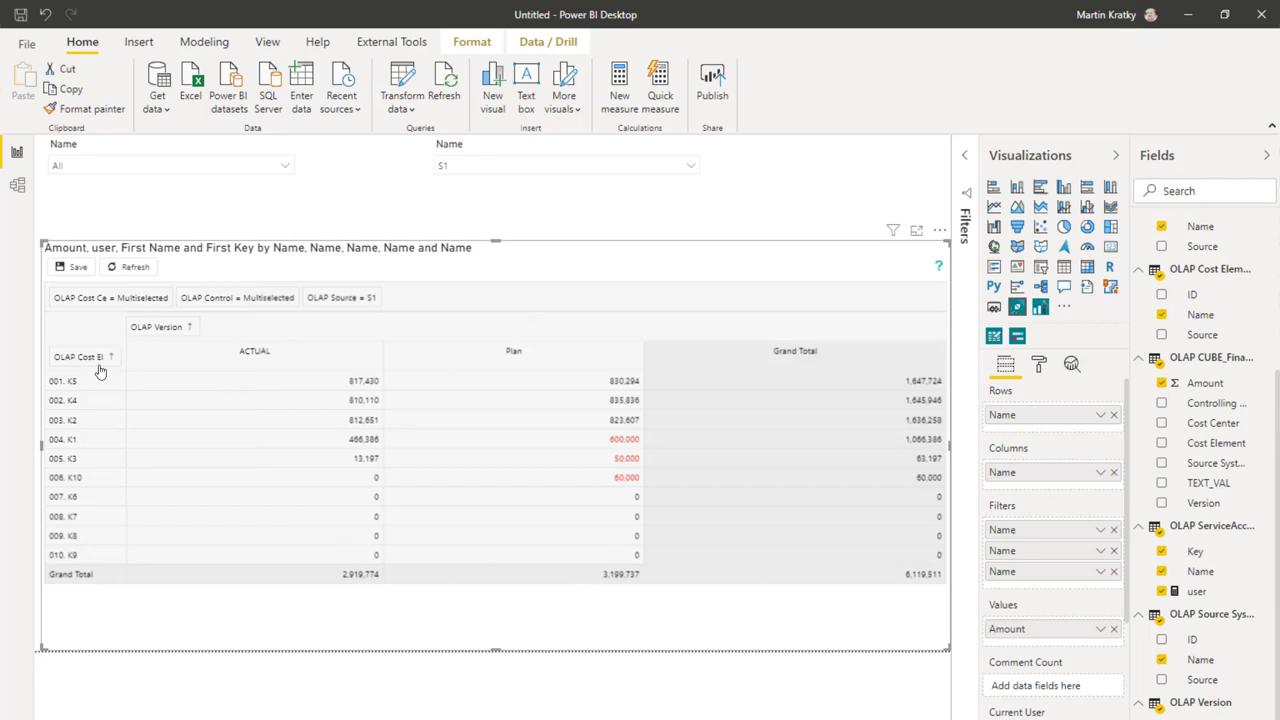
{"action": "mouse_move", "coordinate": [90, 420]}
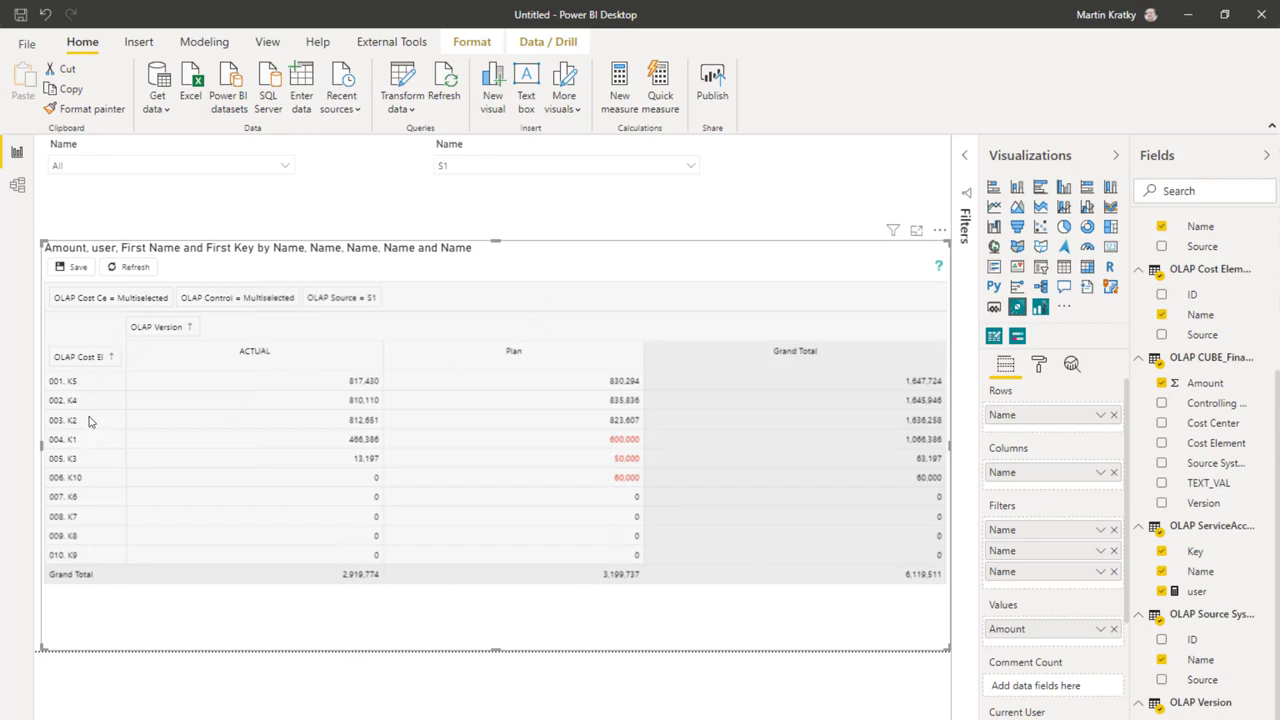
{"action": "mouse_move", "coordinate": [96, 414]}
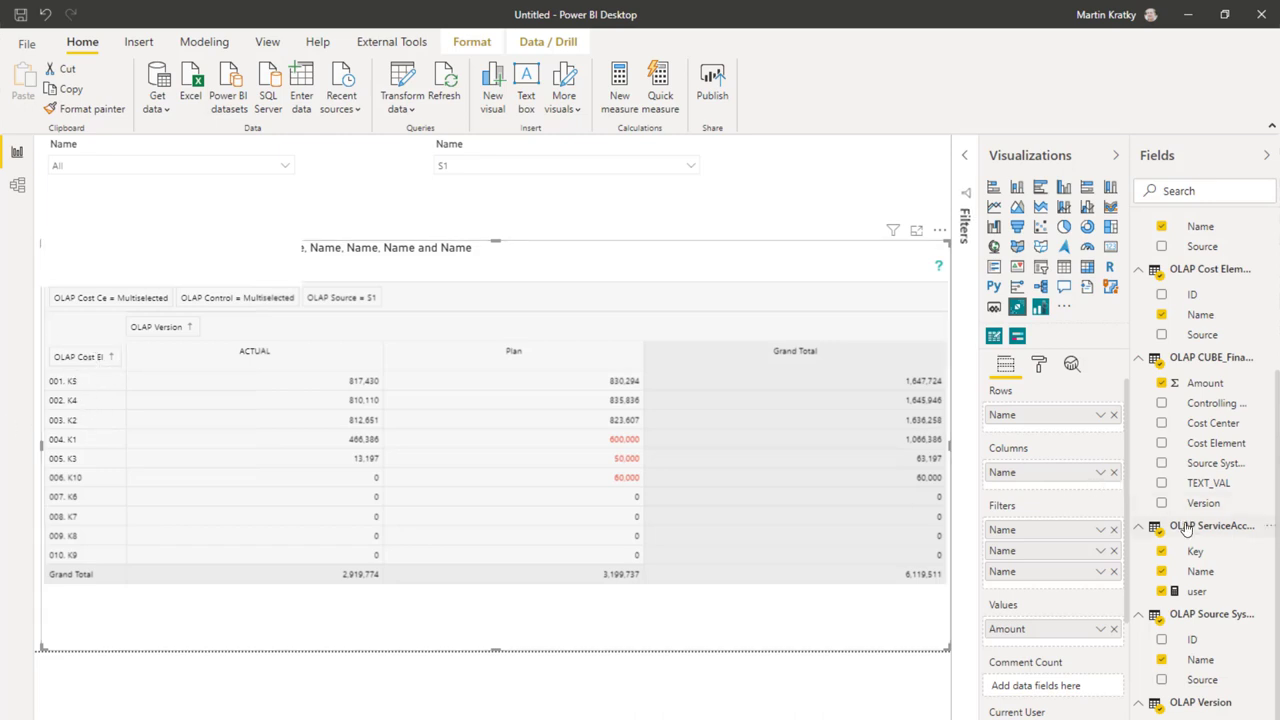
{"action": "mouse_move", "coordinate": [1214, 484]}
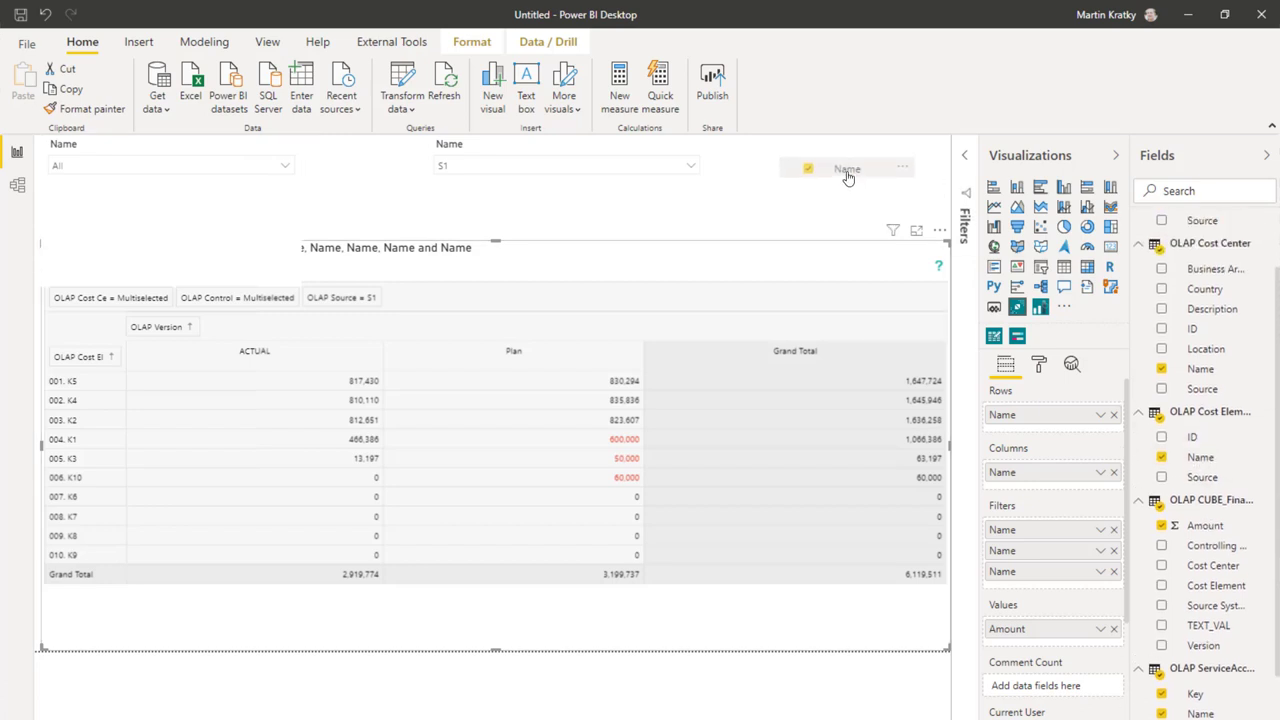
- Add a cost element Name dropdown slicer set to All, then reselect the matrix
{"action": "left_click", "coordinate": [848, 168]}
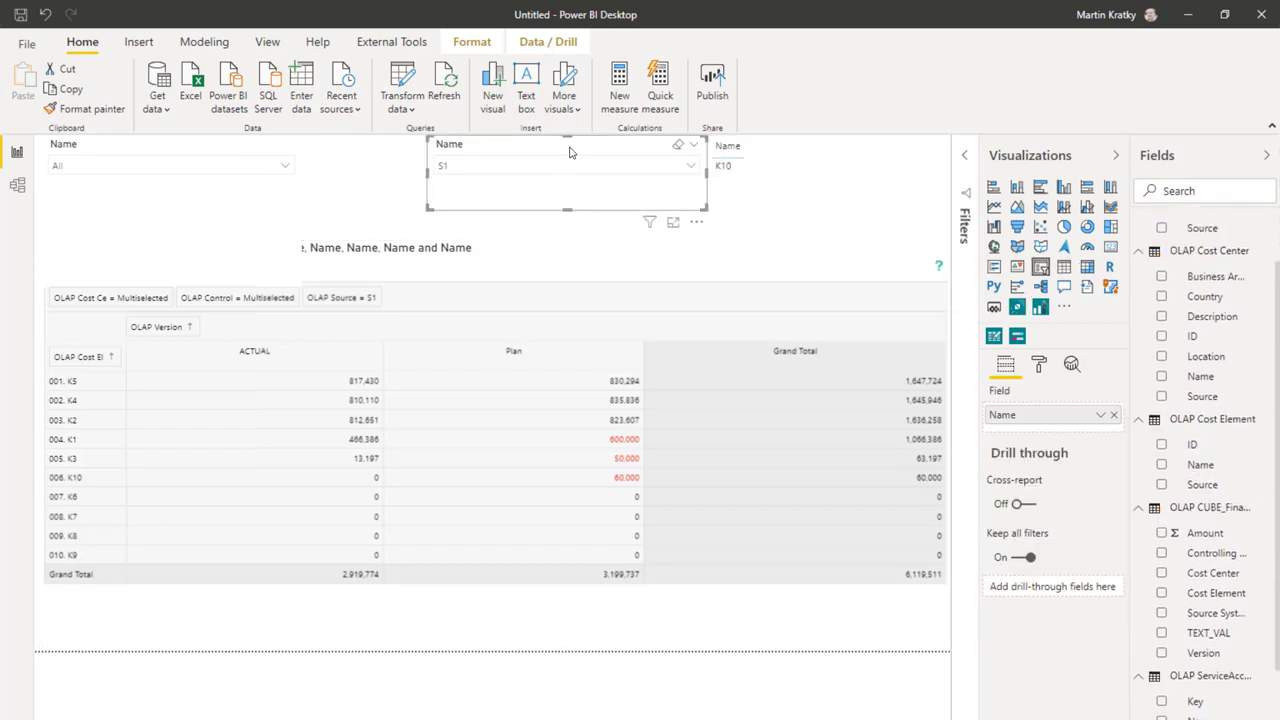
{"action": "left_click", "coordinate": [722, 164]}
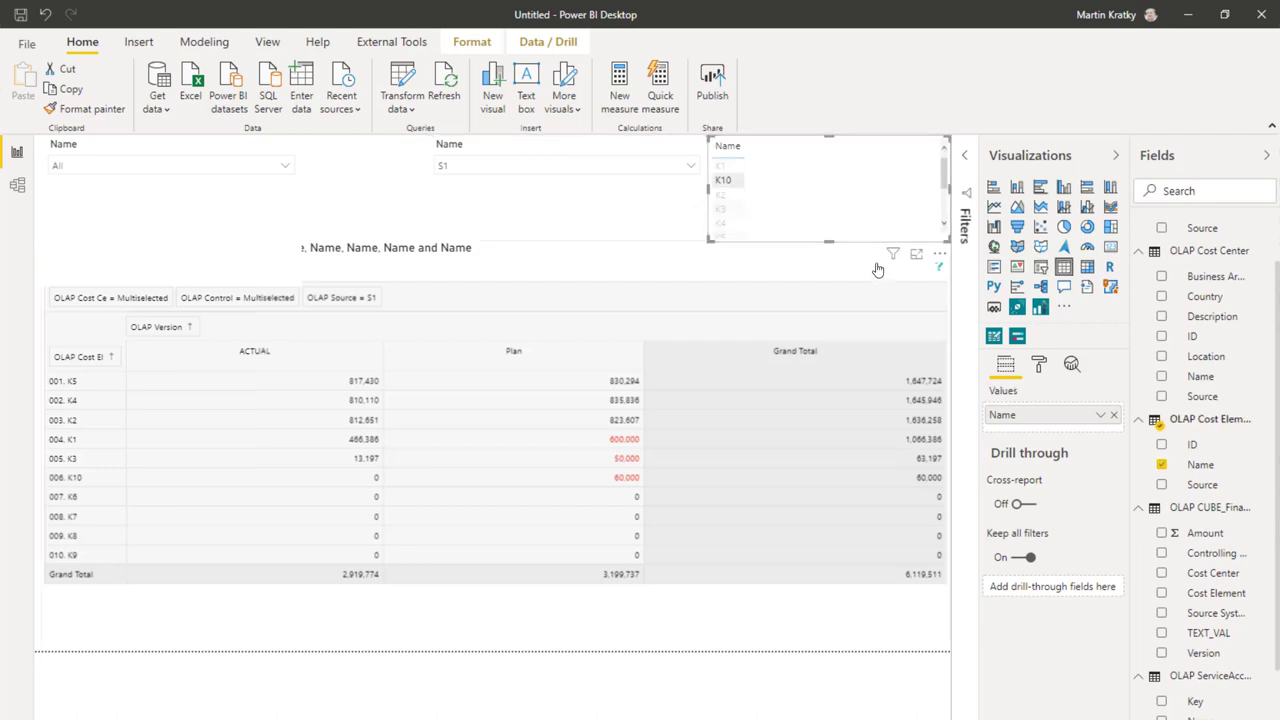
{"action": "left_click", "coordinate": [724, 180]}
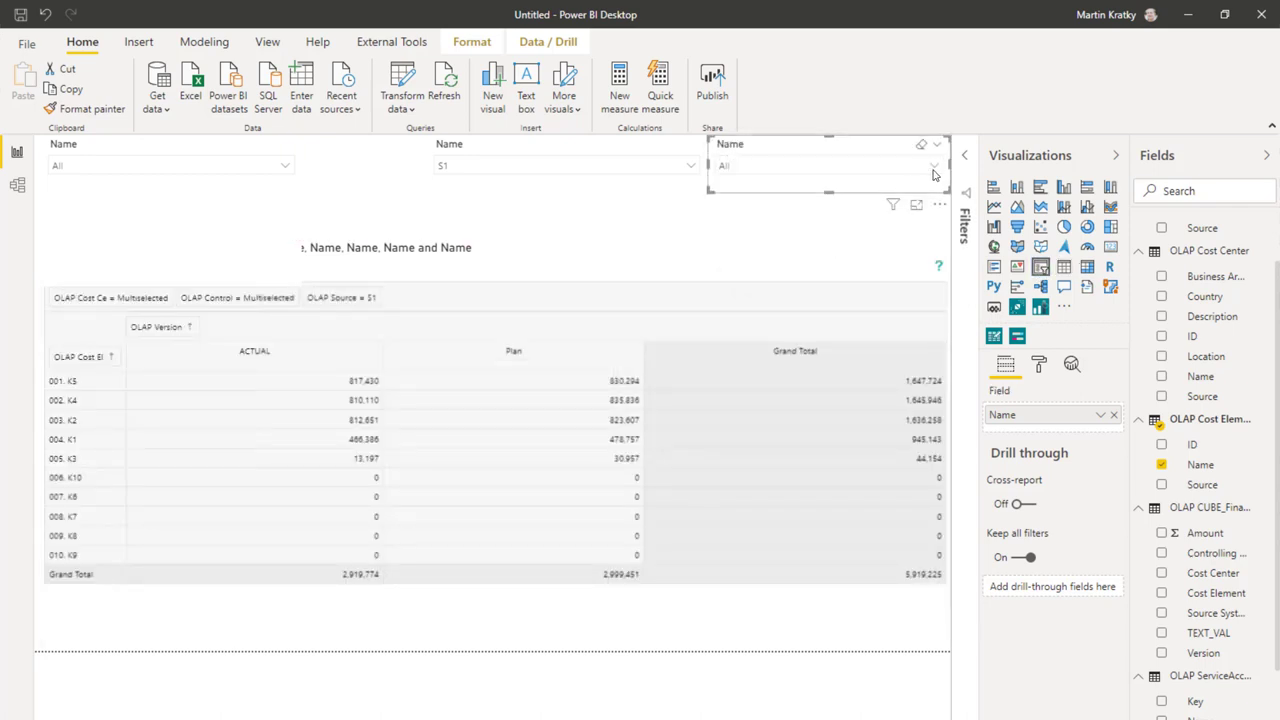
{"action": "left_click", "coordinate": [430, 318]}
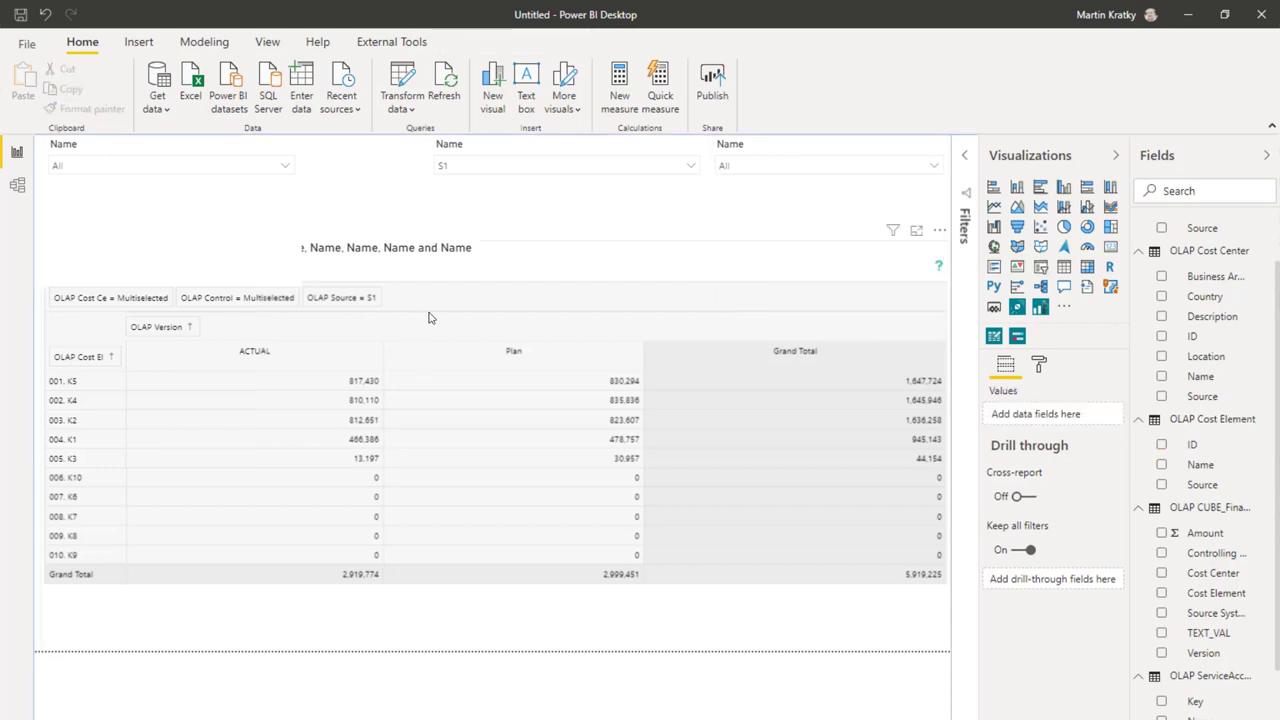
{"action": "left_click", "coordinate": [430, 318]}
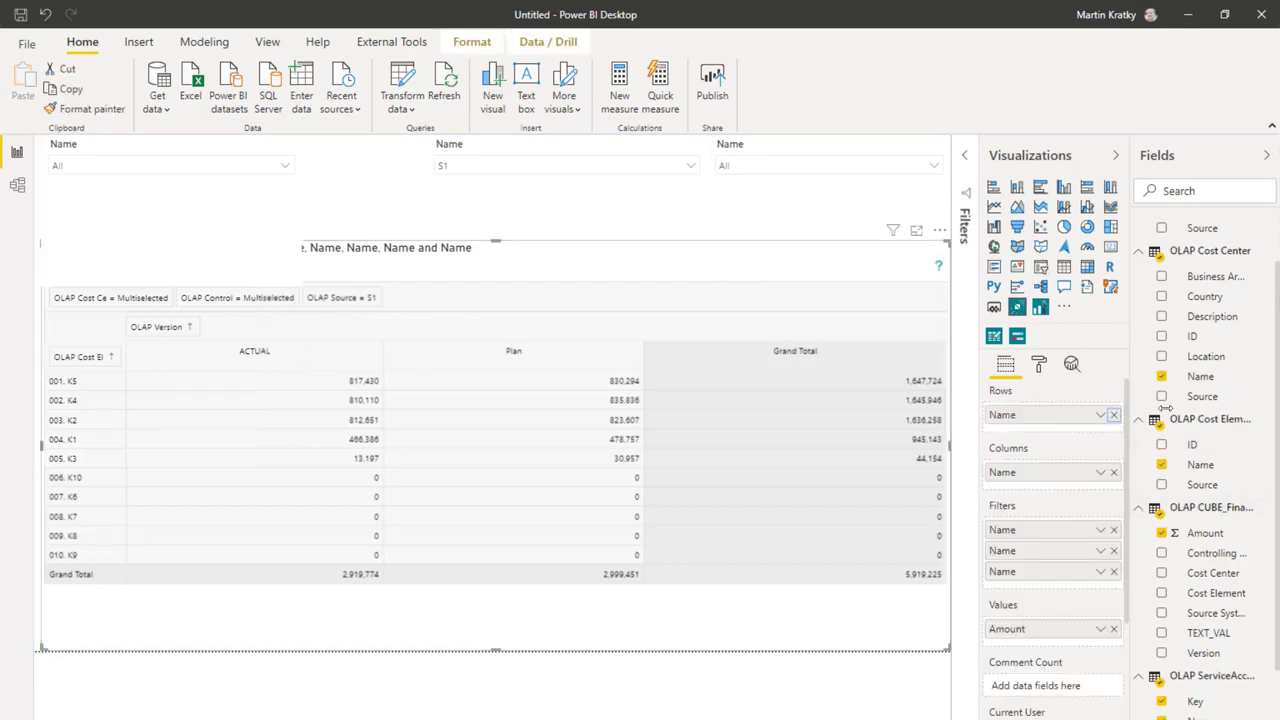
- Swap cost elements for cost center Location as the matrix's top row level
{"action": "left_click", "coordinate": [1112, 414]}
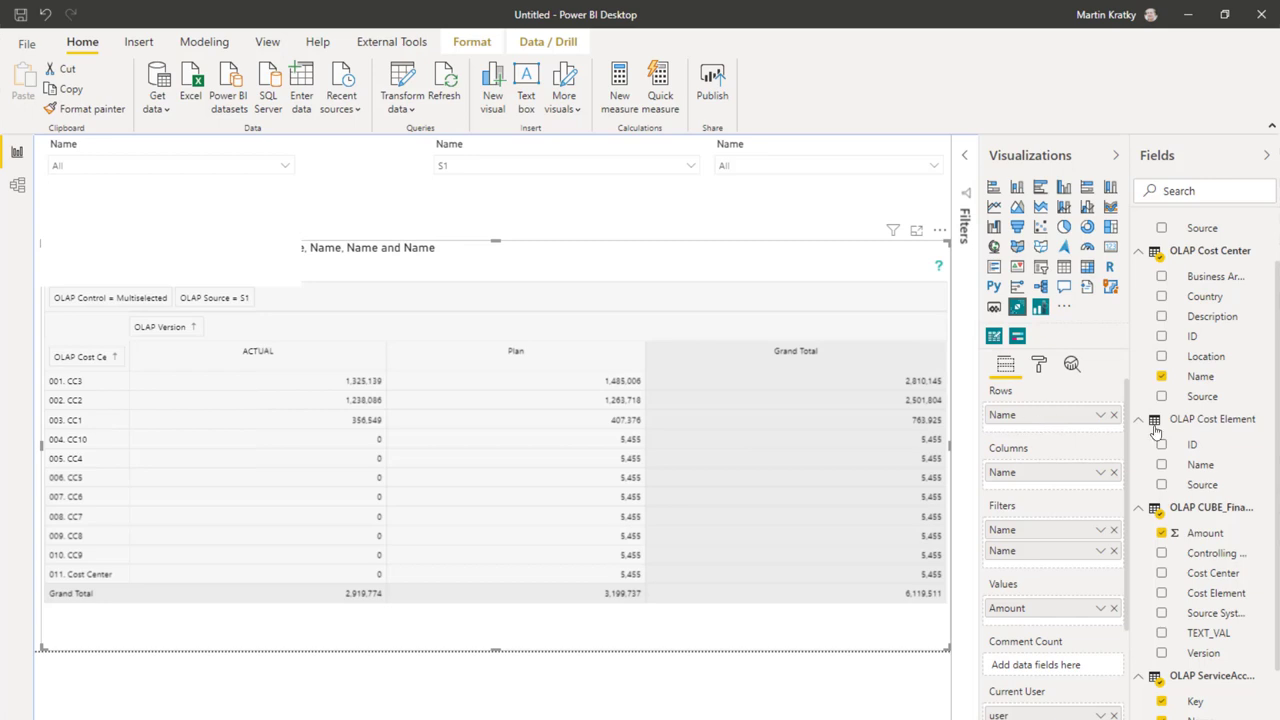
{"action": "left_click", "coordinate": [1160, 356]}
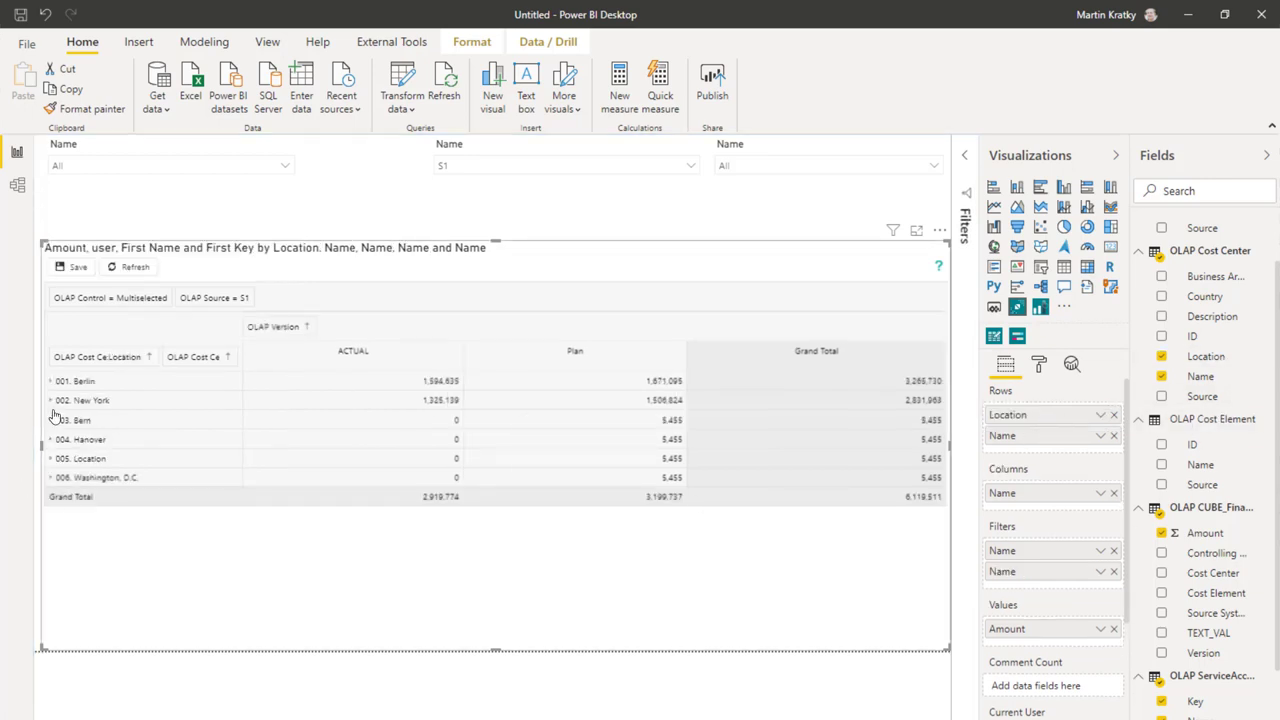
{"action": "mouse_move", "coordinate": [56, 400]}
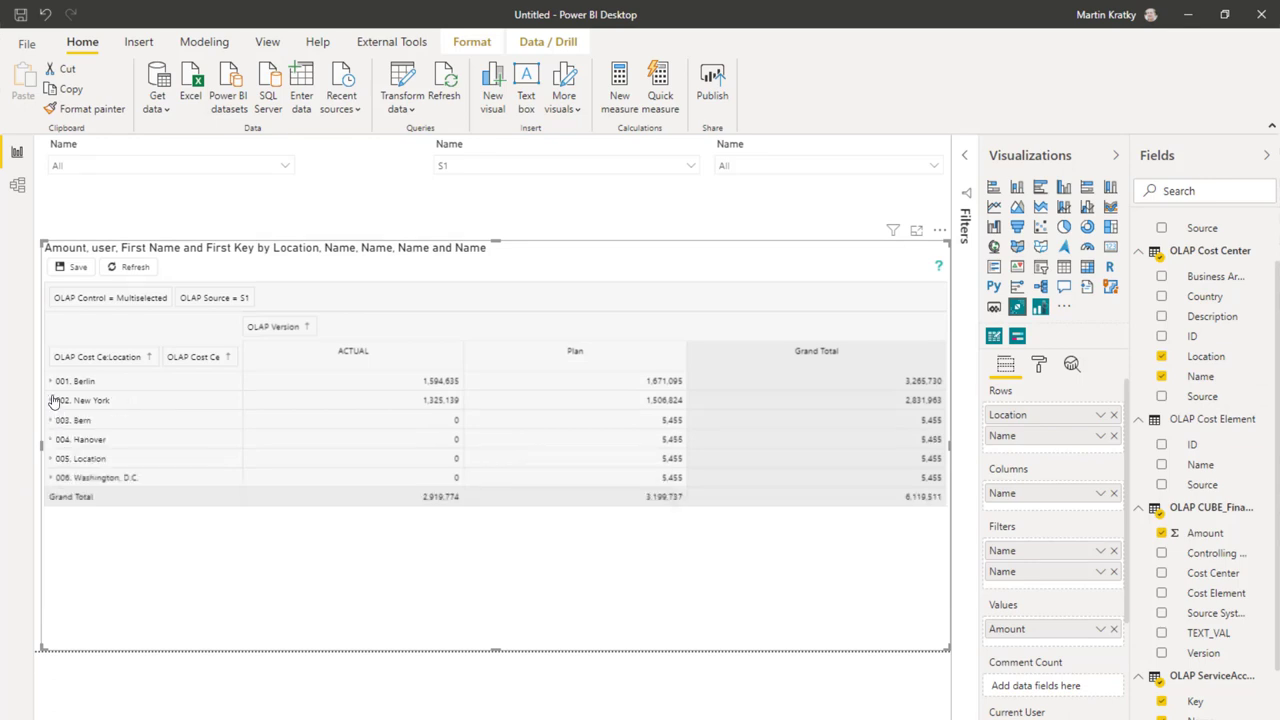
{"action": "left_click", "coordinate": [50, 380]}
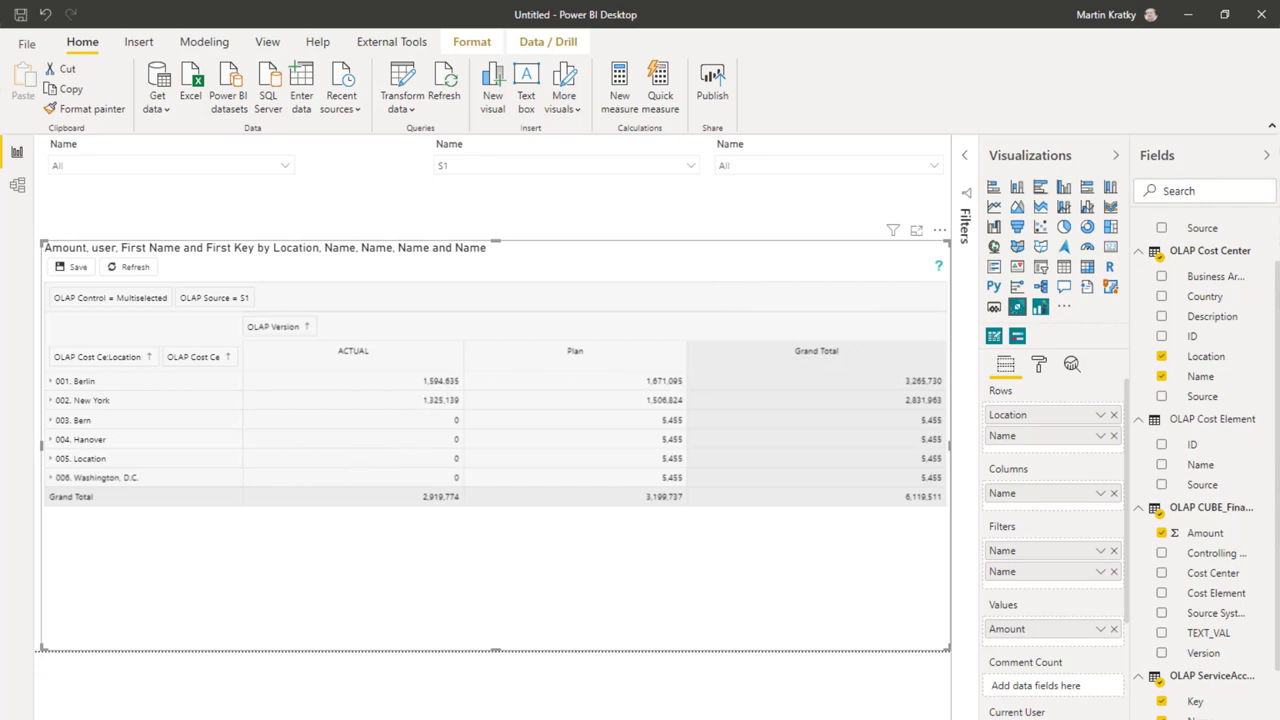
- Enable Splashing at Parent Level and enter i10% into New York's Plan cell
{"action": "left_click", "coordinate": [1038, 364]}
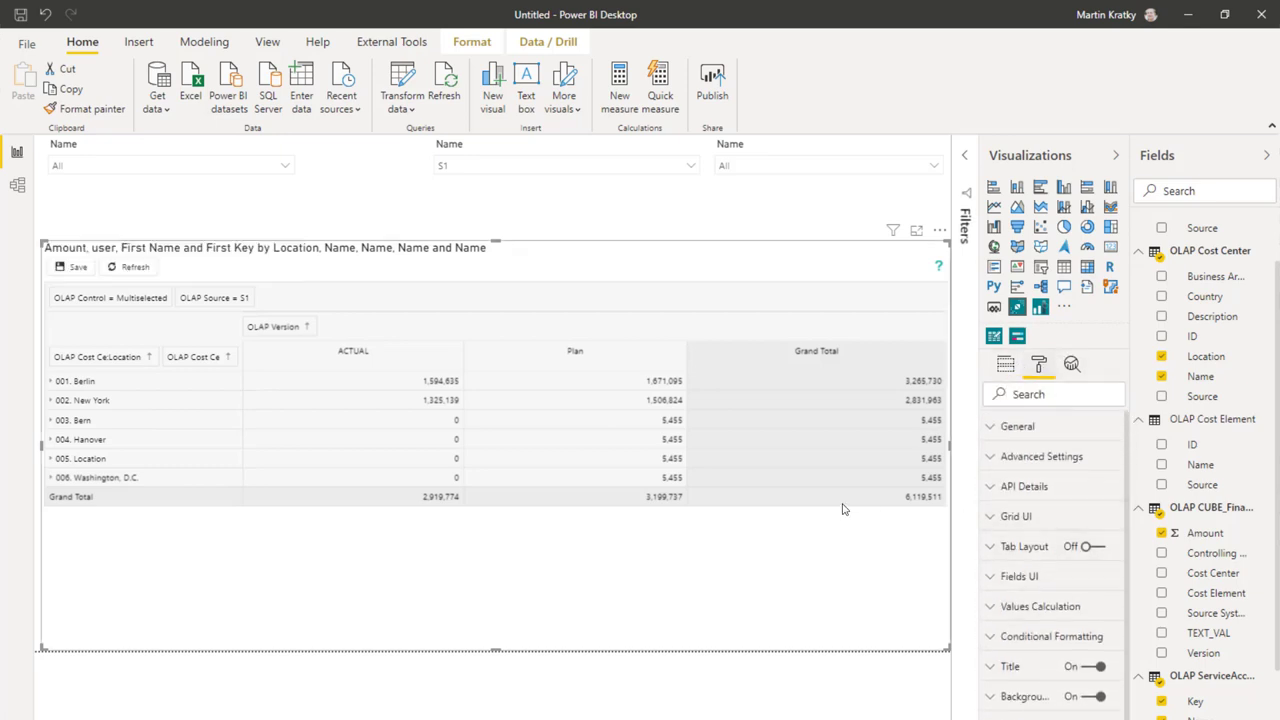
{"action": "mouse_move", "coordinate": [504, 356]}
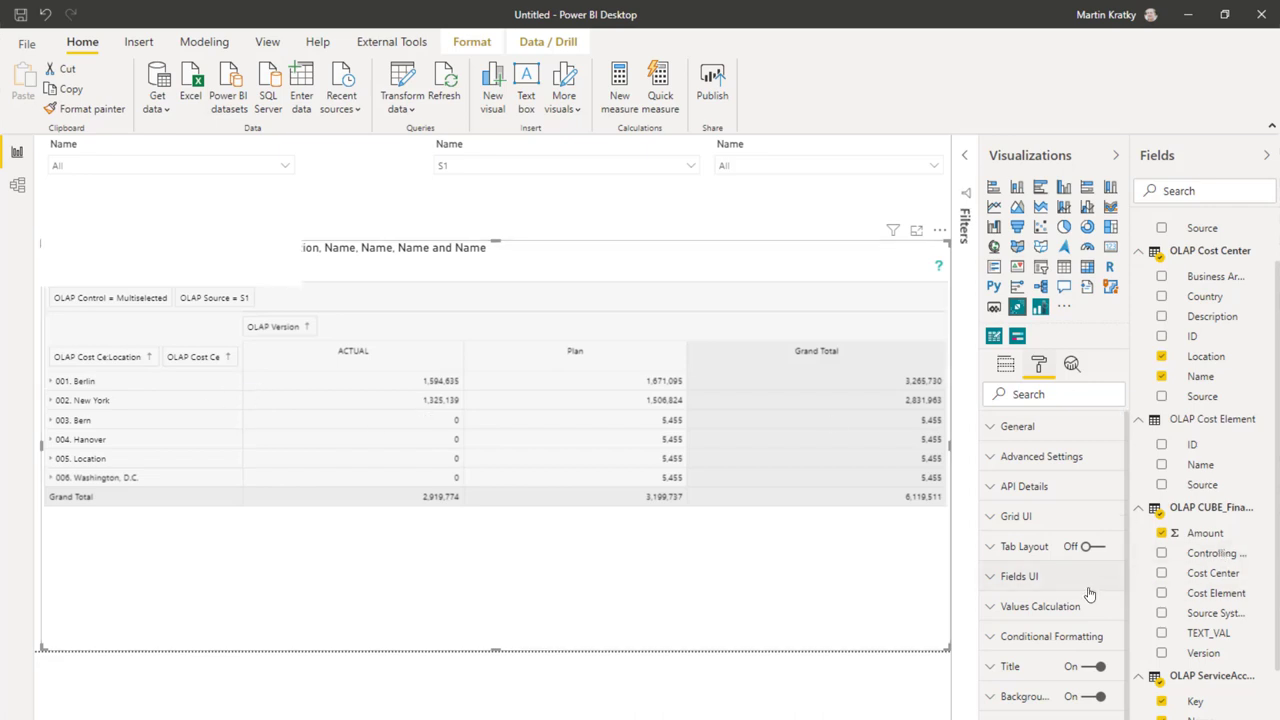
{"action": "type", "text": "splas"}
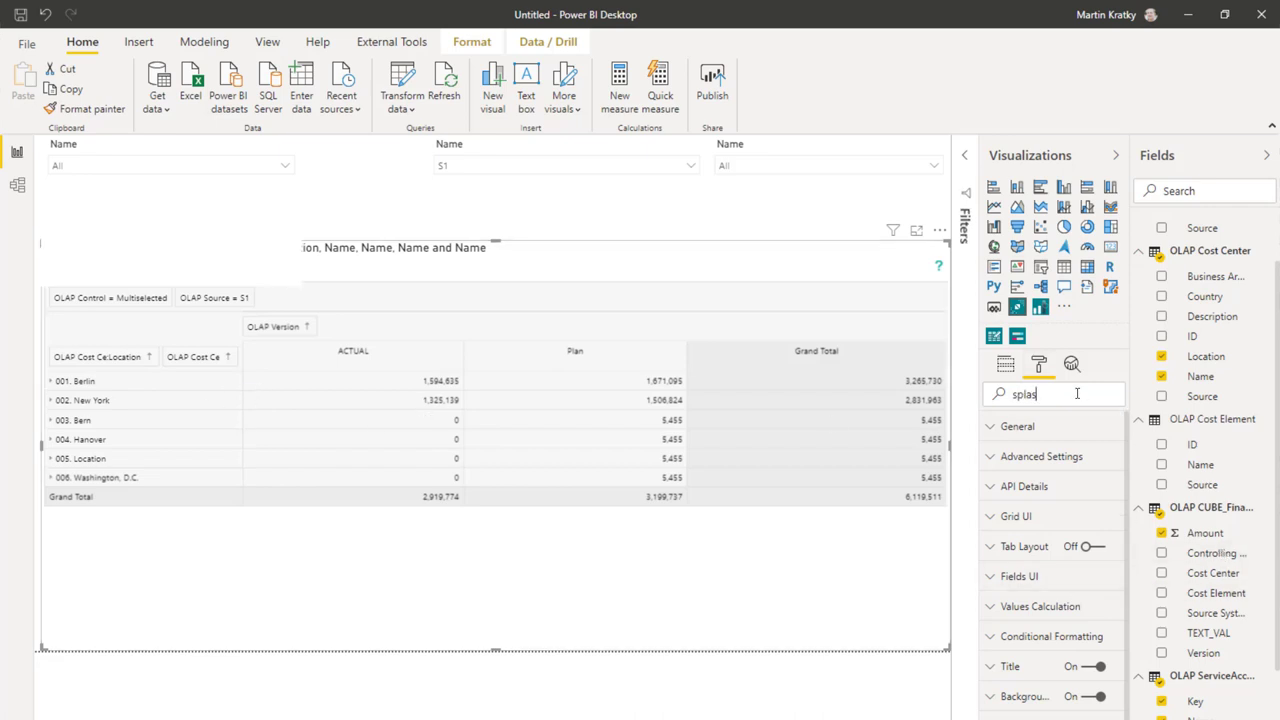
{"action": "type", "text": "sh"}
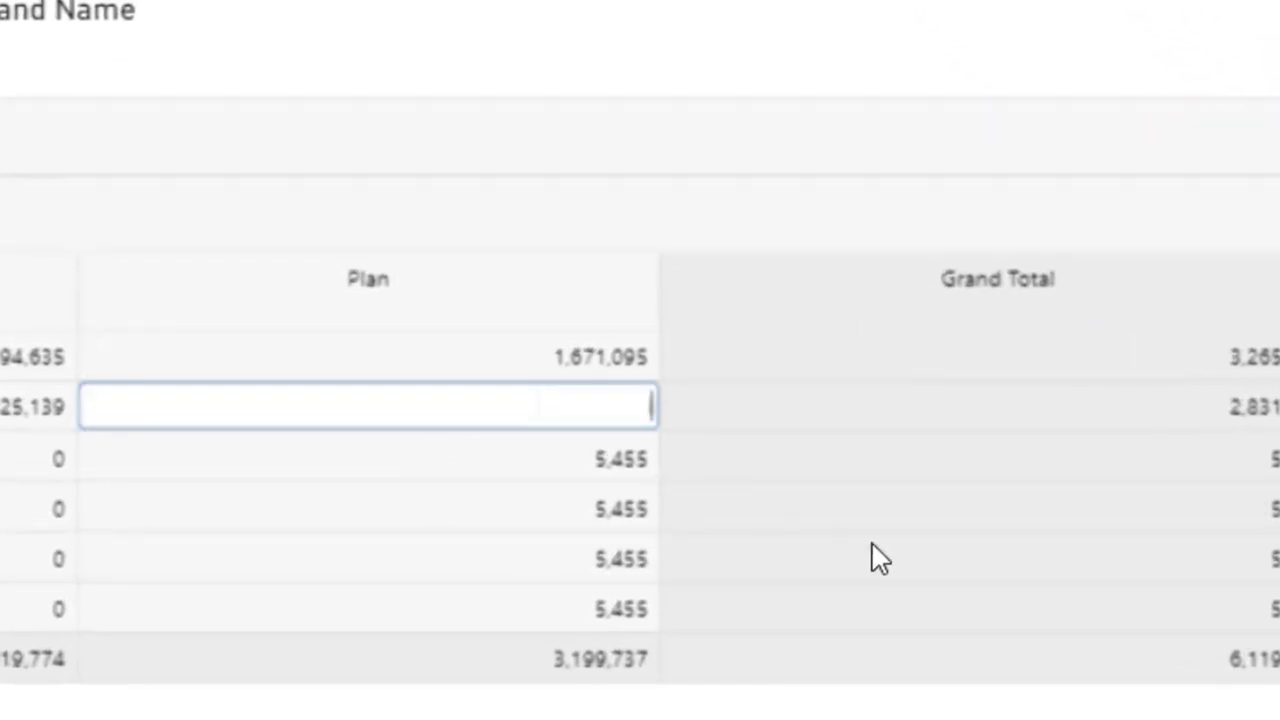
{"action": "type", "text": "i10%"}
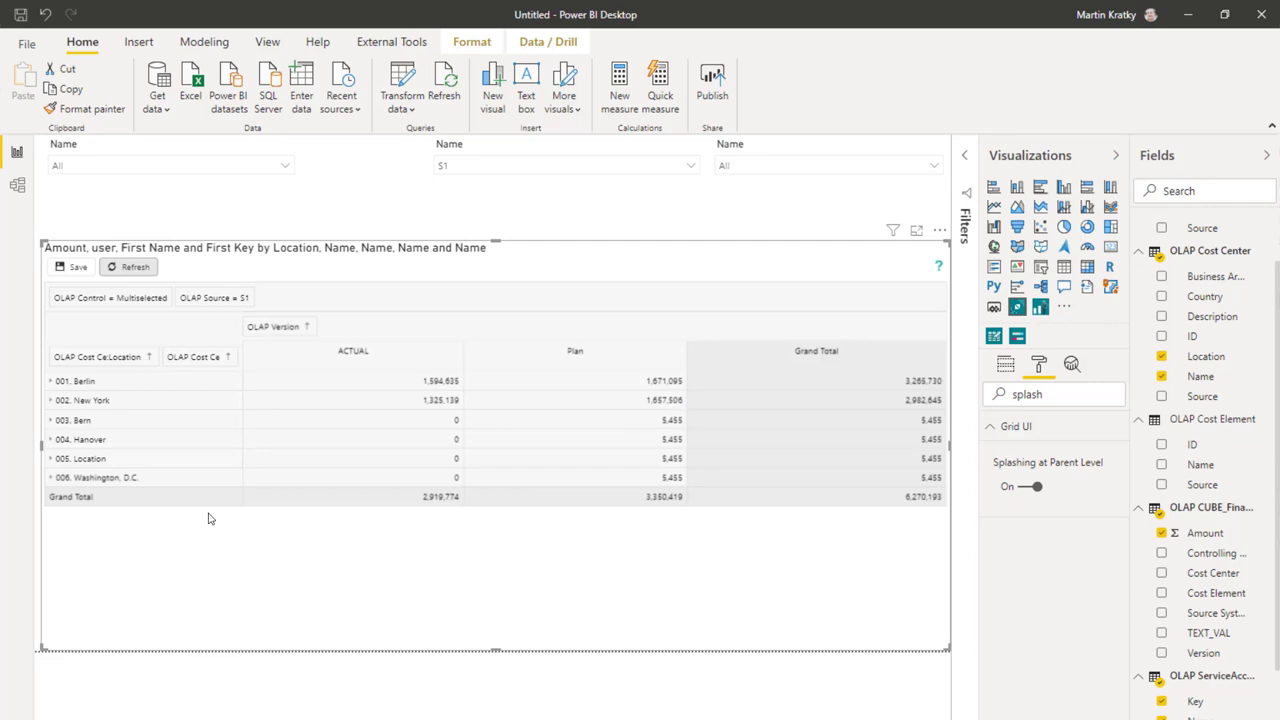
- Expand New York to check the splashed cost centers, then collapse it again
{"action": "left_click", "coordinate": [50, 400]}
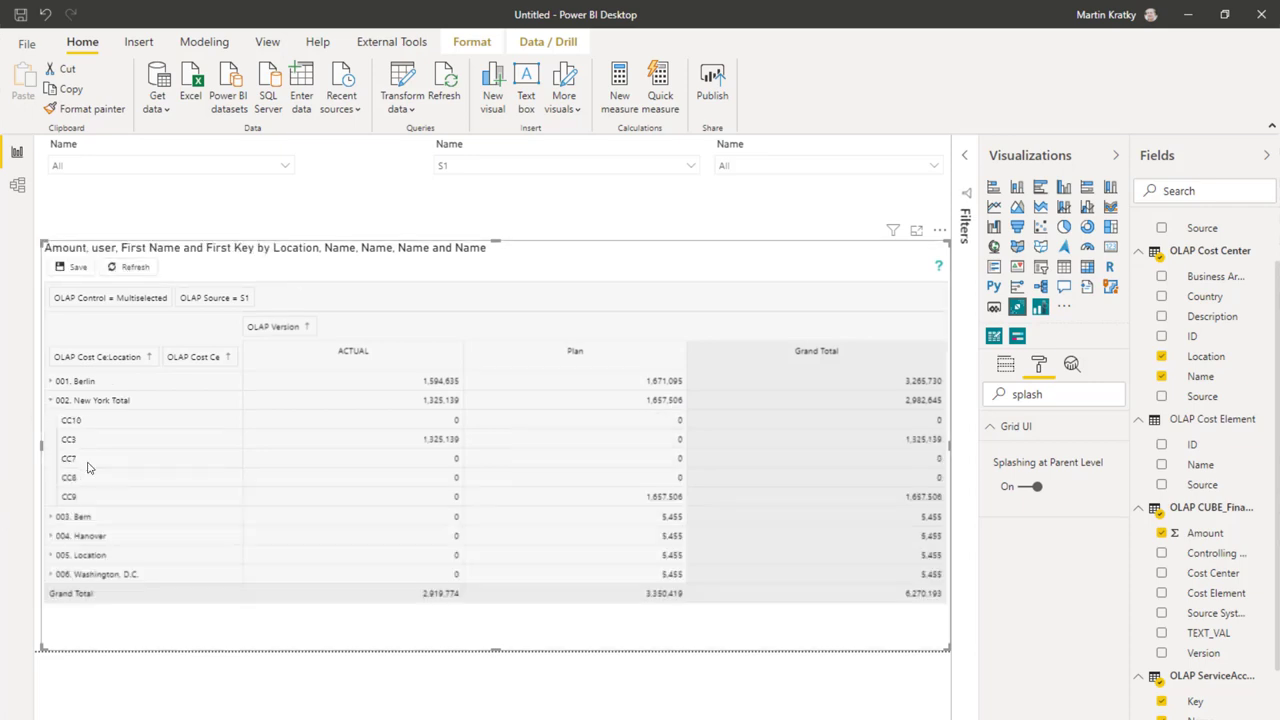
{"action": "mouse_move", "coordinate": [646, 520]}
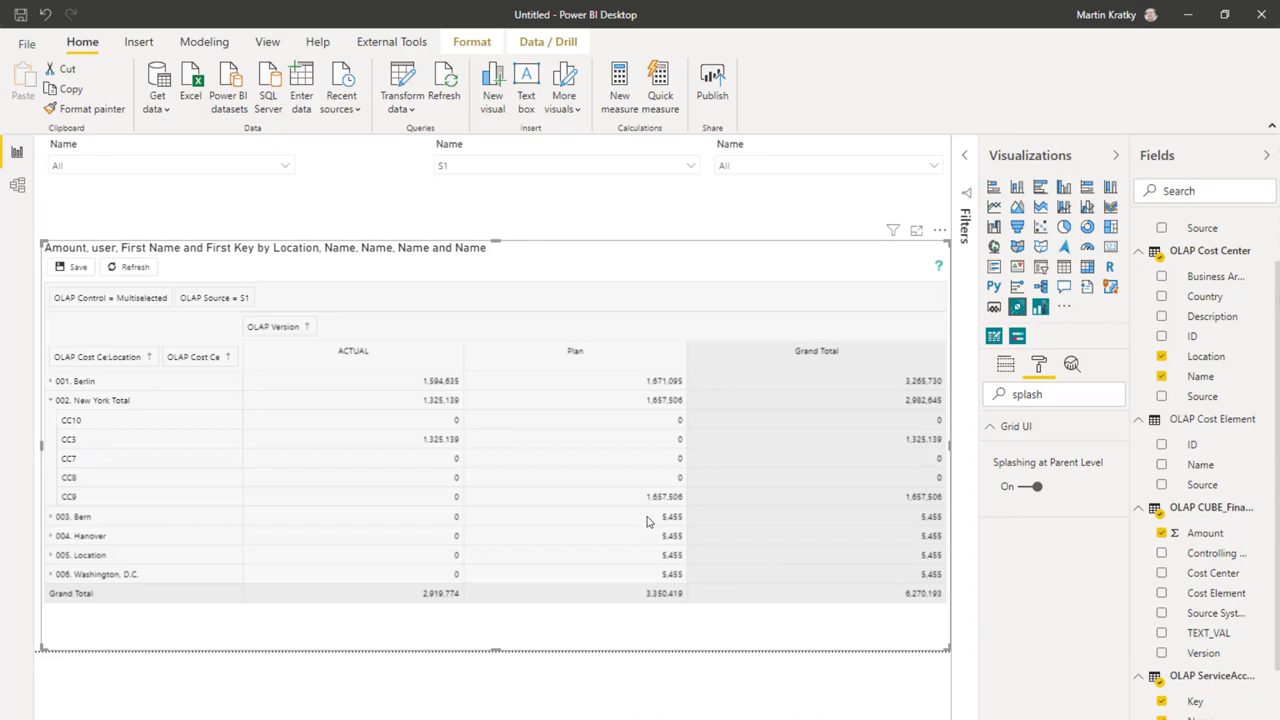
{"action": "mouse_move", "coordinate": [64, 418]}
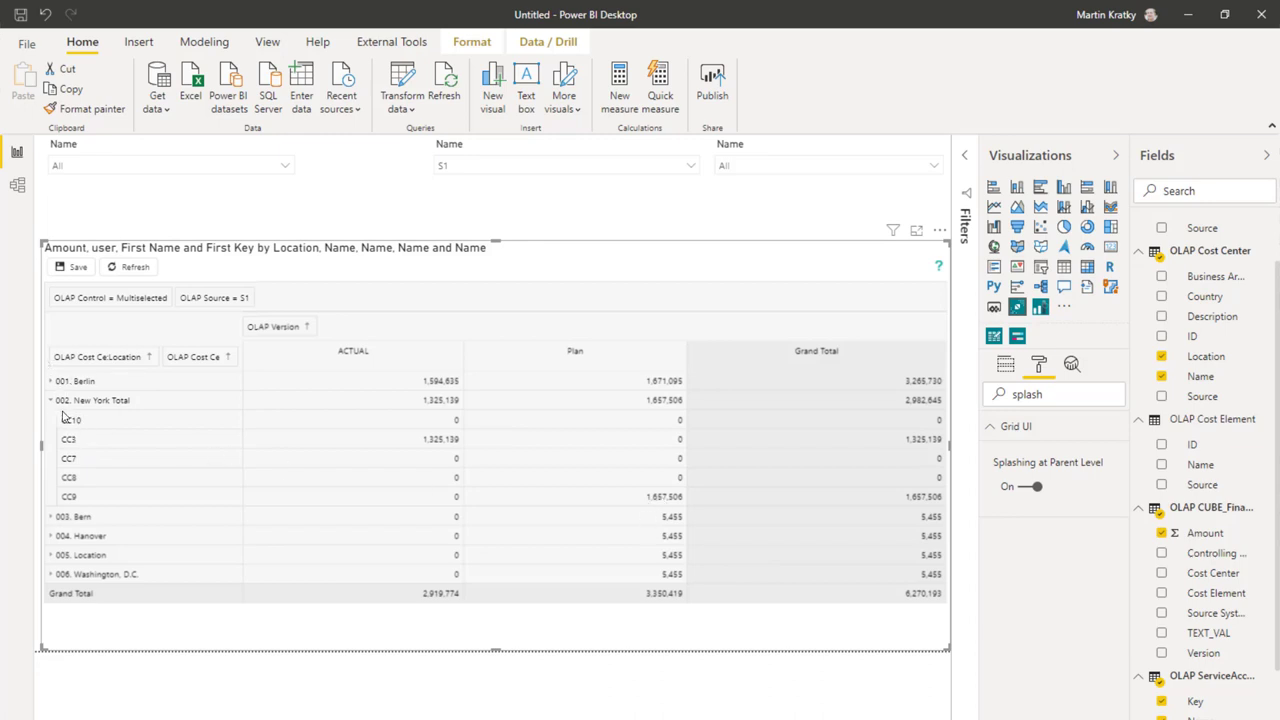
{"action": "left_click", "coordinate": [50, 400]}
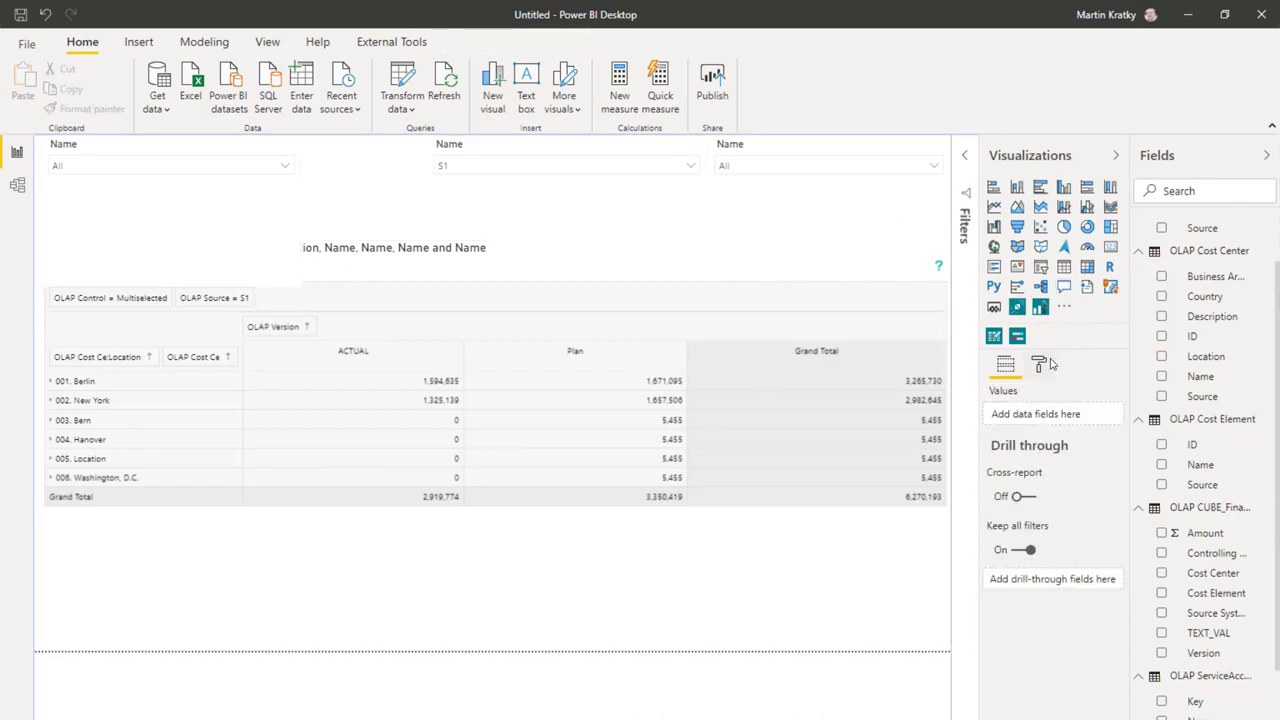
- Apply a dark report theme, name the page Matrix and duplicate it
{"action": "left_click", "coordinate": [1040, 364]}
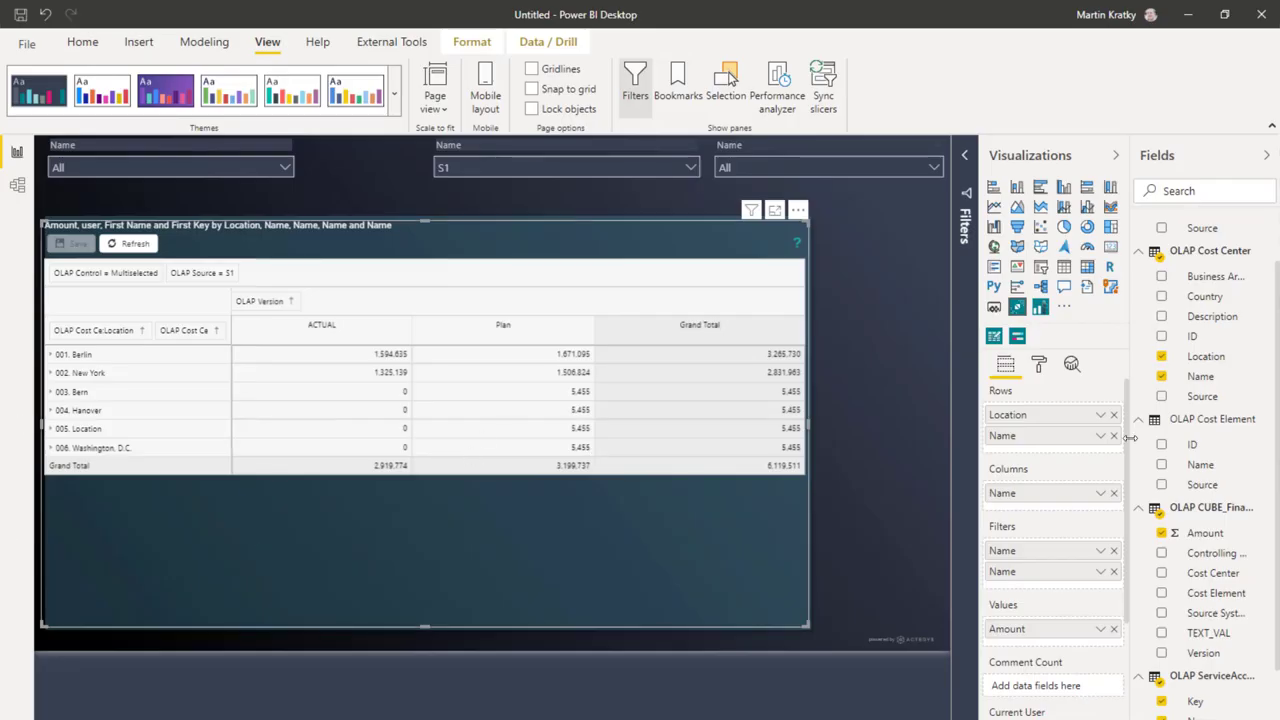
{"action": "left_click", "coordinate": [1040, 364]}
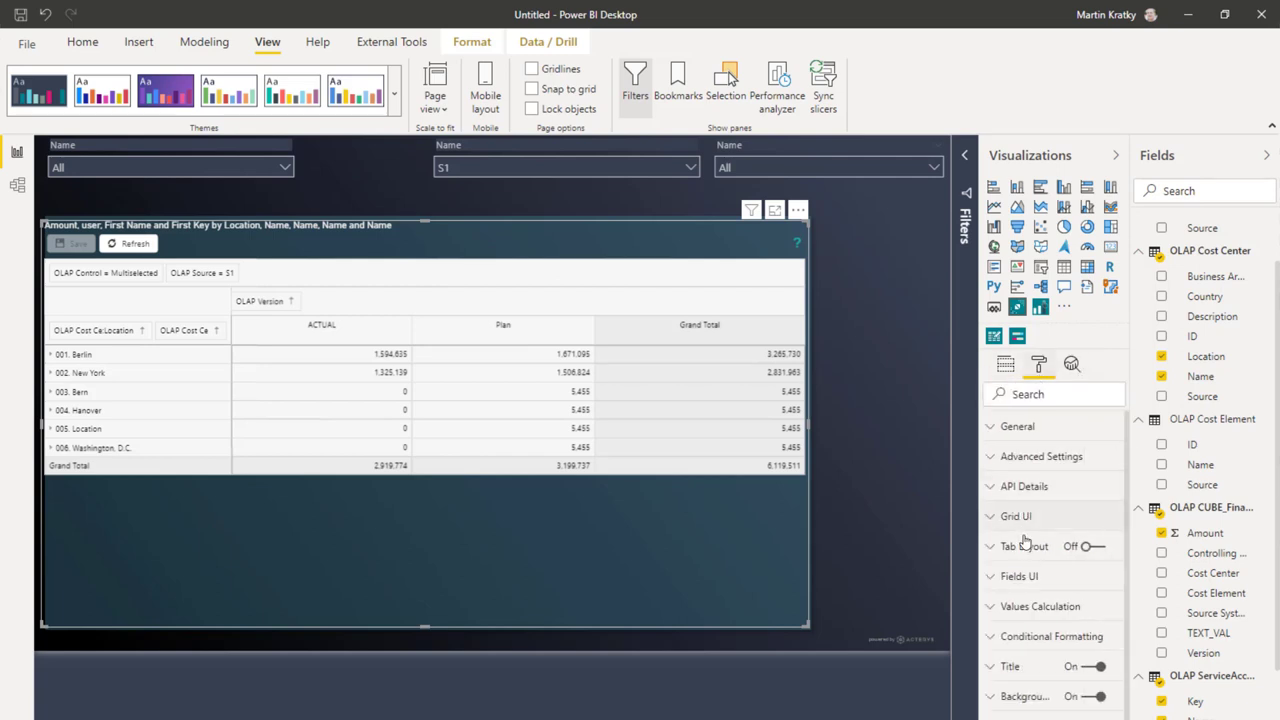
{"action": "left_click", "coordinate": [1016, 516]}
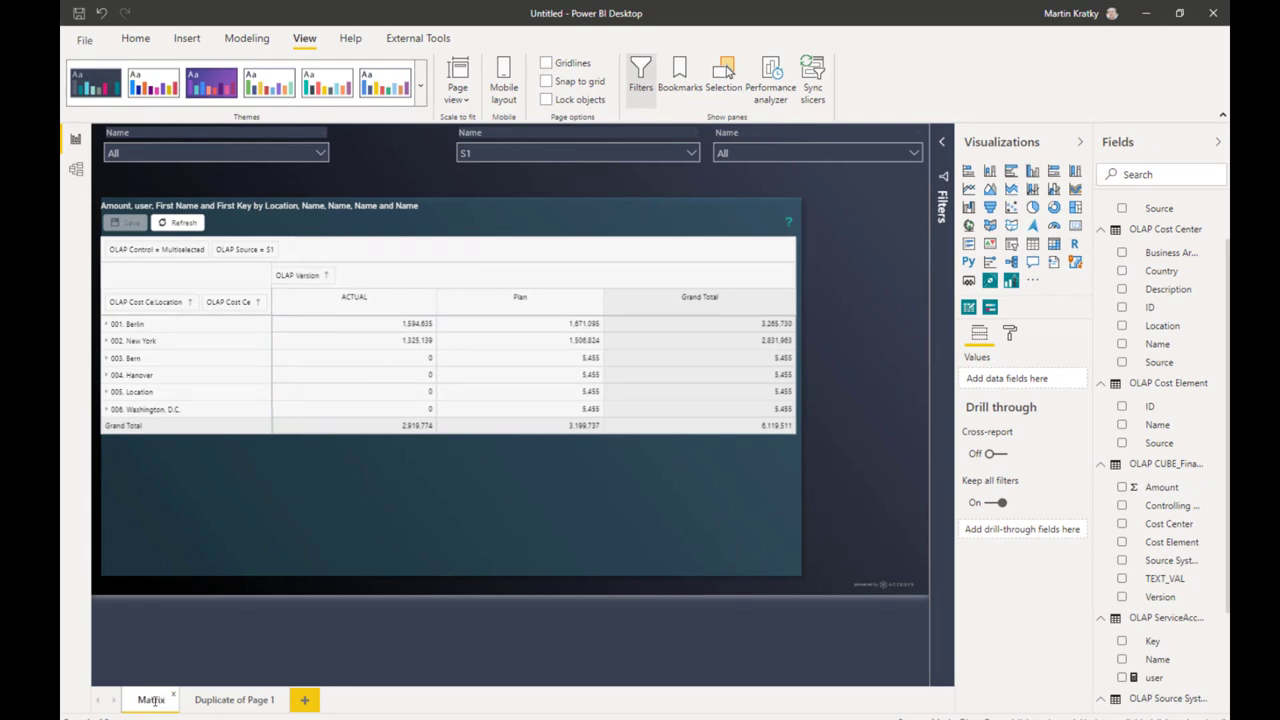
- Switch to the duplicated page to convert its matrix into the variance visual
{"action": "left_click", "coordinate": [232, 700]}
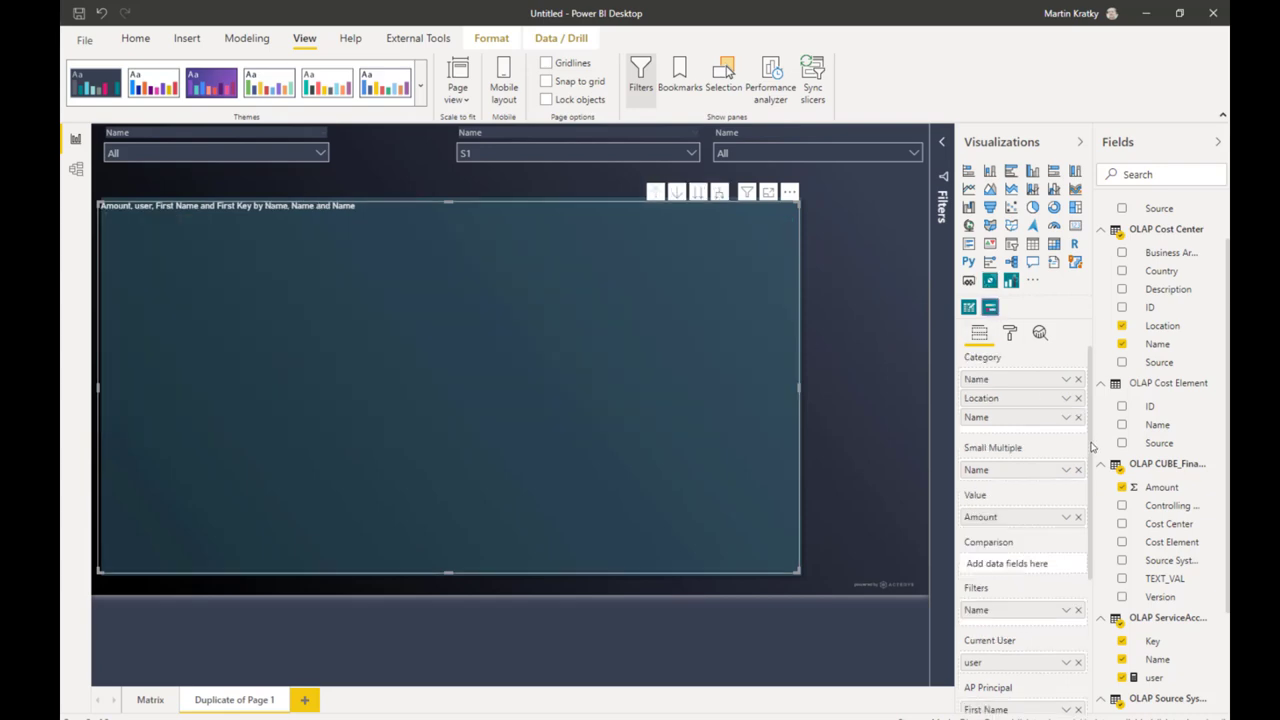
{"action": "mouse_move", "coordinate": [1064, 432]}
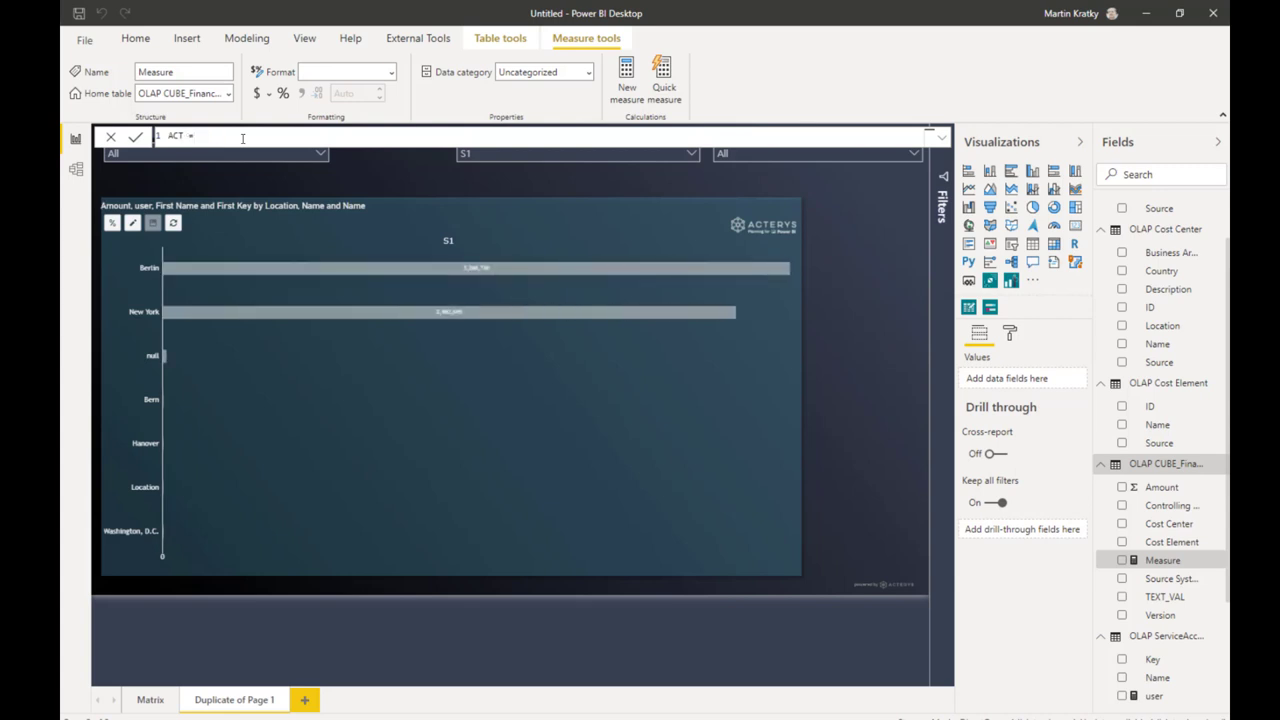
- Write the ACT measure as CALCULATE of Amount filtered to Version = "Actual" and copy it
{"action": "type", "text": "CALCULATE(sum('OLAP CUBE_Finance_WB'[Amount]),"}
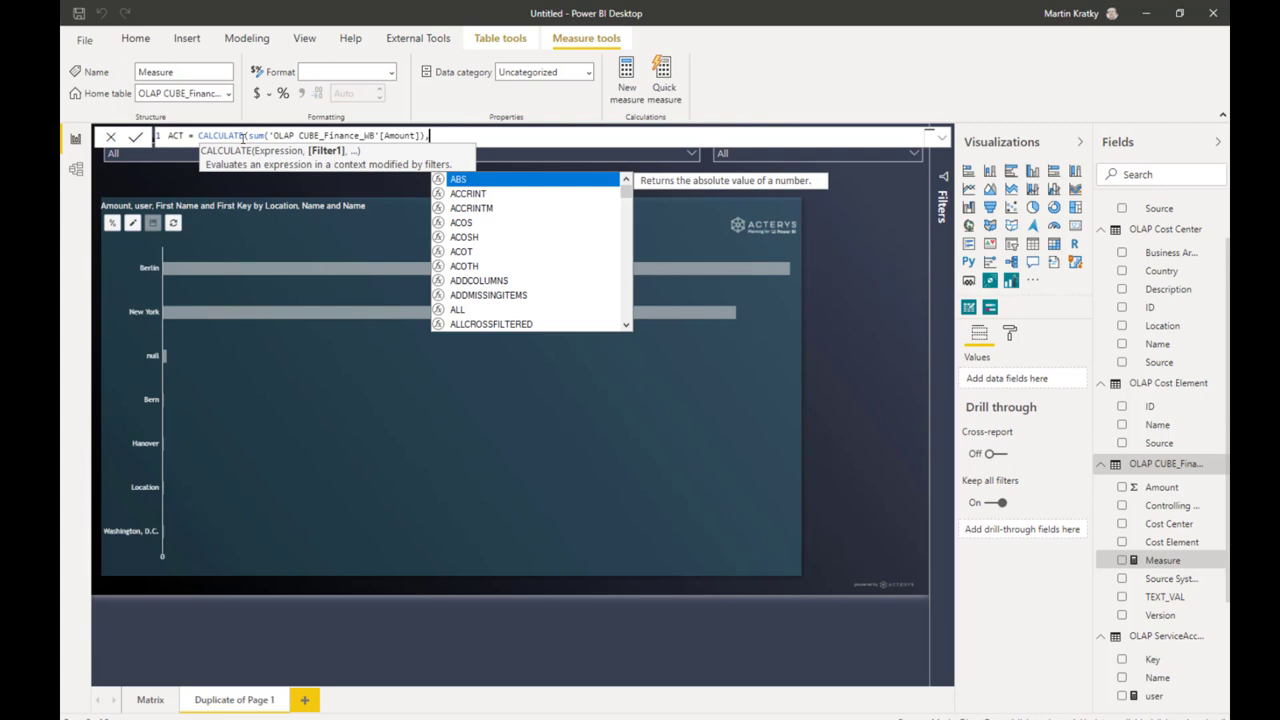
{"action": "type", "text": "ver"}
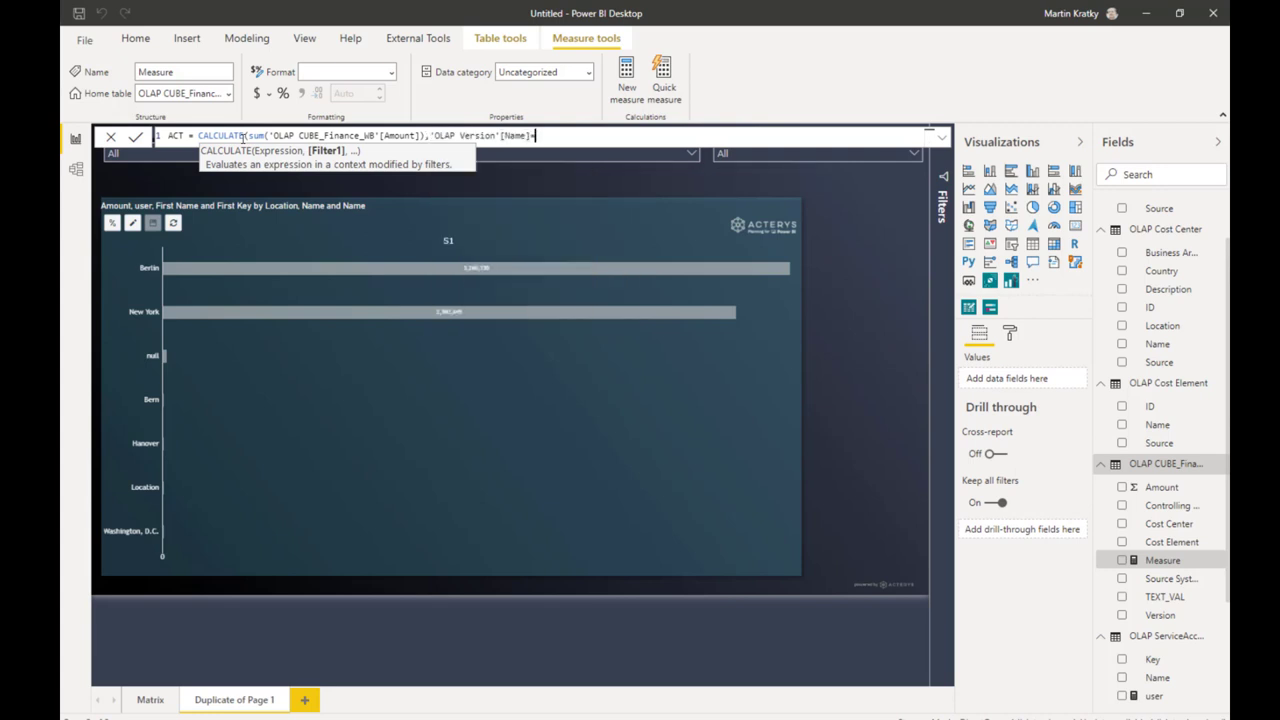
{"action": "type", "text": "=\"Actual"}
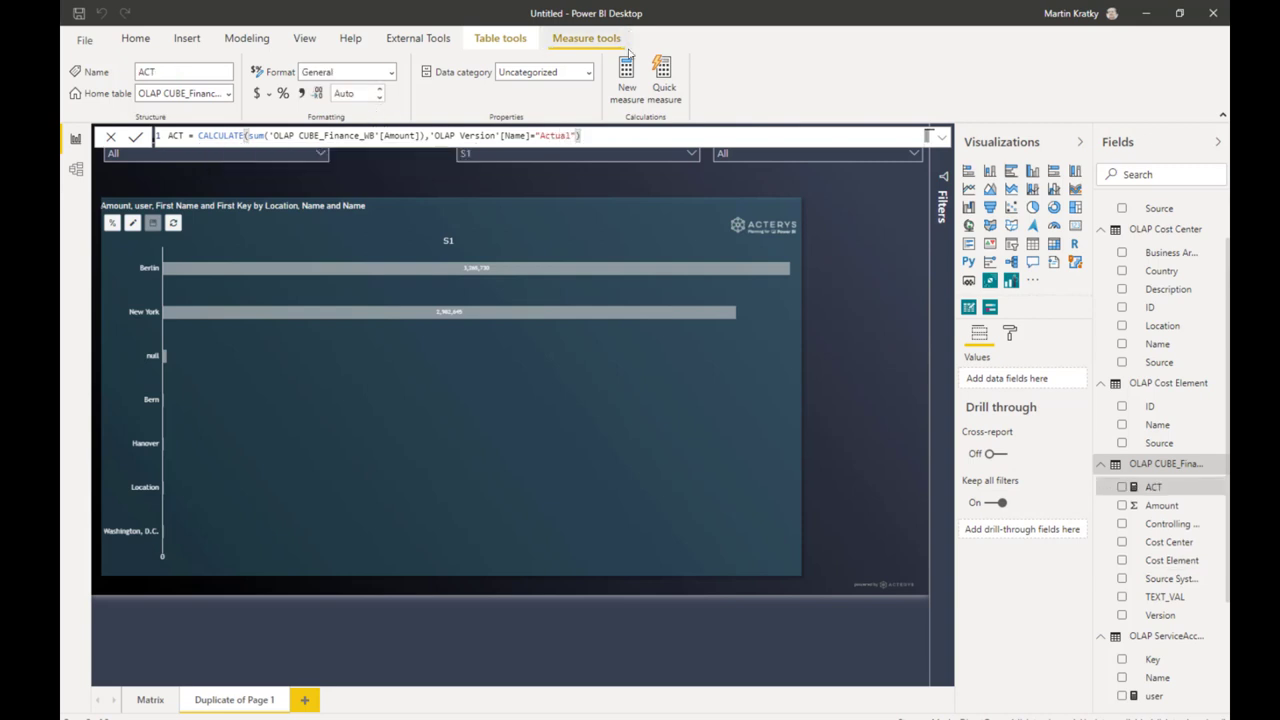
{"action": "triple_click", "coordinate": [370, 136]}
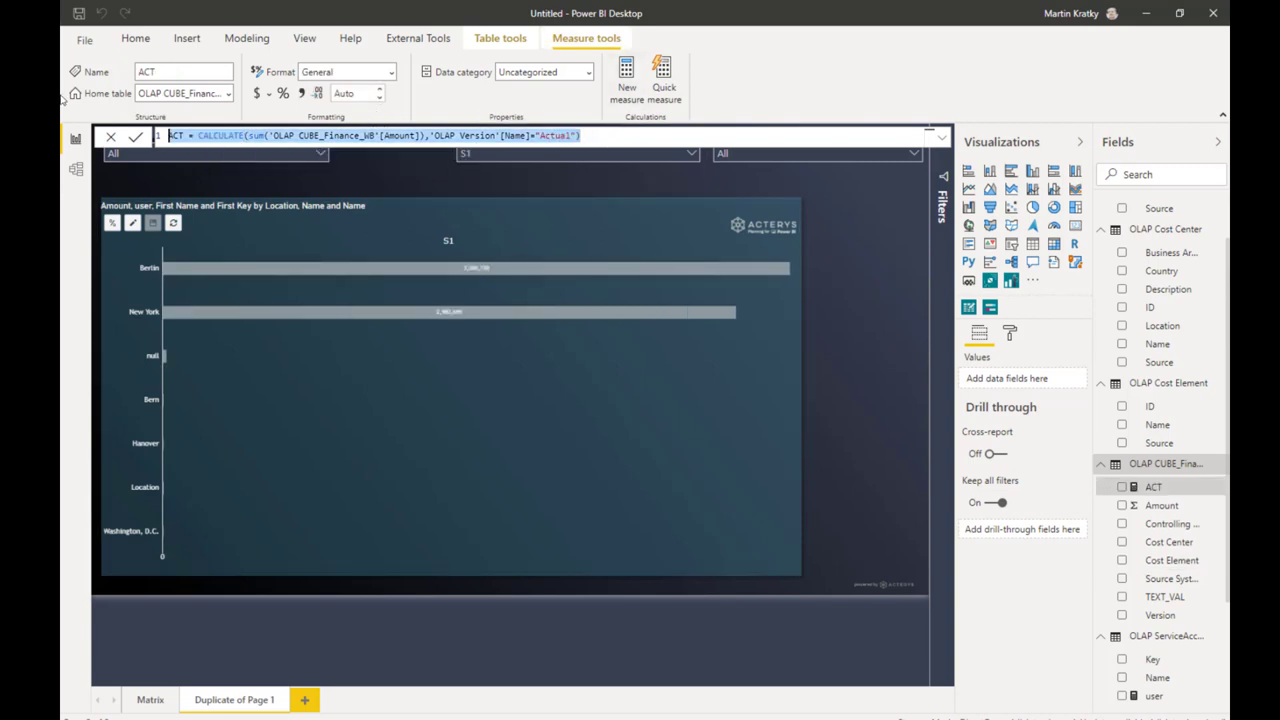
- Create a Plan measure in the OLAP CUBE_Finance table from the copied formula
{"action": "right_click", "coordinate": [1164, 464]}
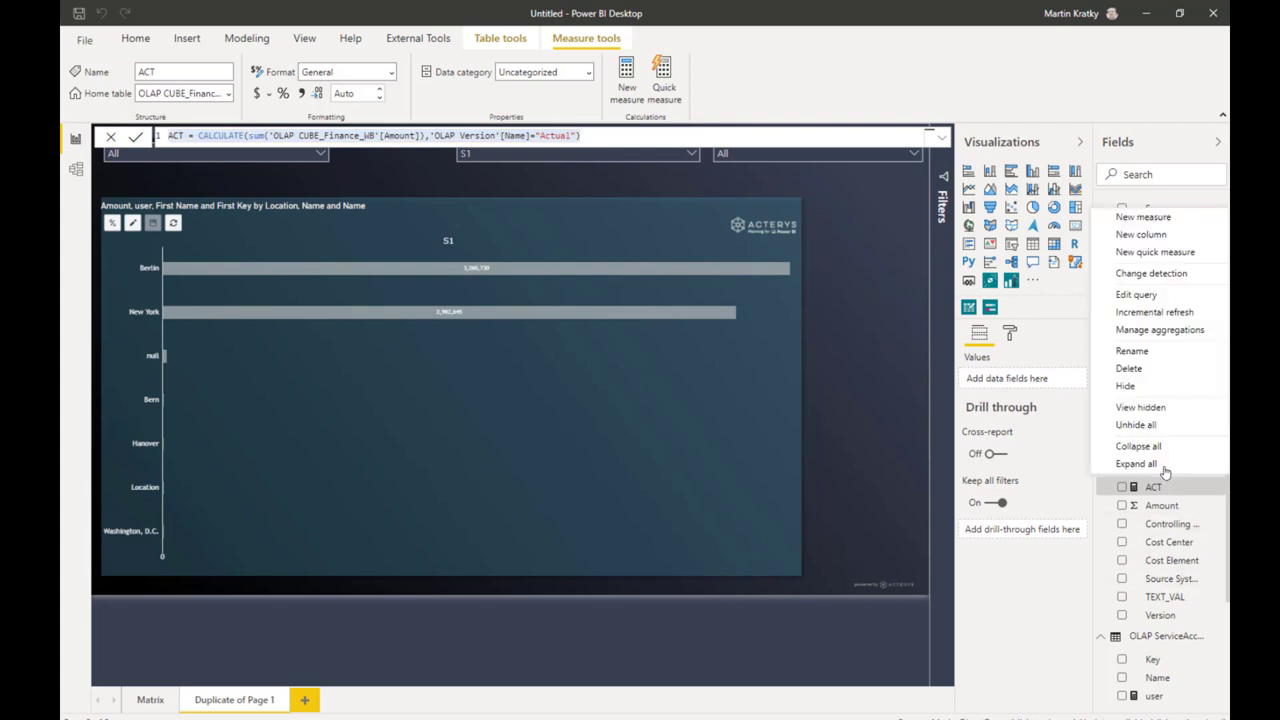
{"action": "left_click", "coordinate": [1144, 216]}
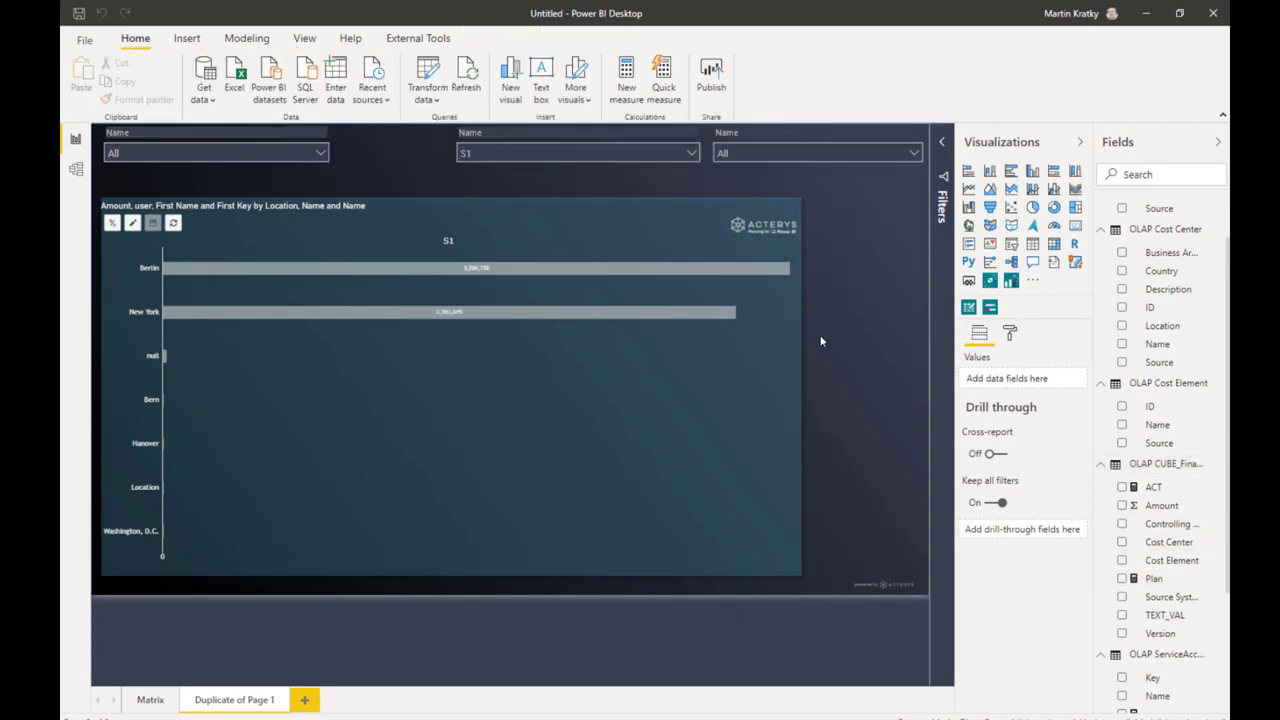
{"action": "left_click", "coordinate": [450, 400]}
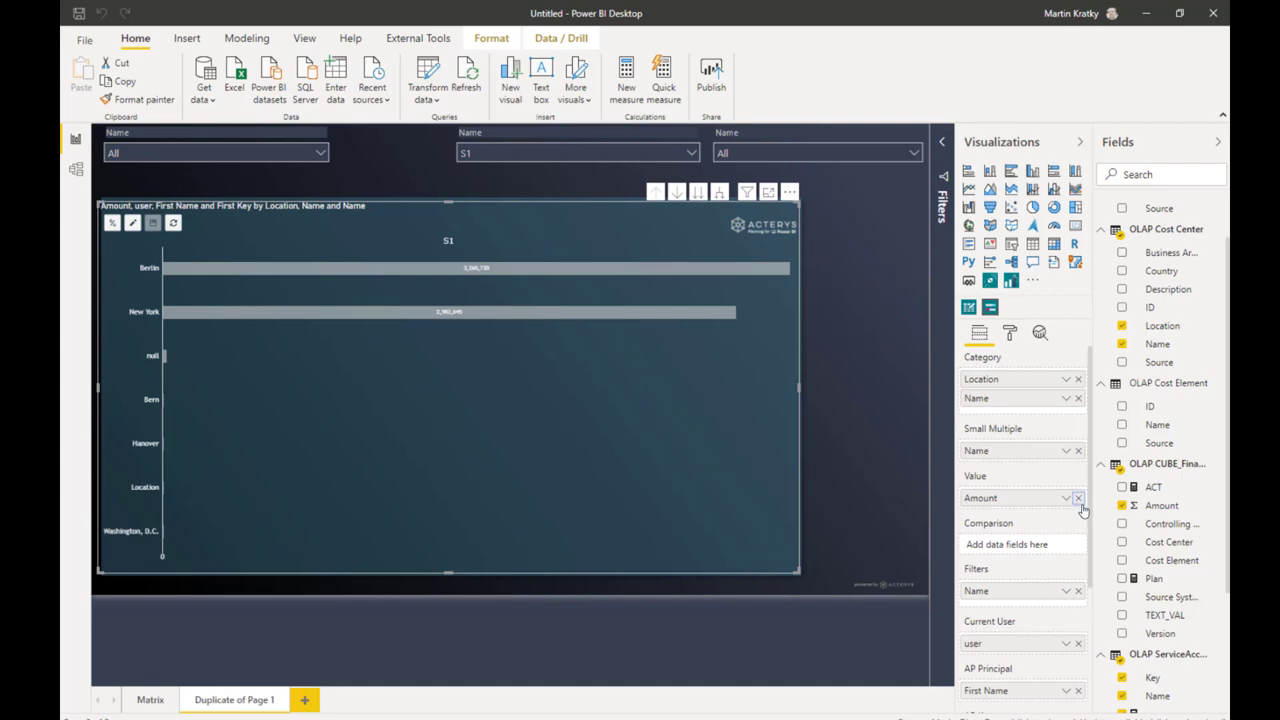
- Replace Amount with ACT as the visual's value, with Plan as comparison
{"action": "left_click", "coordinate": [1078, 498]}
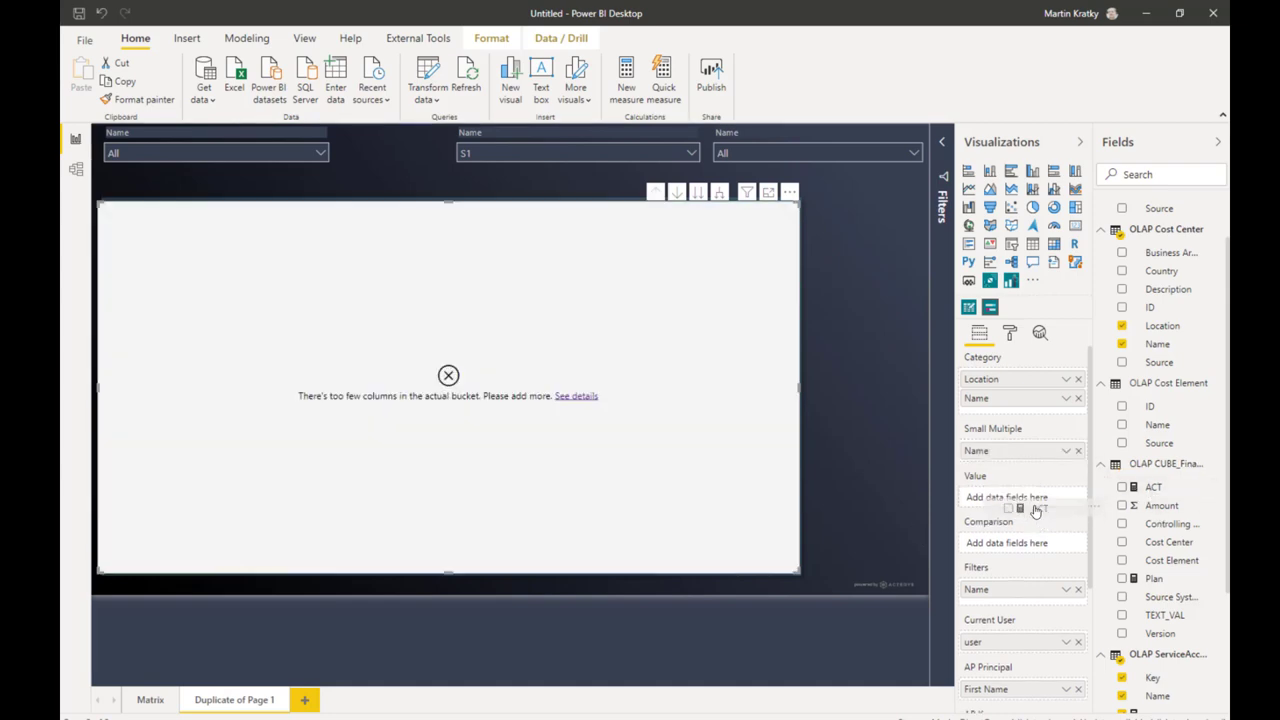
{"action": "left_click", "coordinate": [1122, 488]}
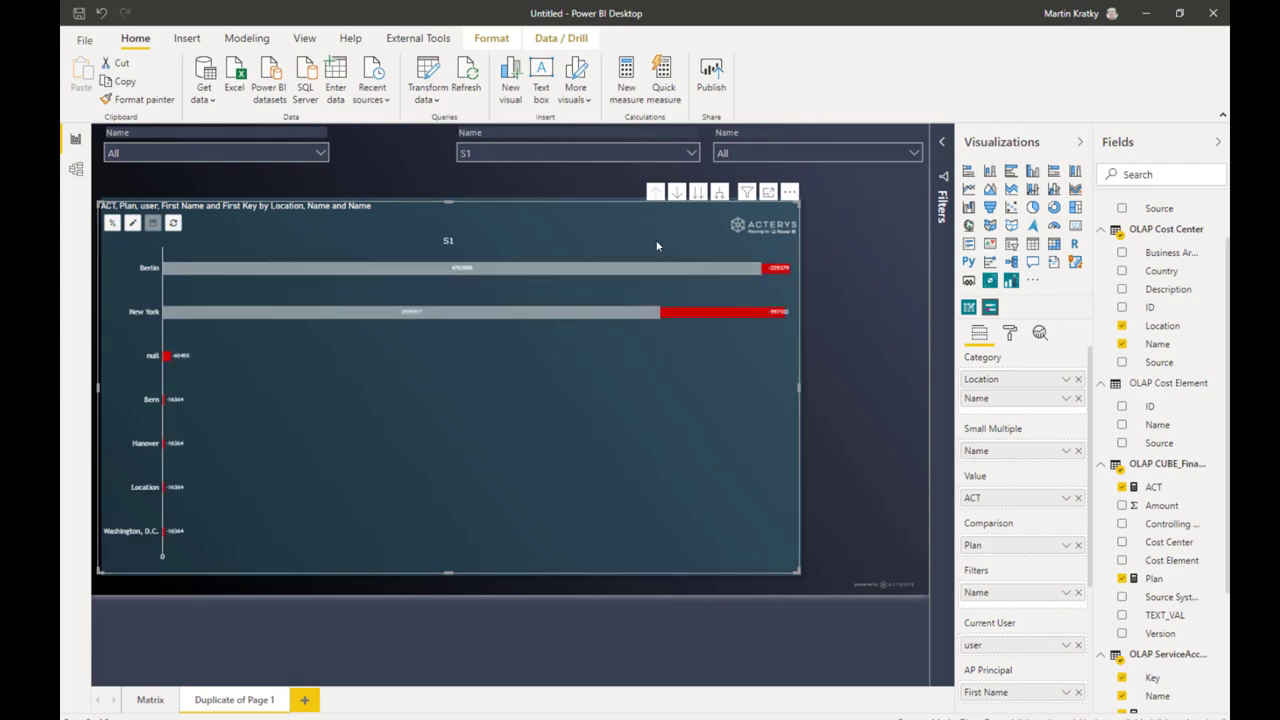
{"action": "mouse_move", "coordinate": [596, 312]}
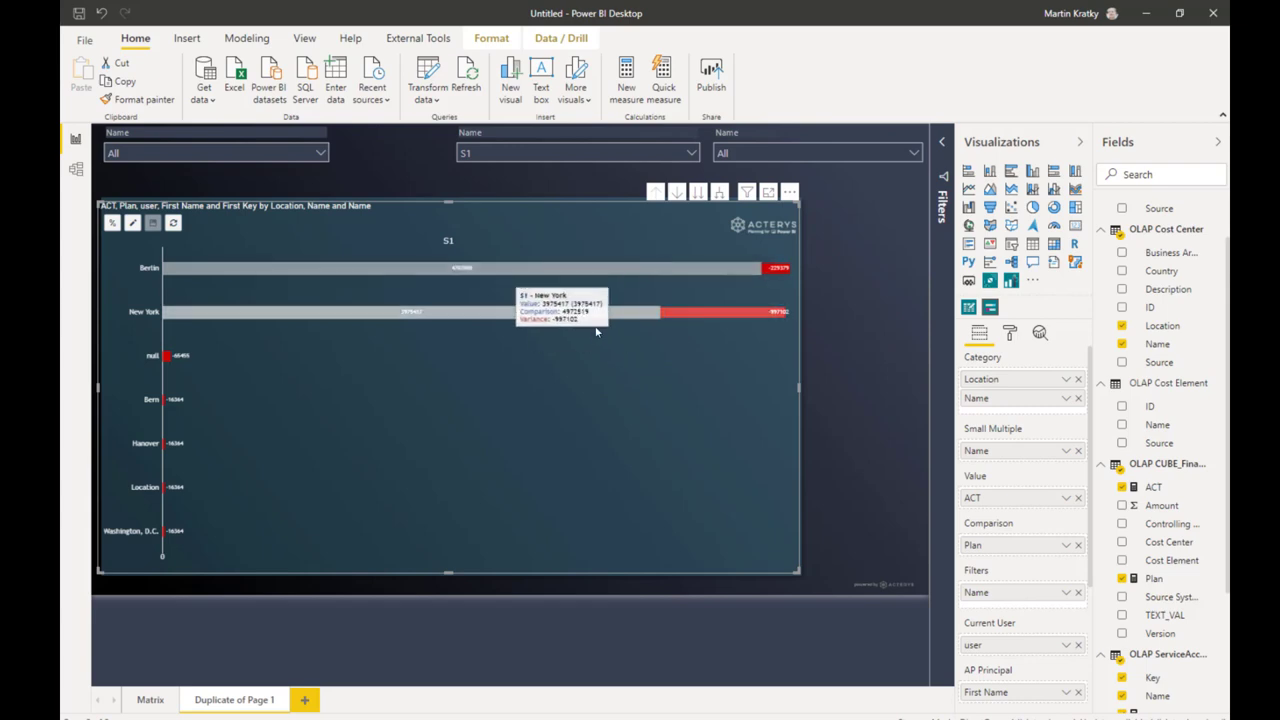
{"action": "mouse_move", "coordinate": [496, 400]}
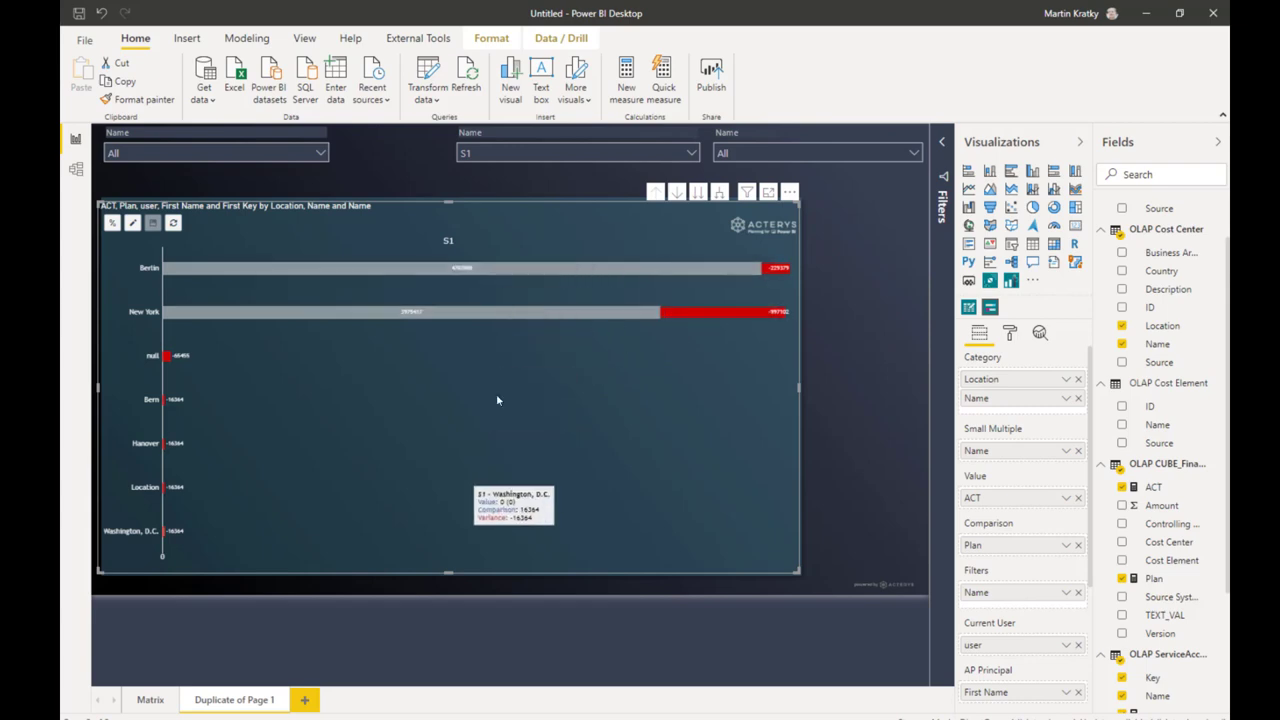
{"action": "mouse_move", "coordinate": [392, 508]}
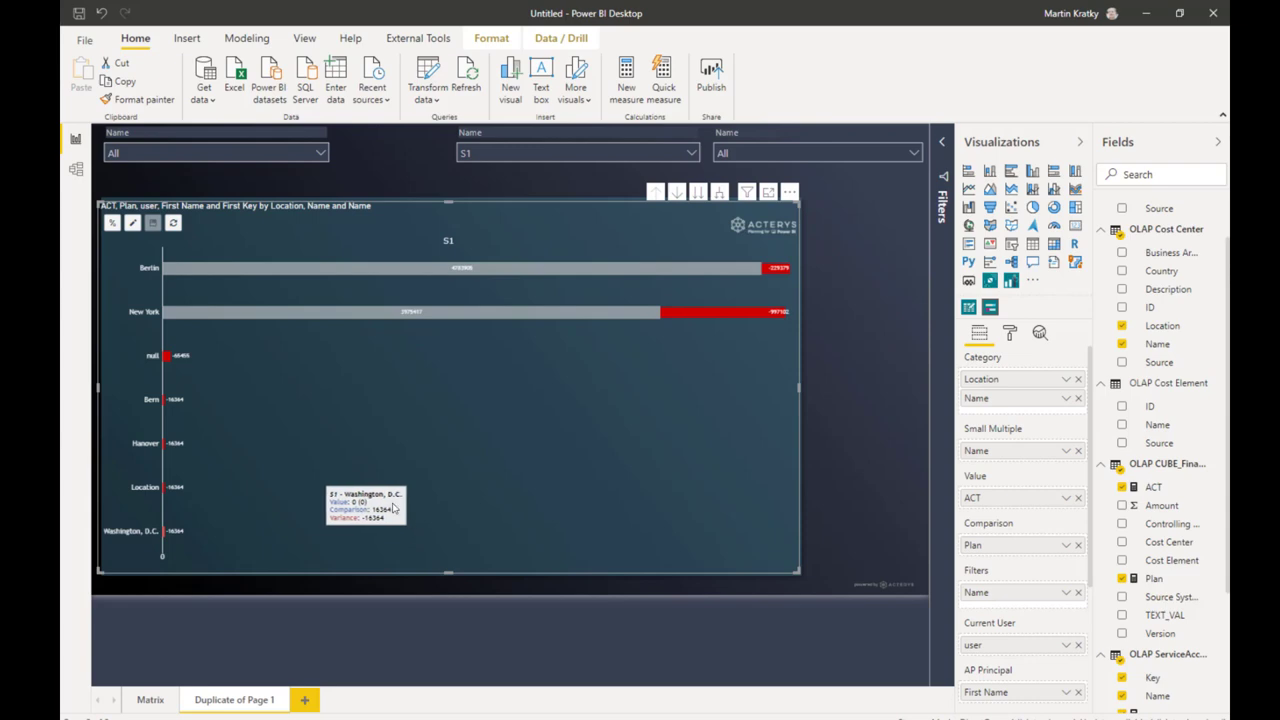
- Drill down into Berlin's cost centers and refresh the variance bars
{"action": "right_click", "coordinate": [460, 268]}
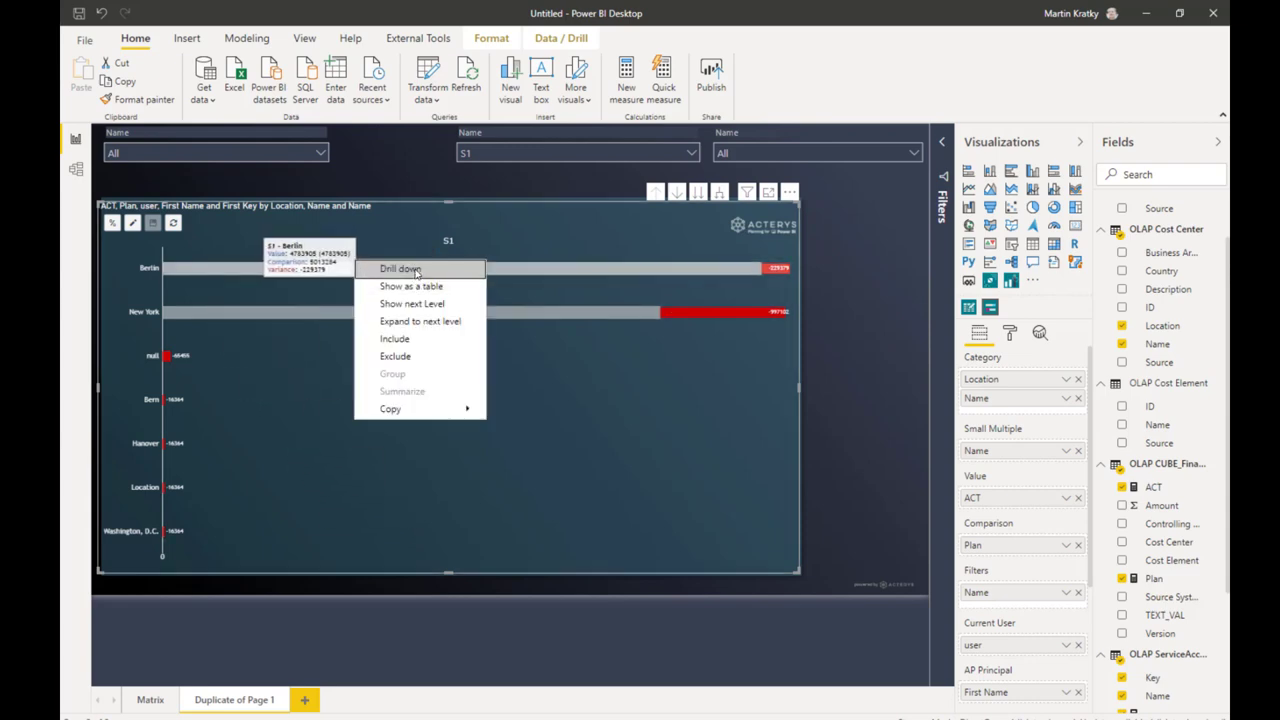
{"action": "left_click", "coordinate": [400, 268]}
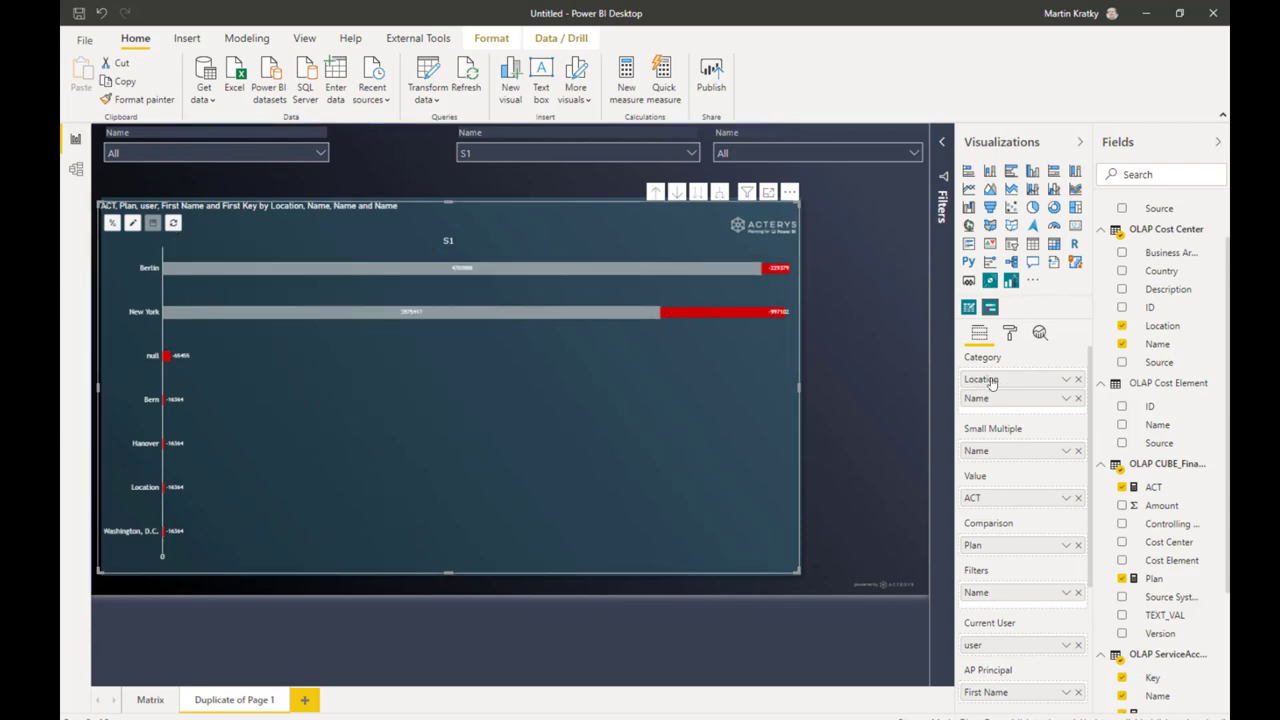
{"action": "left_click", "coordinate": [450, 268]}
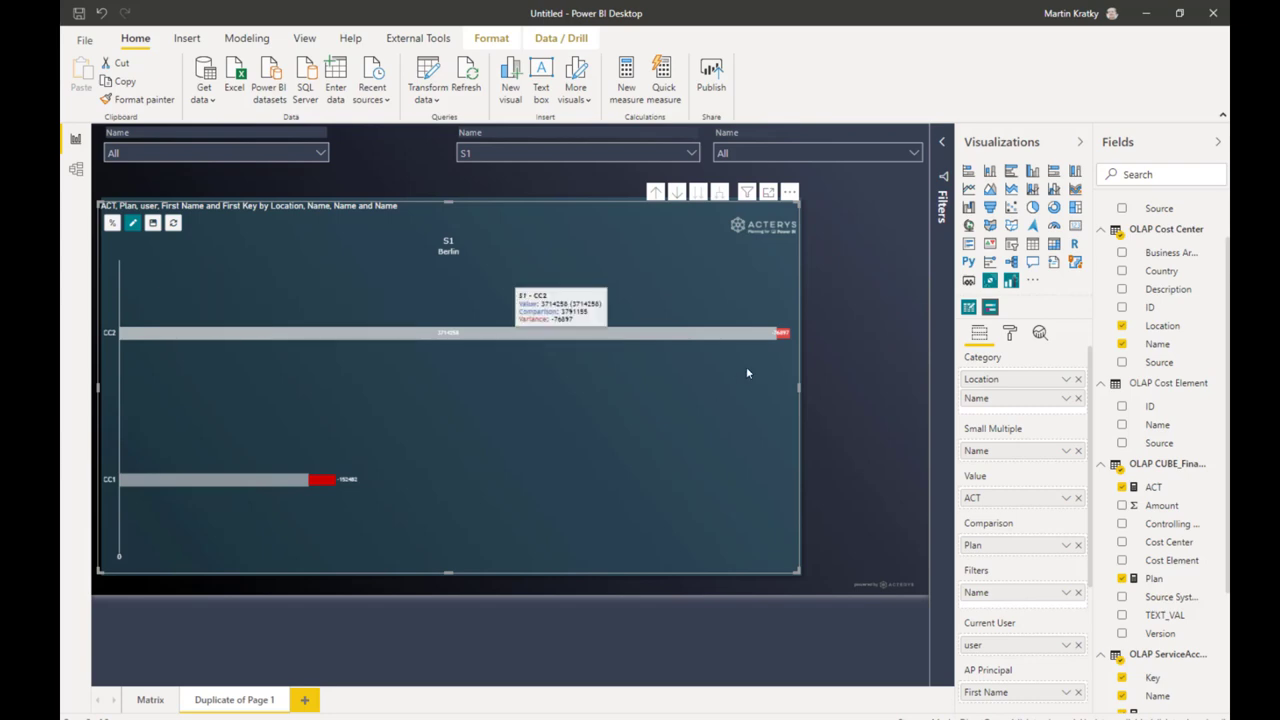
{"action": "mouse_move", "coordinate": [780, 332]}
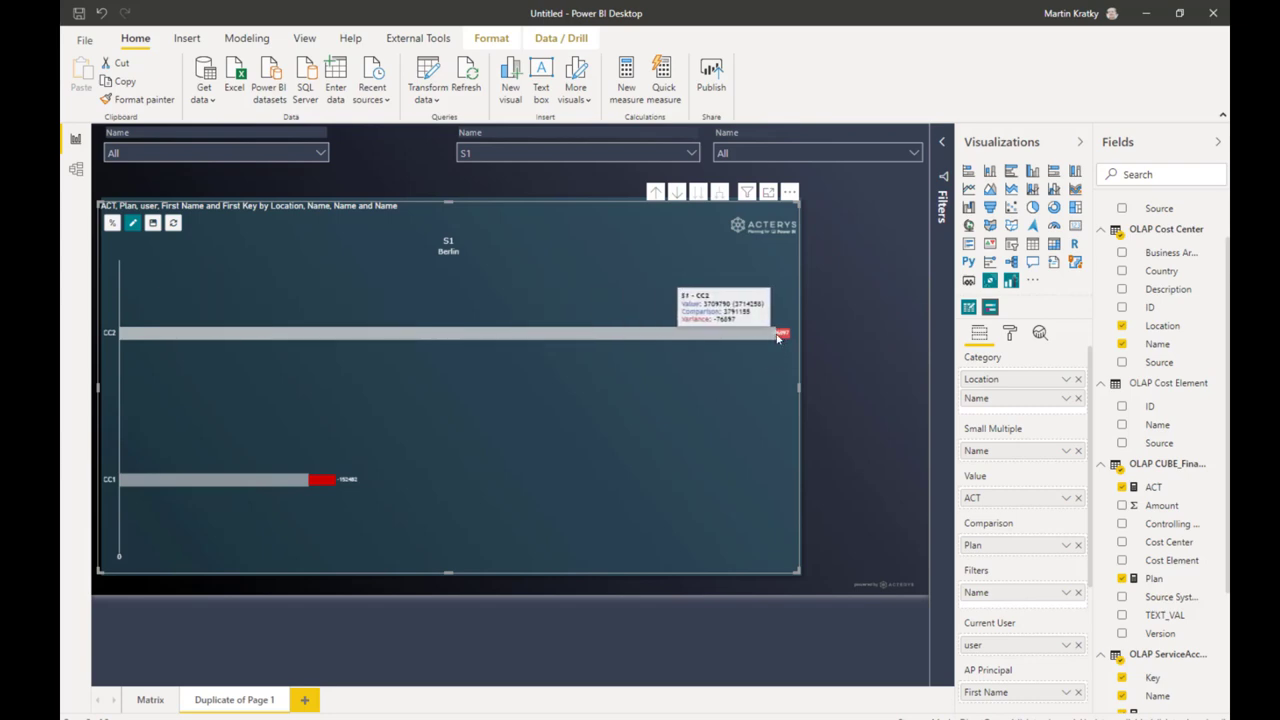
{"action": "mouse_move", "coordinate": [204, 332]}
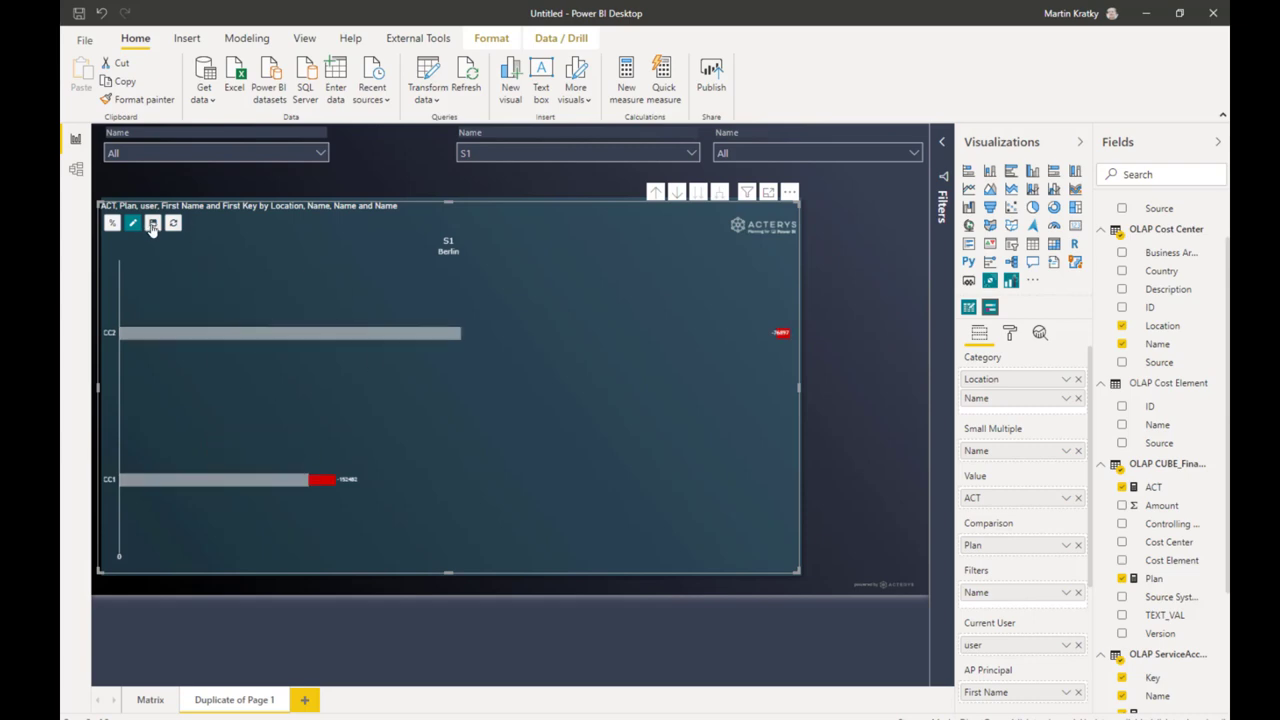
{"action": "left_click", "coordinate": [132, 222]}
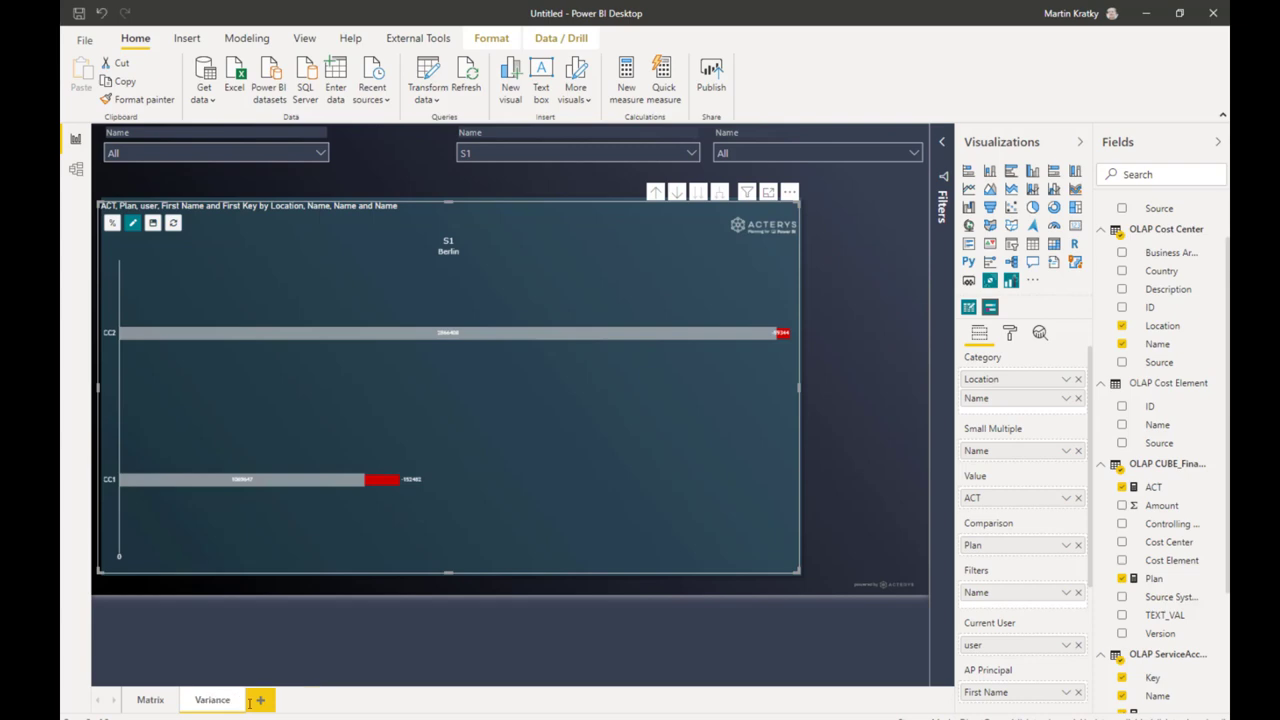
- Duplicate the Variance page and name the copy Visual Planning
{"action": "right_click", "coordinate": [212, 700]}
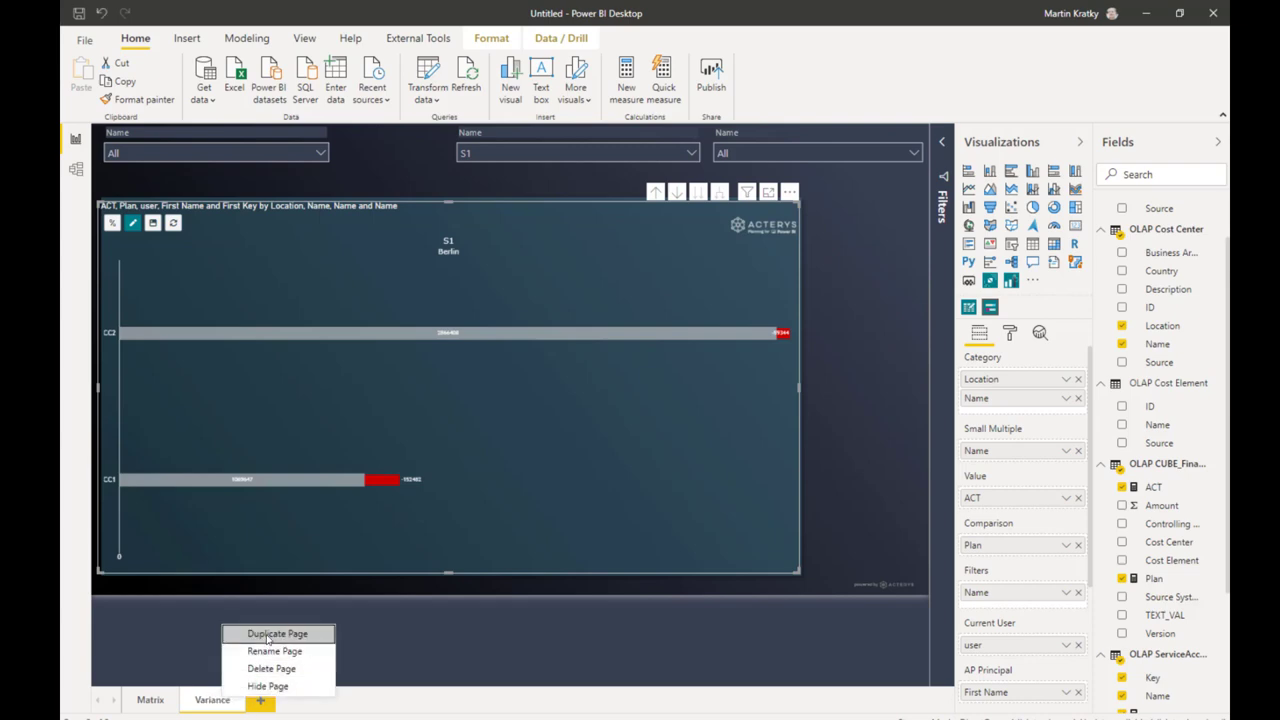
{"action": "left_click", "coordinate": [276, 632]}
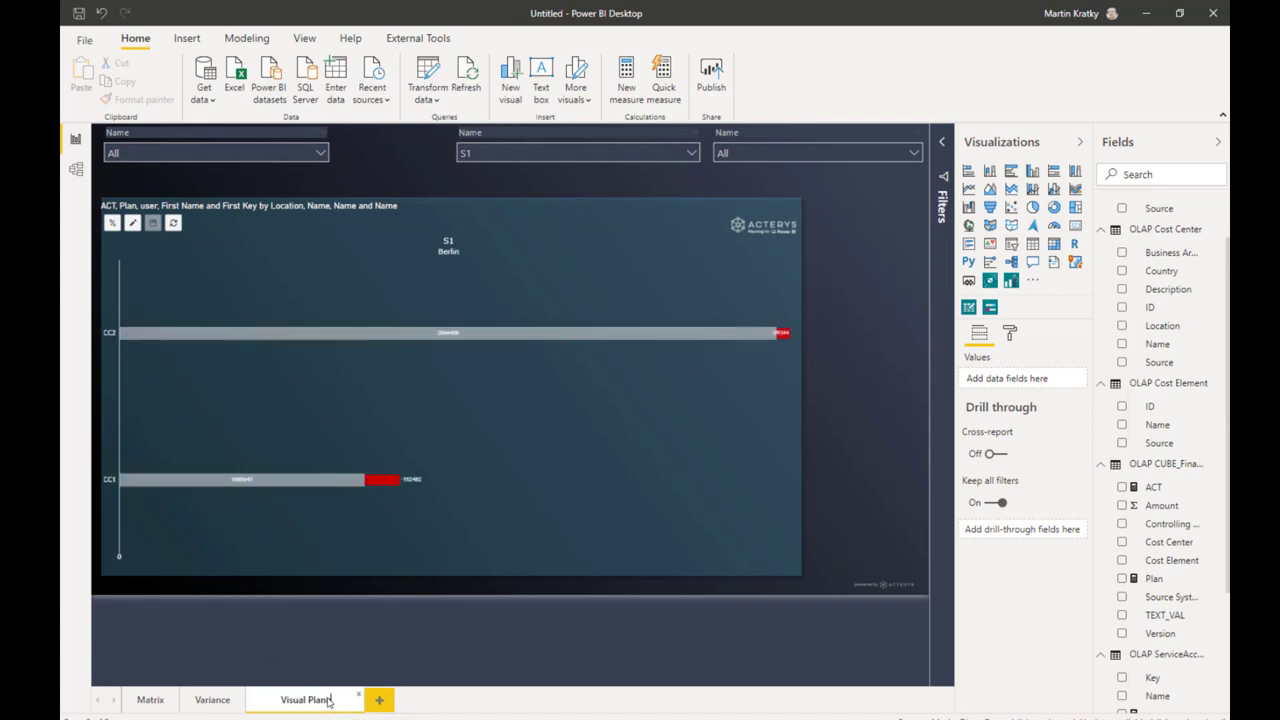
{"action": "left_click", "coordinate": [450, 332]}
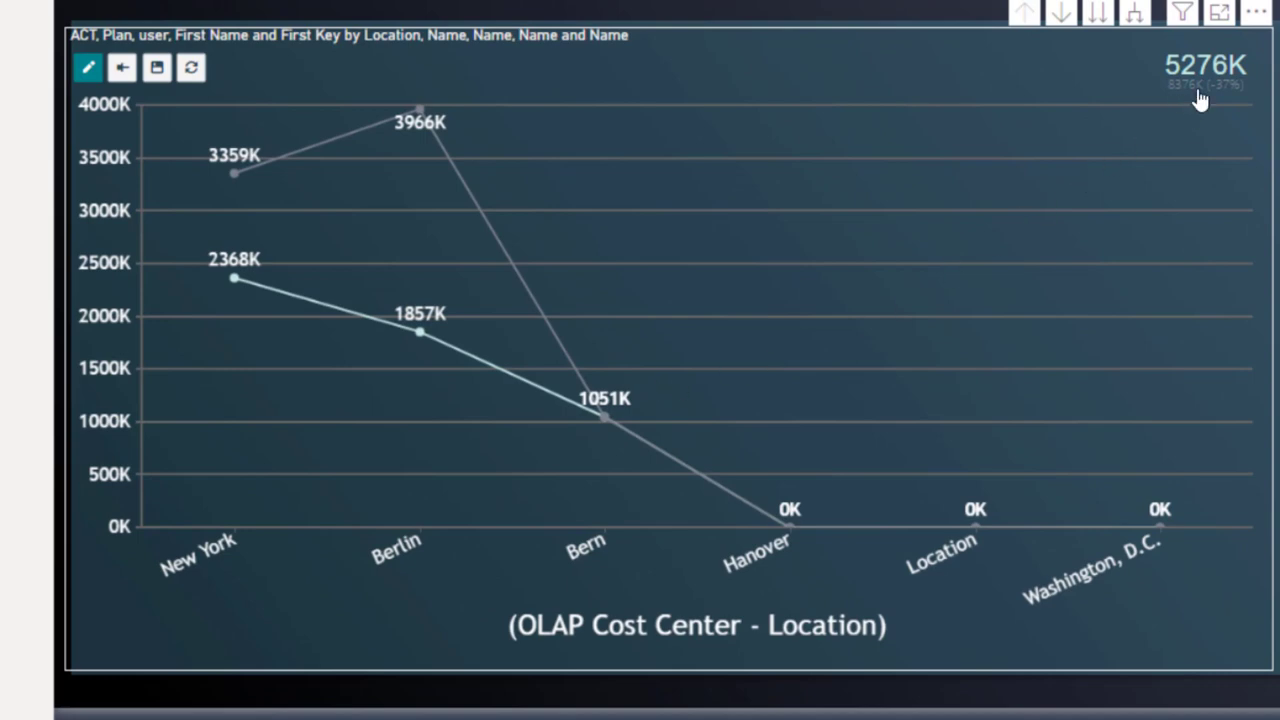
{"action": "mouse_move", "coordinate": [1226, 88]}
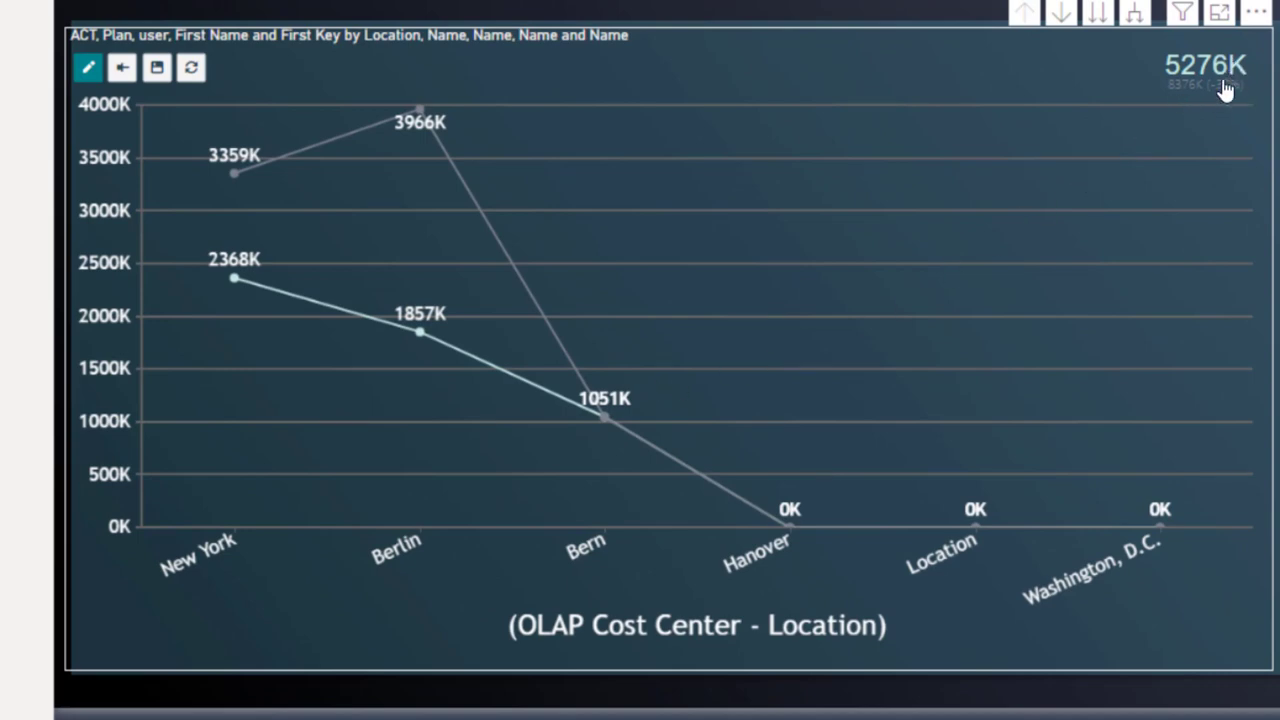
{"action": "mouse_move", "coordinate": [1224, 108]}
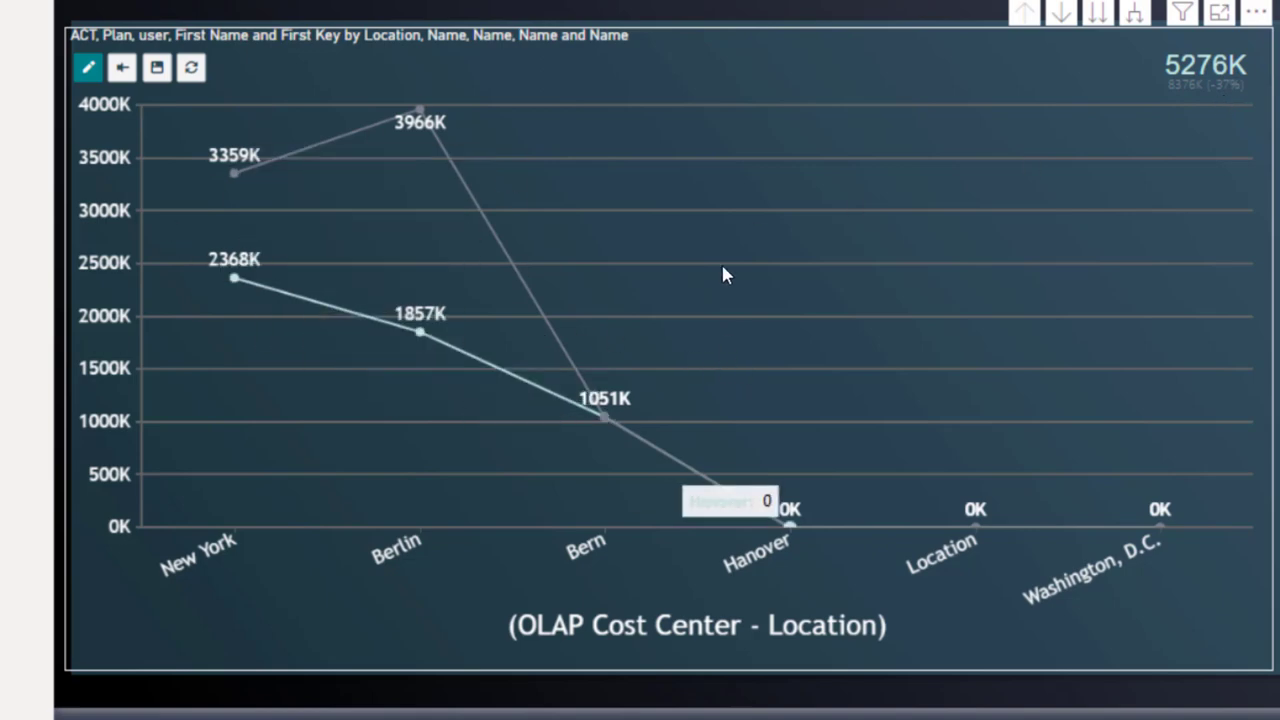
{"action": "mouse_move", "coordinate": [418, 330]}
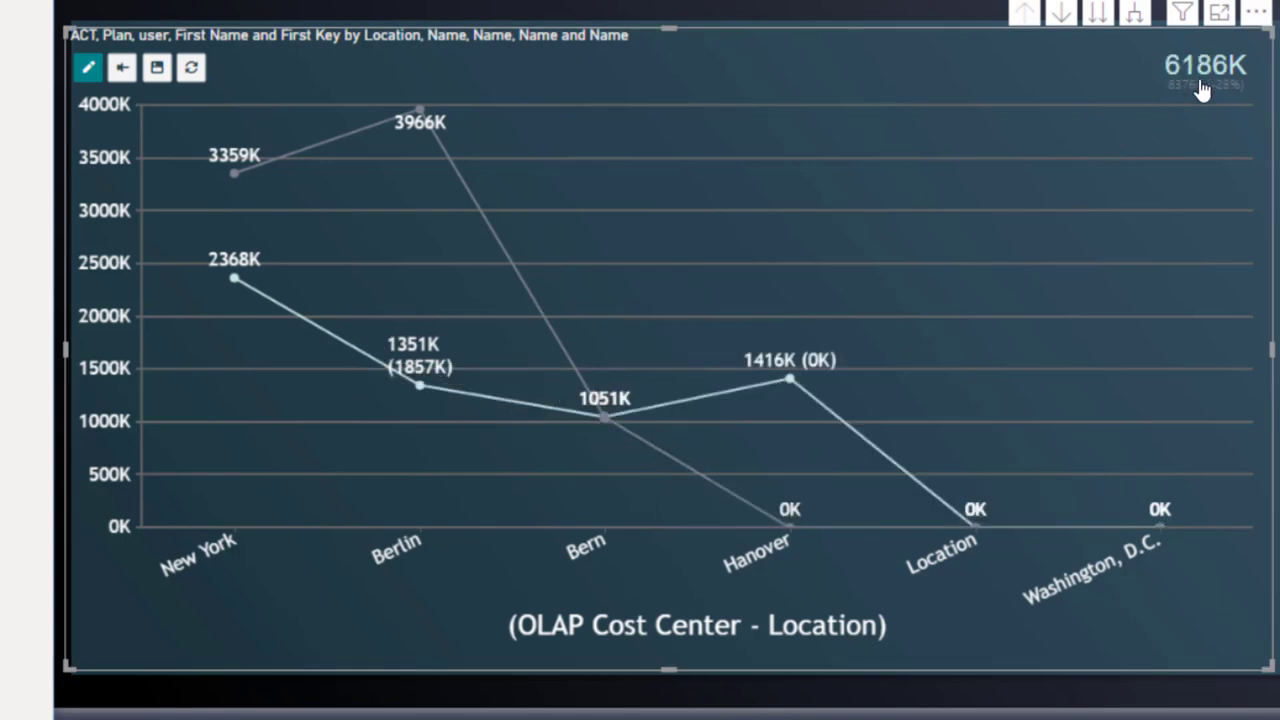
{"action": "mouse_move", "coordinate": [1220, 136]}
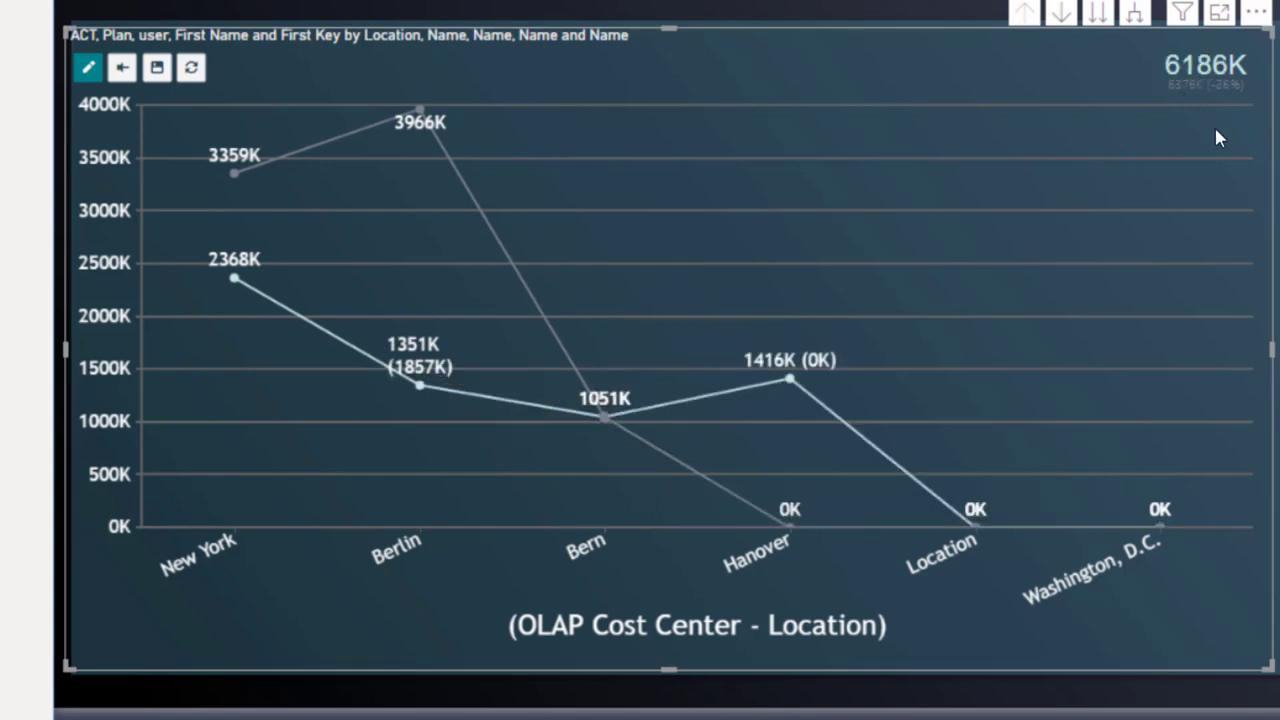
{"action": "mouse_move", "coordinate": [976, 428]}
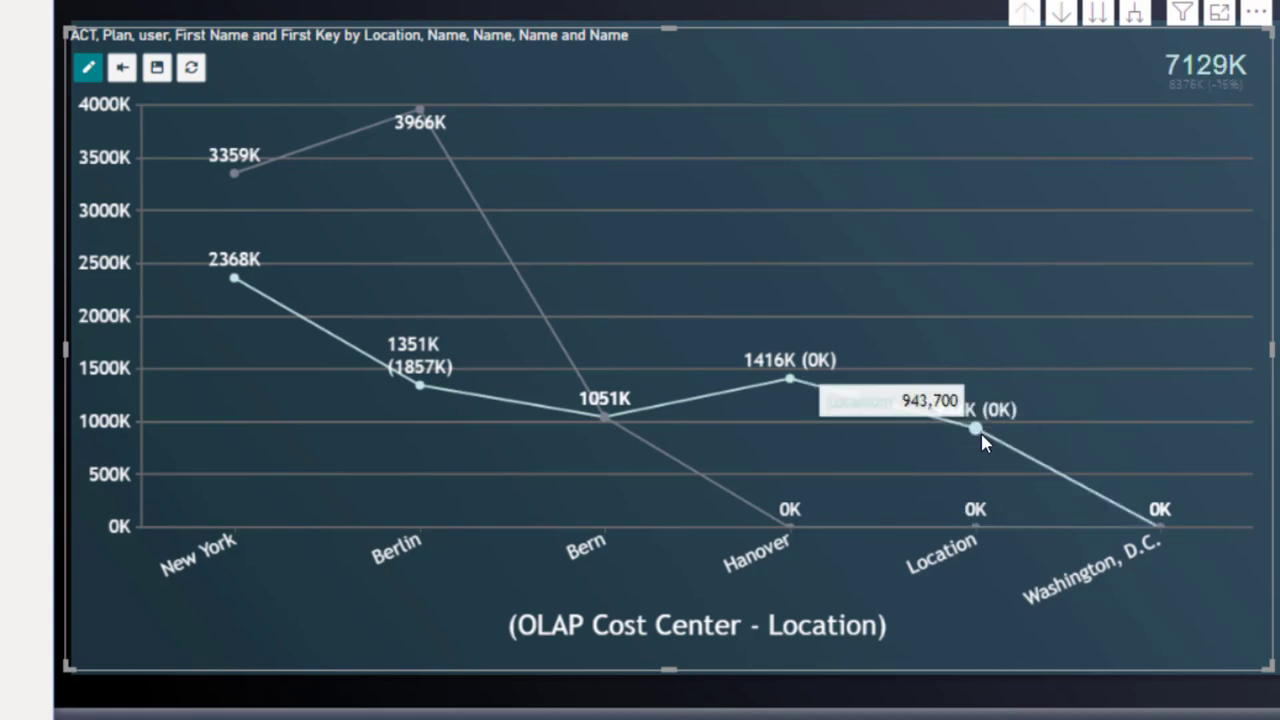
{"action": "mouse_move", "coordinate": [1220, 114]}
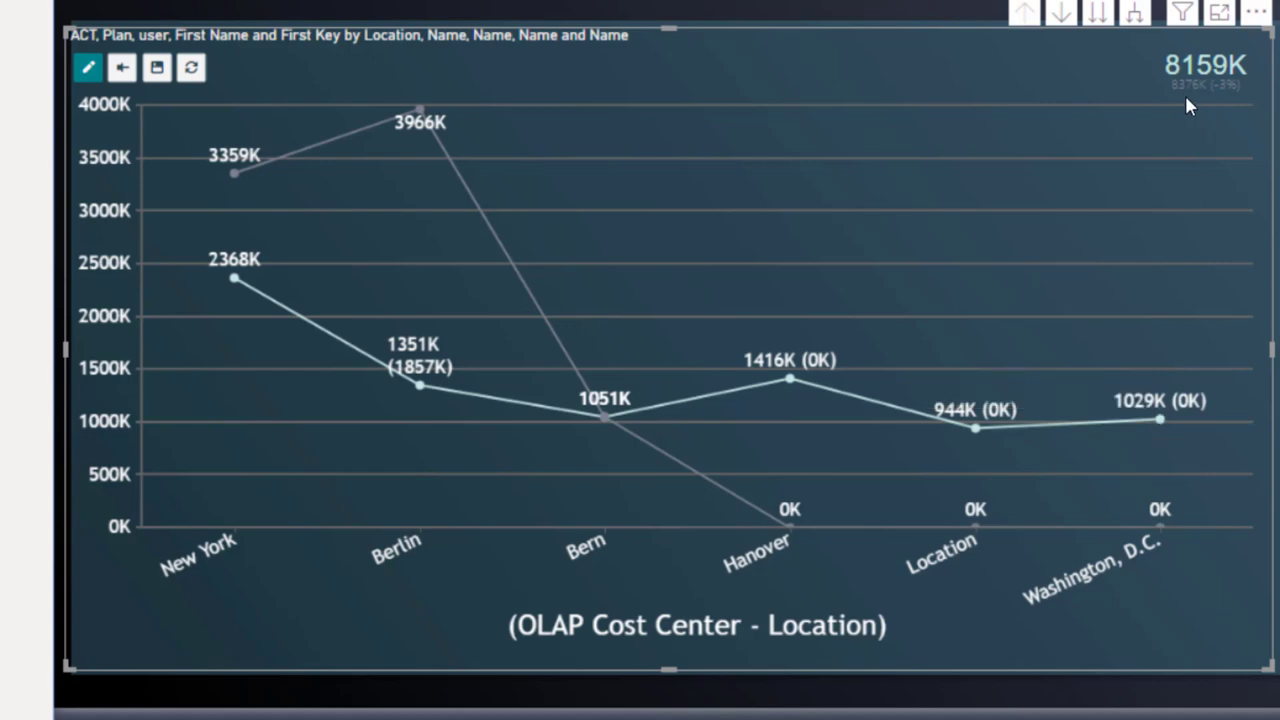
{"action": "mouse_move", "coordinate": [604, 418]}
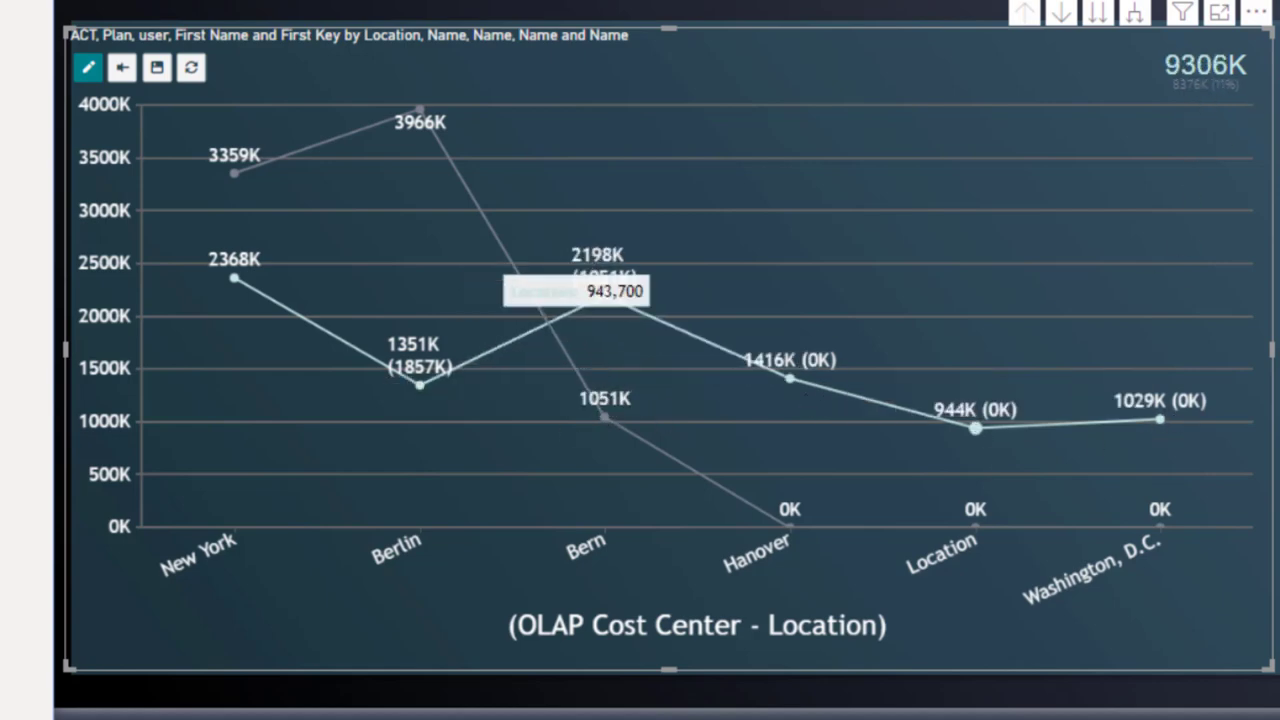
{"action": "mouse_move", "coordinate": [1256, 78]}
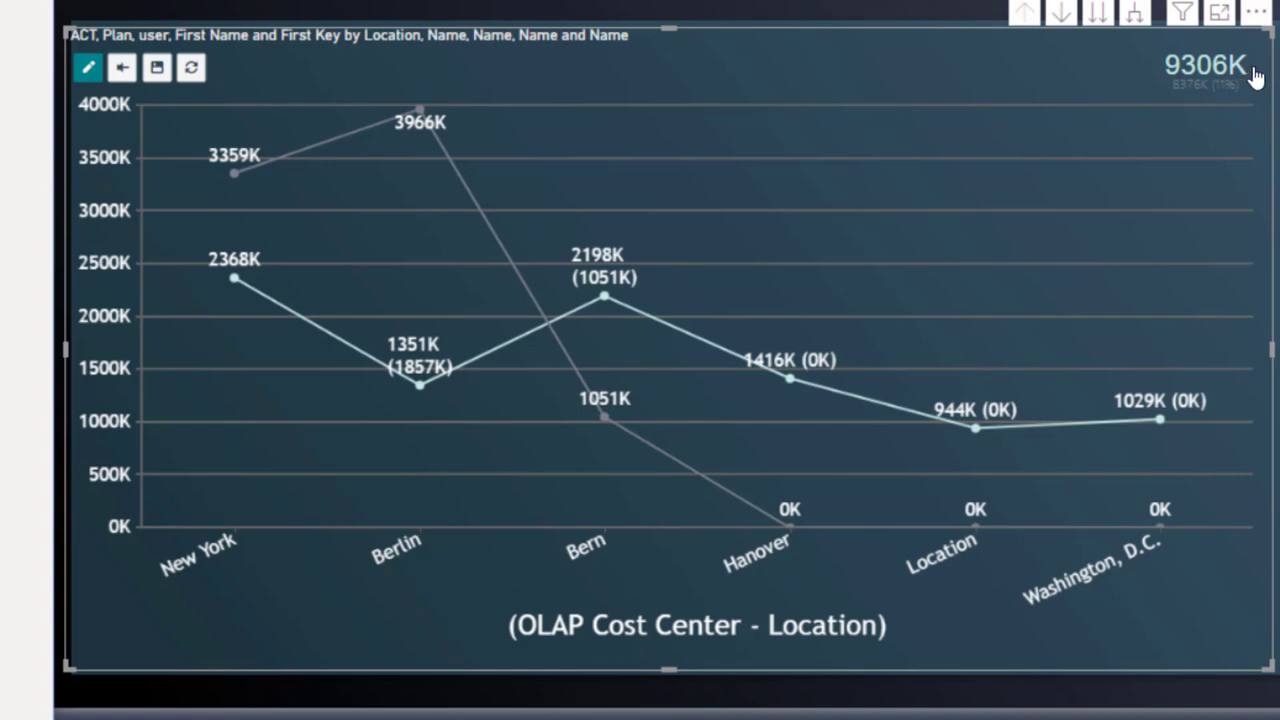
{"action": "mouse_move", "coordinate": [1216, 100]}
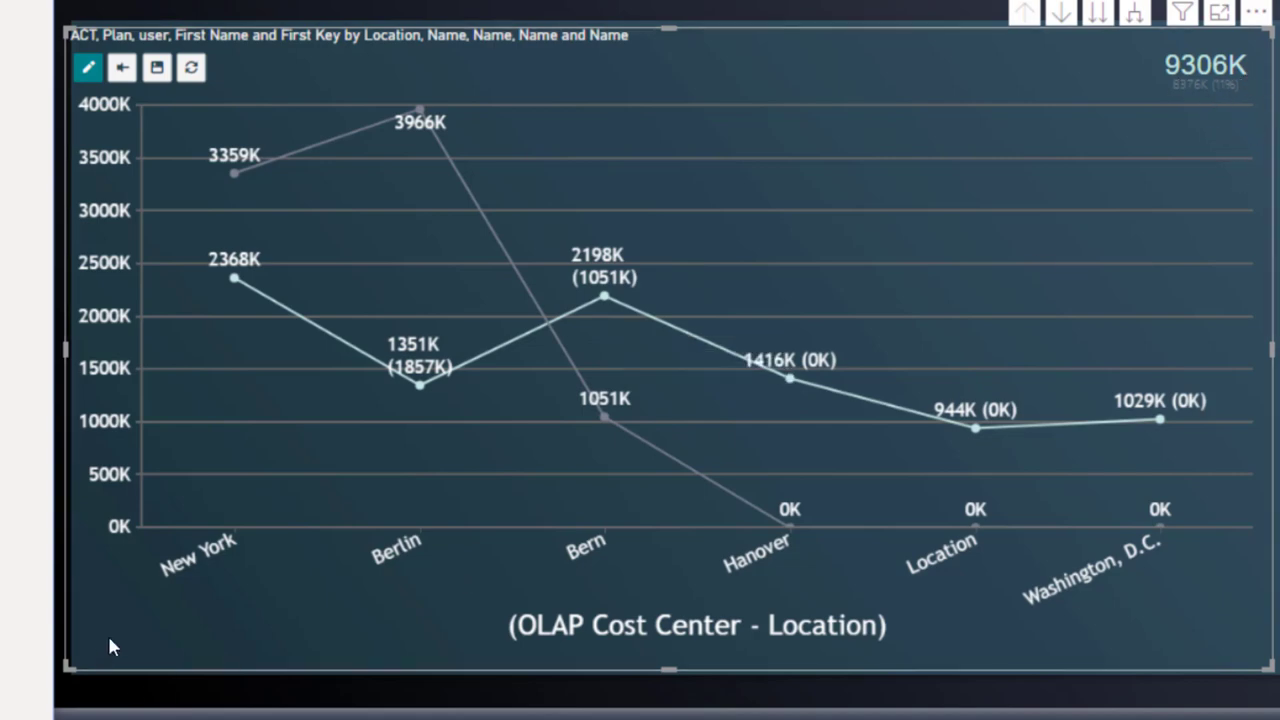
- Save the dragged plan values (New York 2519K, Washington D.C. 1095K) back to the cube
{"action": "left_click", "coordinate": [156, 68]}
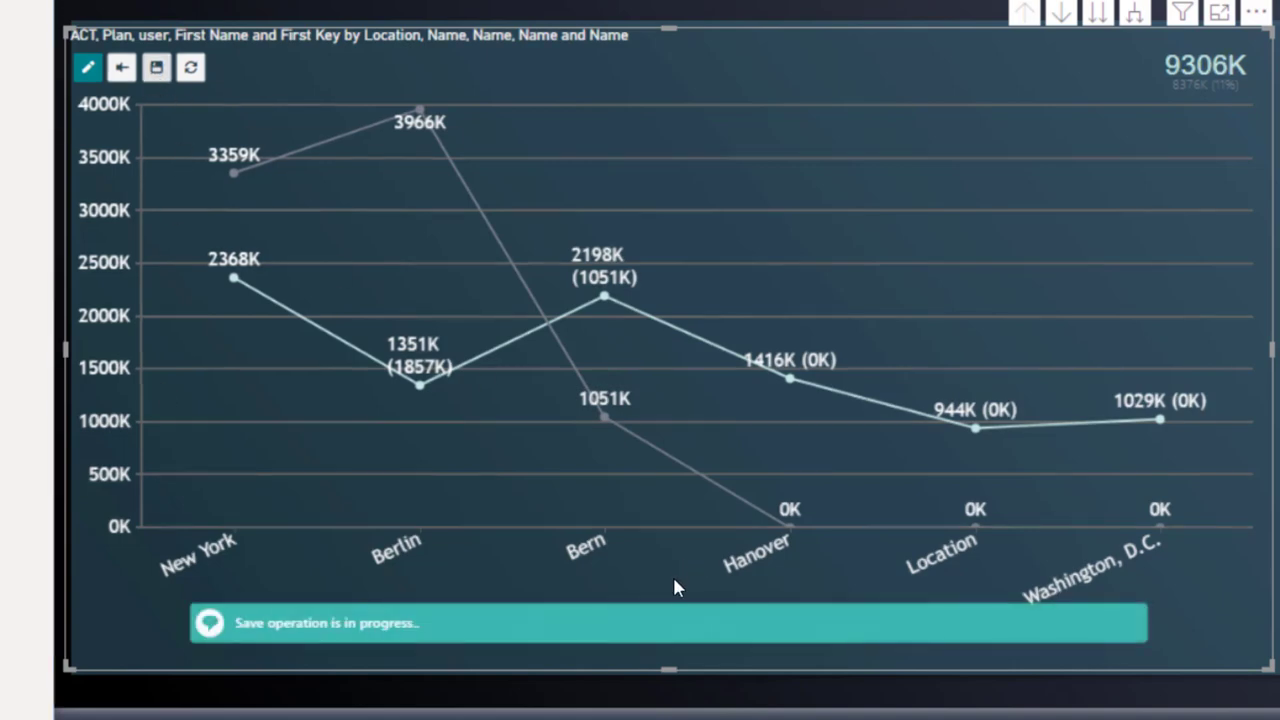
{"action": "mouse_move", "coordinate": [678, 596]}
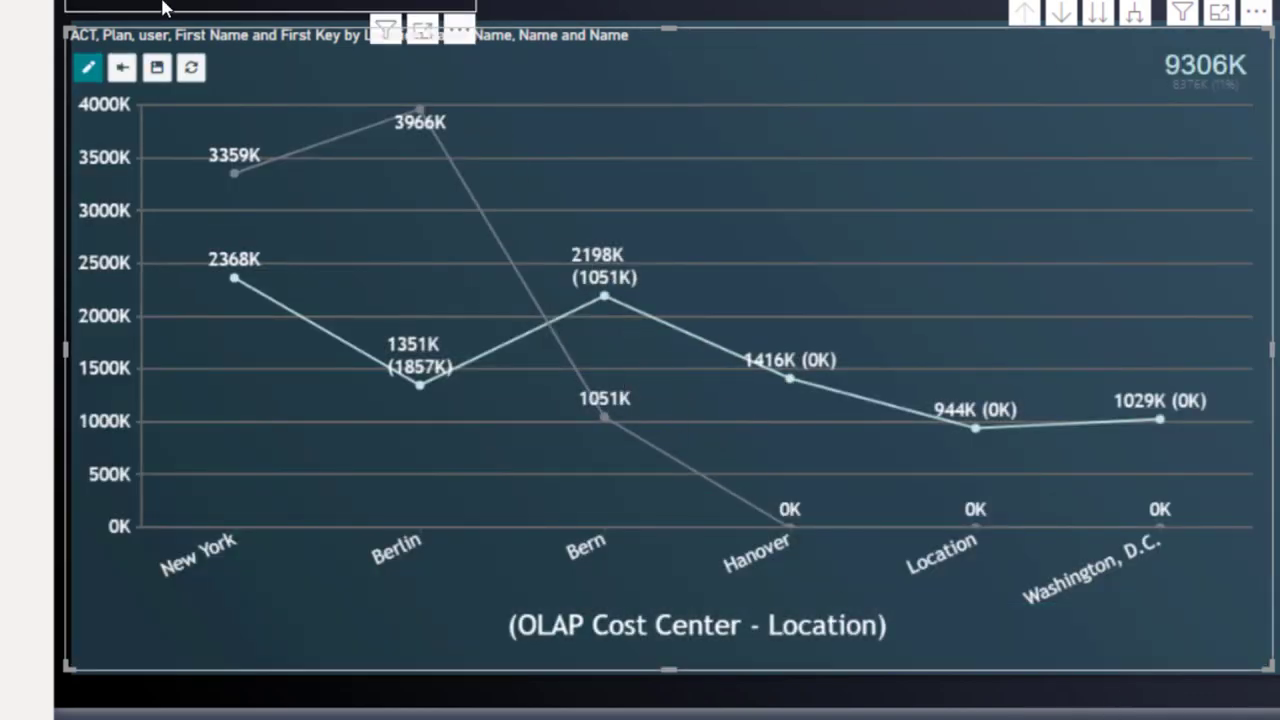
{"action": "mouse_move", "coordinate": [210, 572]}
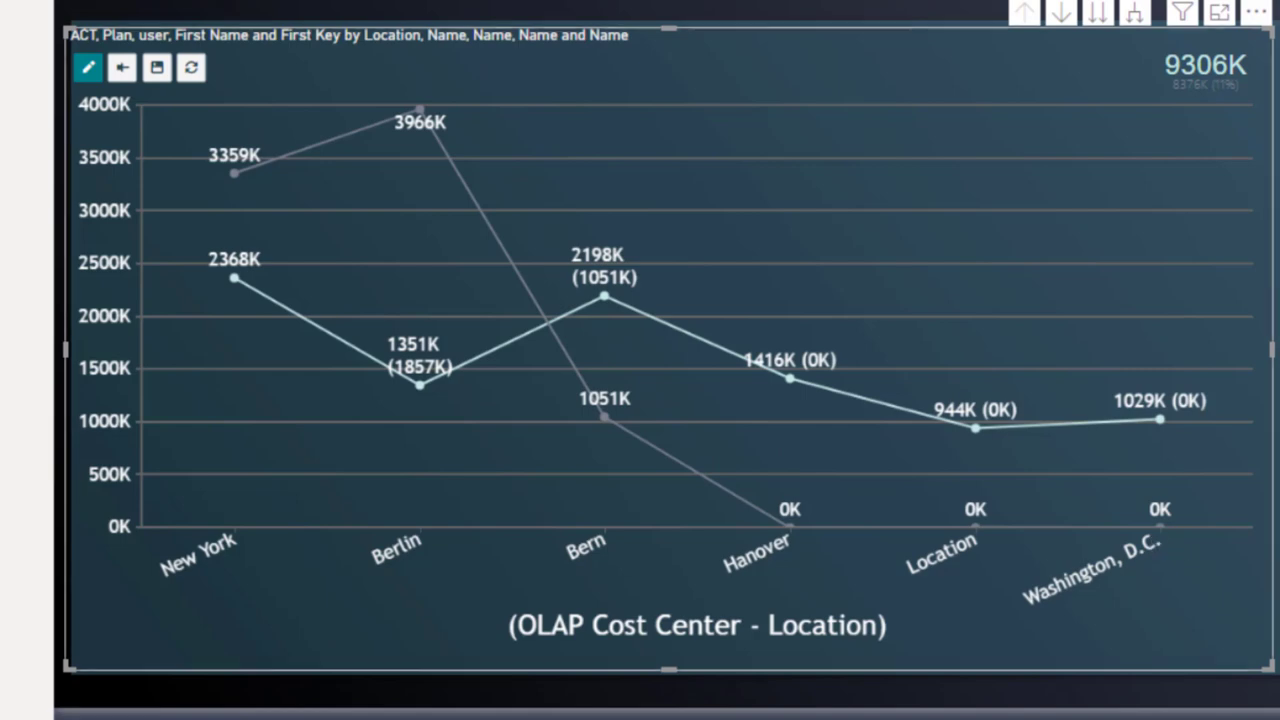
{"action": "mouse_move", "coordinate": [1116, 298]}
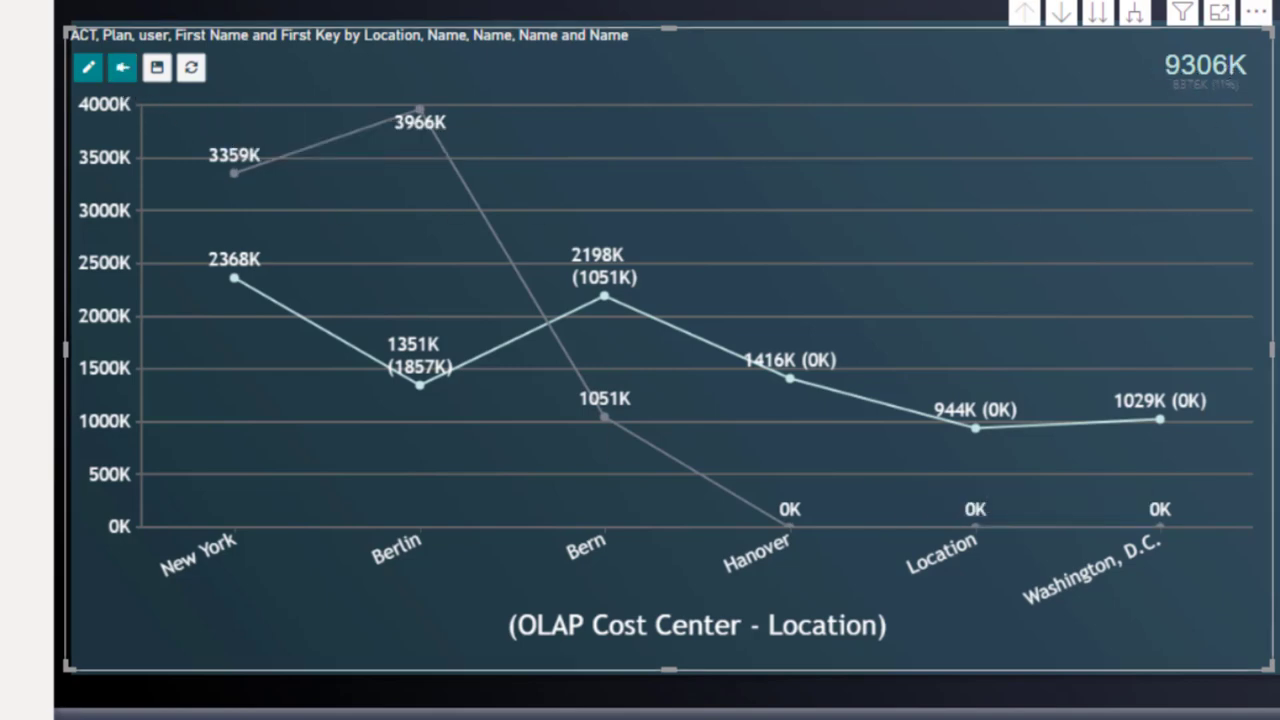
{"action": "mouse_move", "coordinate": [164, 224]}
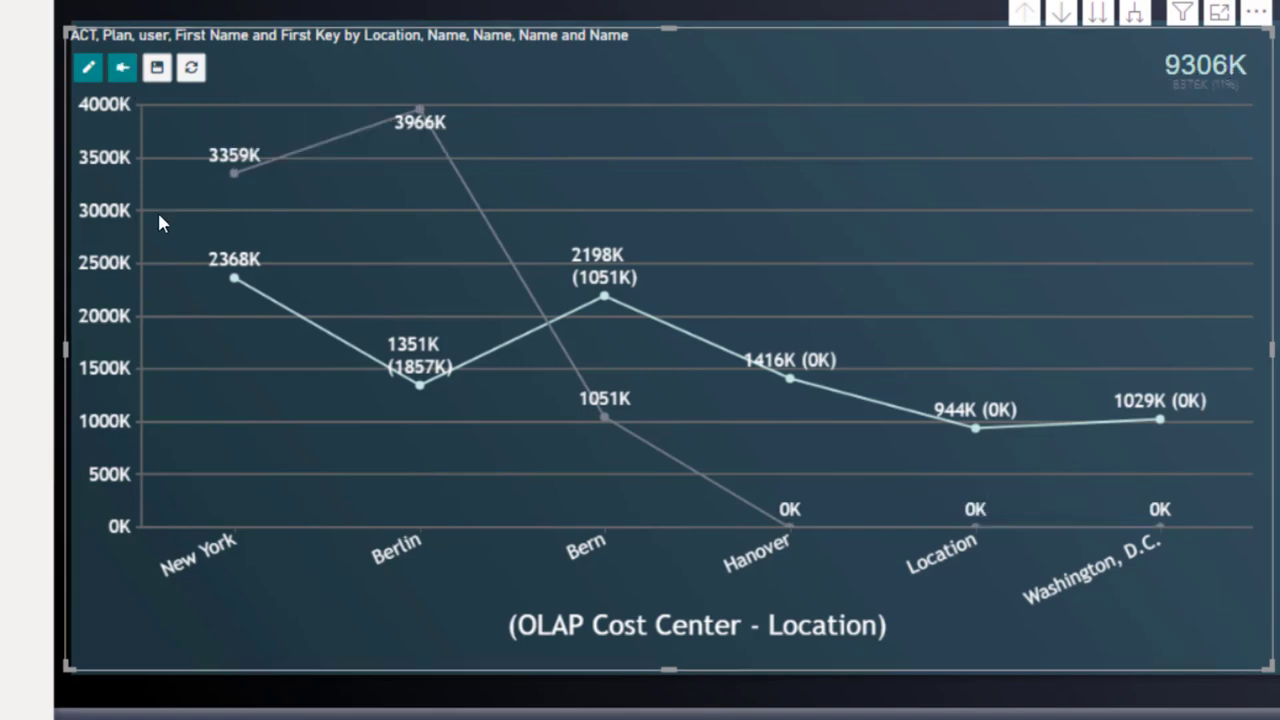
{"action": "mouse_move", "coordinate": [790, 376]}
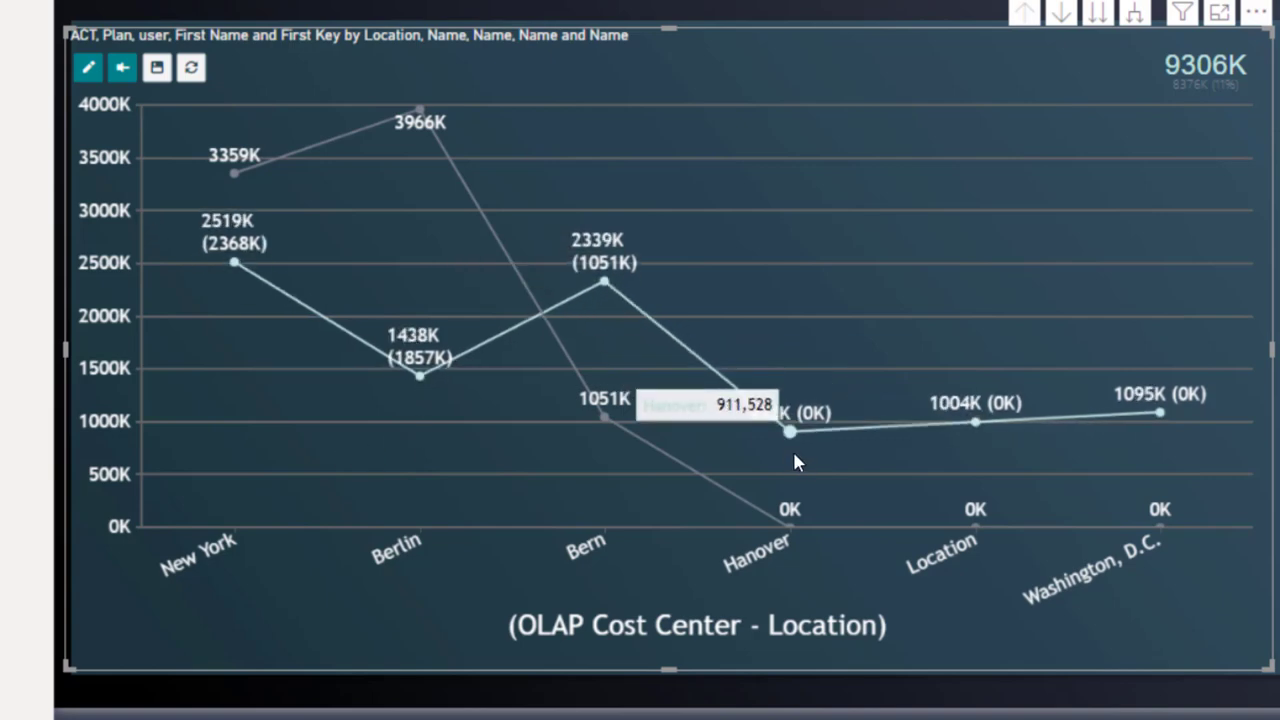
{"action": "mouse_move", "coordinate": [976, 420]}
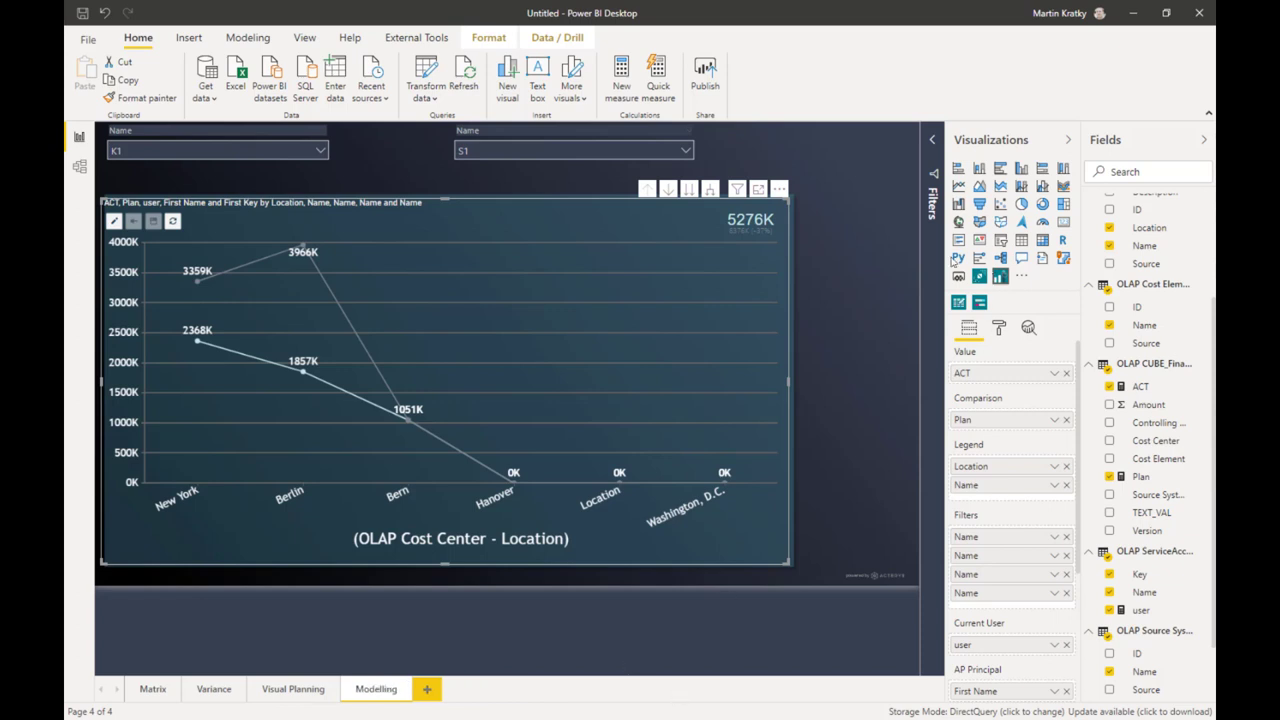
{"action": "mouse_move", "coordinate": [1004, 300]}
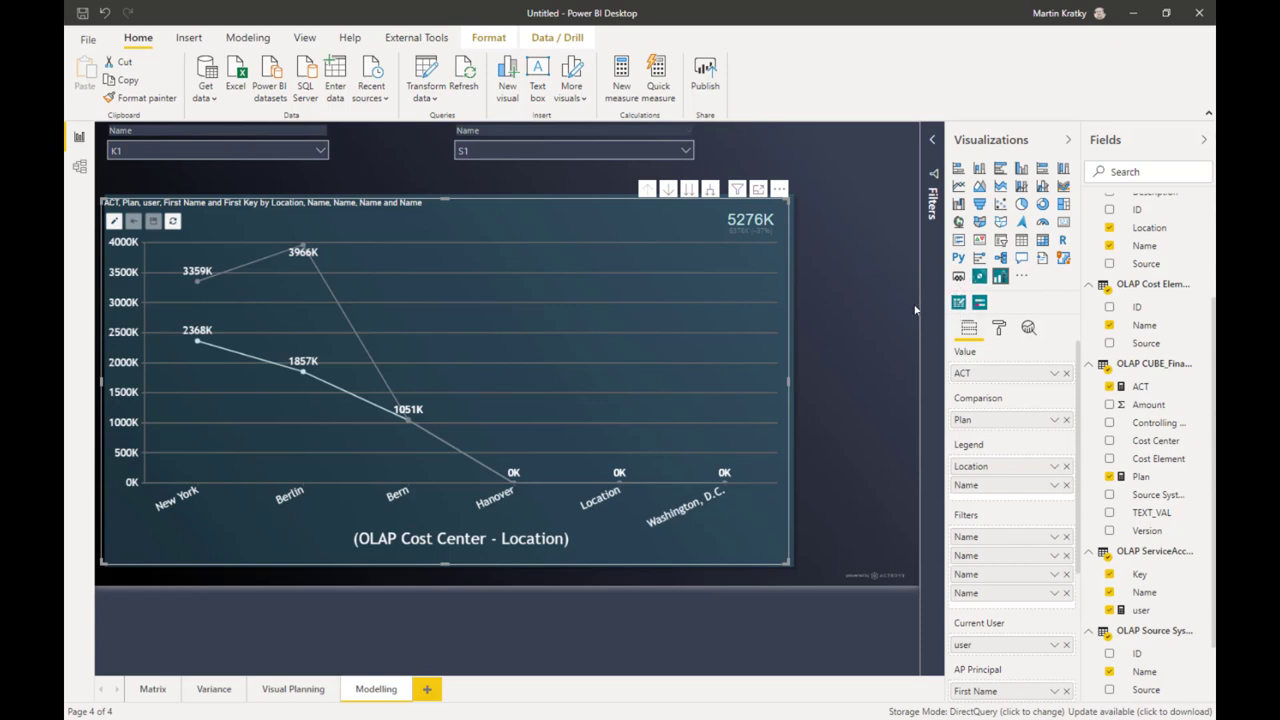
{"action": "mouse_move", "coordinate": [908, 348]}
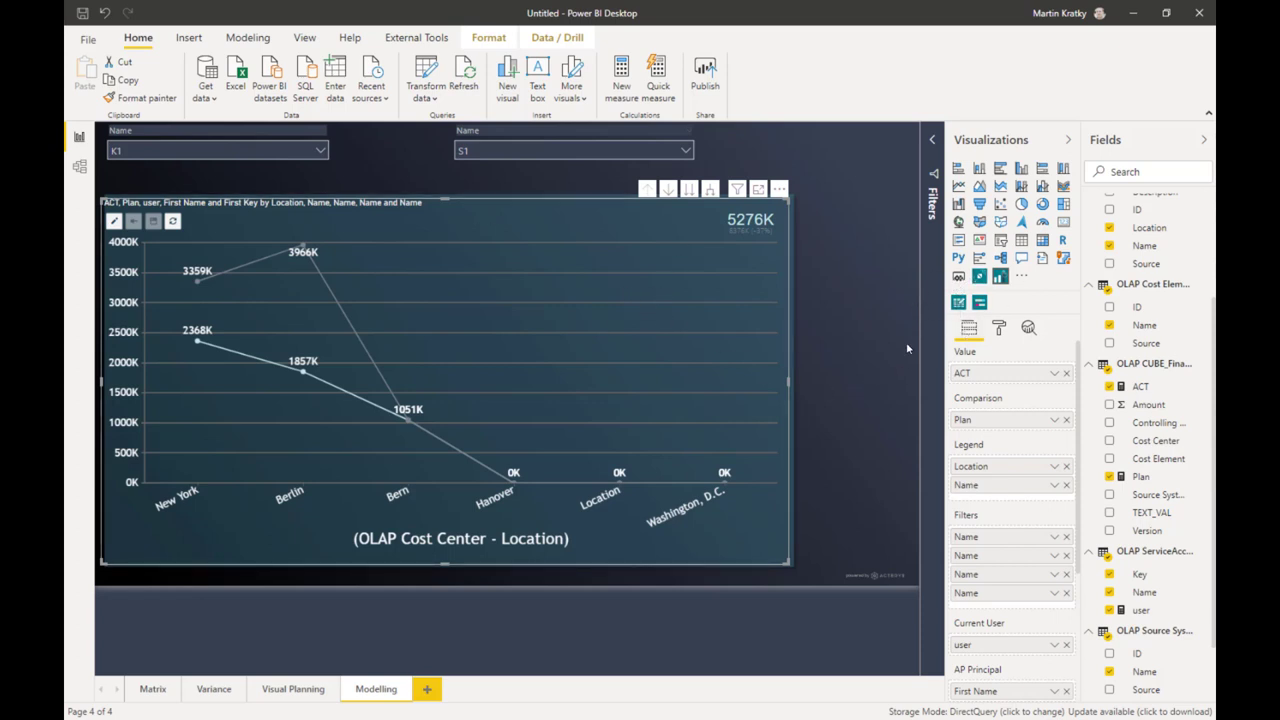
{"action": "mouse_move", "coordinate": [958, 302]}
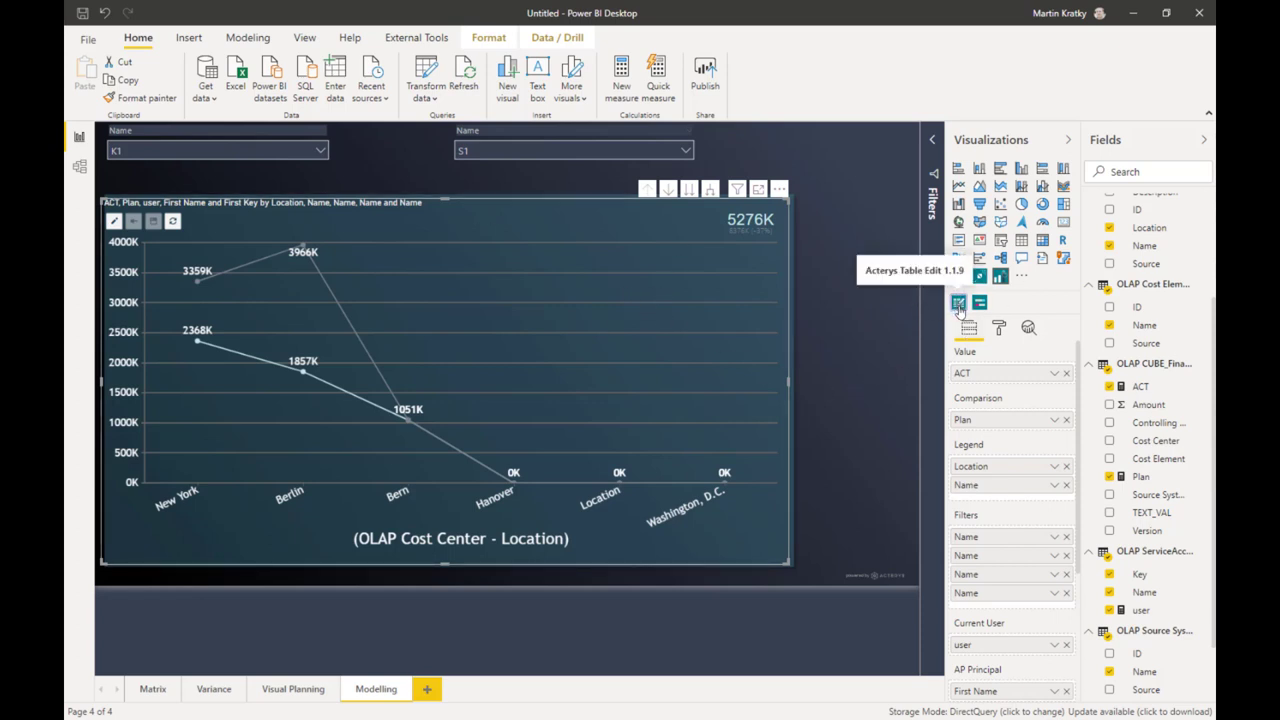
- Convert the Modelling page's chart into the Acterys Table Edit visual
{"action": "left_click", "coordinate": [958, 304]}
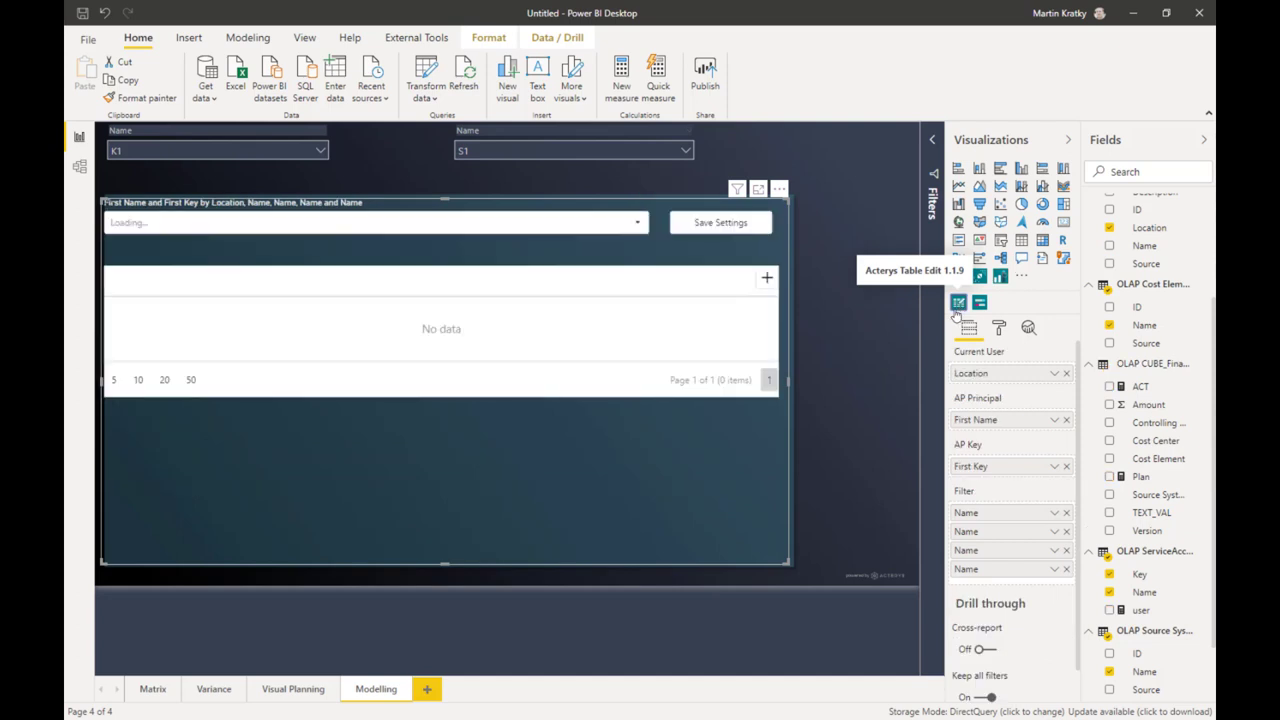
{"action": "mouse_move", "coordinate": [868, 364]}
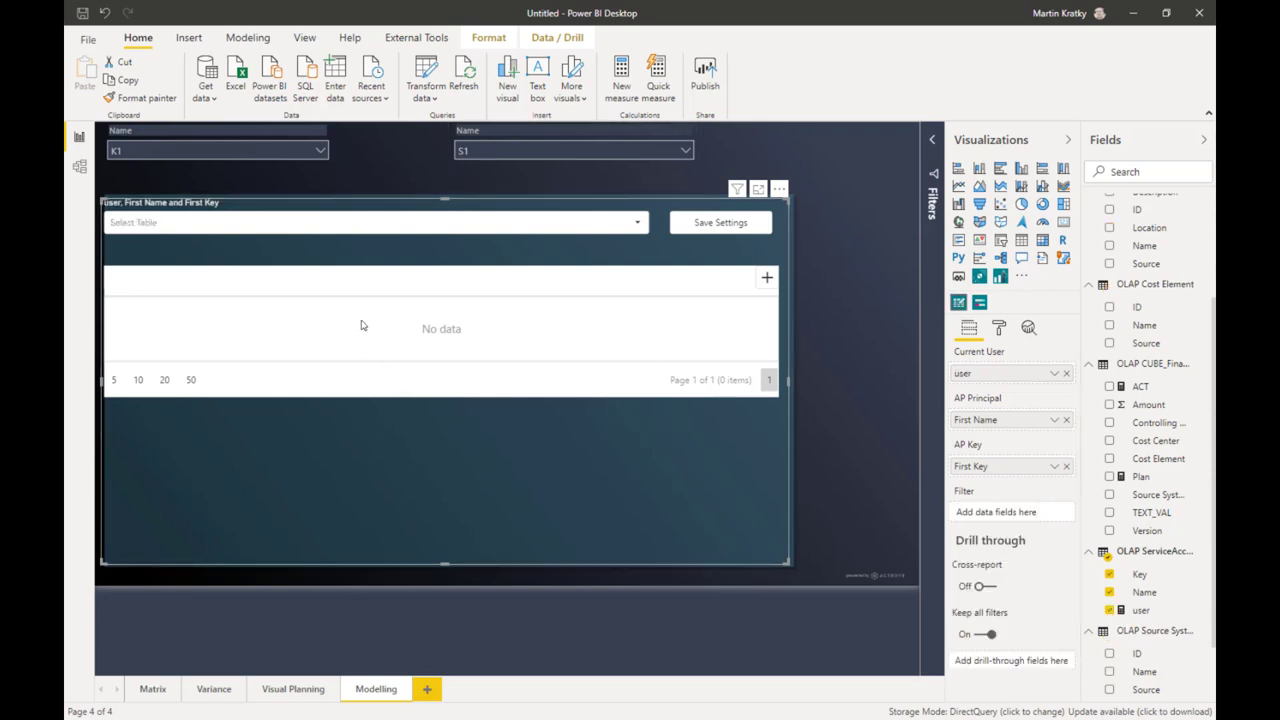
{"action": "mouse_move", "coordinate": [660, 310]}
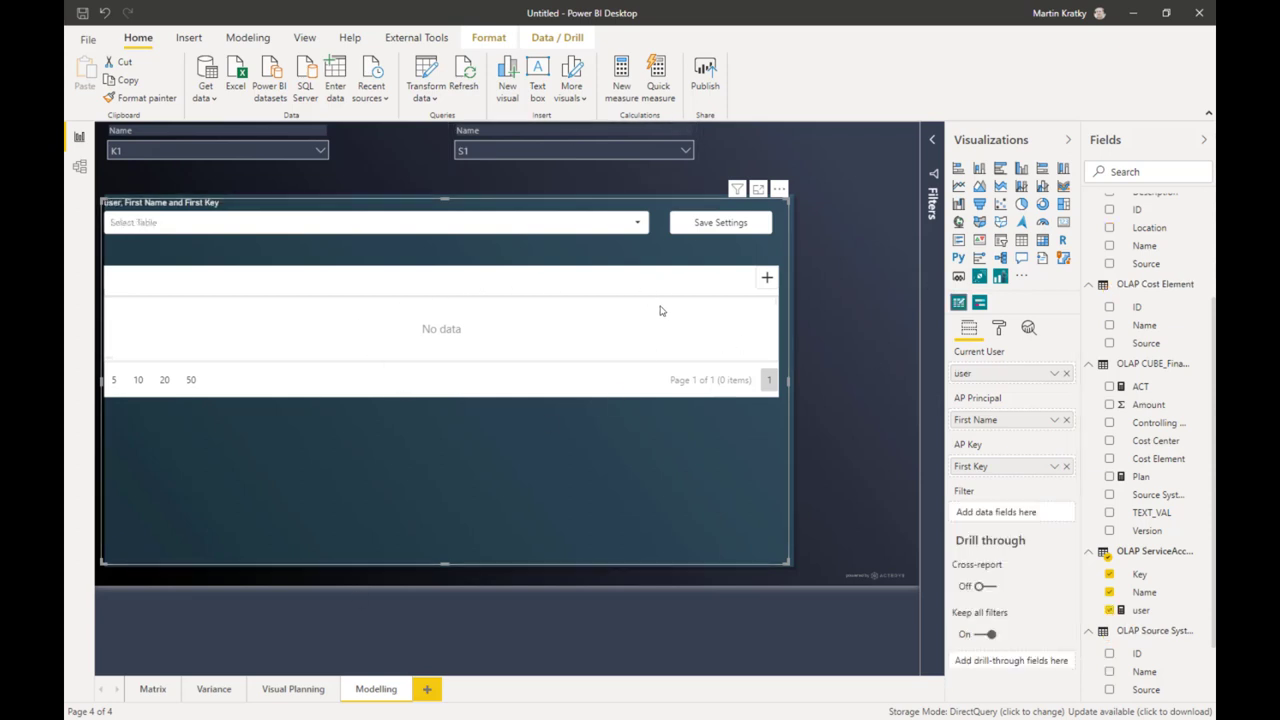
- Load the Version table into the Table Edit visual
{"action": "left_click", "coordinate": [636, 222]}
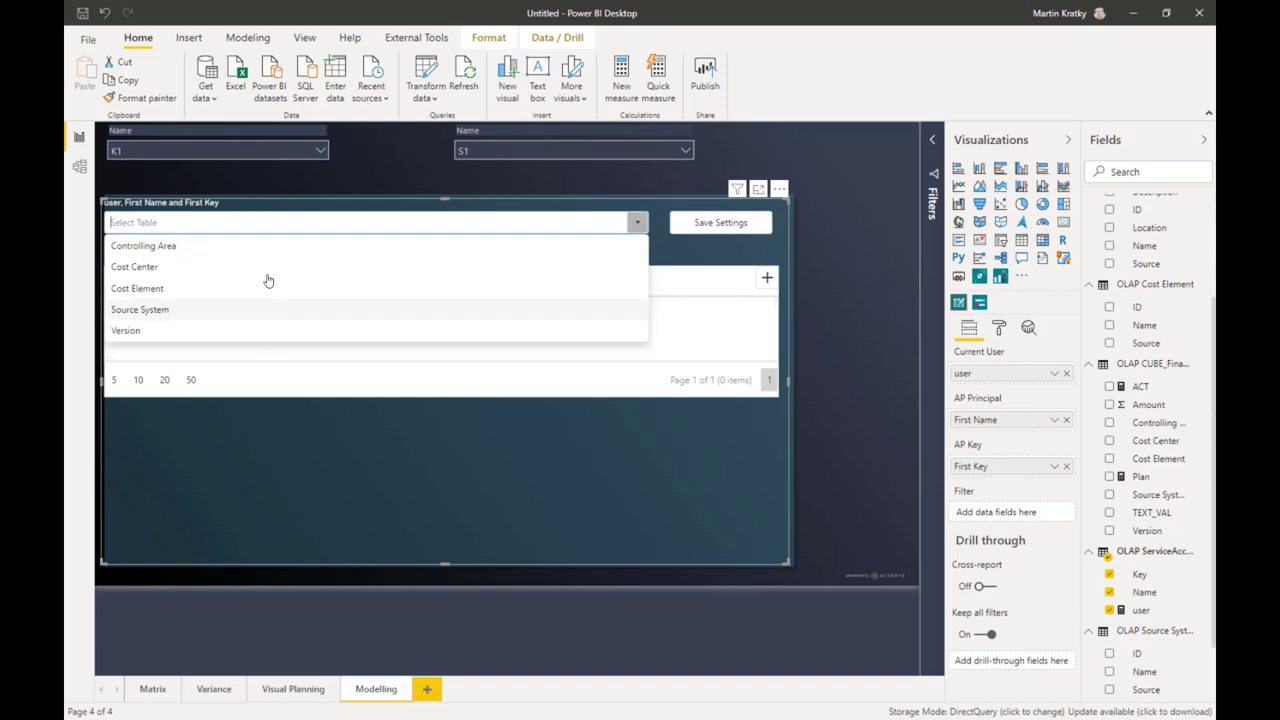
{"action": "mouse_move", "coordinate": [260, 266]}
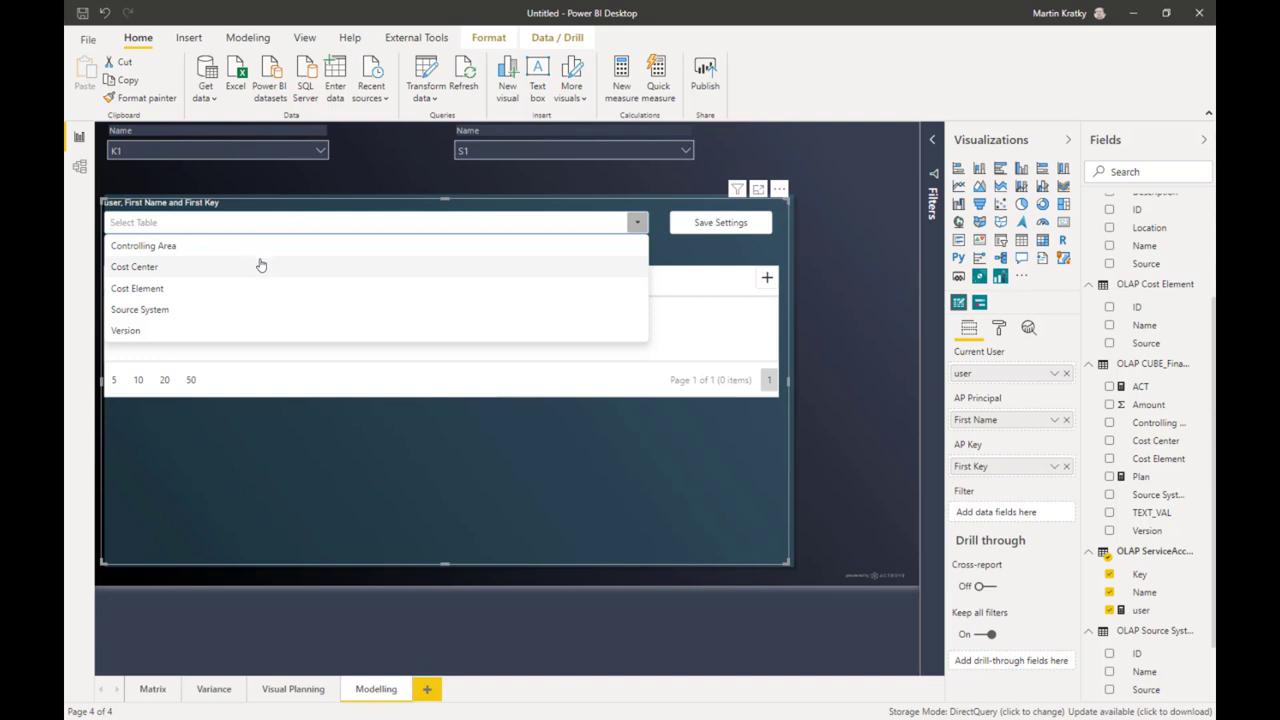
{"action": "mouse_move", "coordinate": [192, 244]}
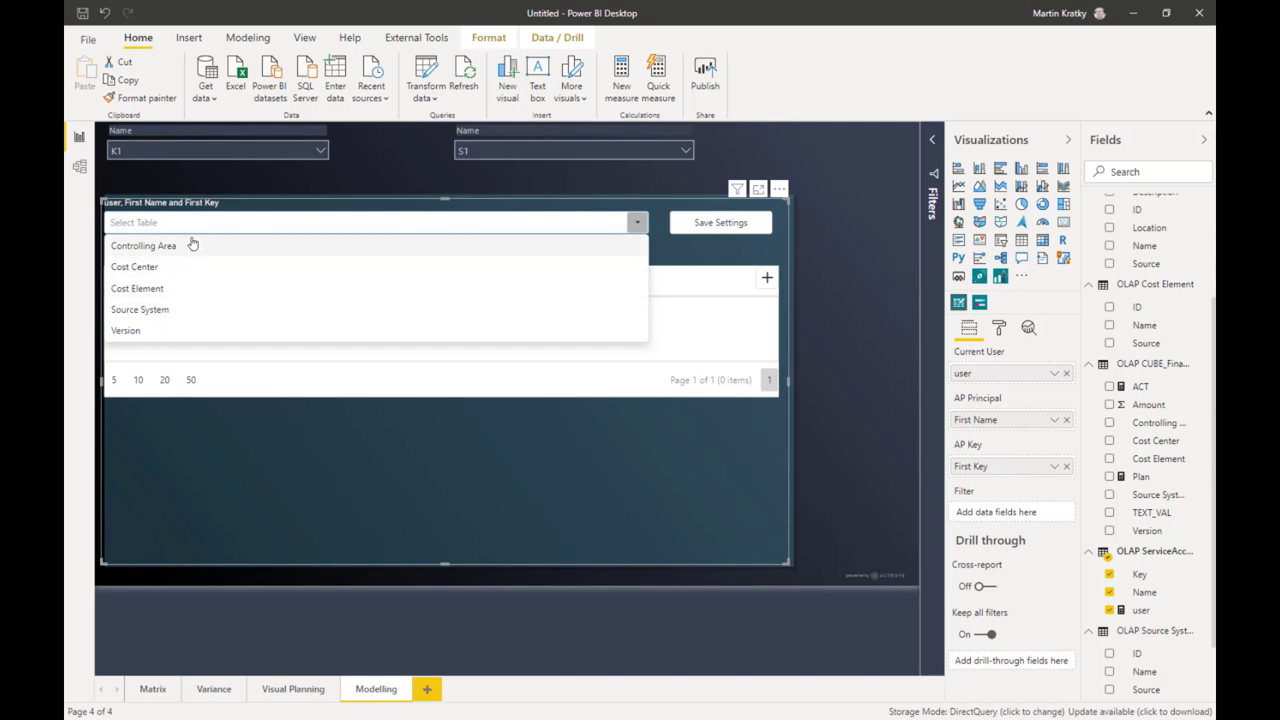
{"action": "mouse_move", "coordinate": [236, 208]}
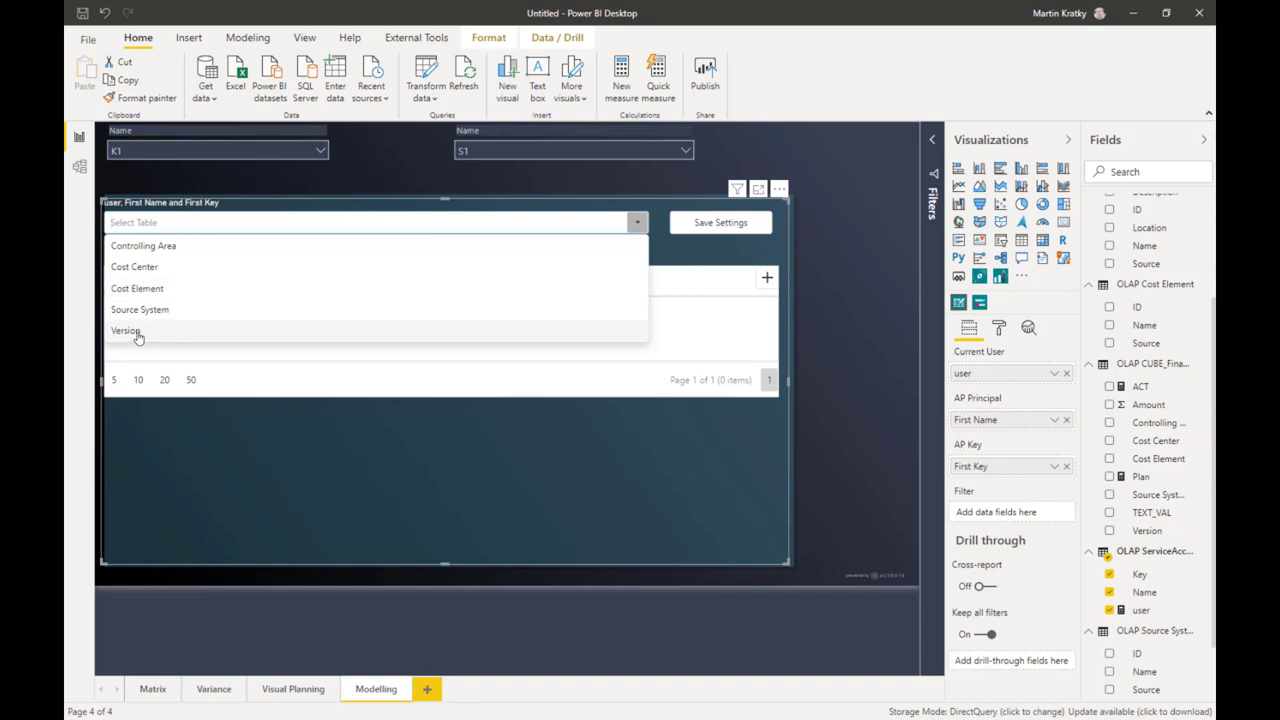
{"action": "left_click", "coordinate": [124, 330]}
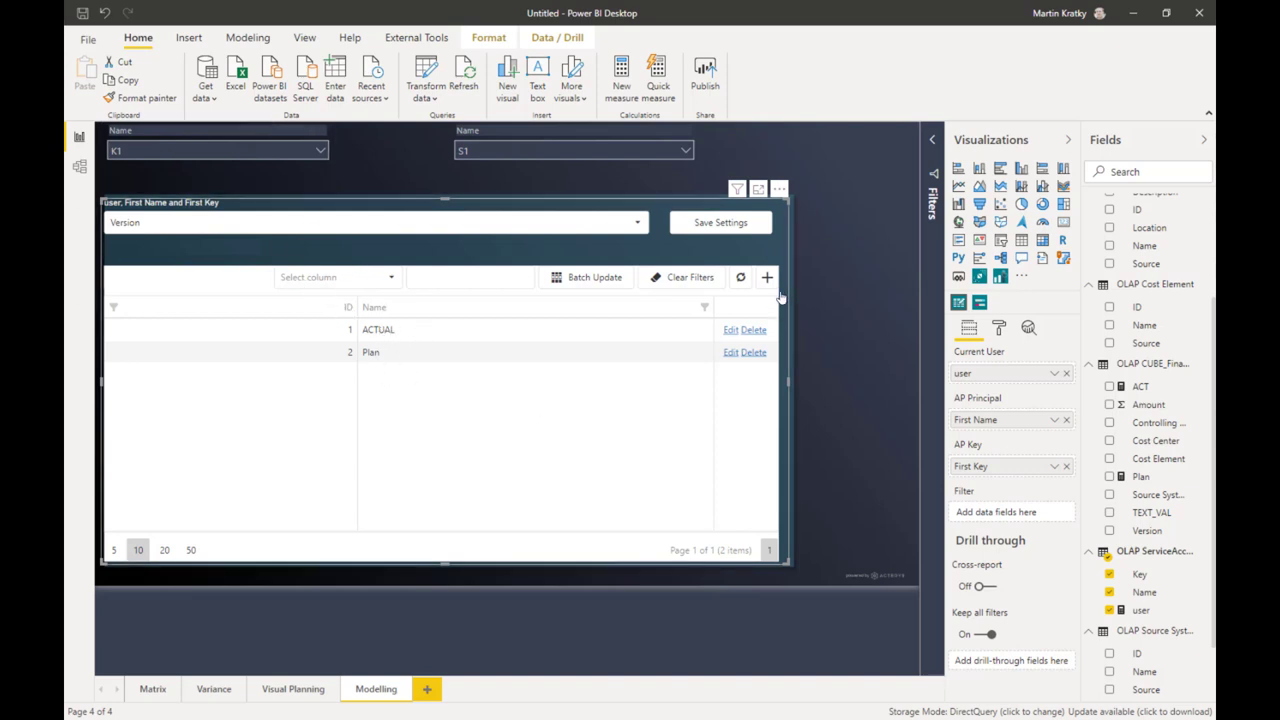
- Add and save a new Forecast row, then check it on the Matrix page
{"action": "left_click", "coordinate": [768, 276]}
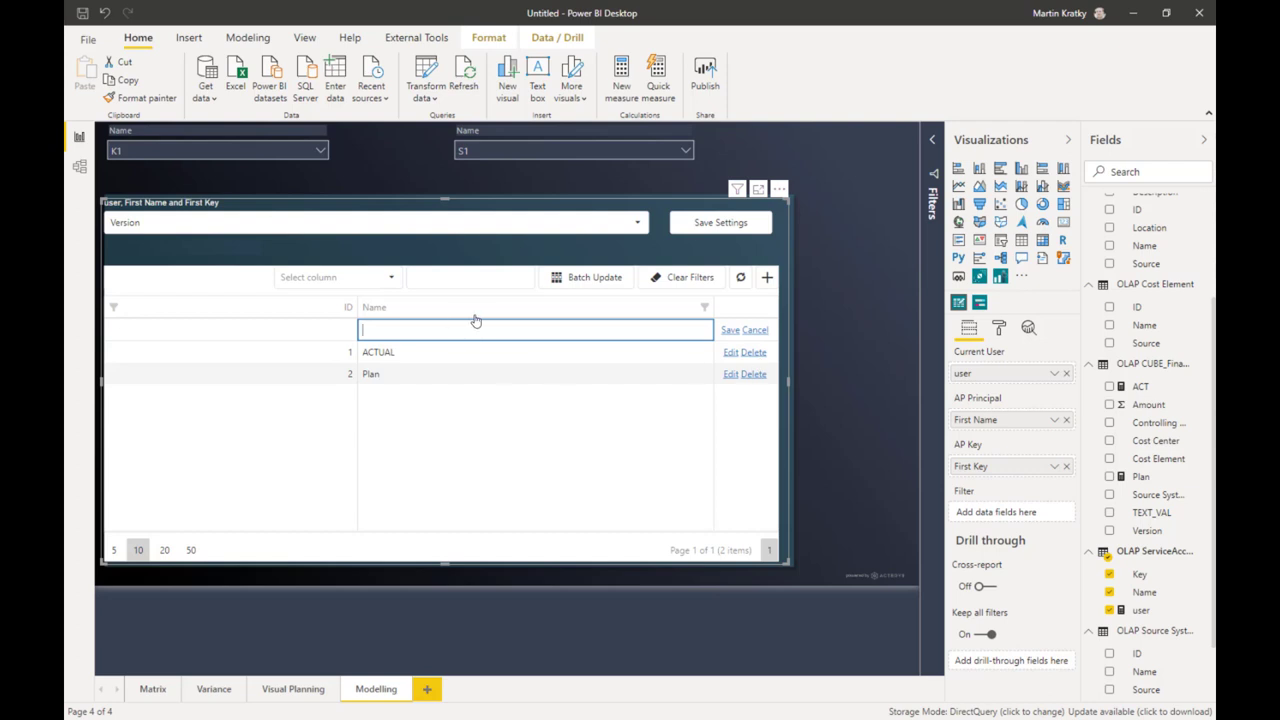
{"action": "type", "text": "Forecast"}
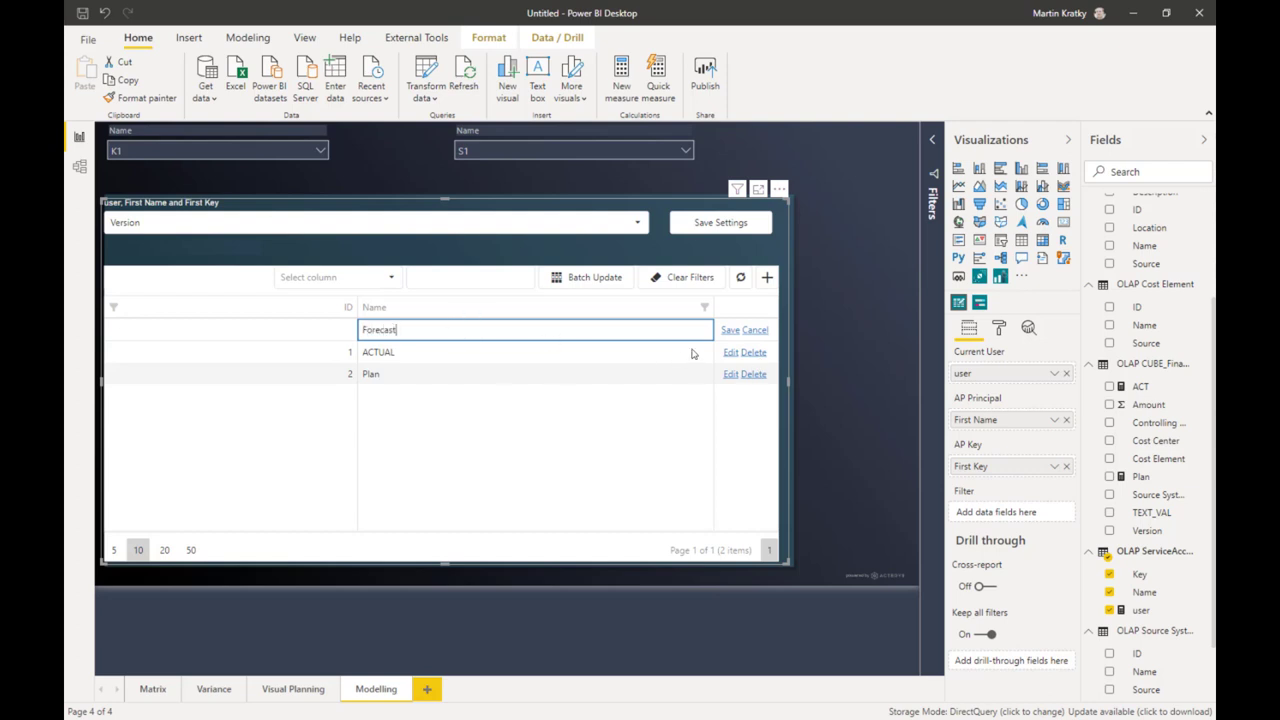
{"action": "left_click", "coordinate": [728, 328]}
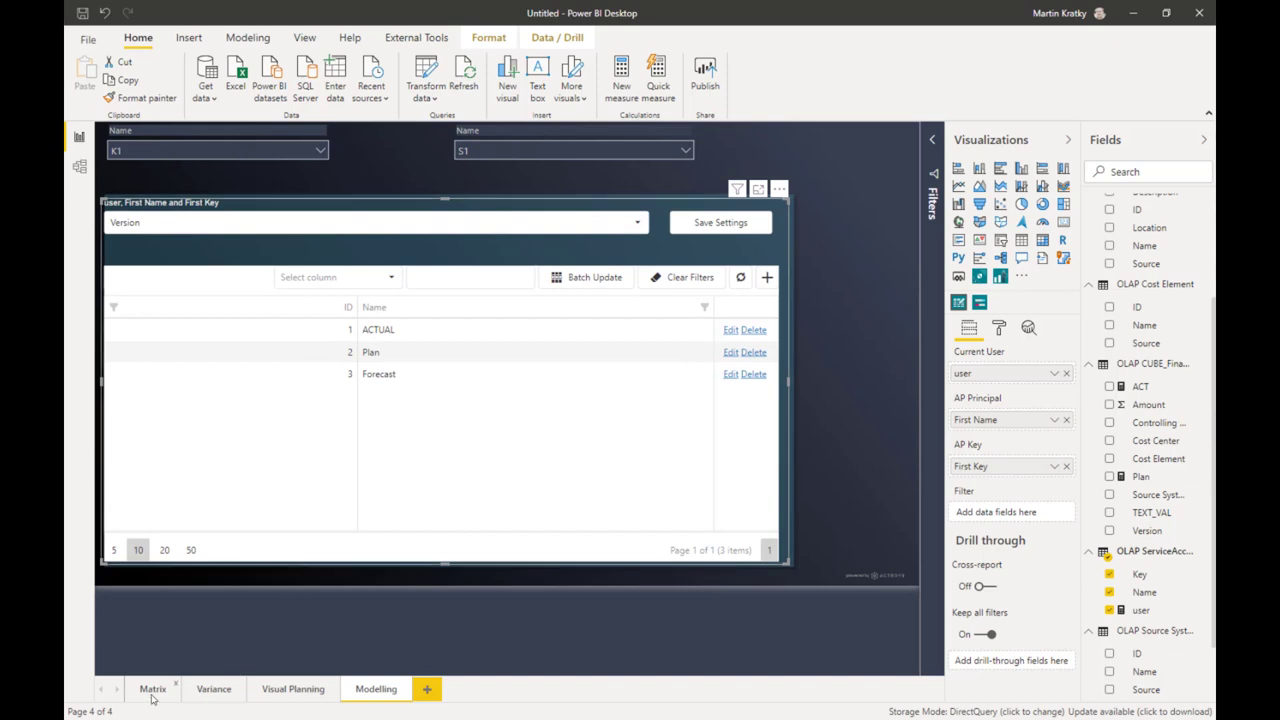
{"action": "left_click", "coordinate": [152, 688]}
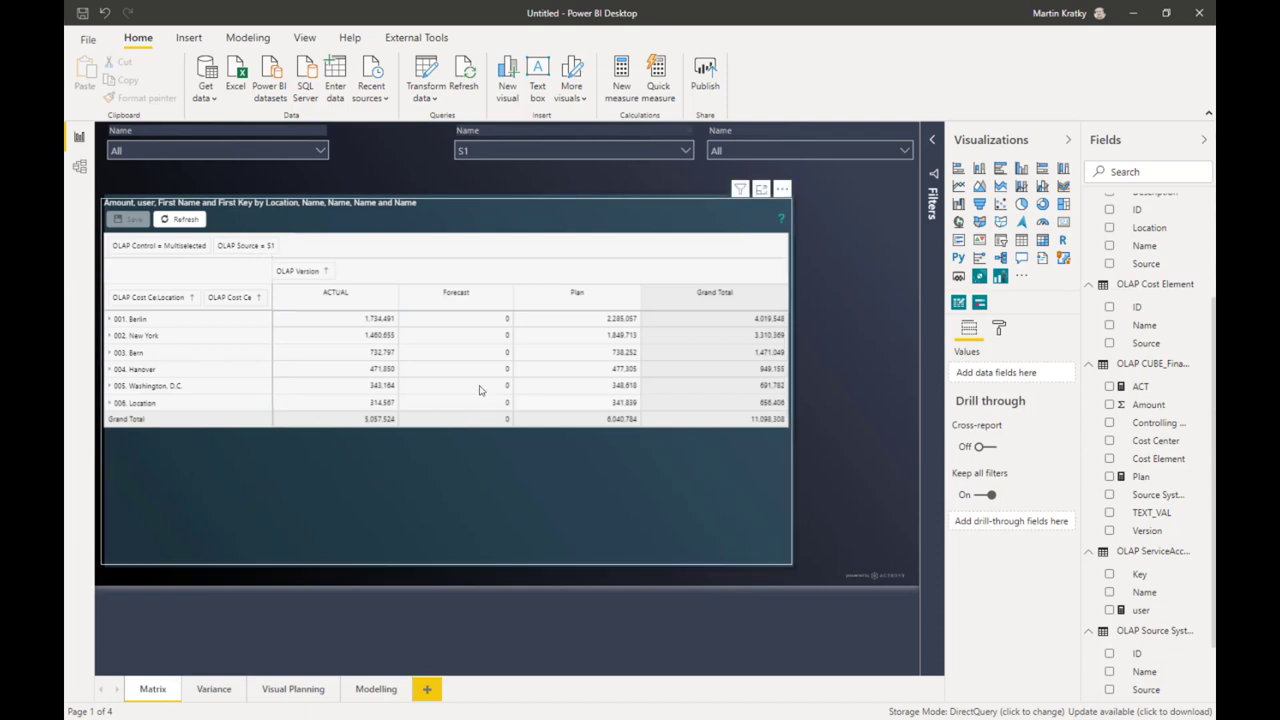
{"action": "mouse_move", "coordinate": [448, 312]}
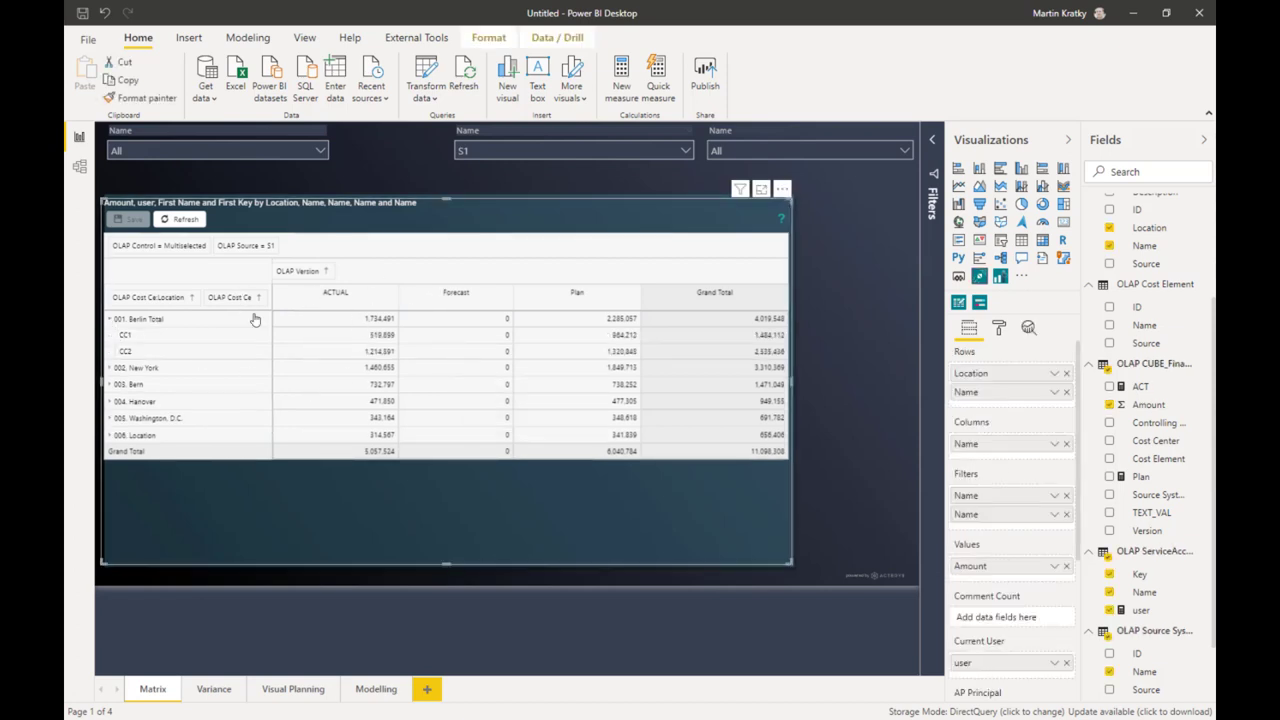
{"action": "mouse_move", "coordinate": [488, 356]}
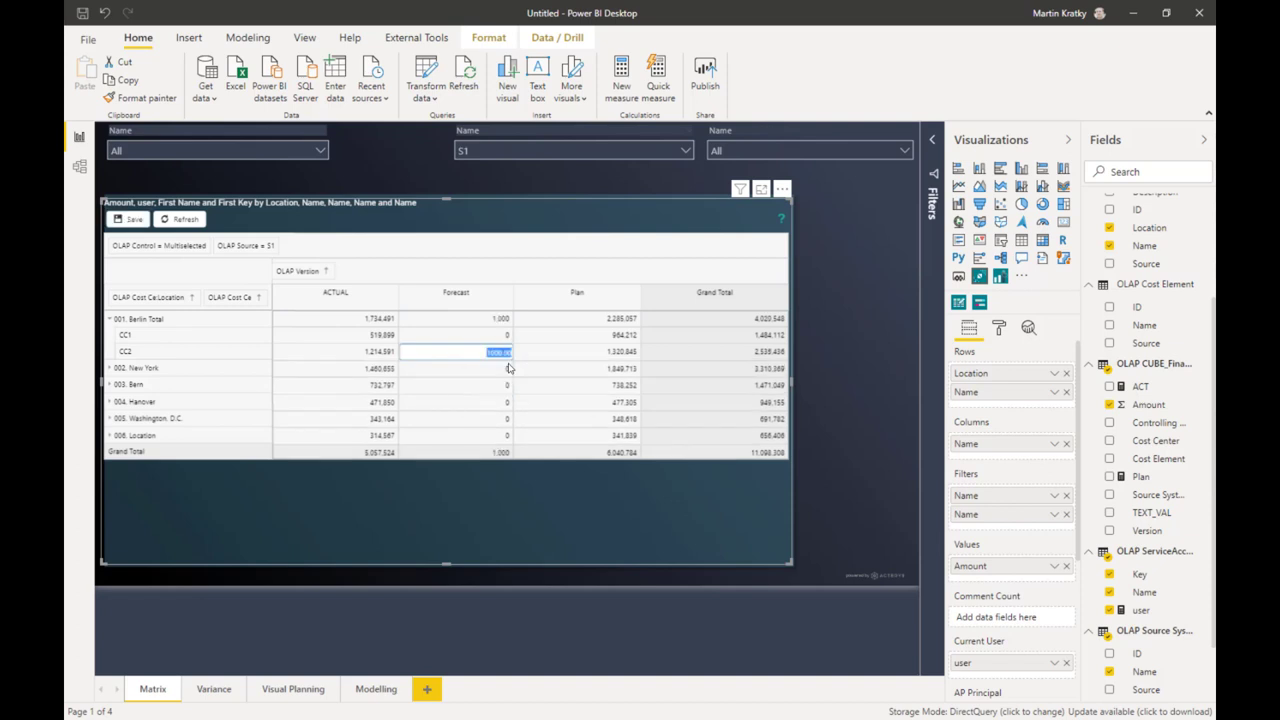
- Enter 1000 Forecast for Berlin cost centres CC1 and CC2, totalling 2,000
{"action": "left_click", "coordinate": [488, 334]}
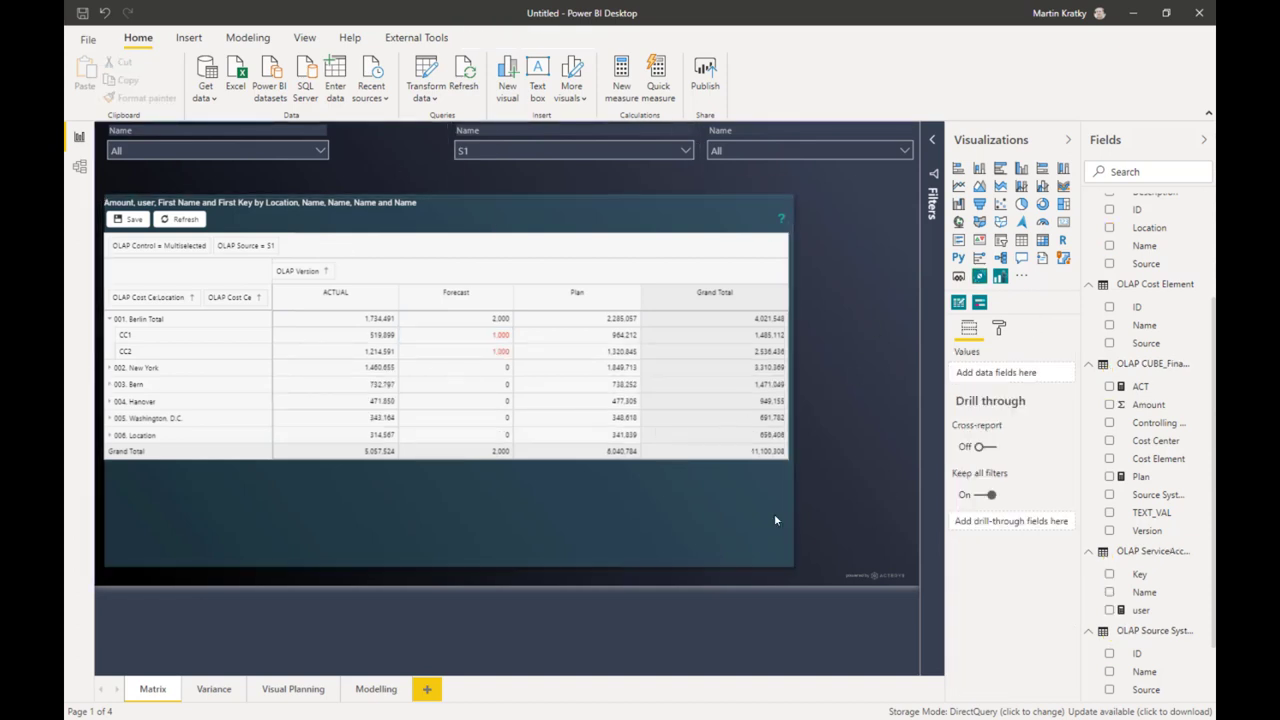
{"action": "mouse_move", "coordinate": [850, 396]}
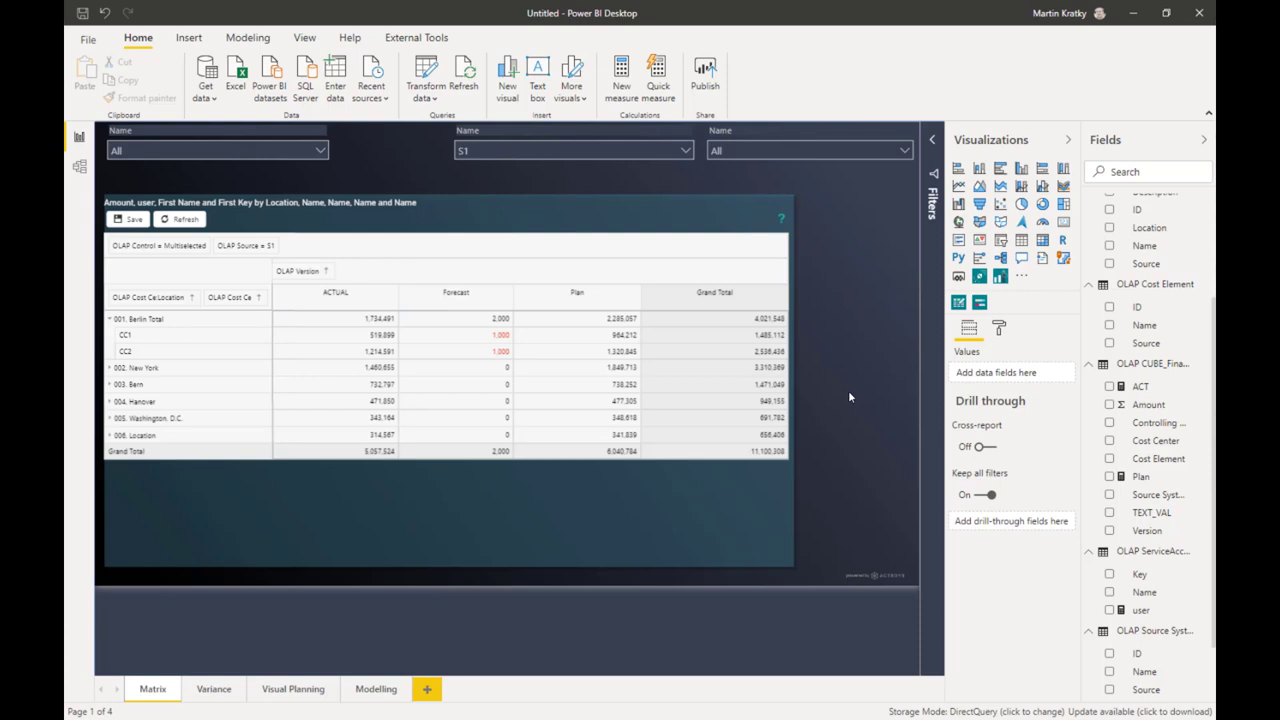
{"action": "mouse_move", "coordinate": [772, 468]}
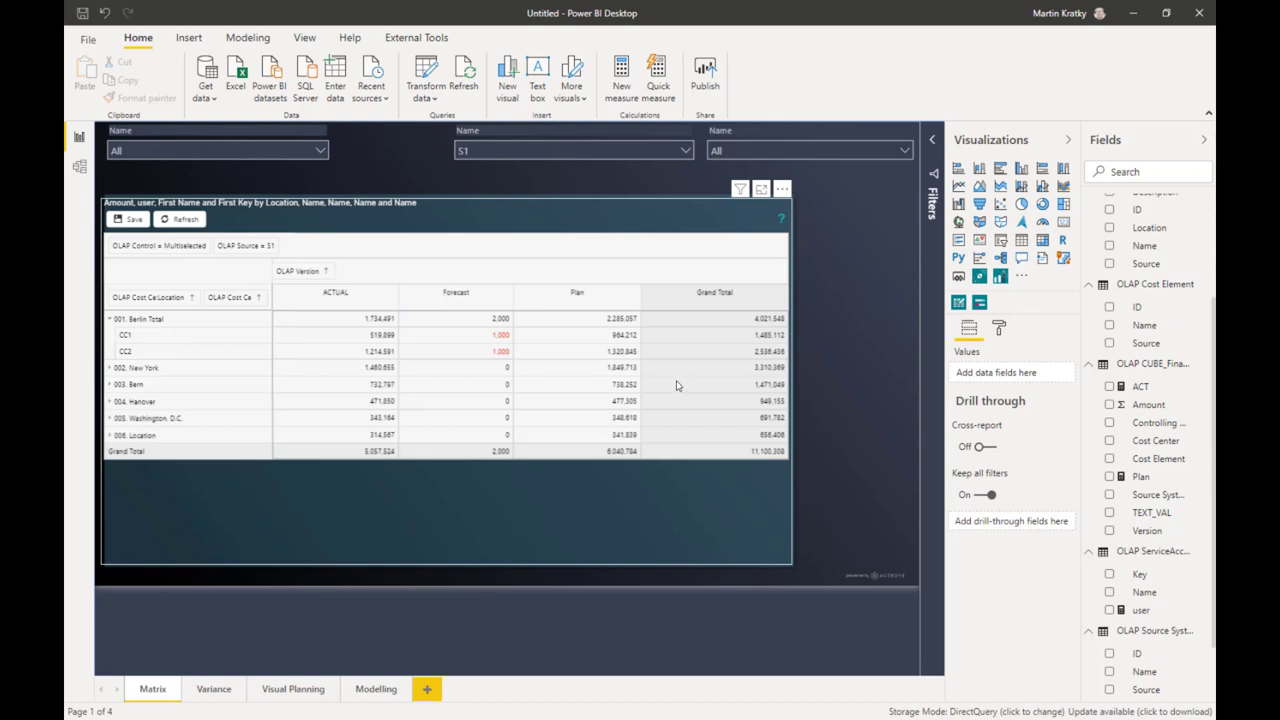
{"action": "mouse_move", "coordinate": [684, 374]}
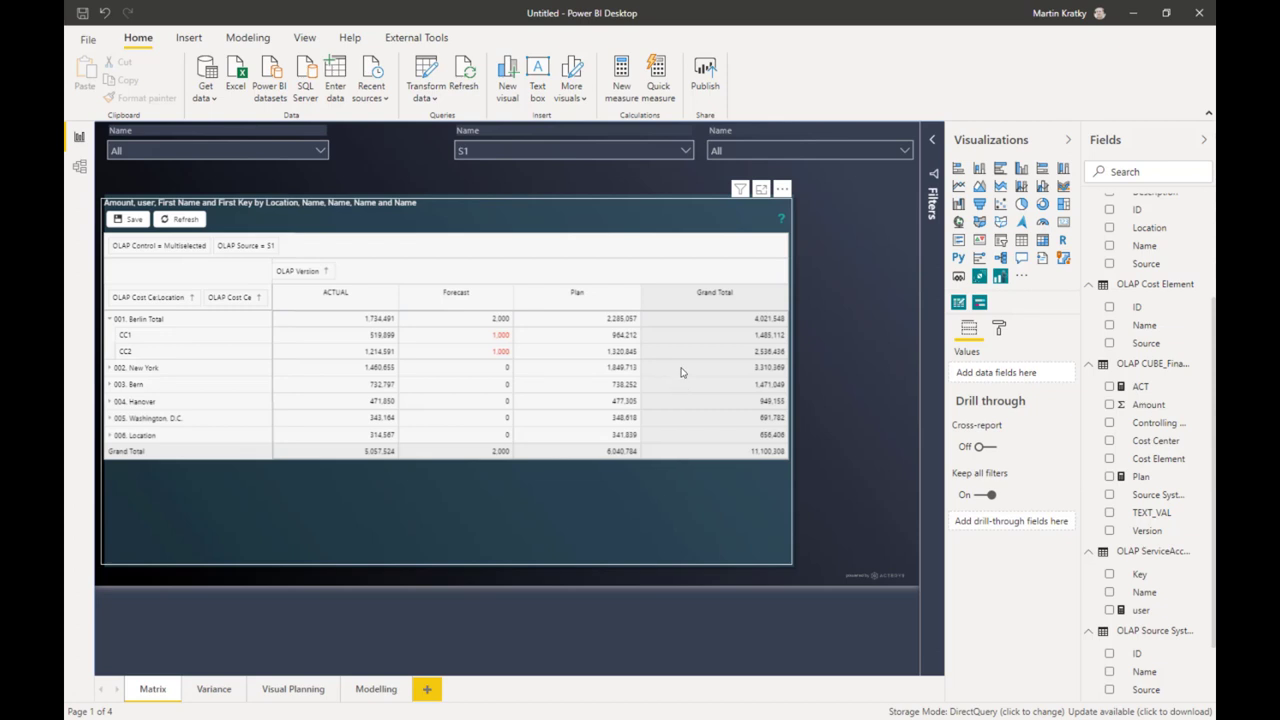